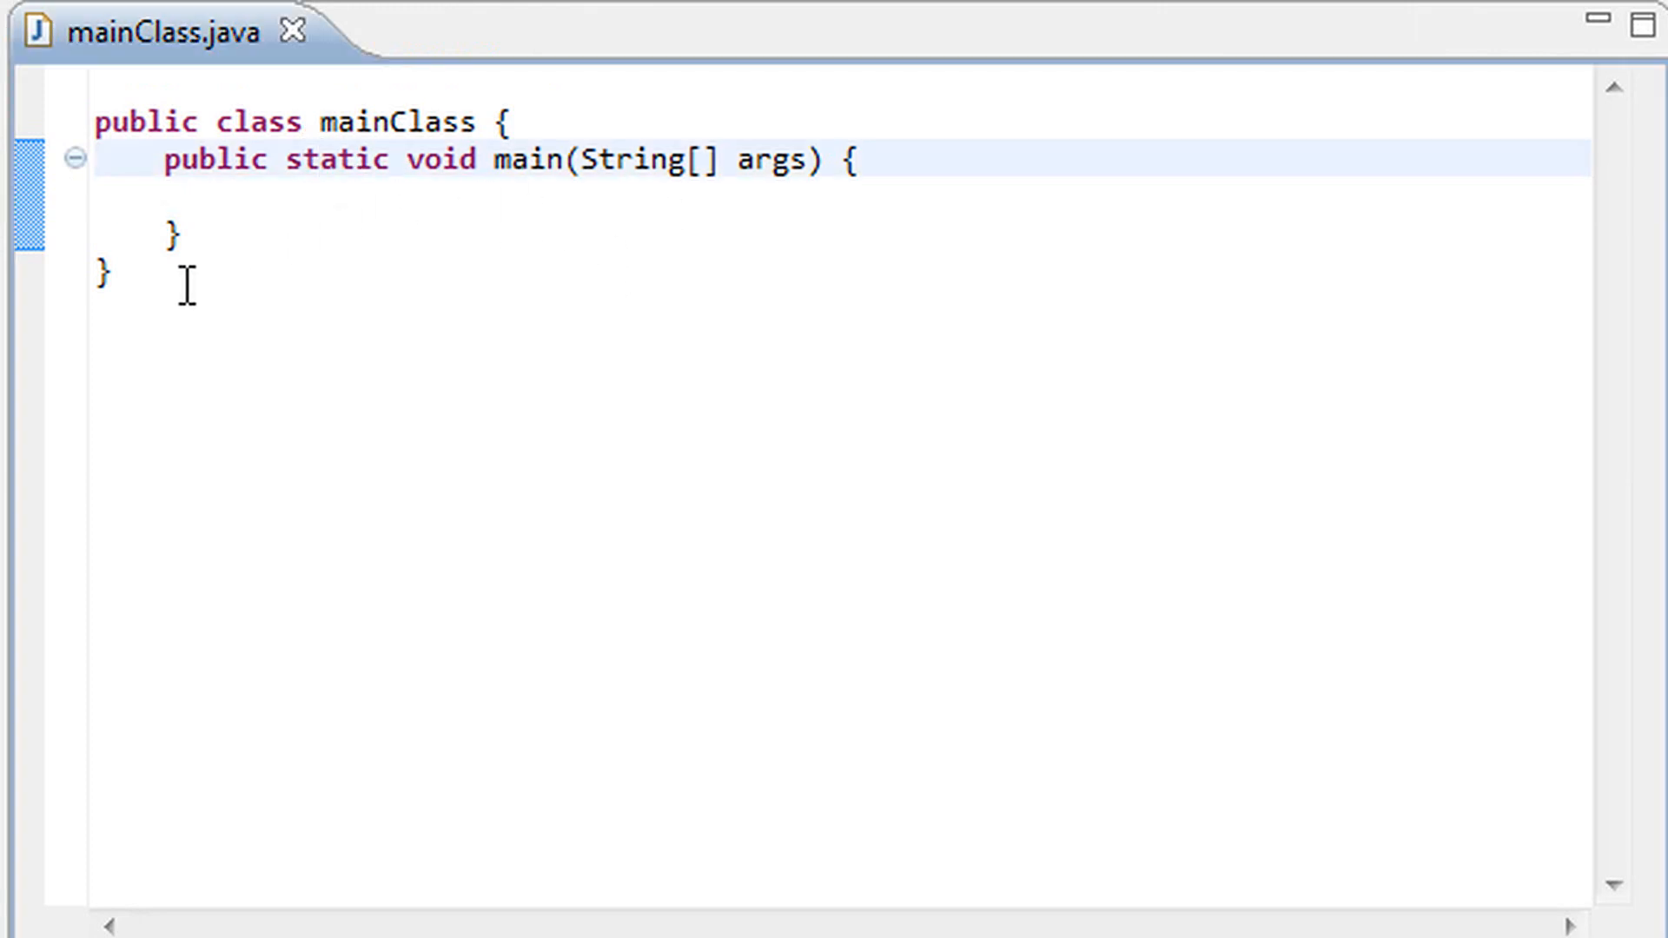
# Open the New Java Class wizard for the letsdothisFTW/src folder
pyautogui.press('ctrl+a')
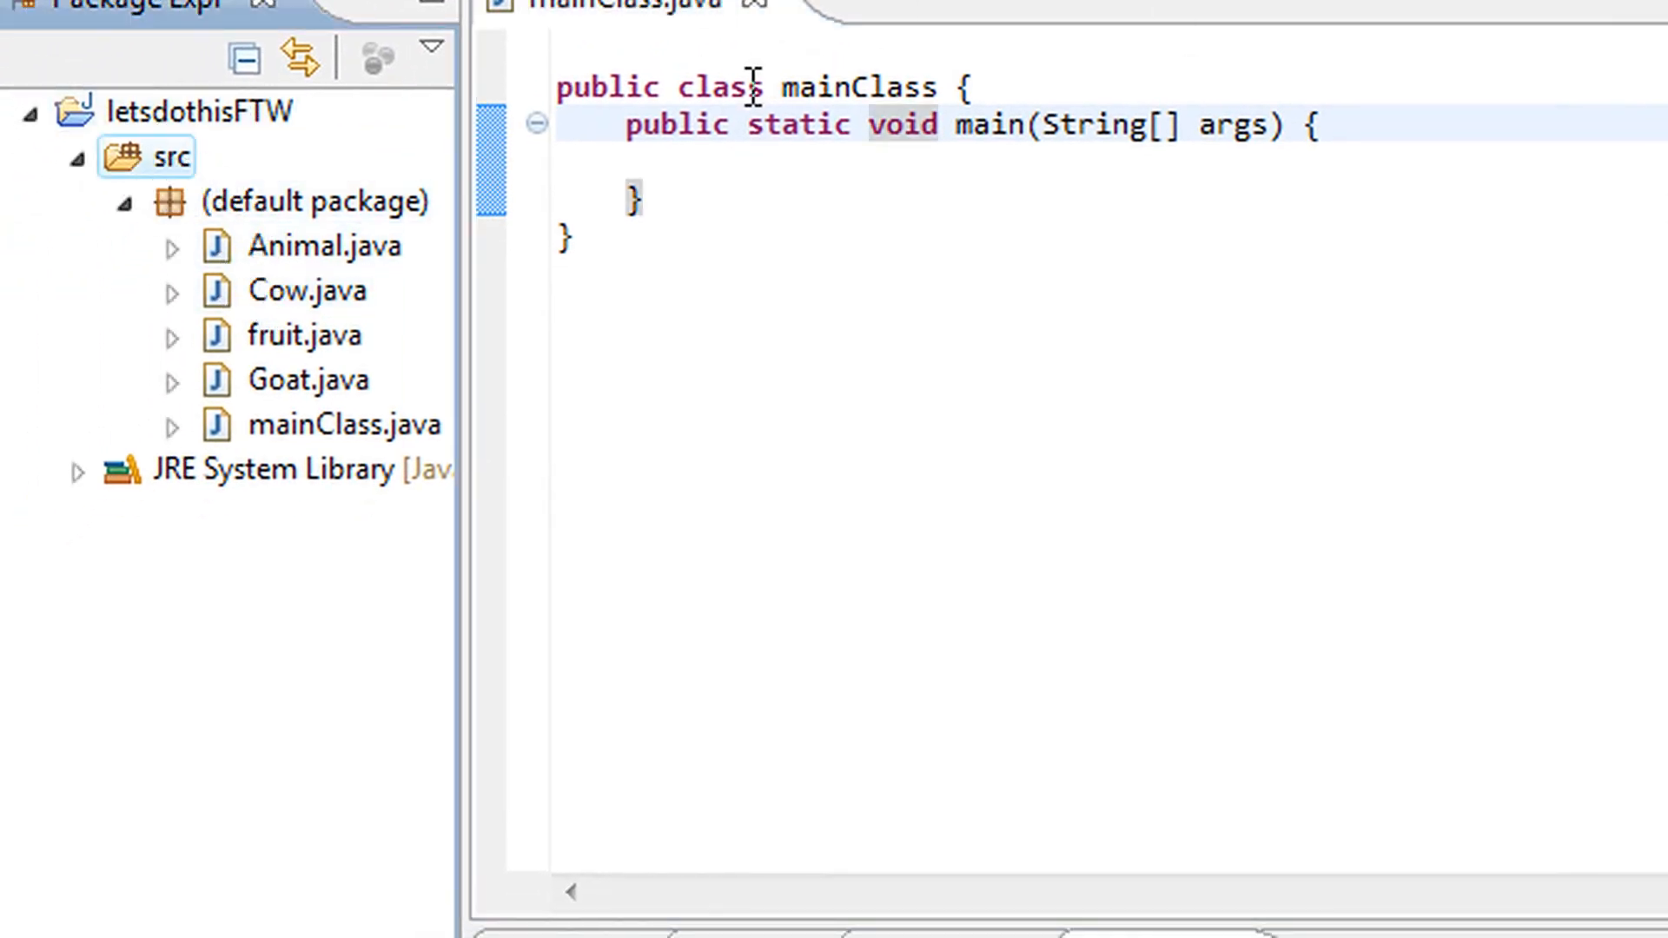
pyautogui.doubleClick(797, 125)
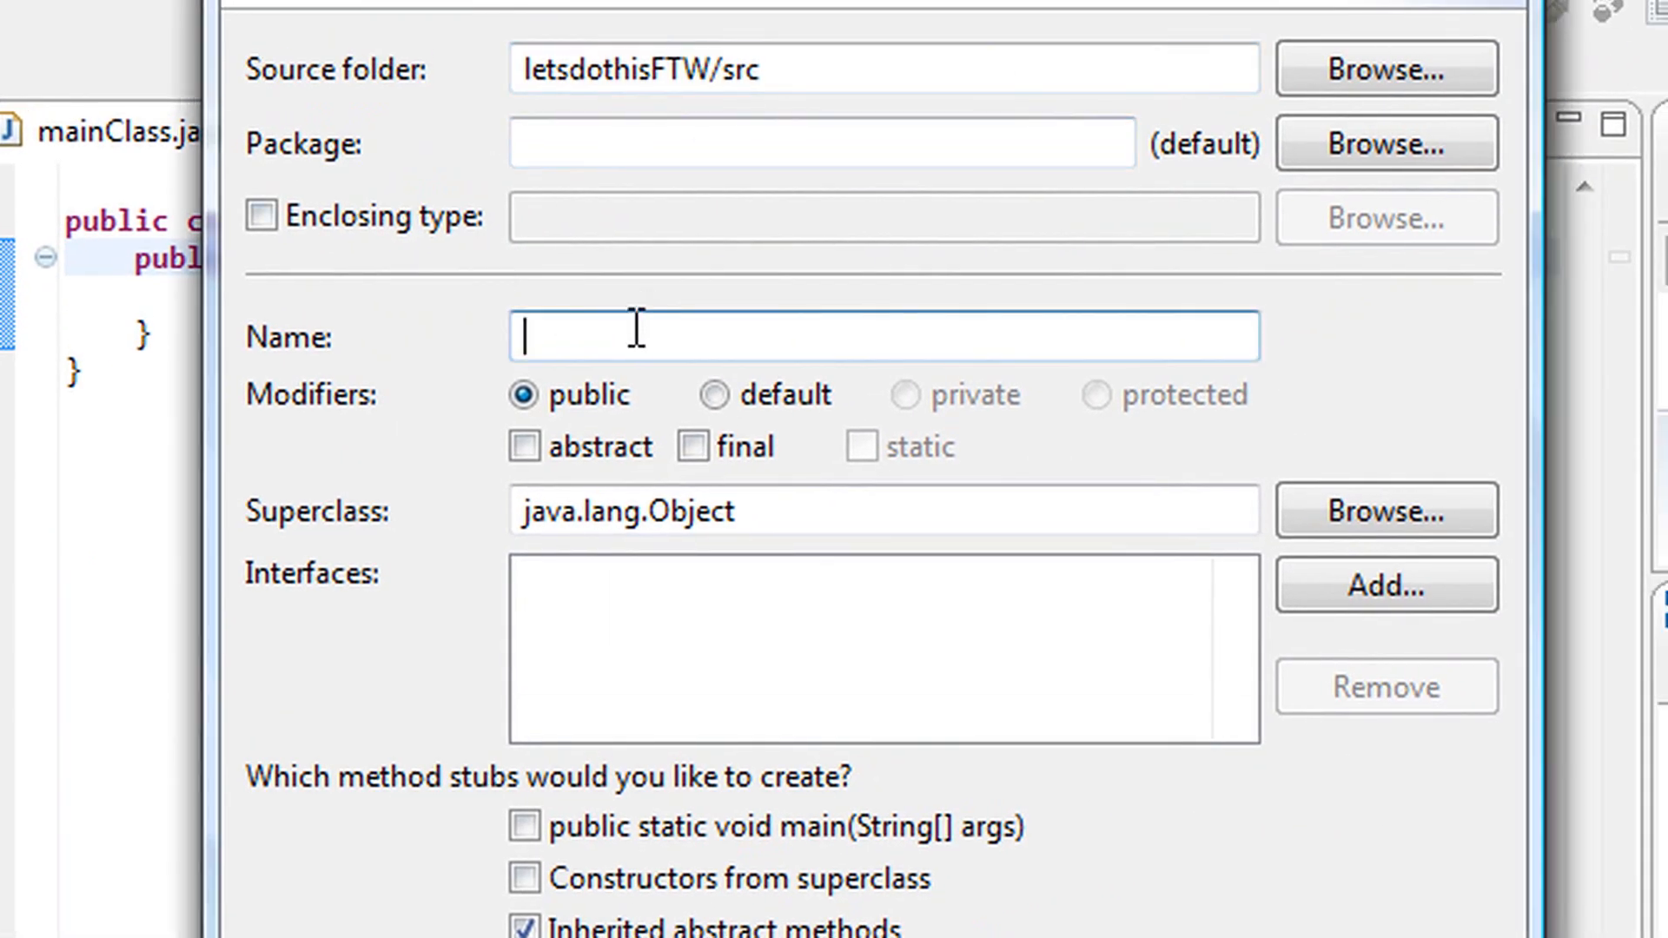
# Create the class Box with a public String name field
pyautogui.write('Box')
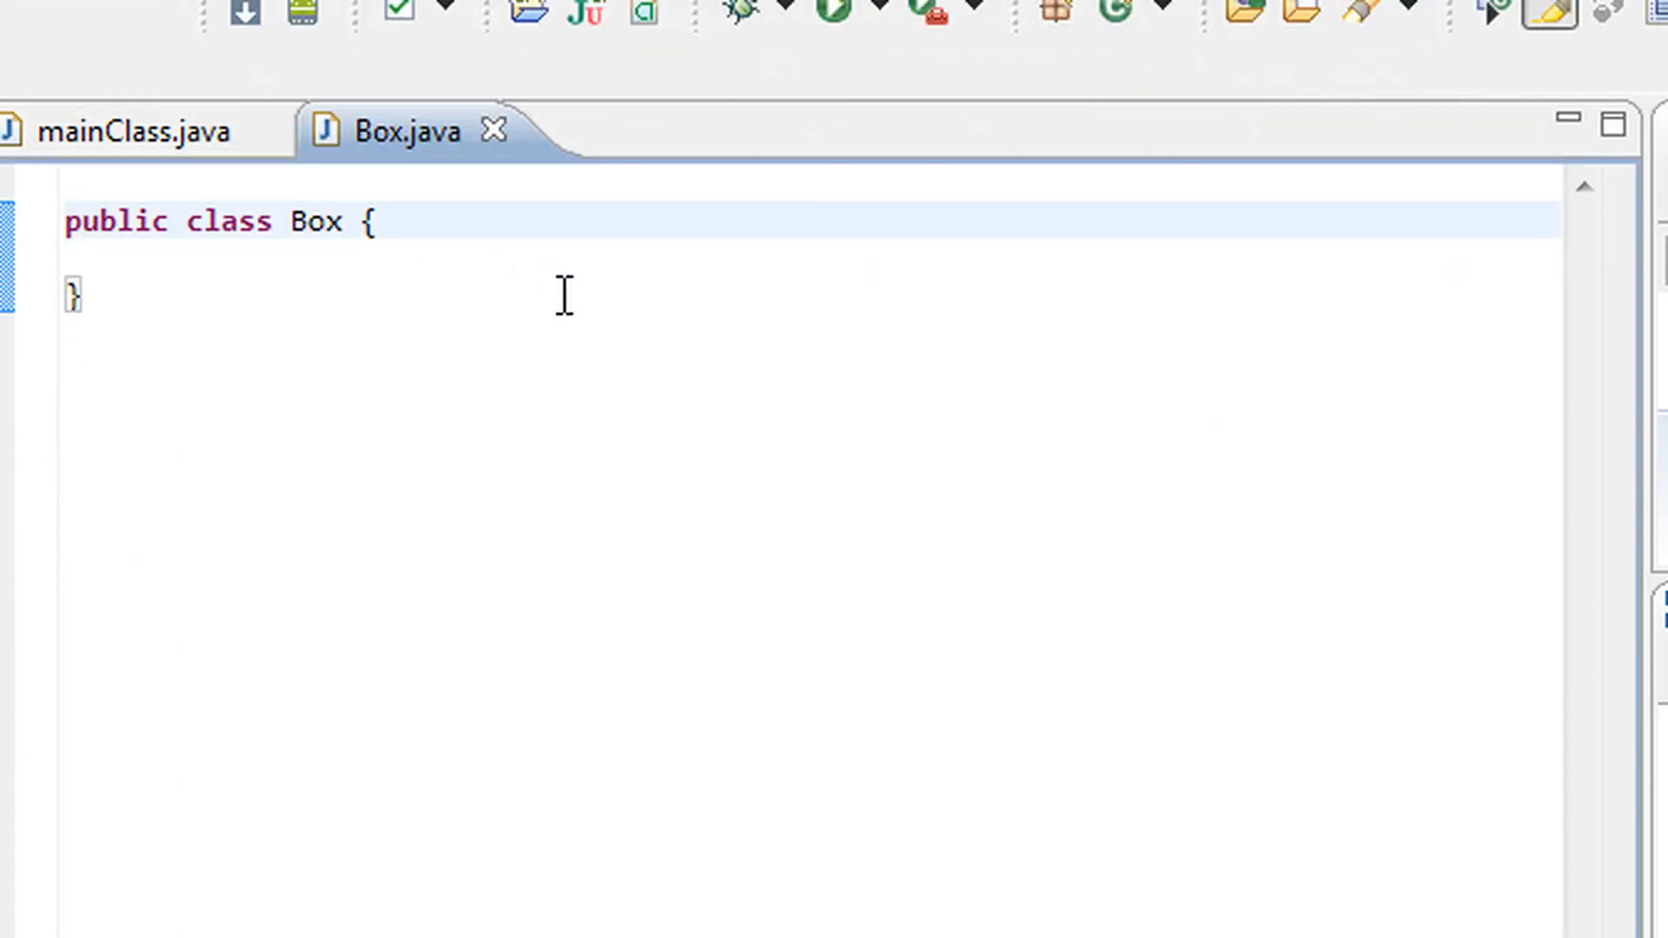
pyautogui.write('pu')
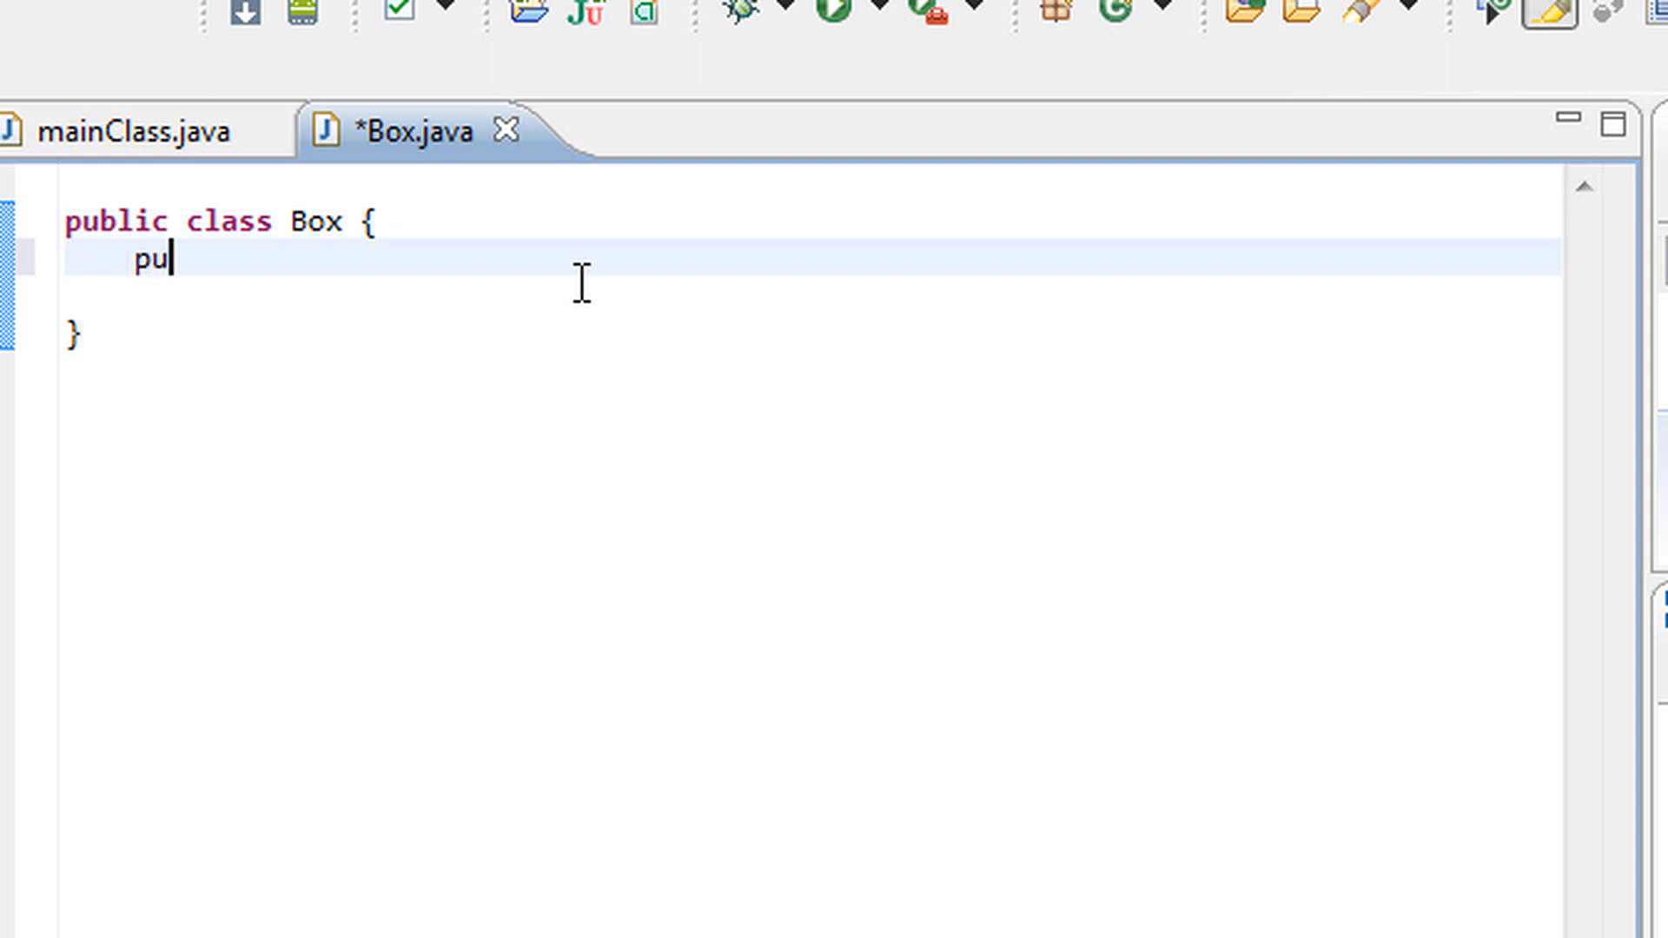
pyautogui.write('blic String')
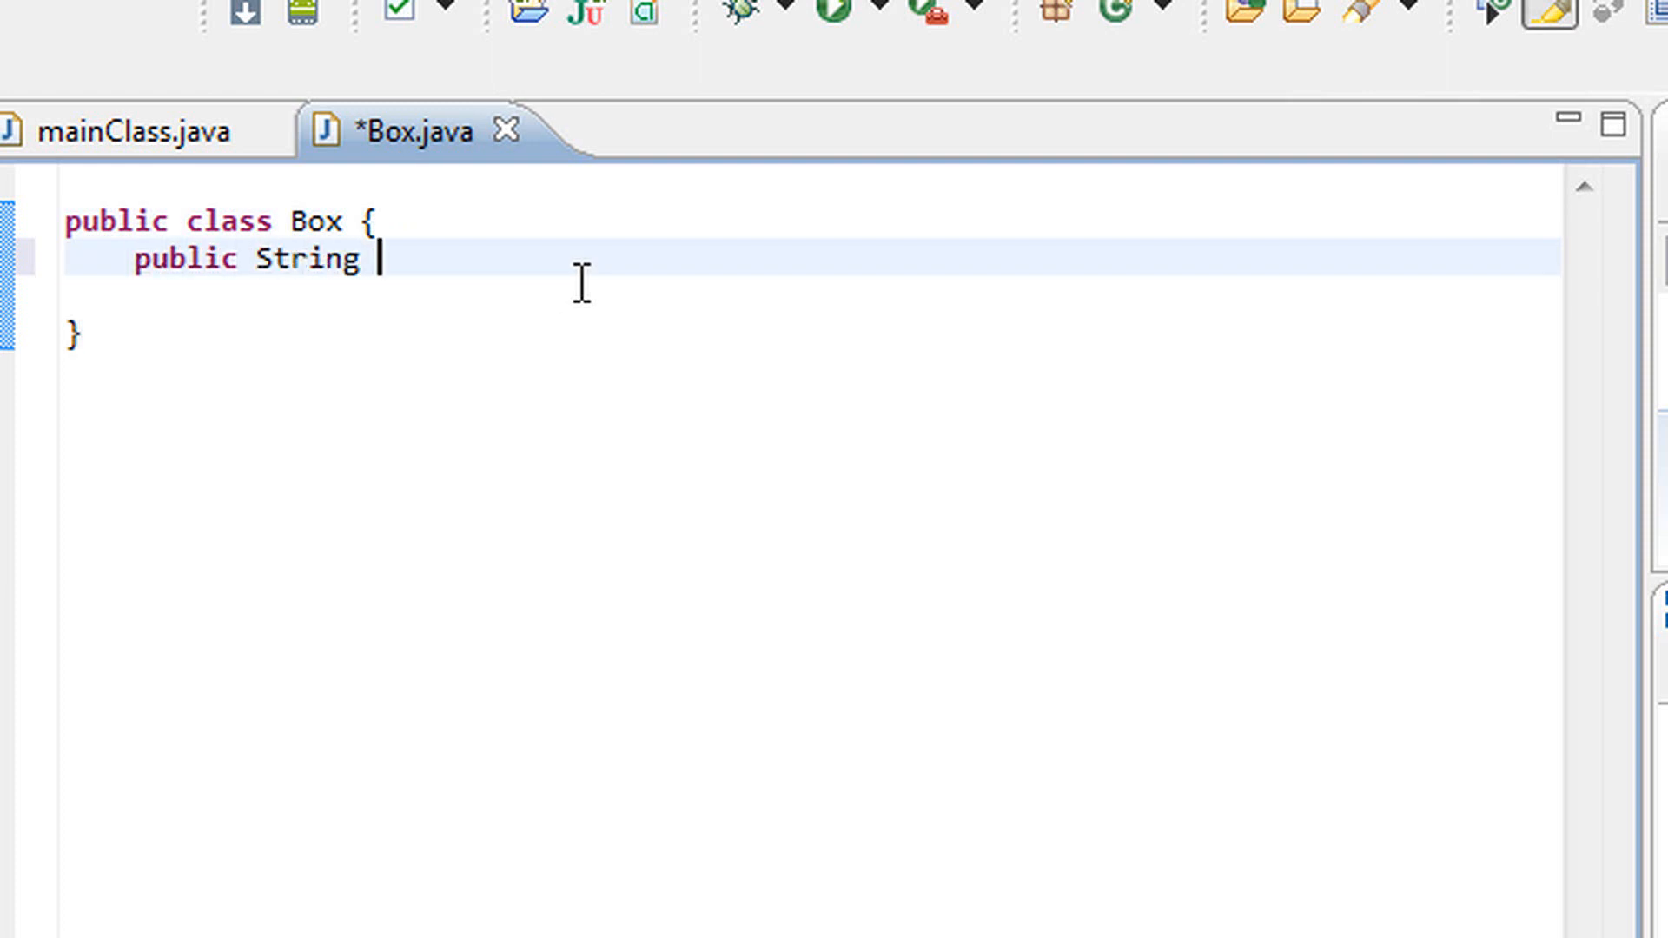
pyautogui.write('name;')
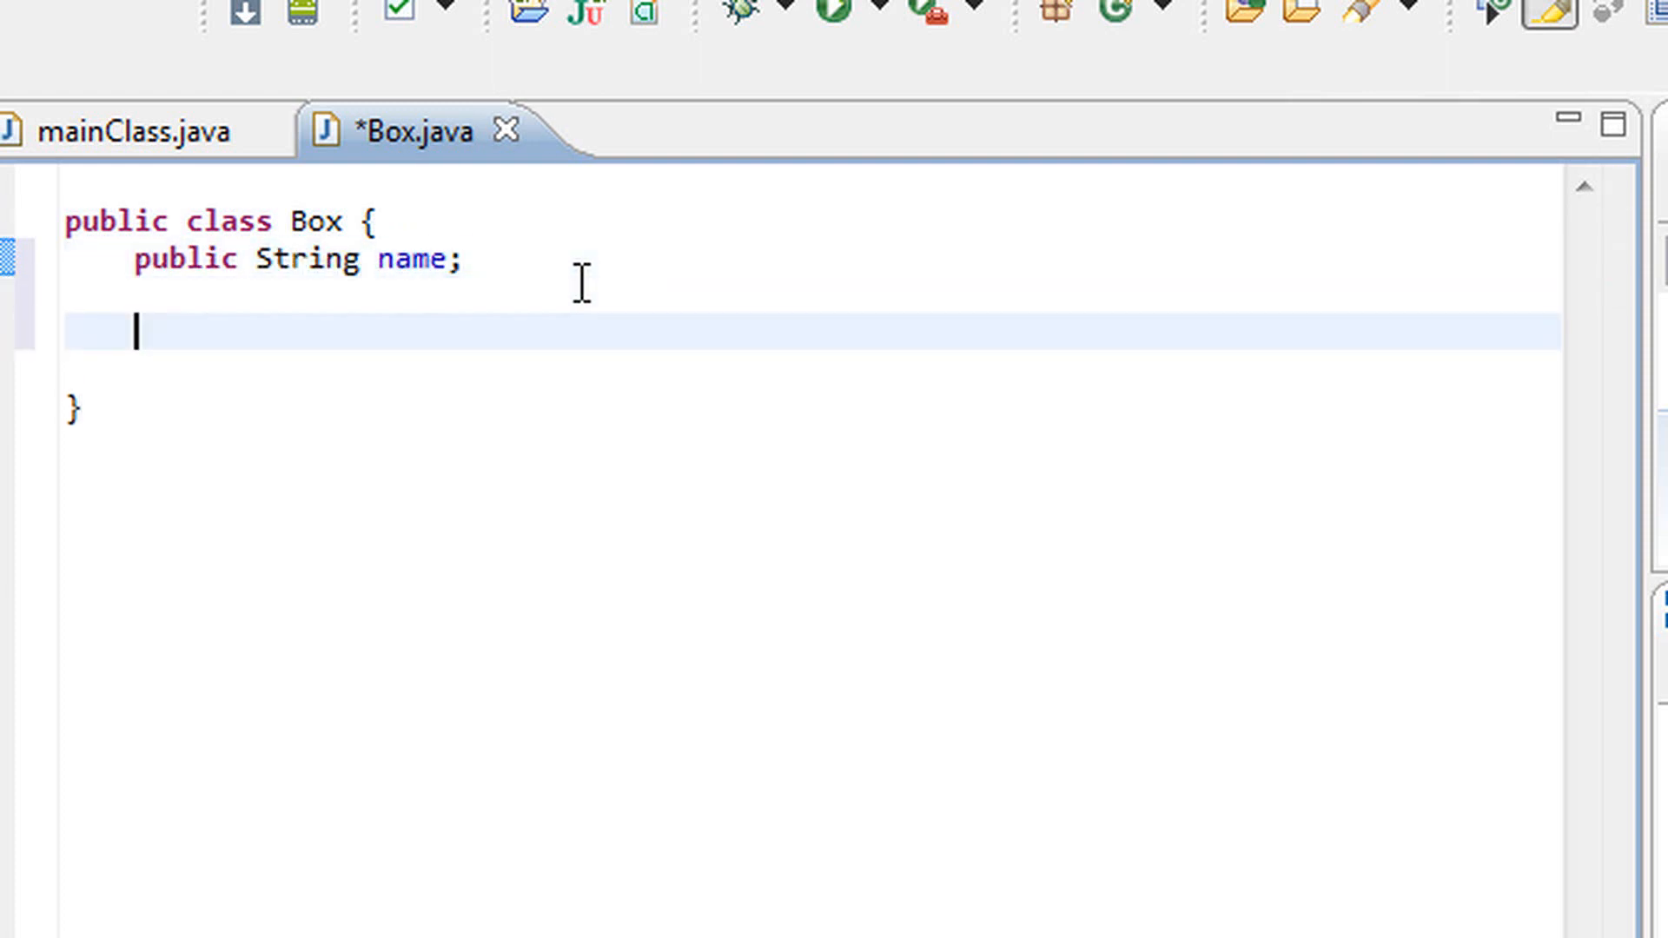
# Add a Box(String n) constructor that assigns name = n
pyautogui.write('public')
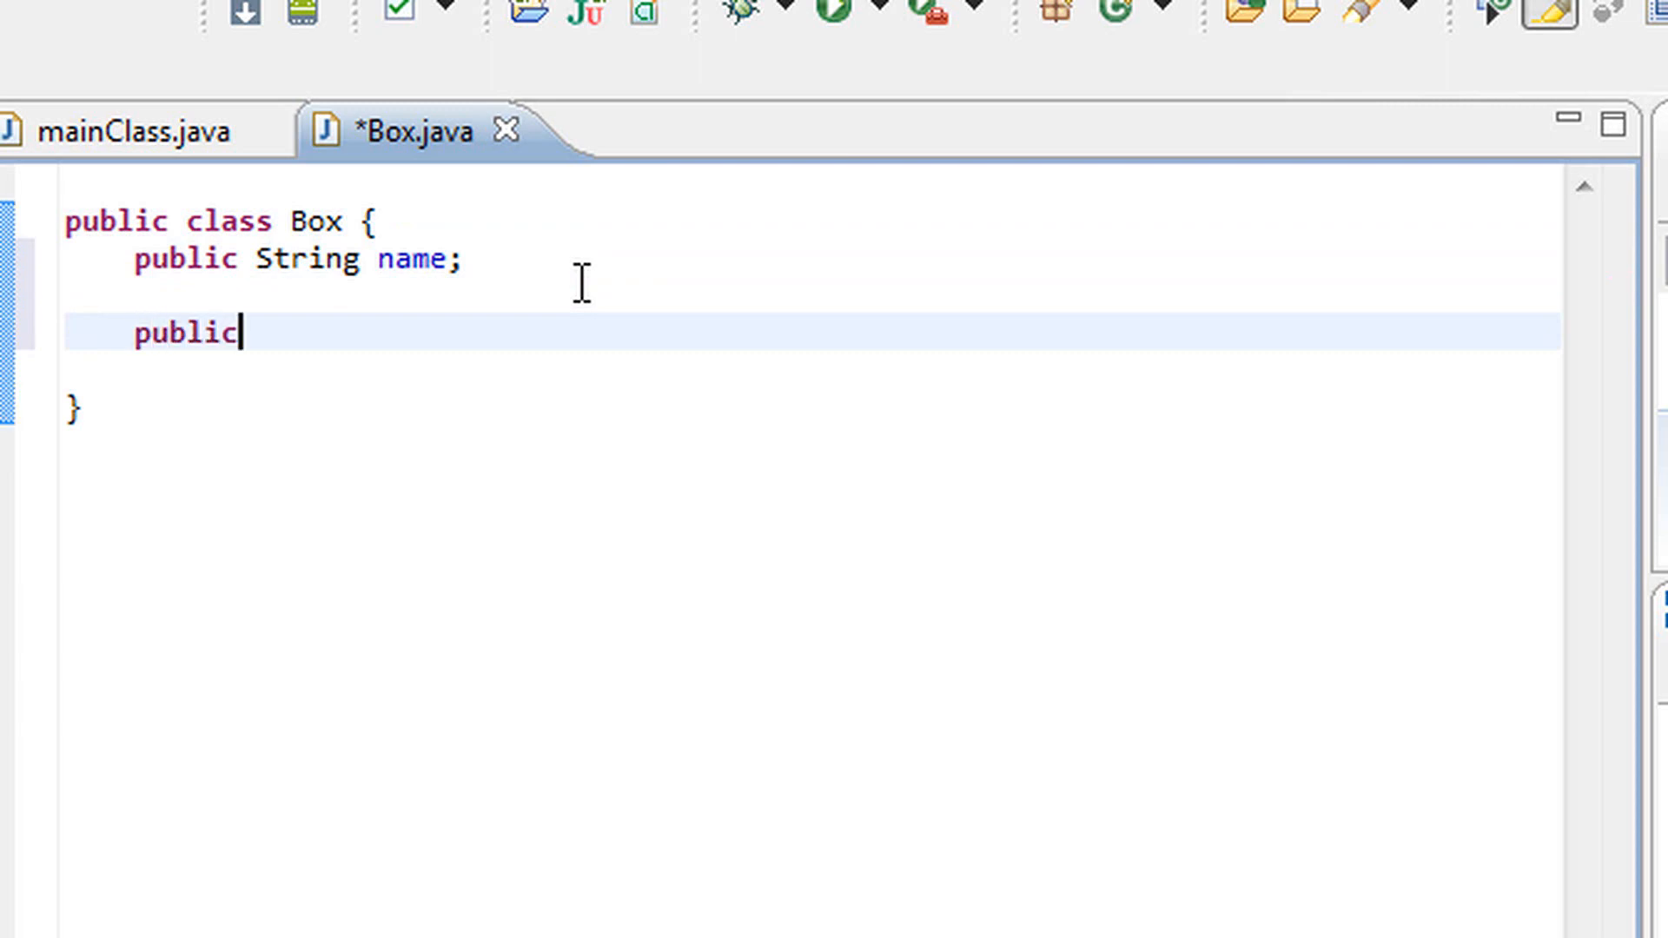
pyautogui.write('Box()')
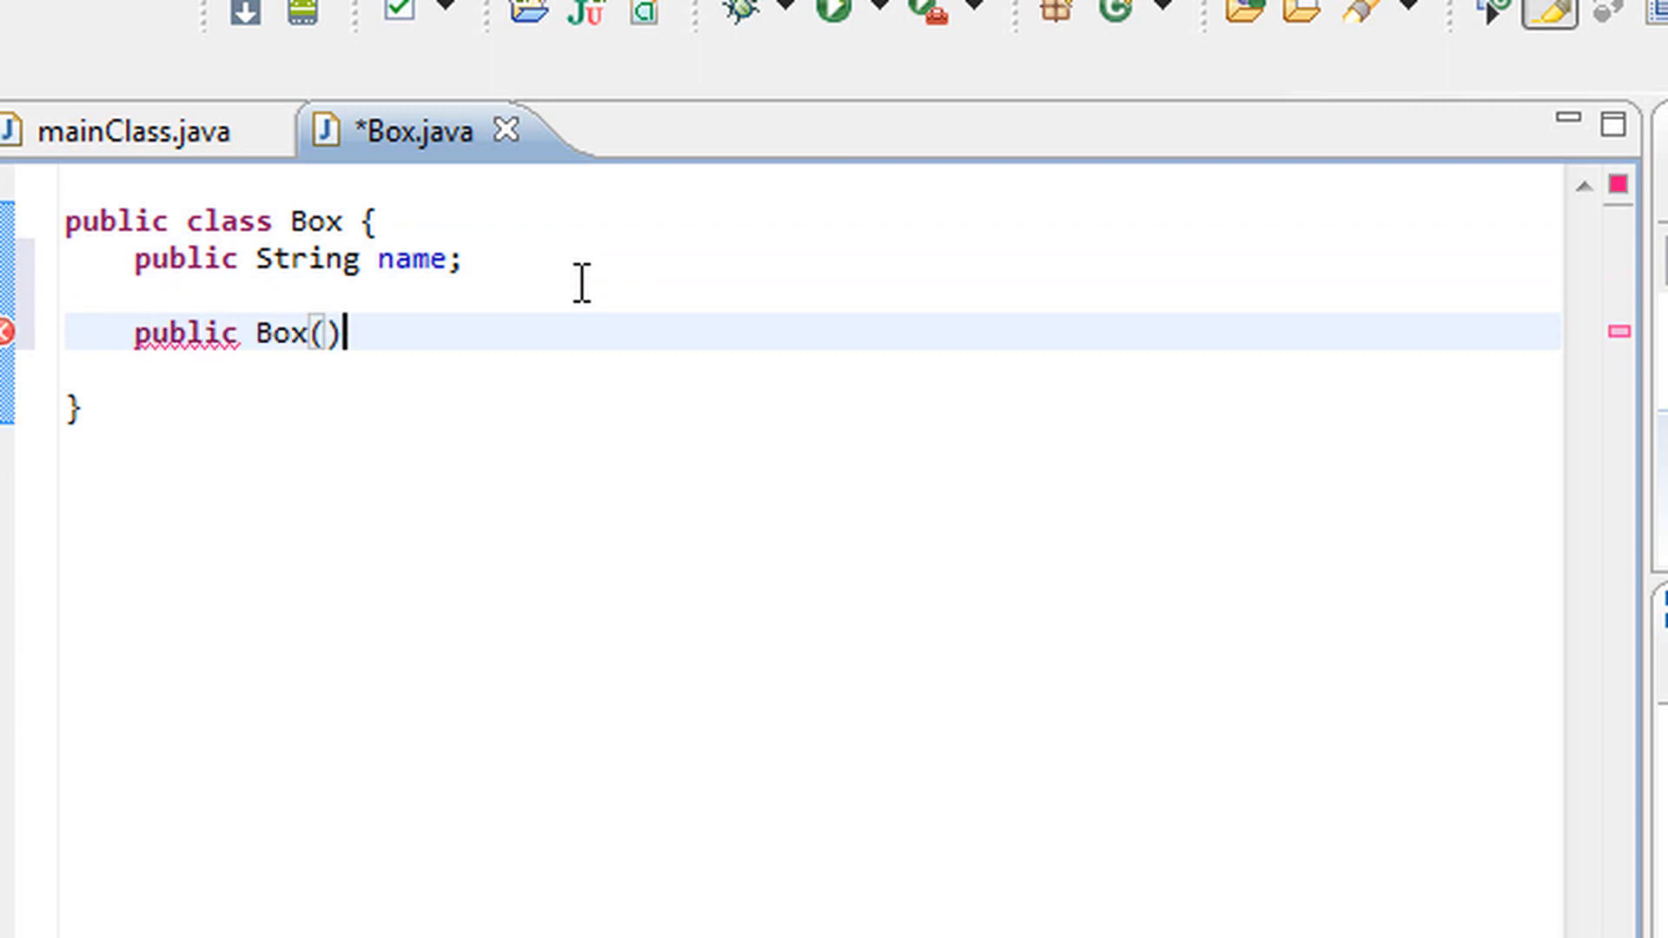
pyautogui.write('String')
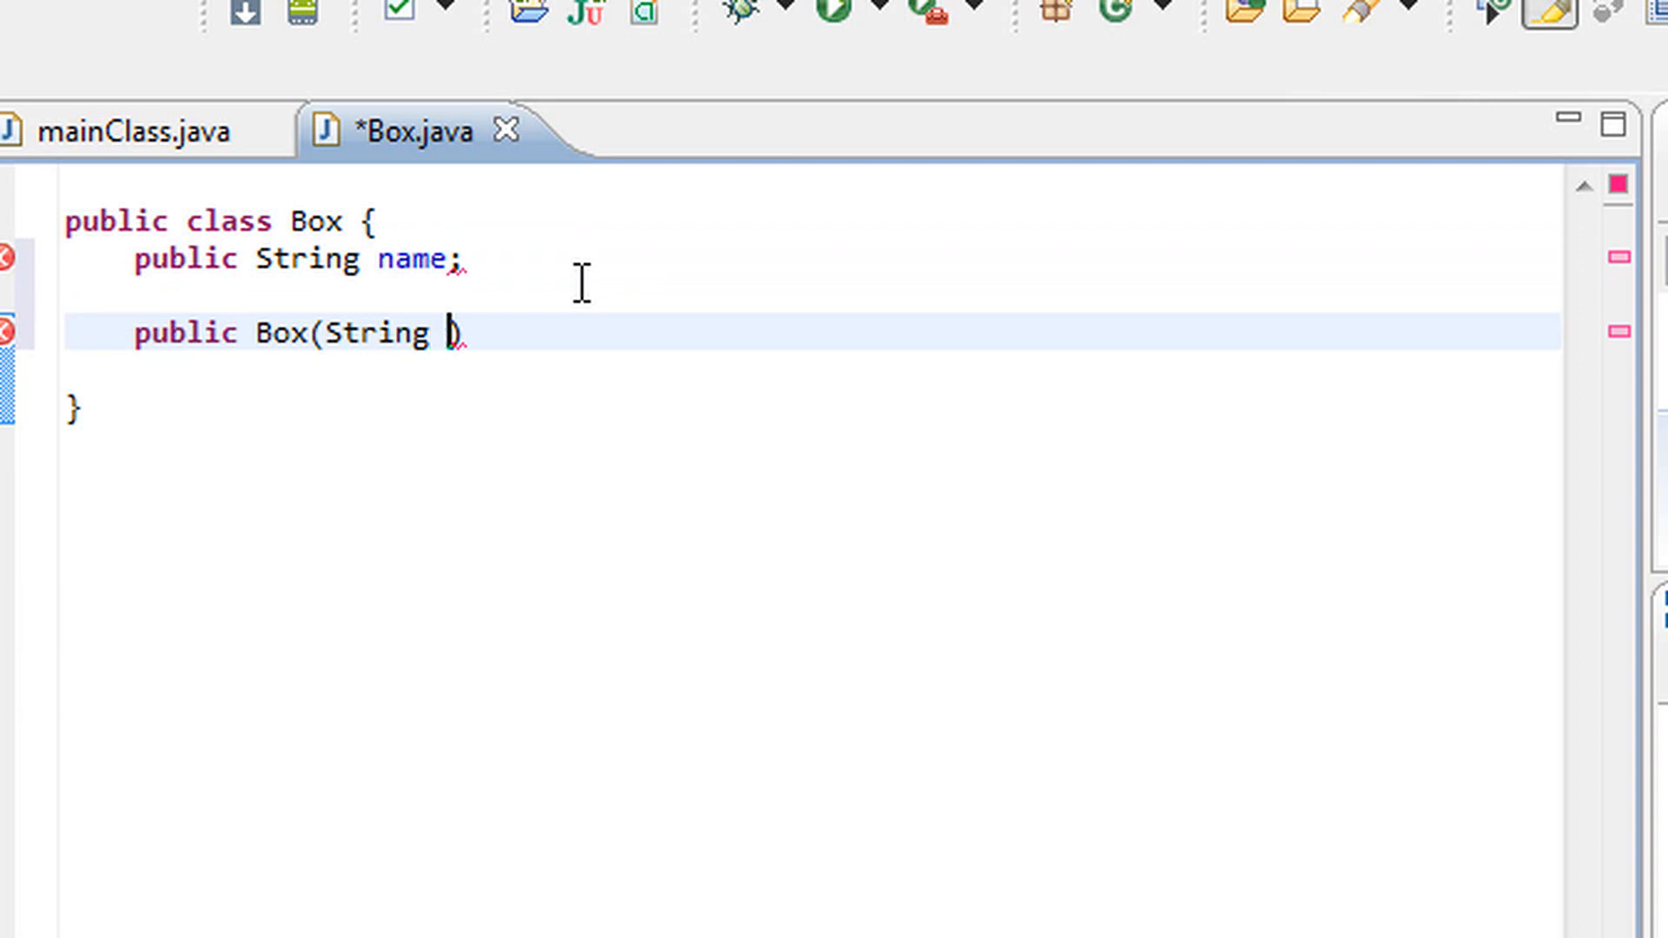
pyautogui.write('n) {')
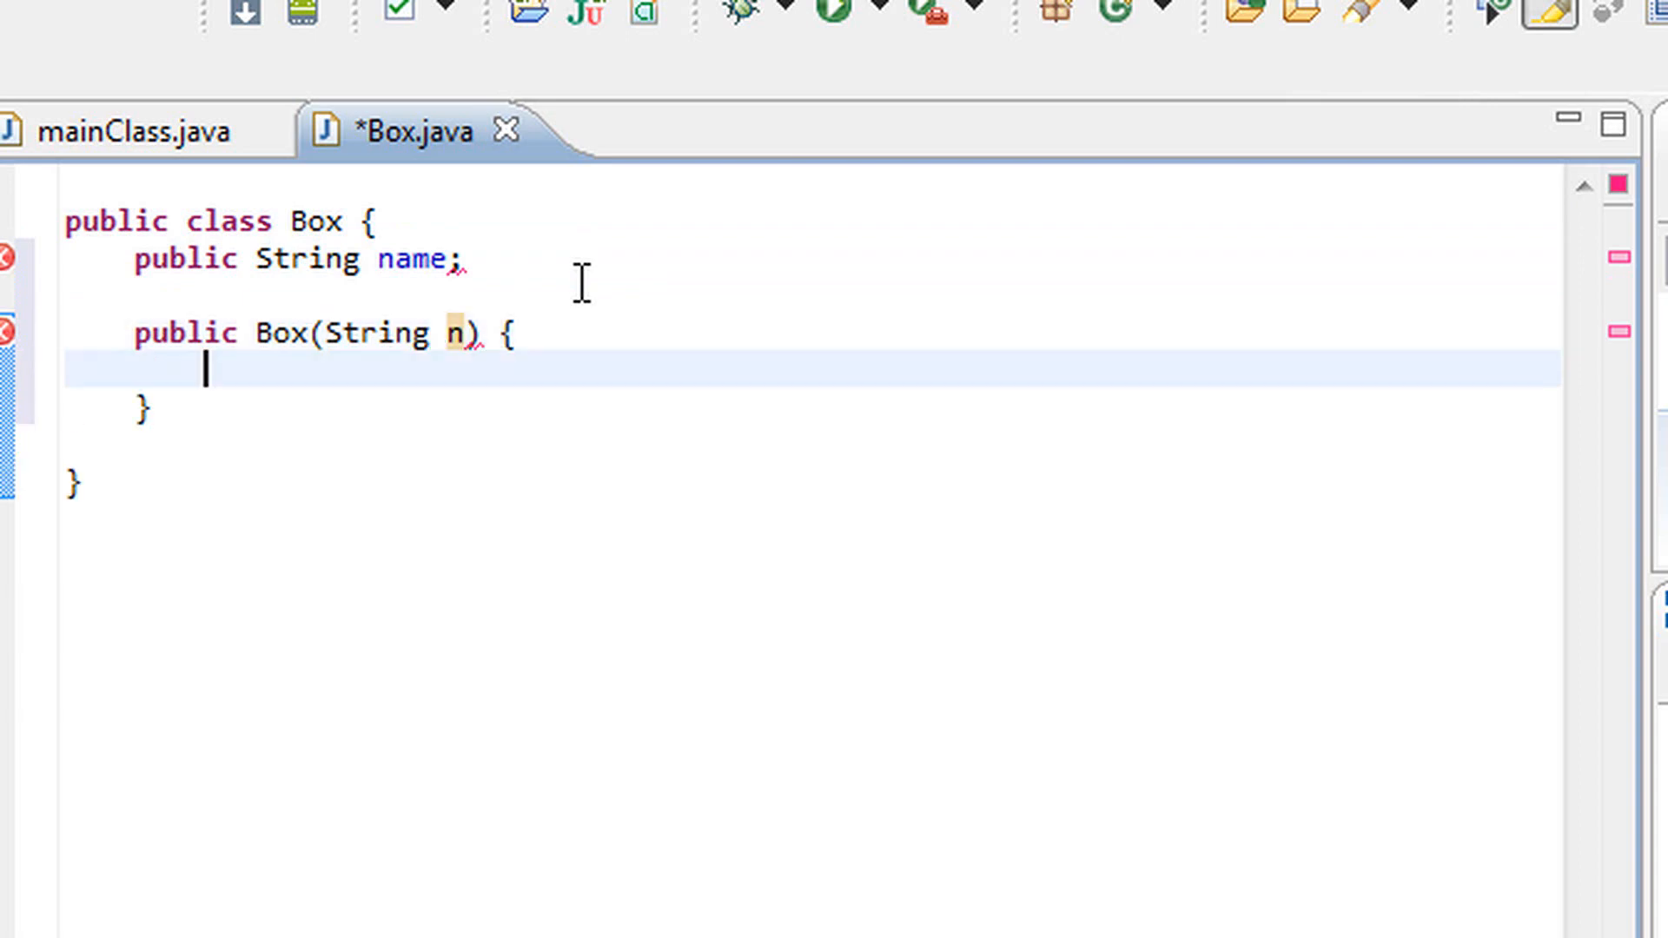
pyautogui.write('name = n;')
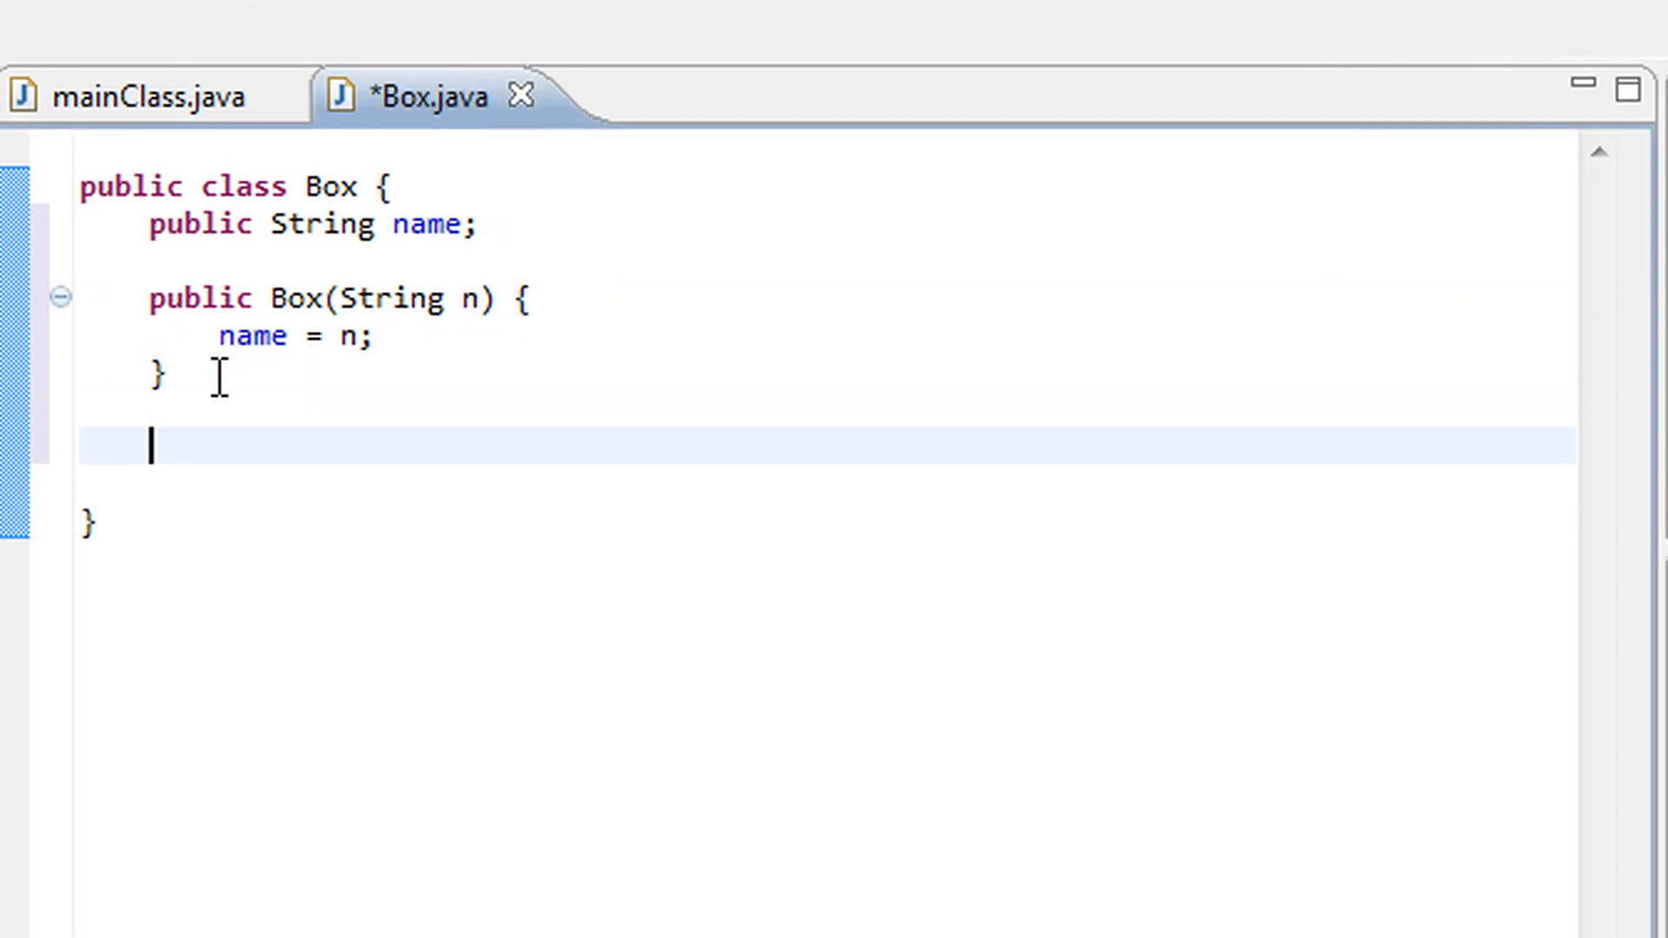
# Add public void printName() printing "My name is " + name, fixing the System typo
pyautogui.write('public')
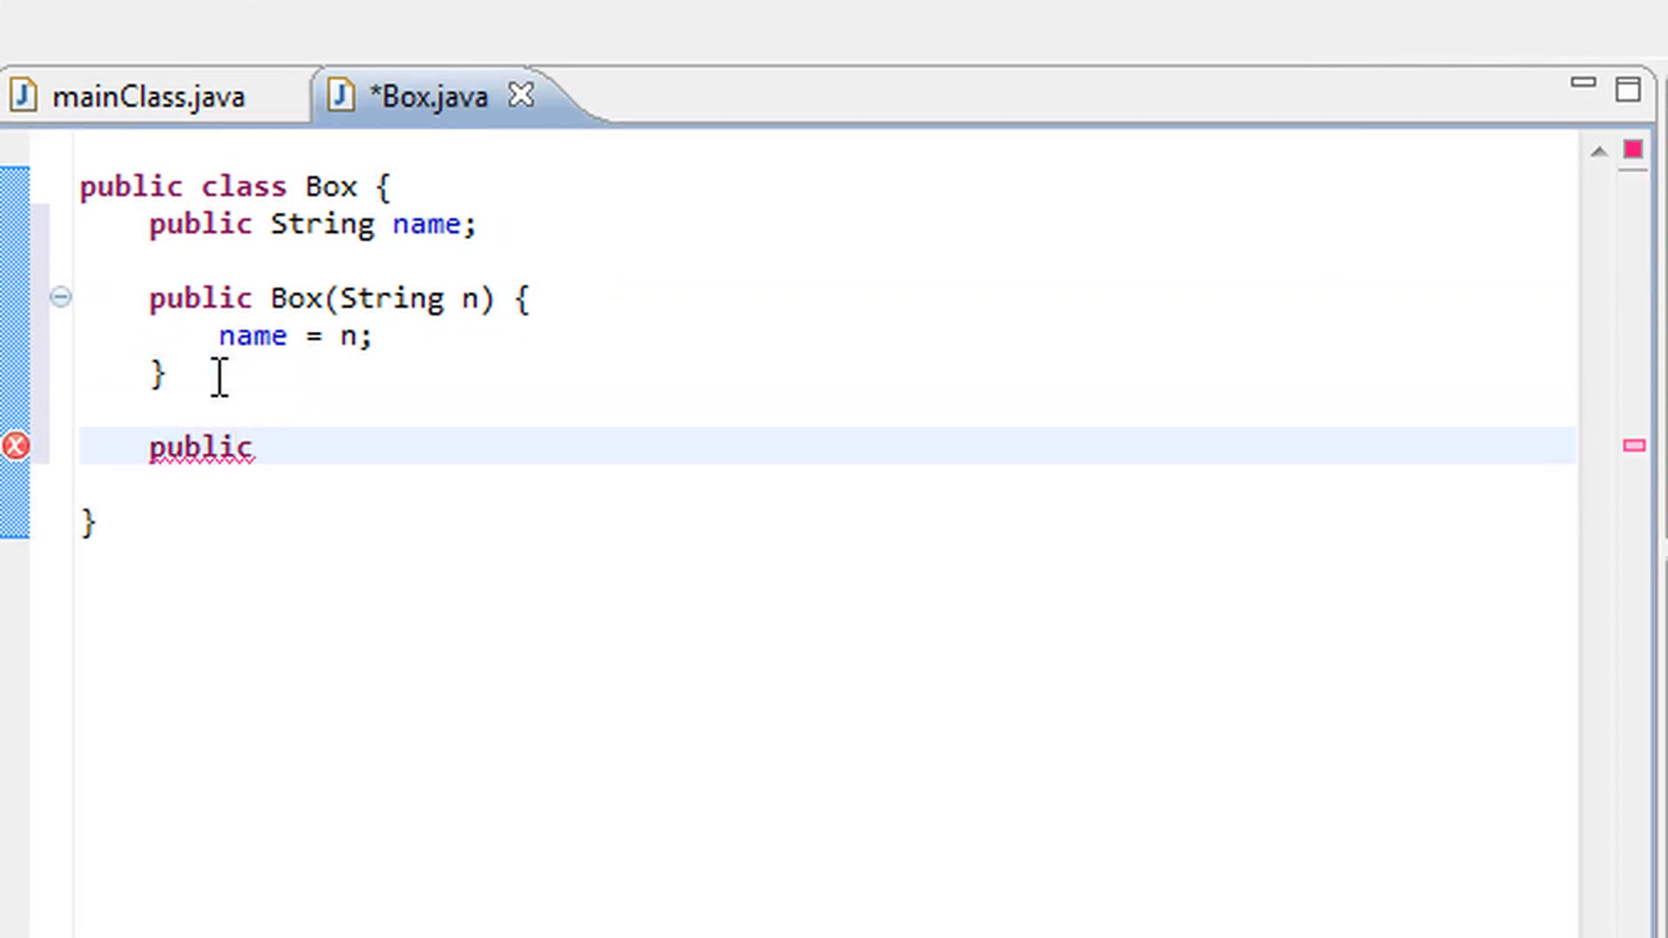
pyautogui.write('void')
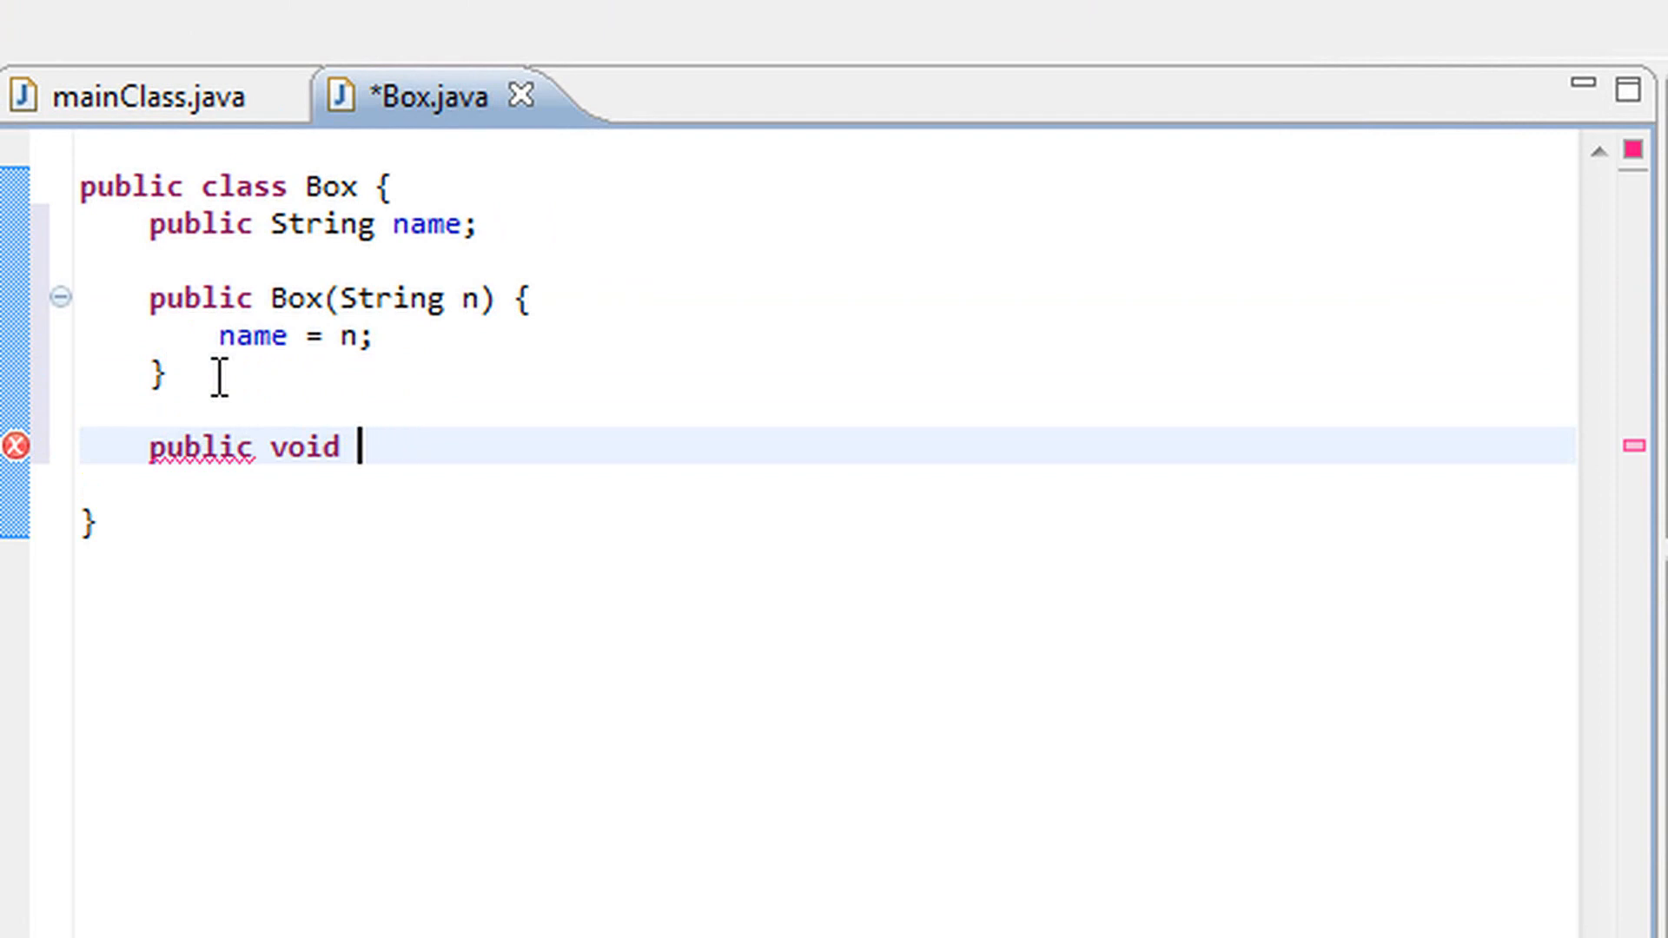
pyautogui.write('printN')
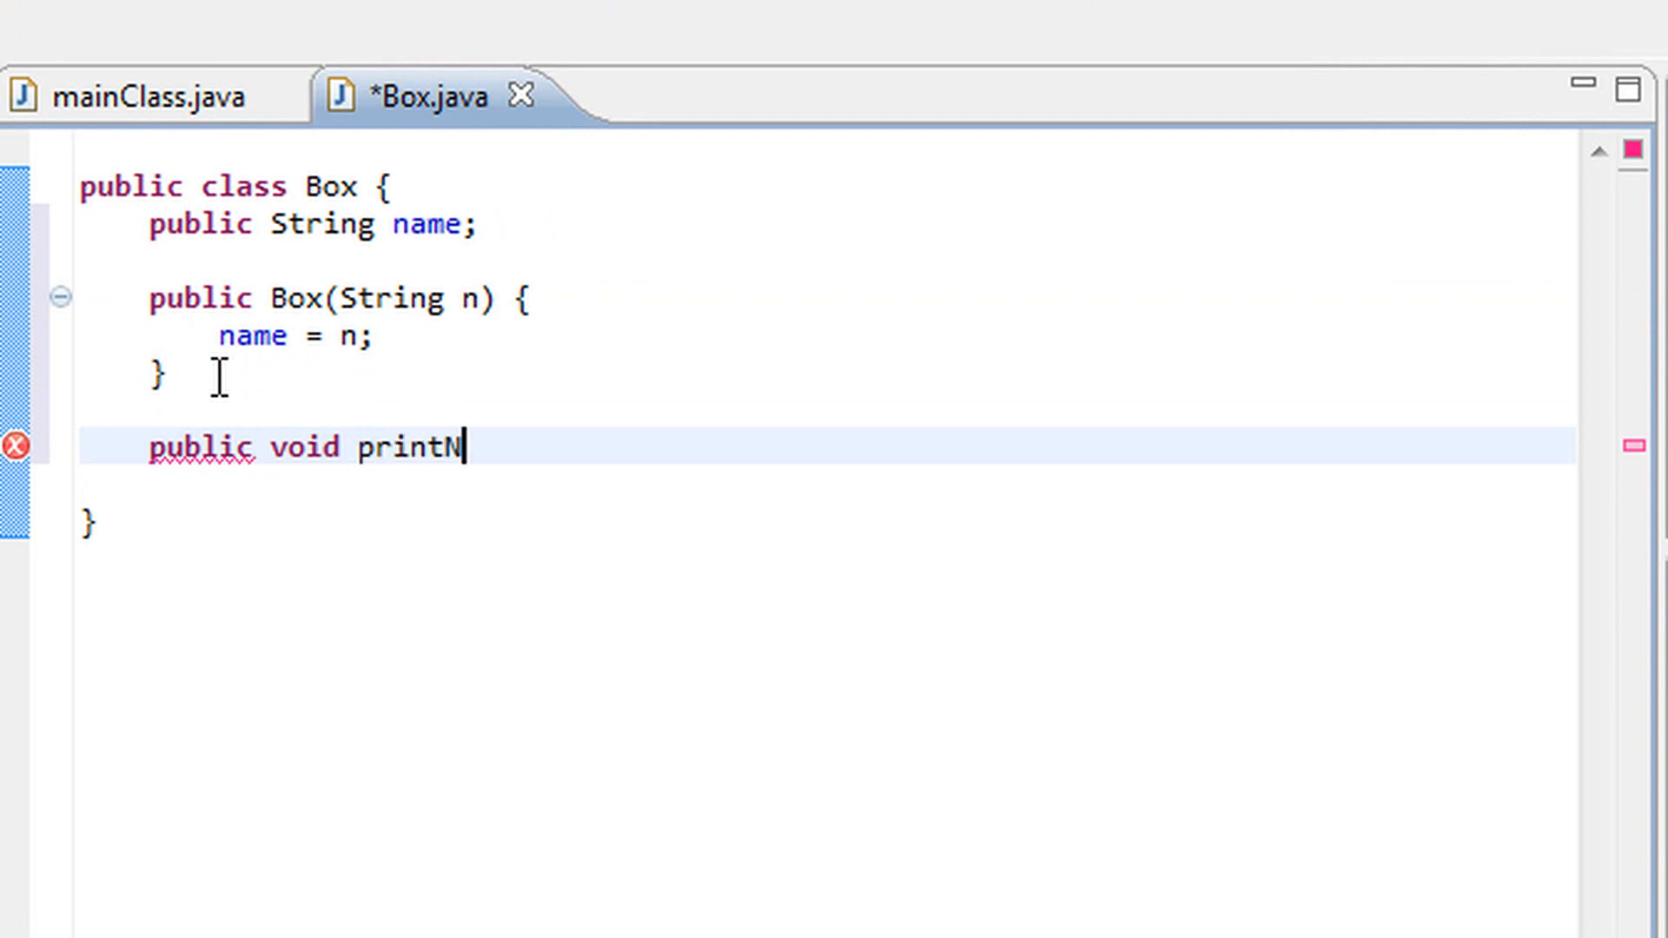
pyautogui.write('ame() {')
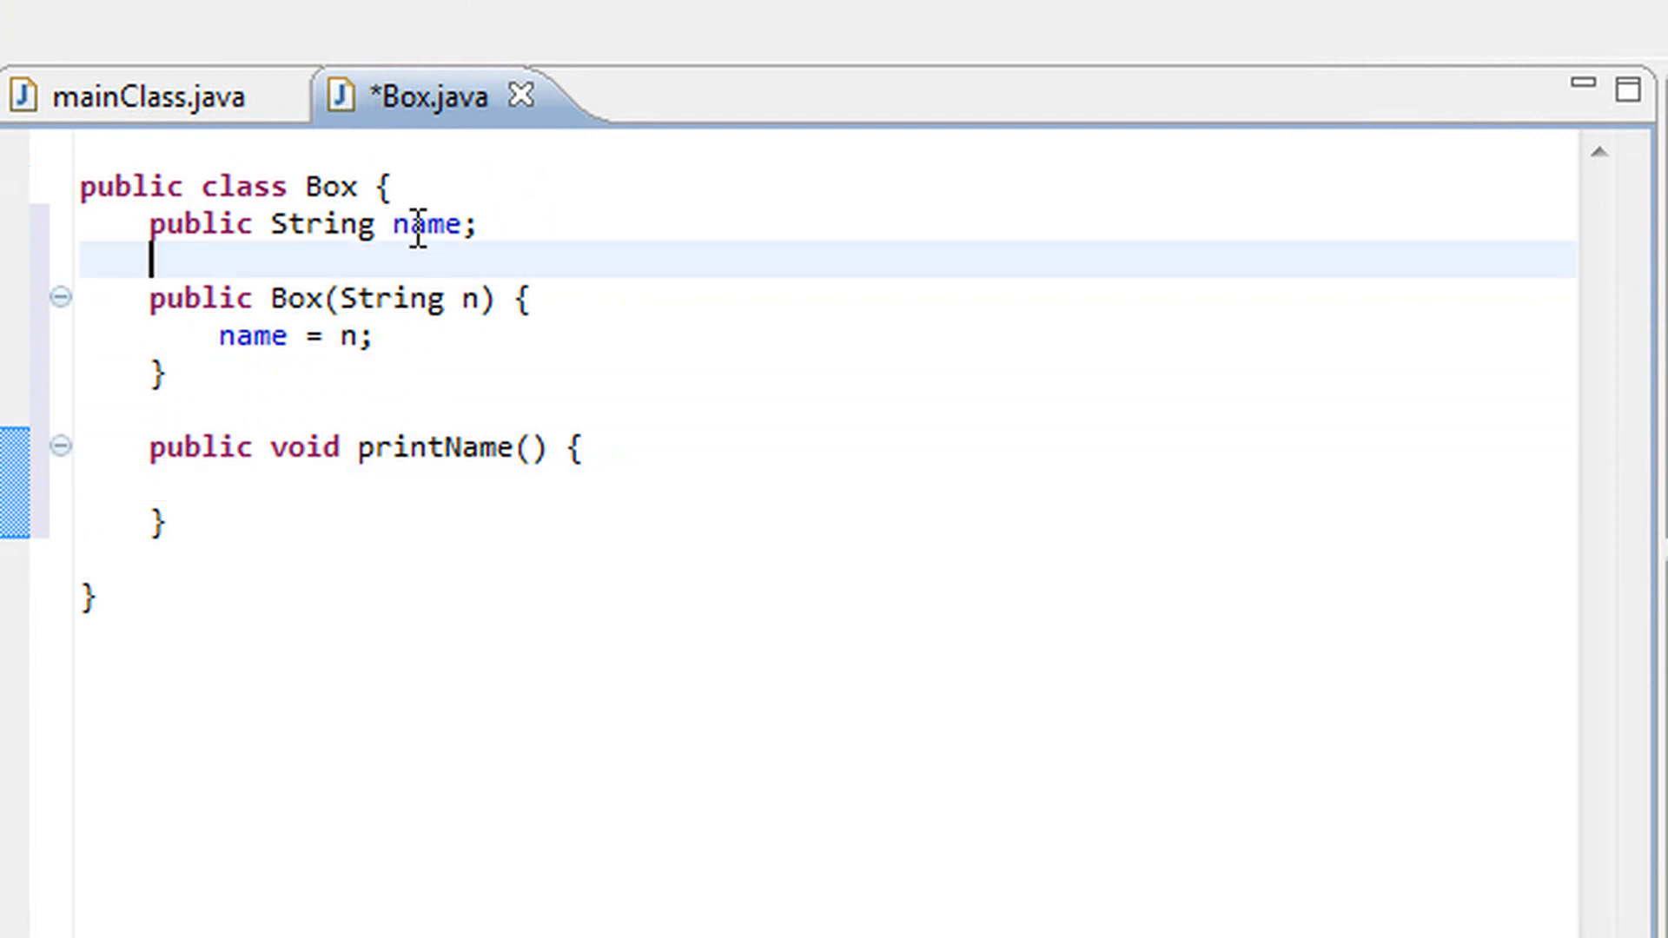
pyautogui.write('Ssyte')
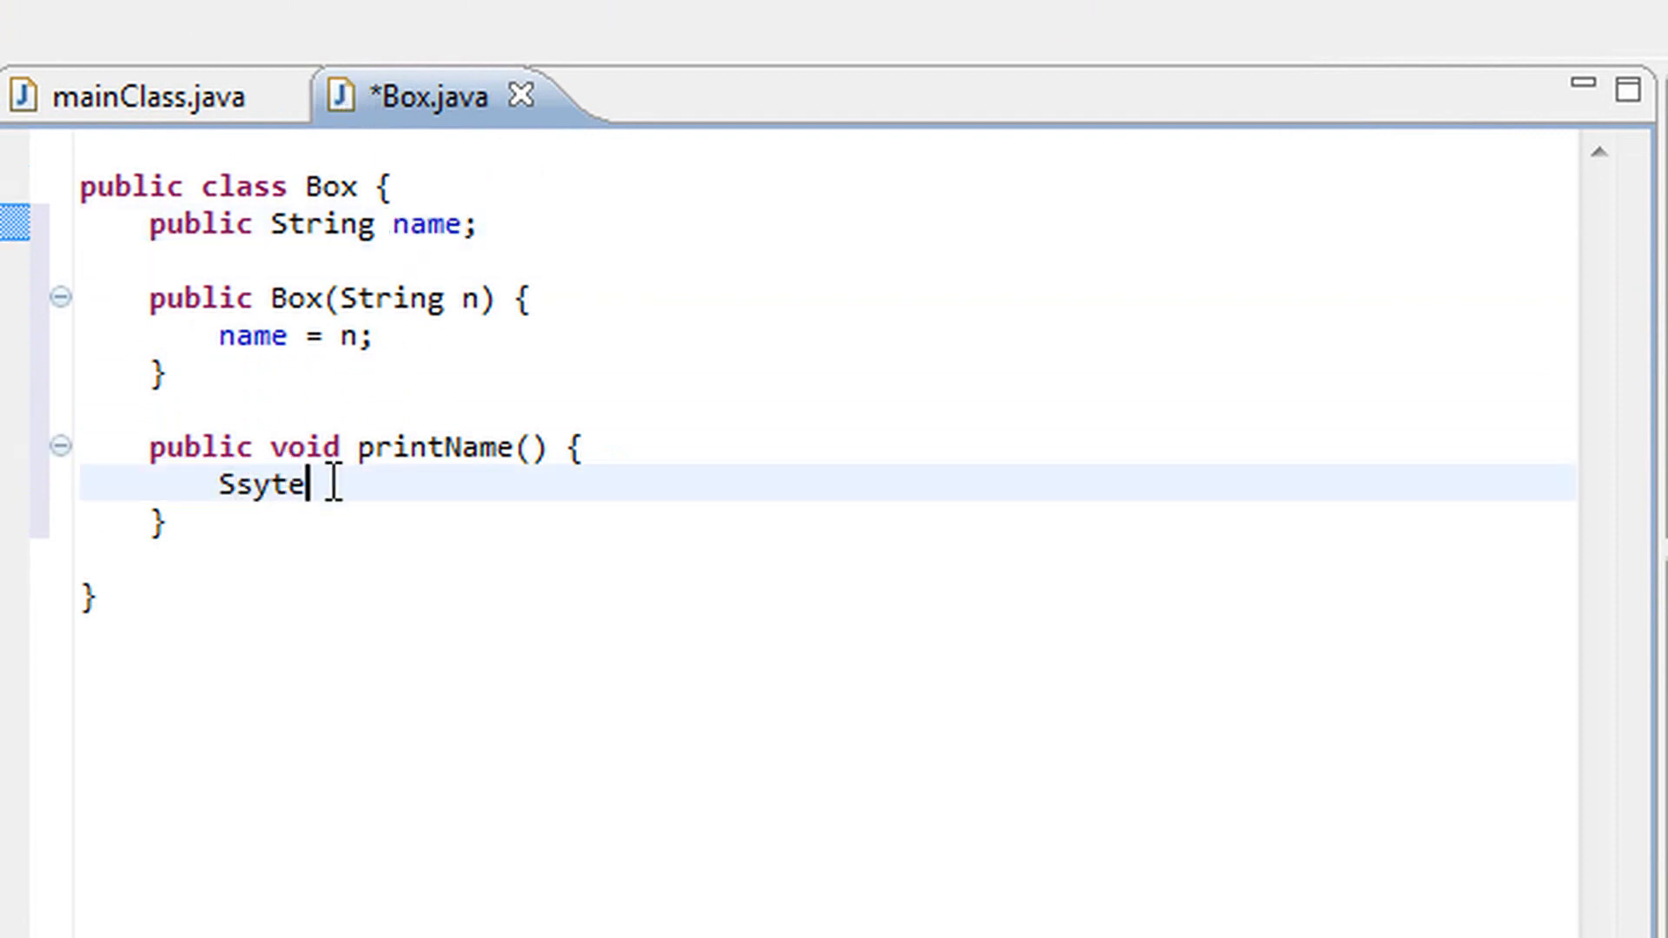
pyautogui.press('BackSpace')
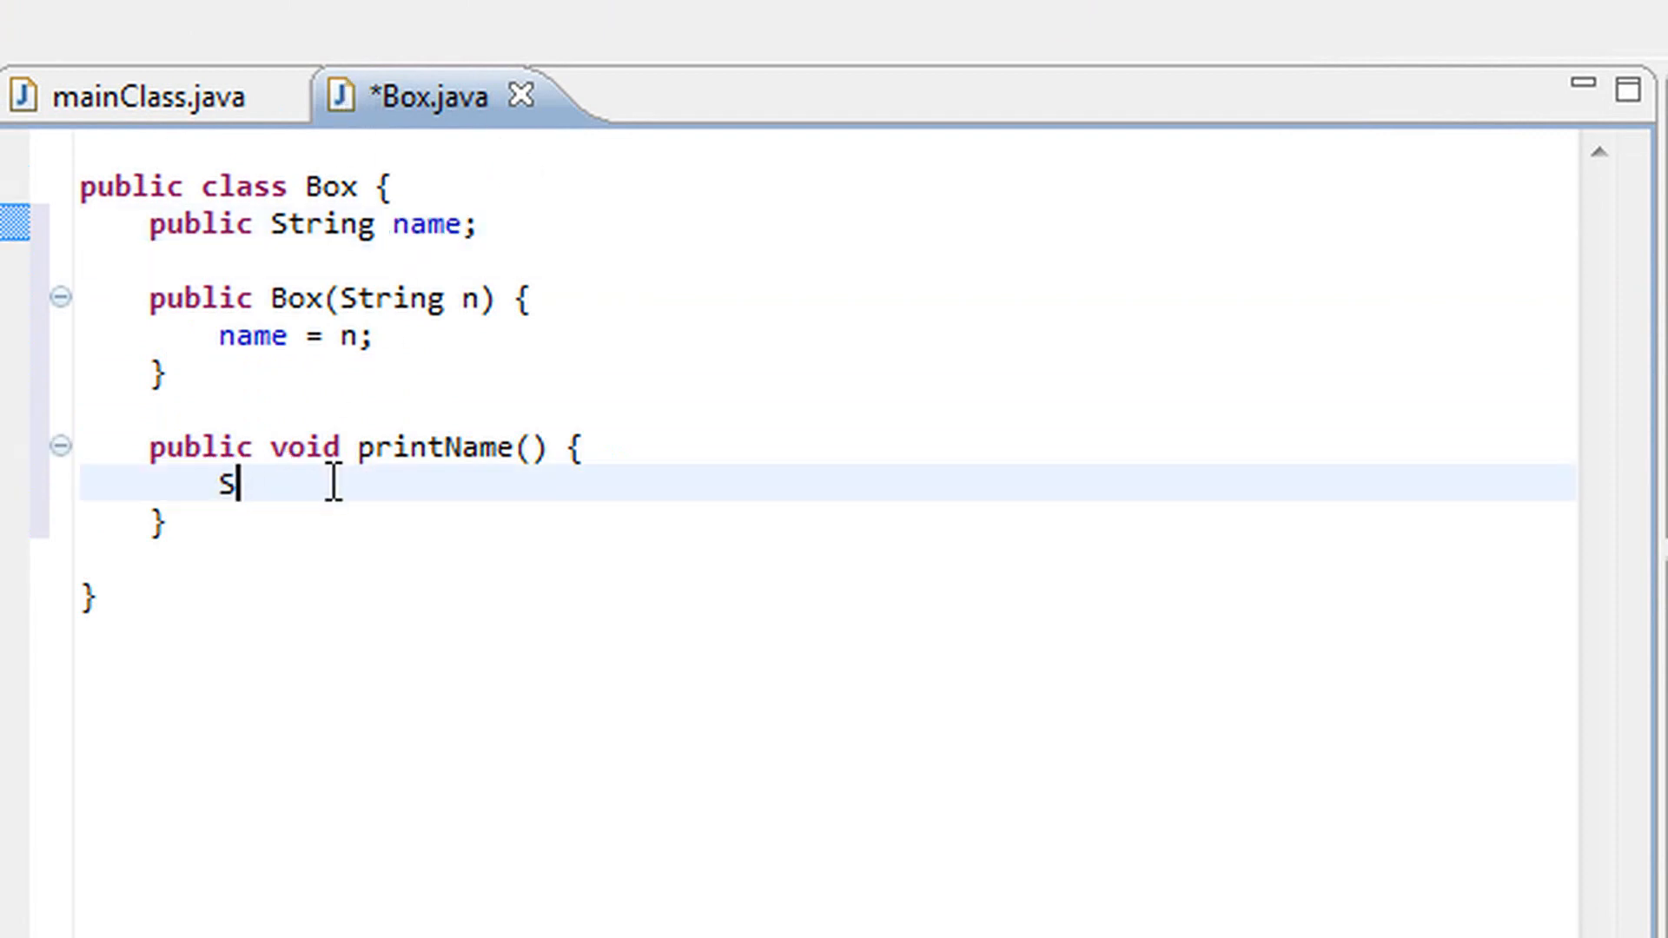
pyautogui.write('ystem.out.println("");')
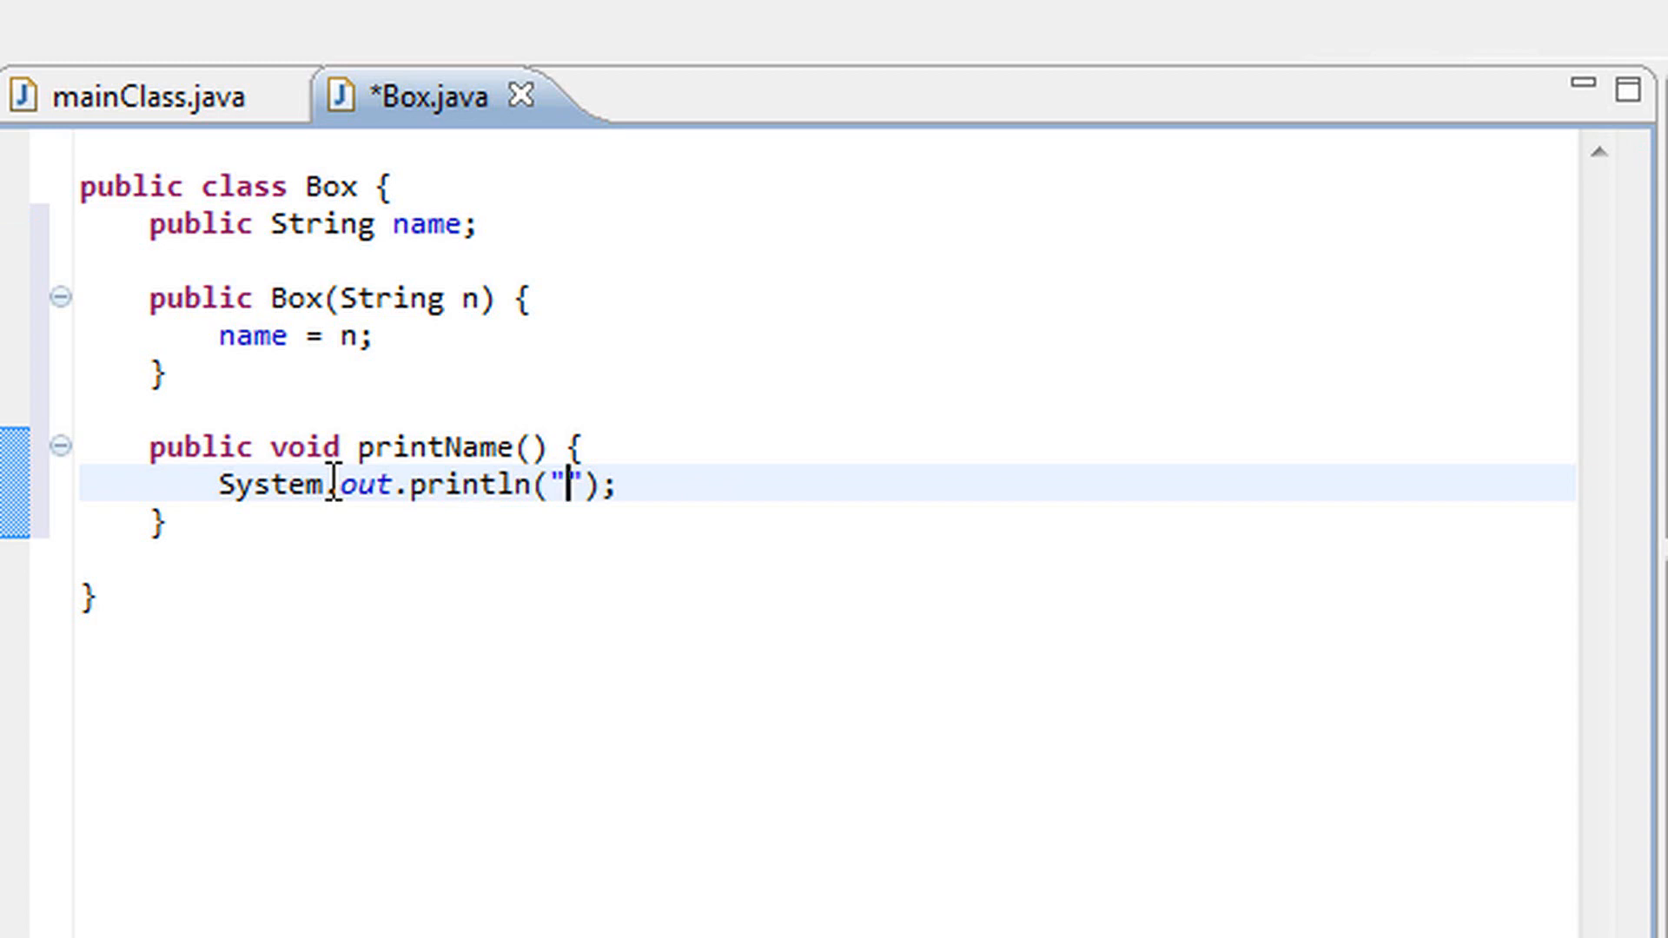
pyautogui.write('My na')
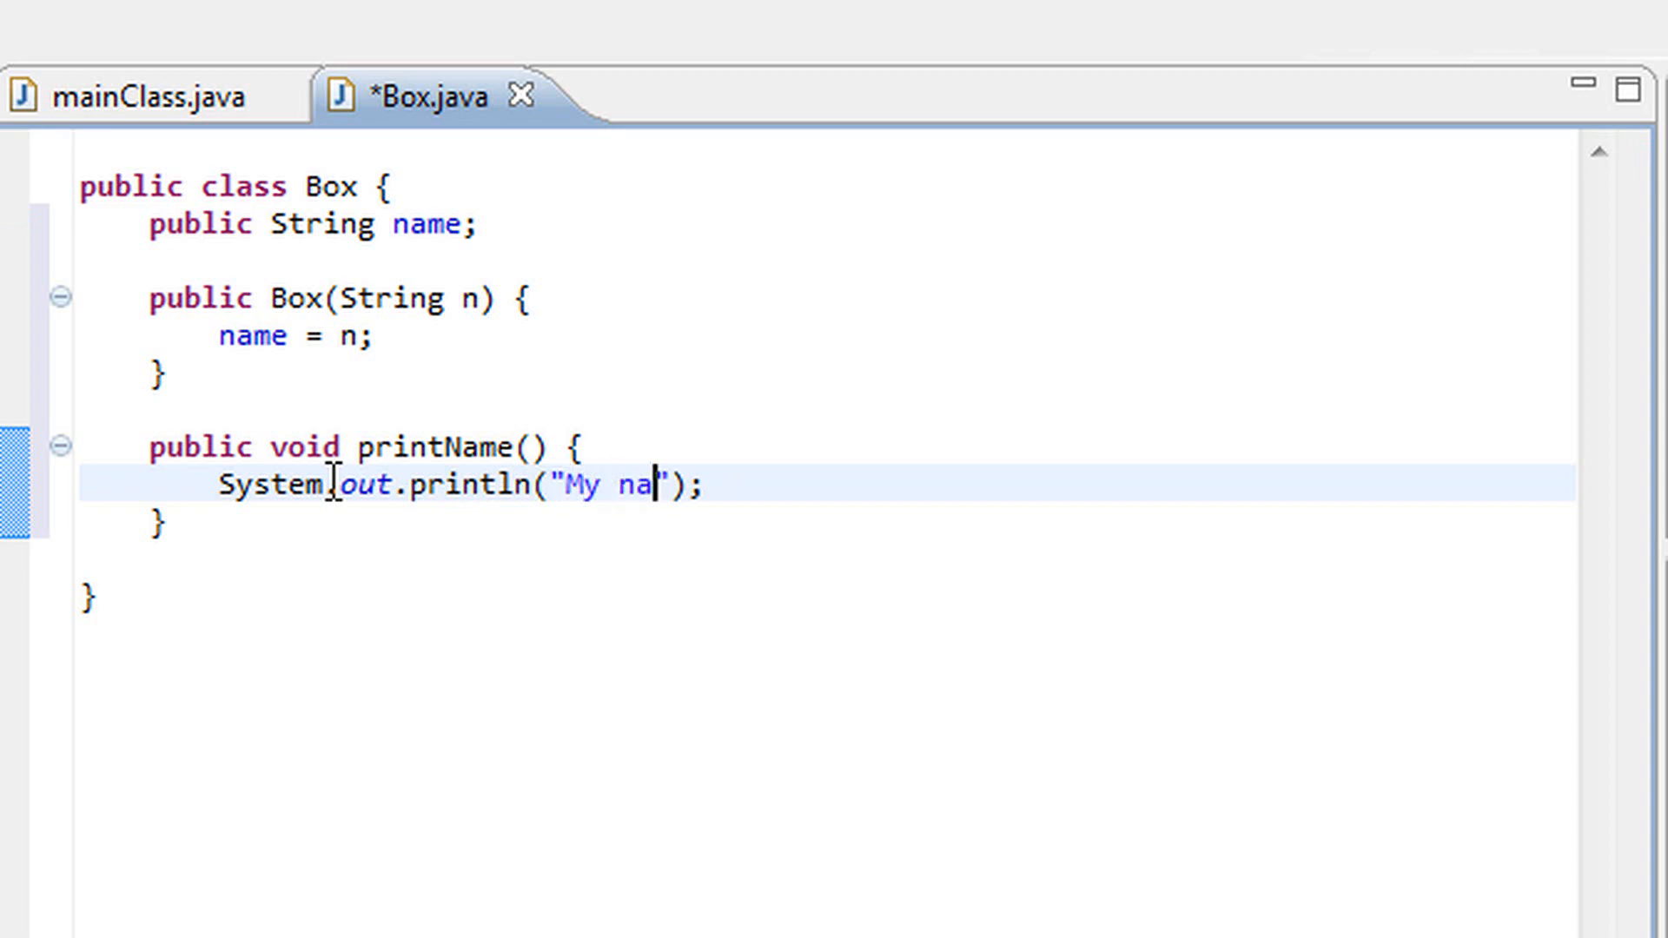
pyautogui.write('me is " + n')
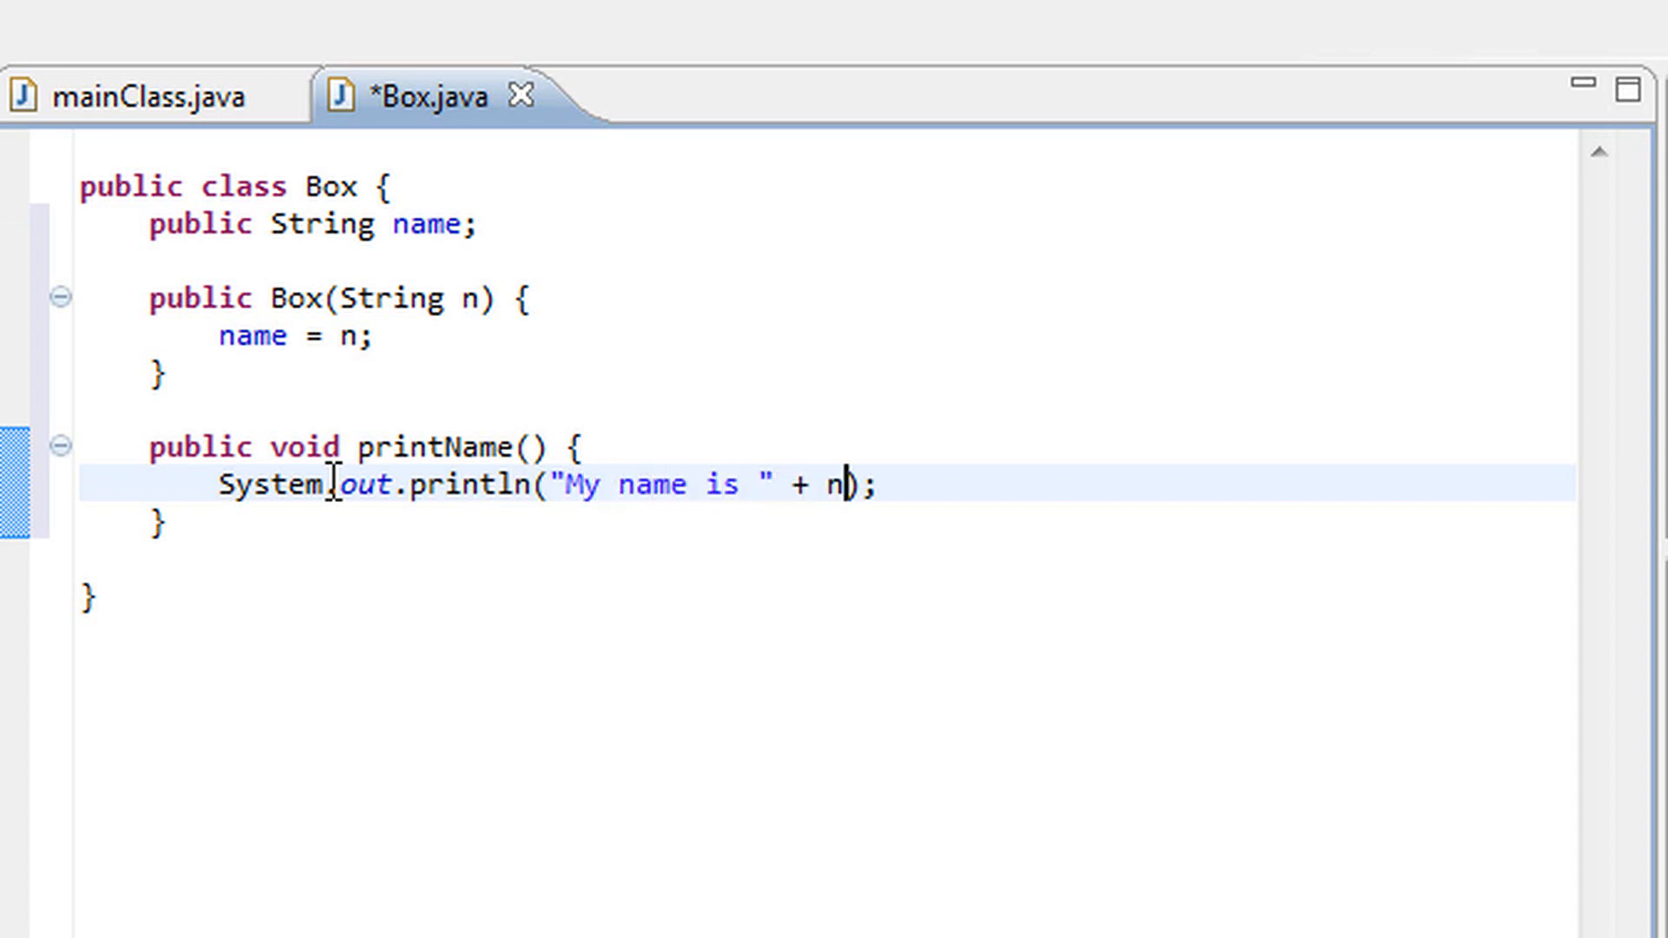
pyautogui.write('ame')
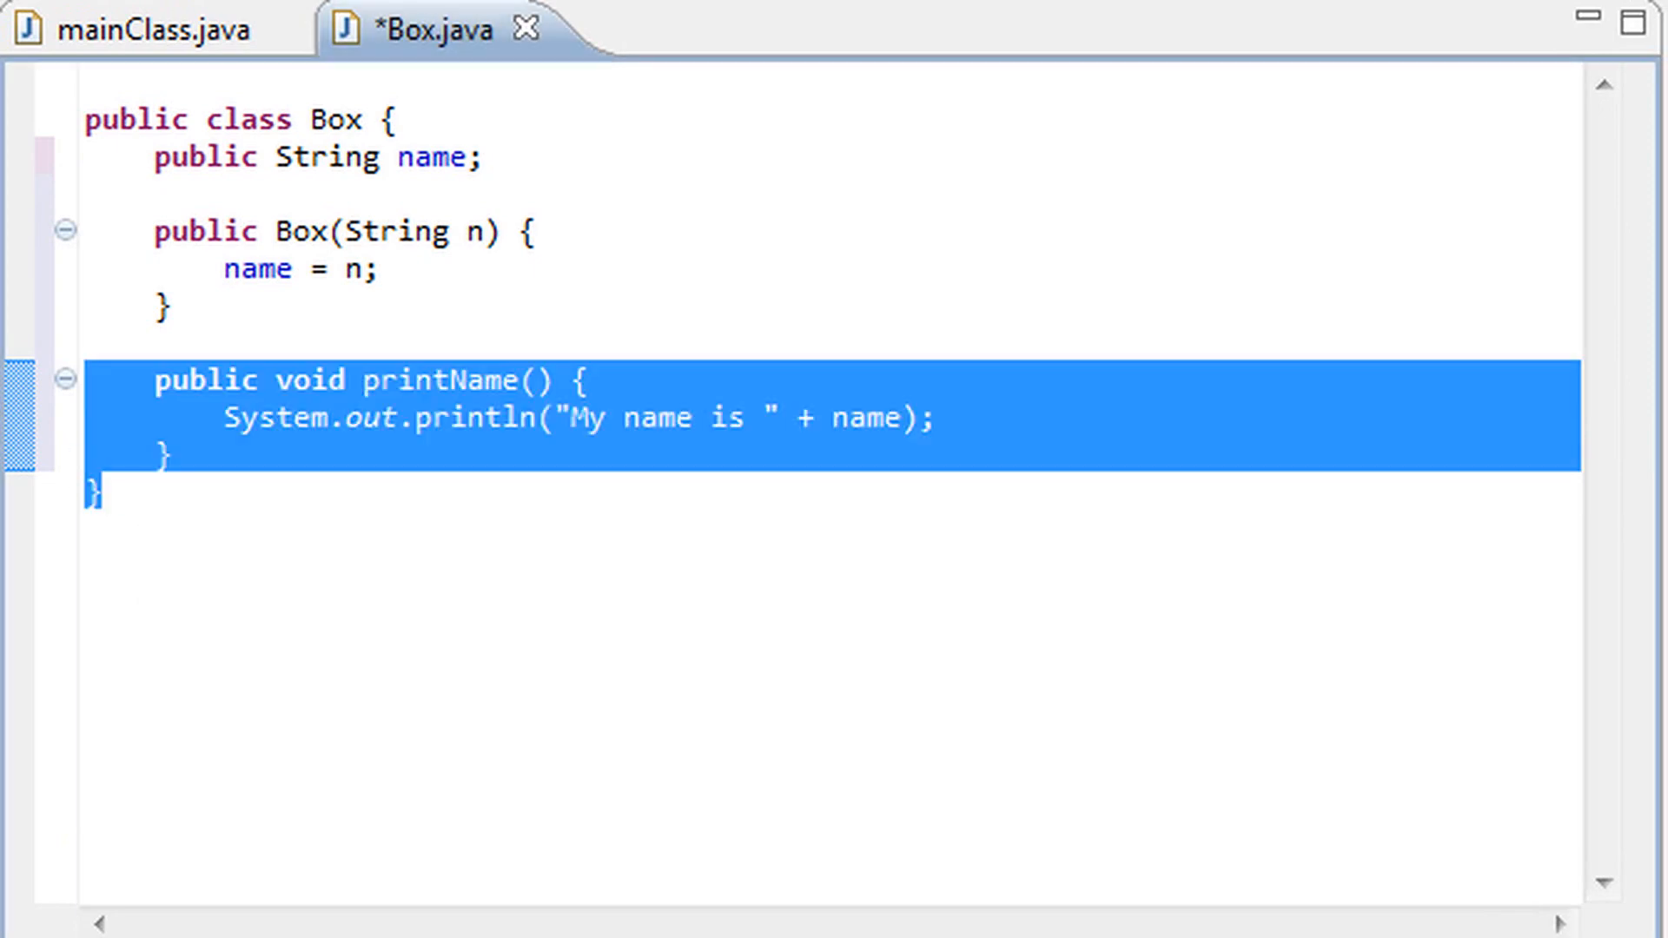
# Declare a public static int numberOfBoxes field below the name field
pyautogui.click(409, 156)
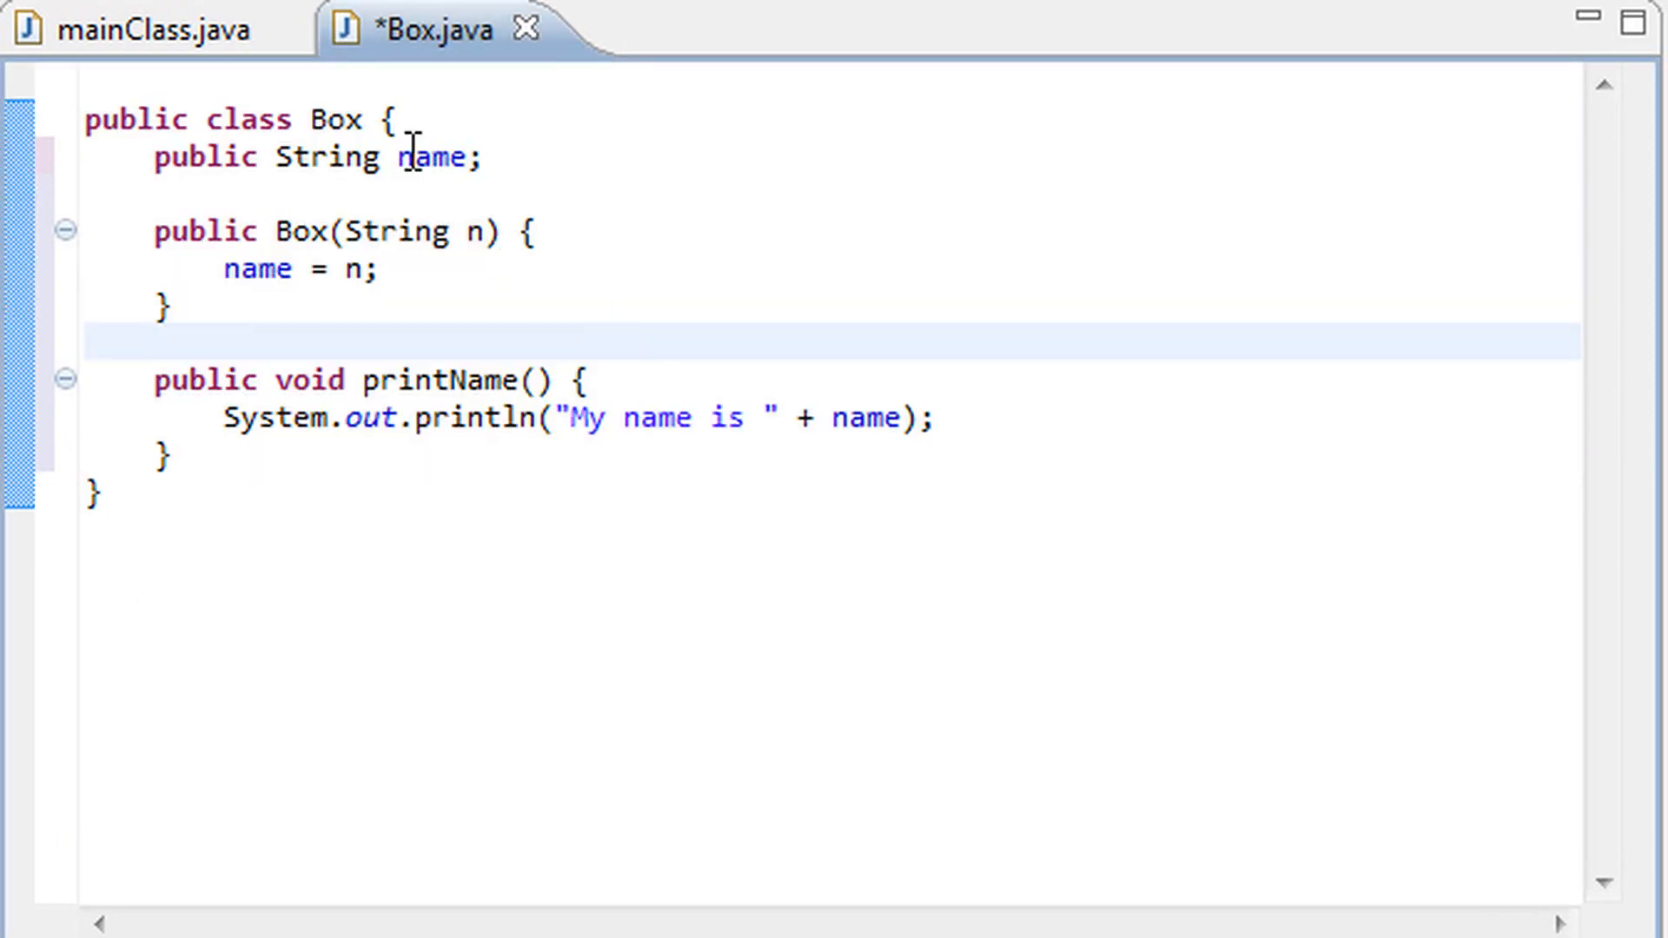
pyautogui.click(548, 157)
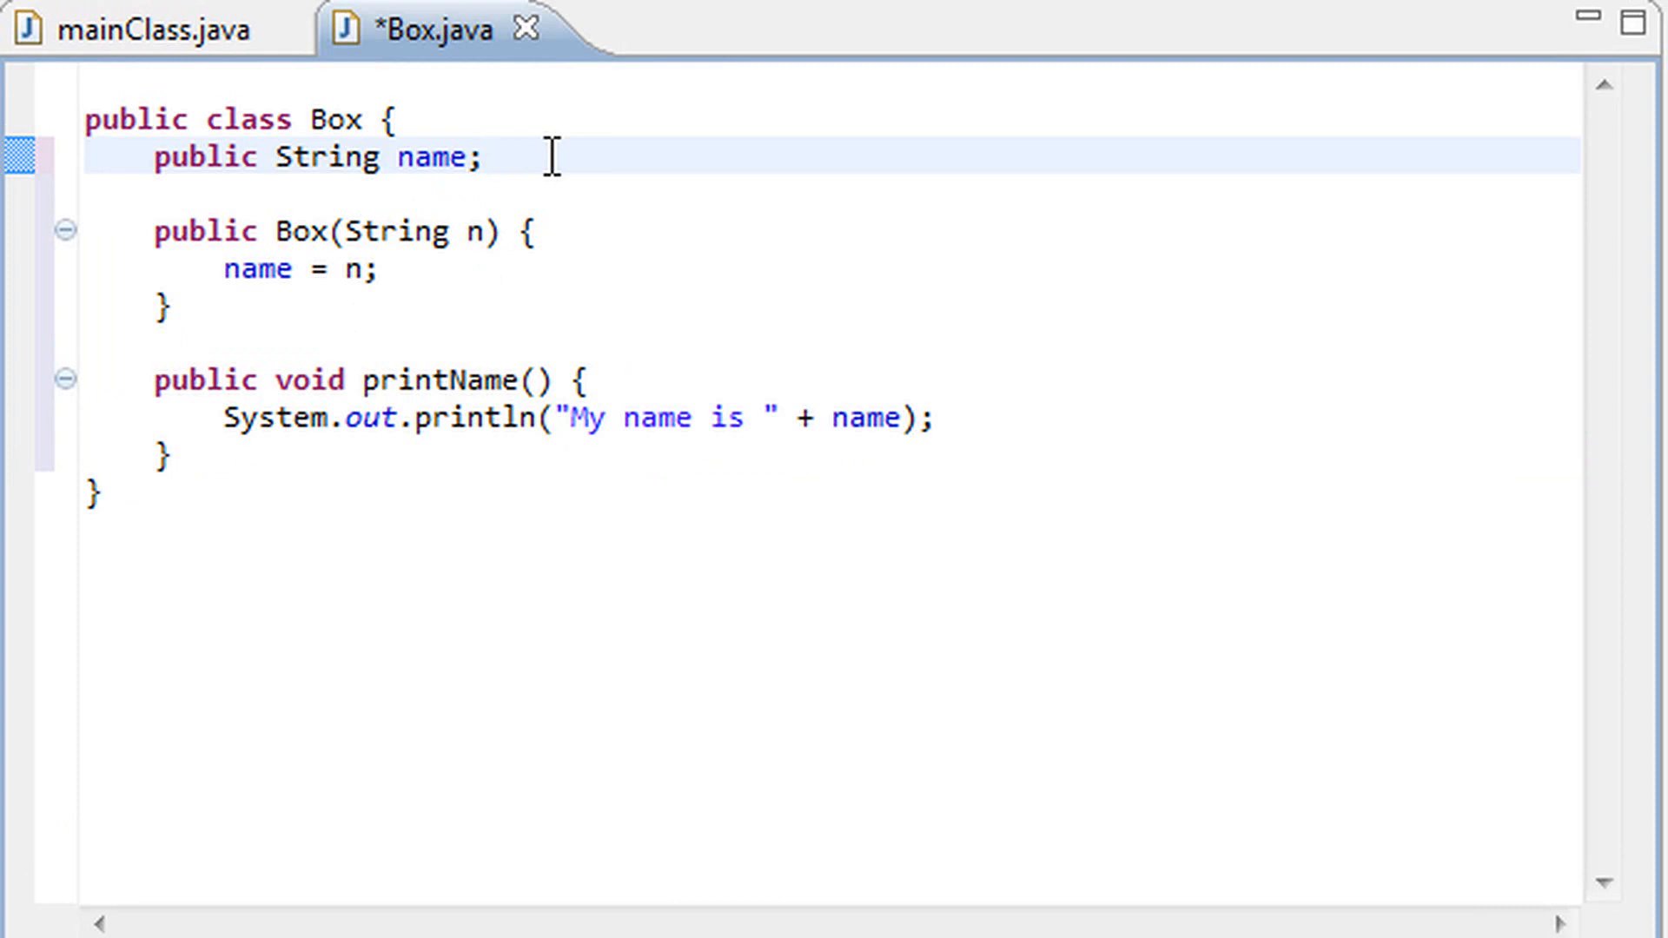
pyautogui.press('enter')
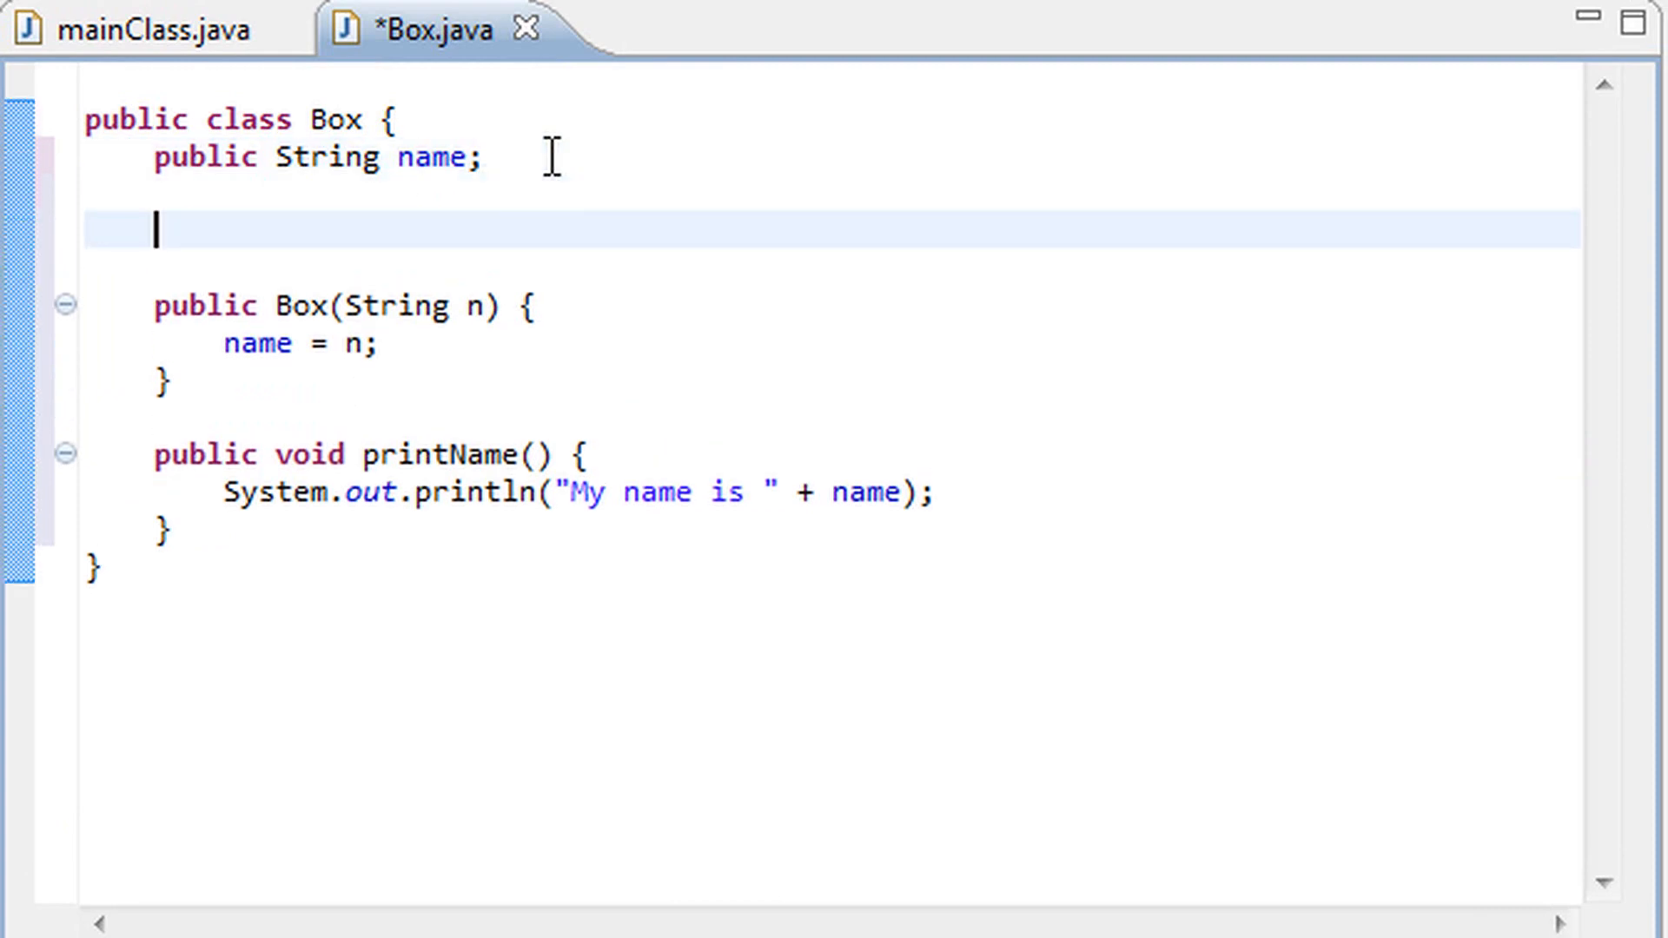
pyautogui.write('public stat')
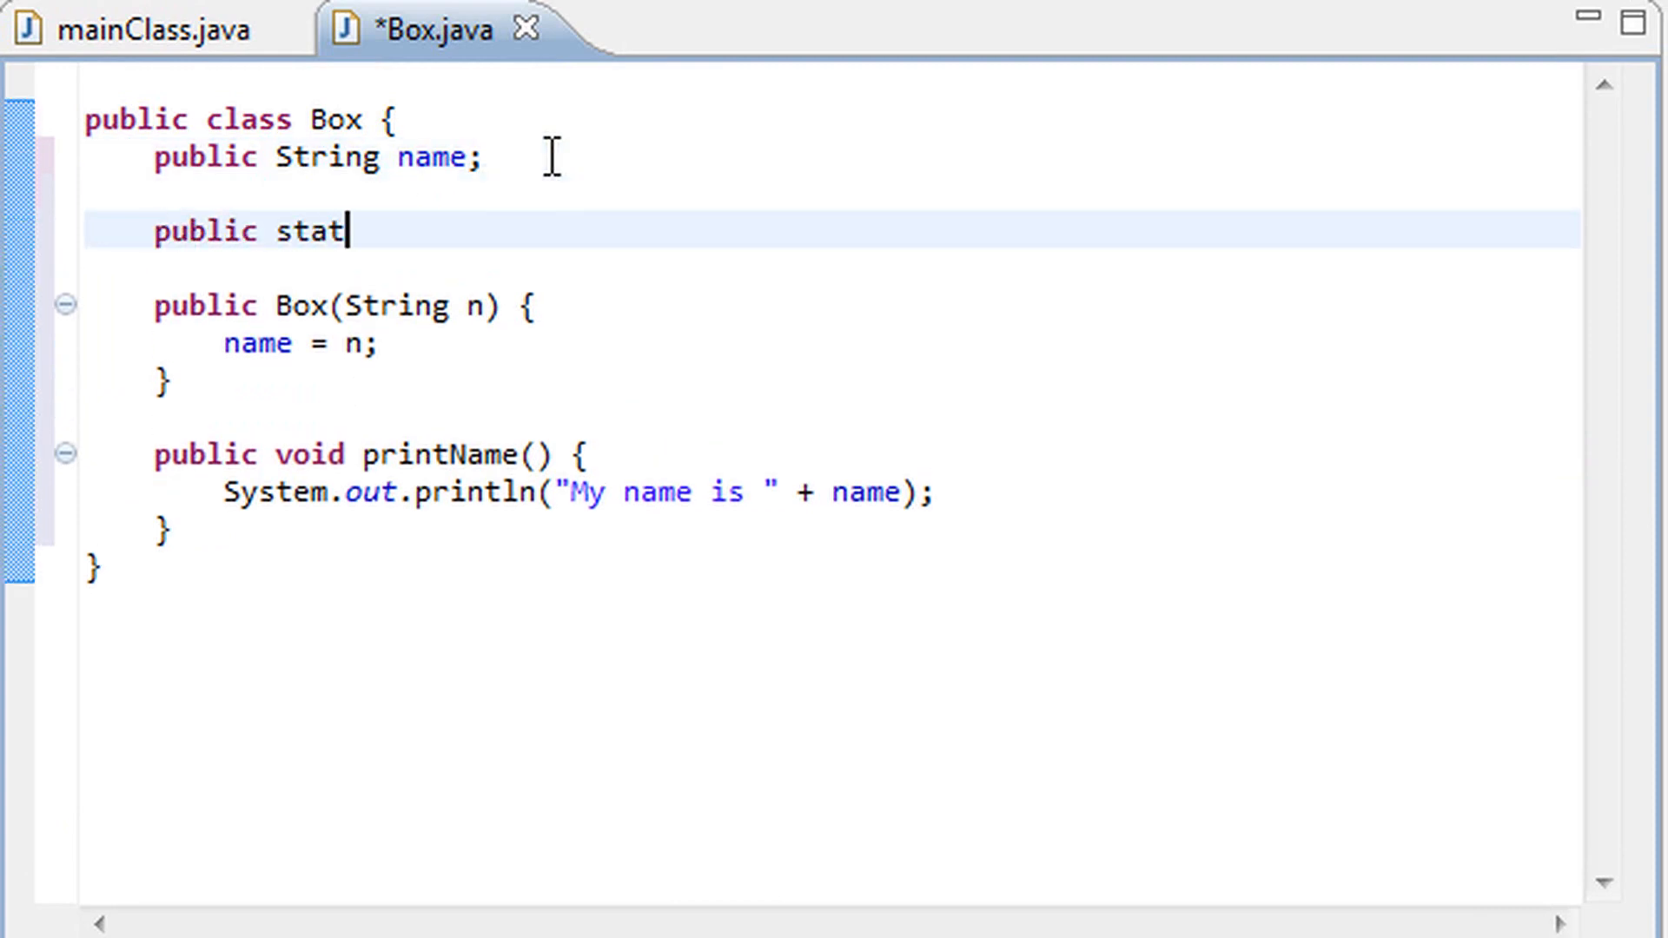
pyautogui.write('ic')
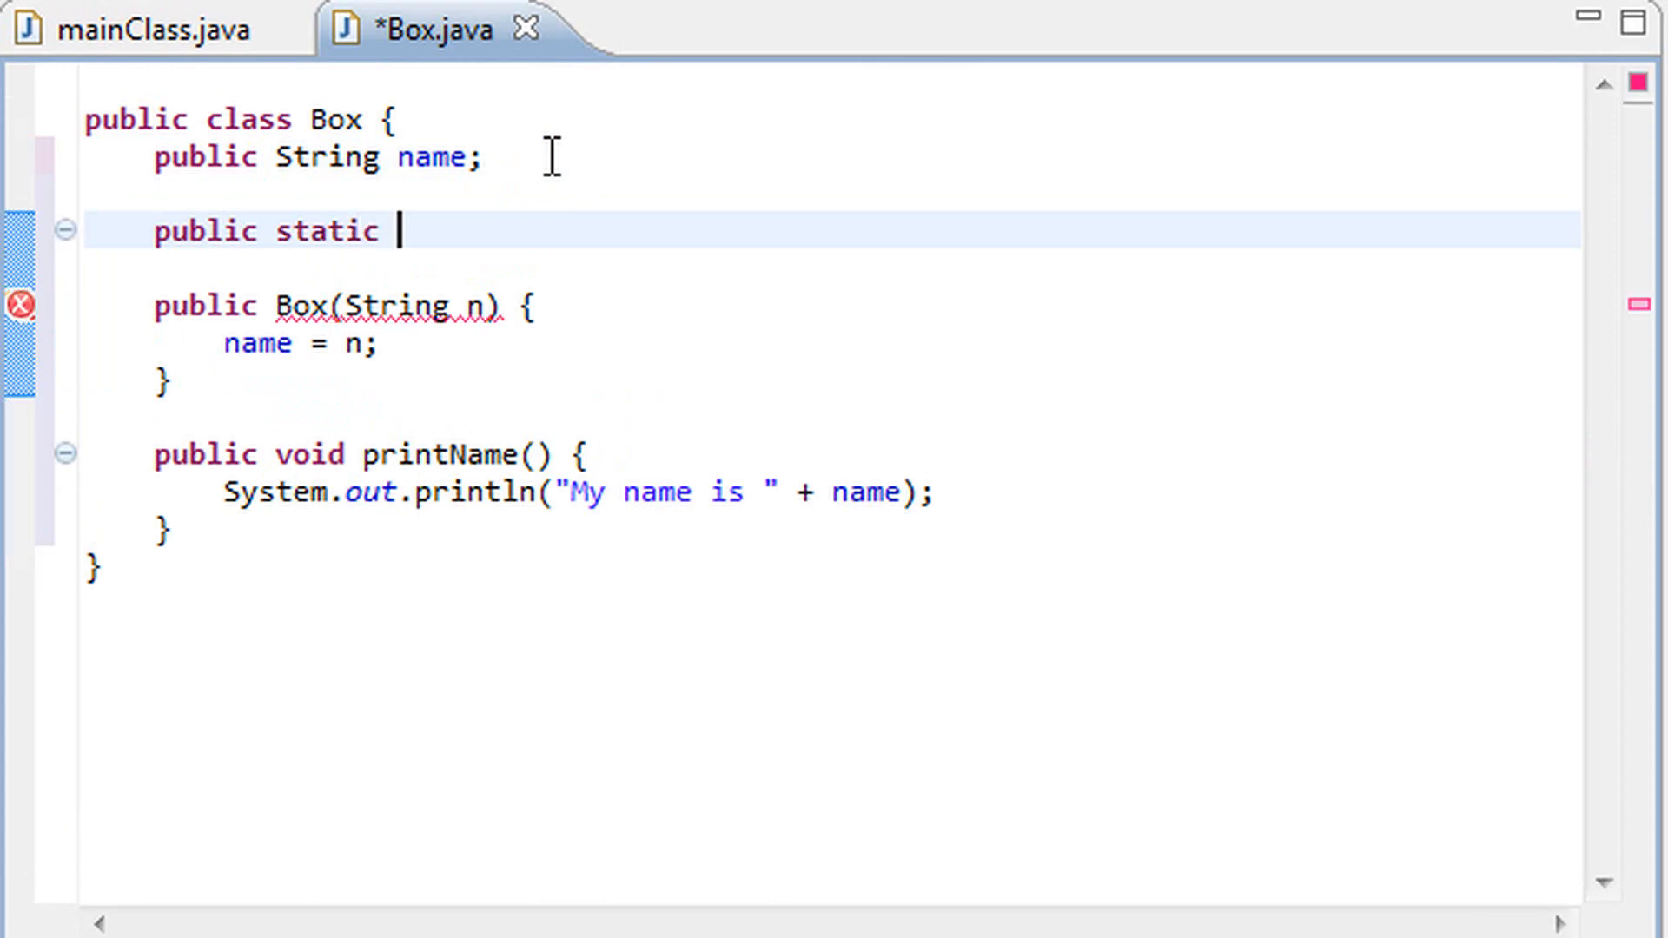
pyautogui.write('int numberOf')
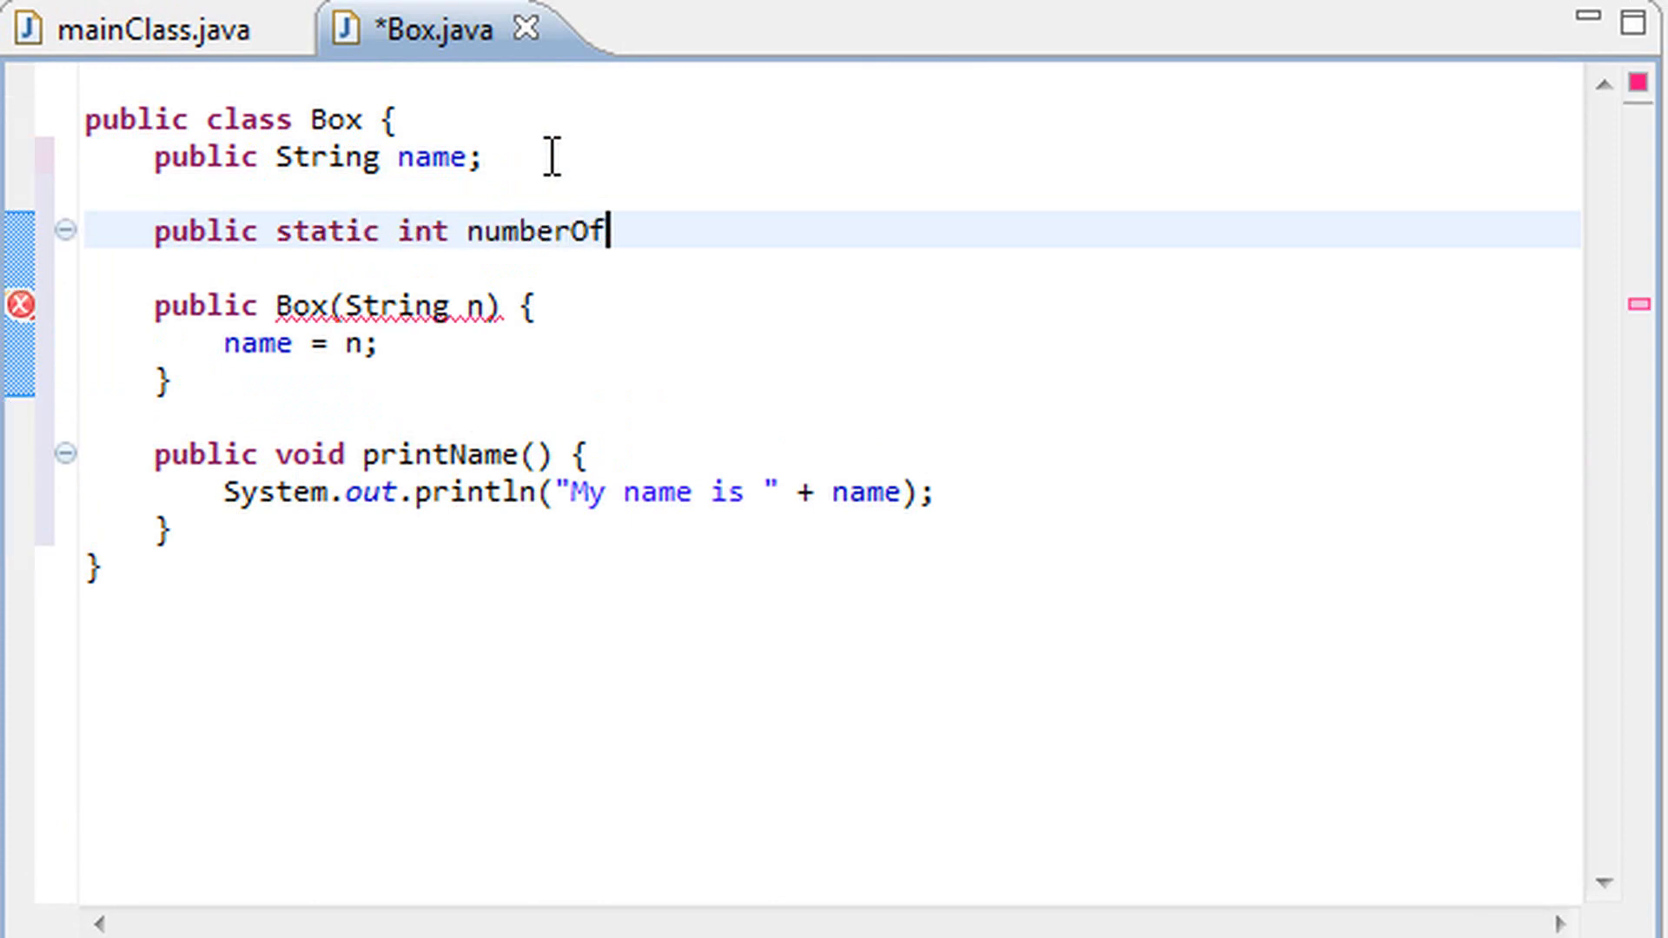
pyautogui.write('Boxes;')
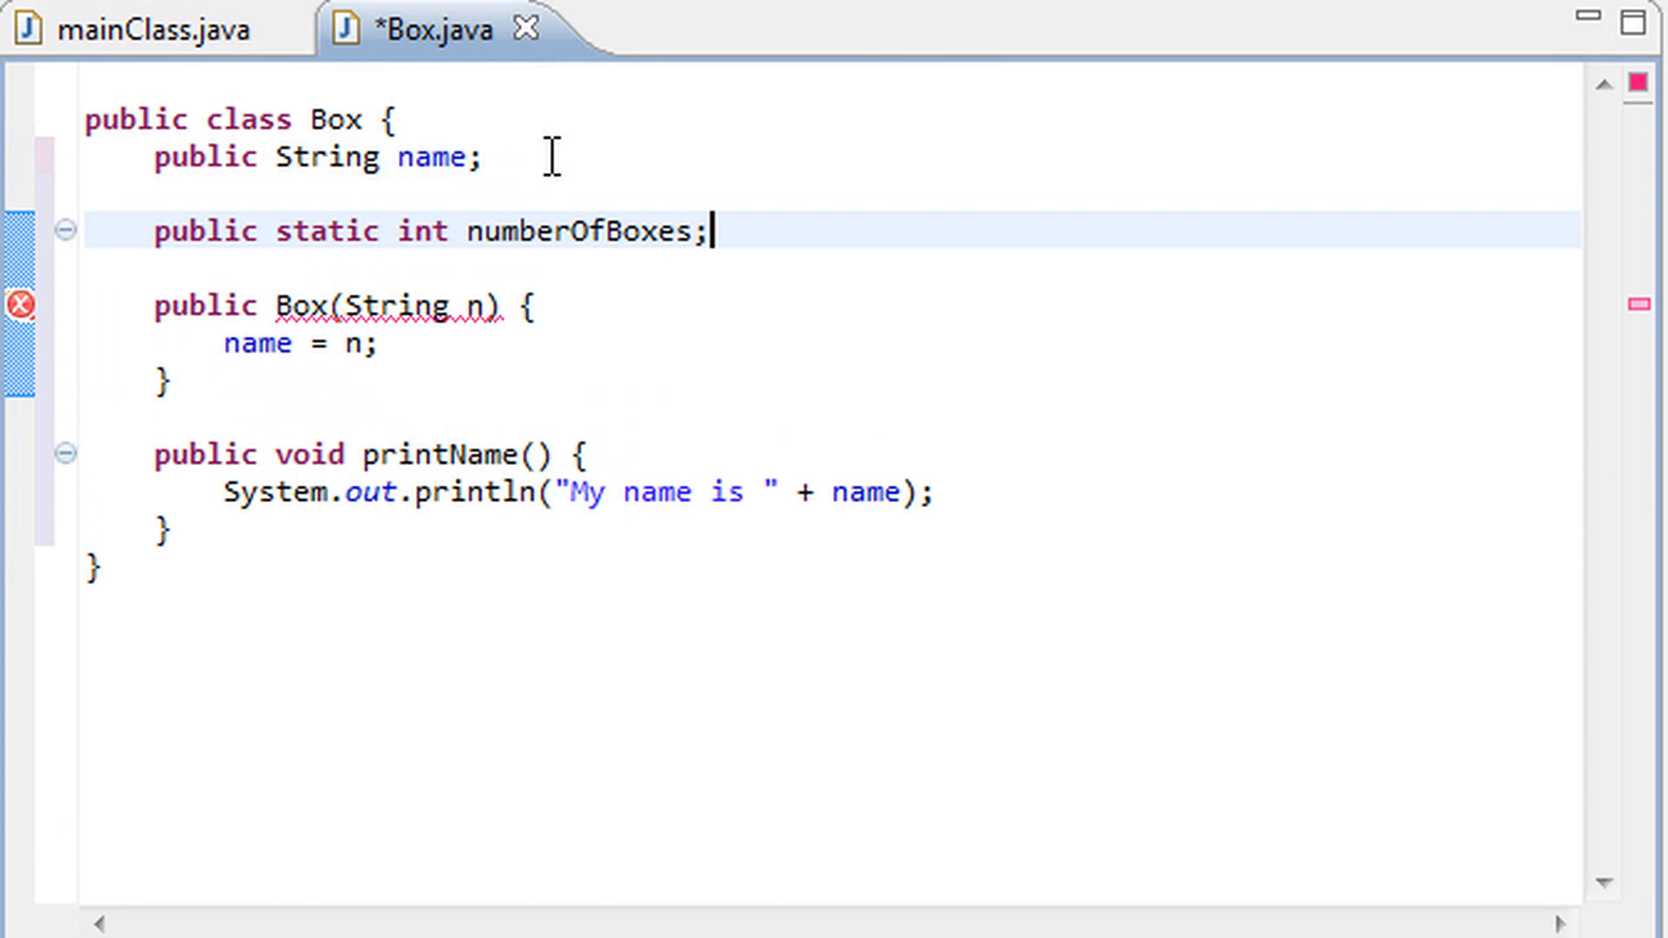
# Initialize numberOfBoxes to 0 and add numberOfBoxes++ in the constructor
pyautogui.doubleClick(578, 231)
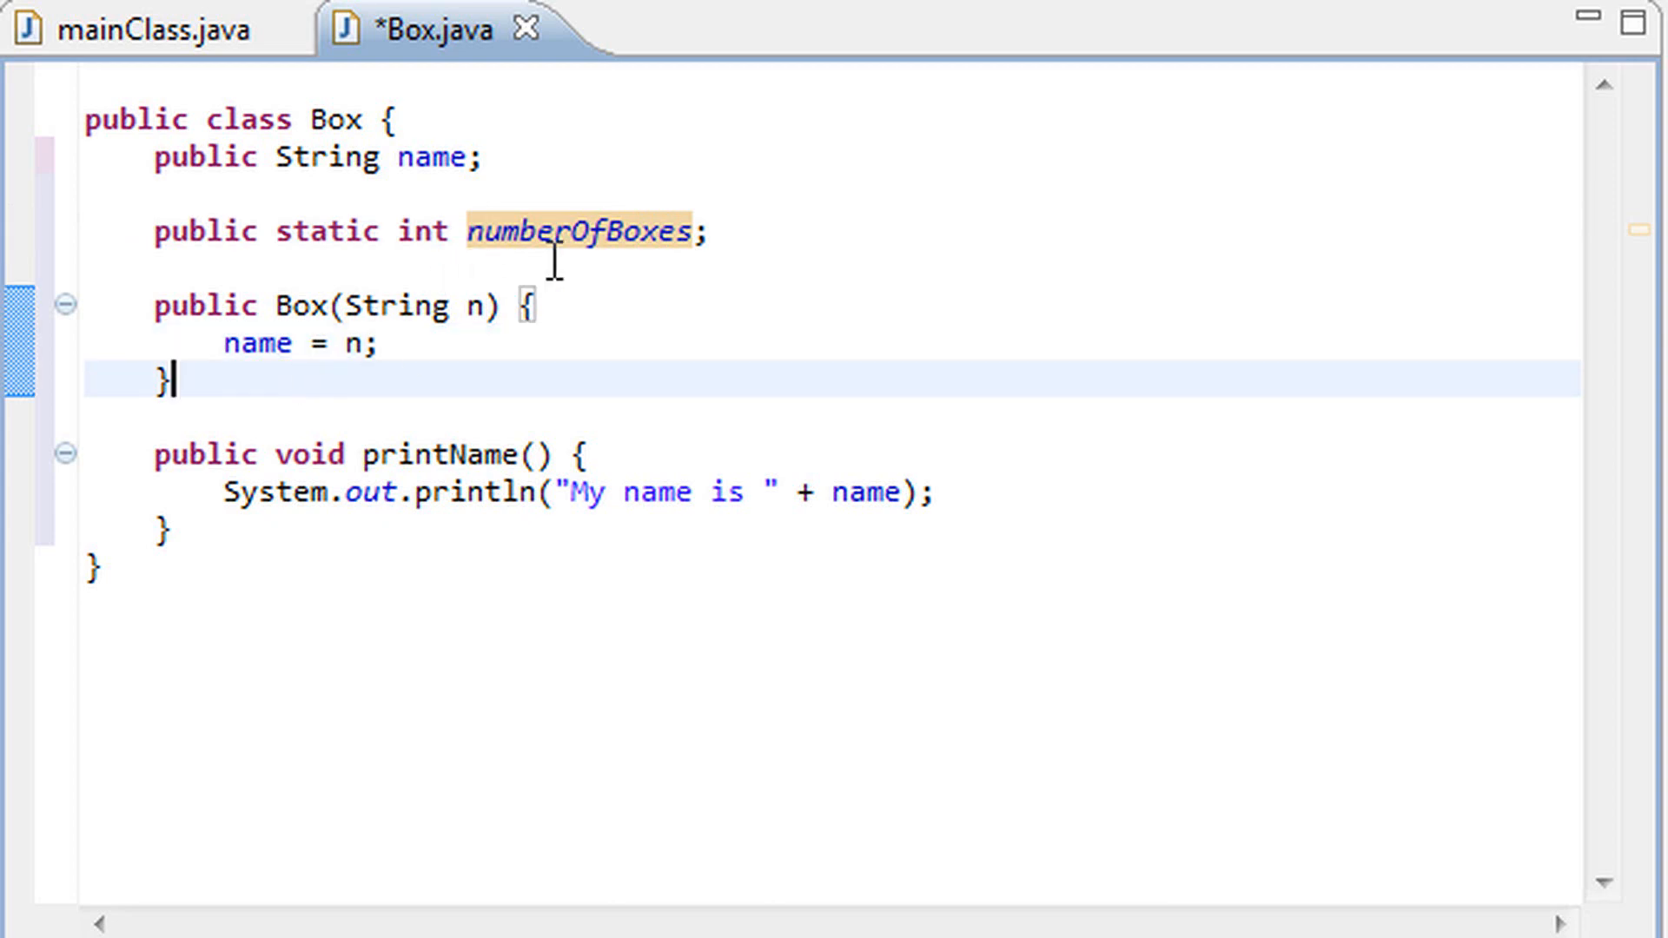
pyautogui.click(691, 232)
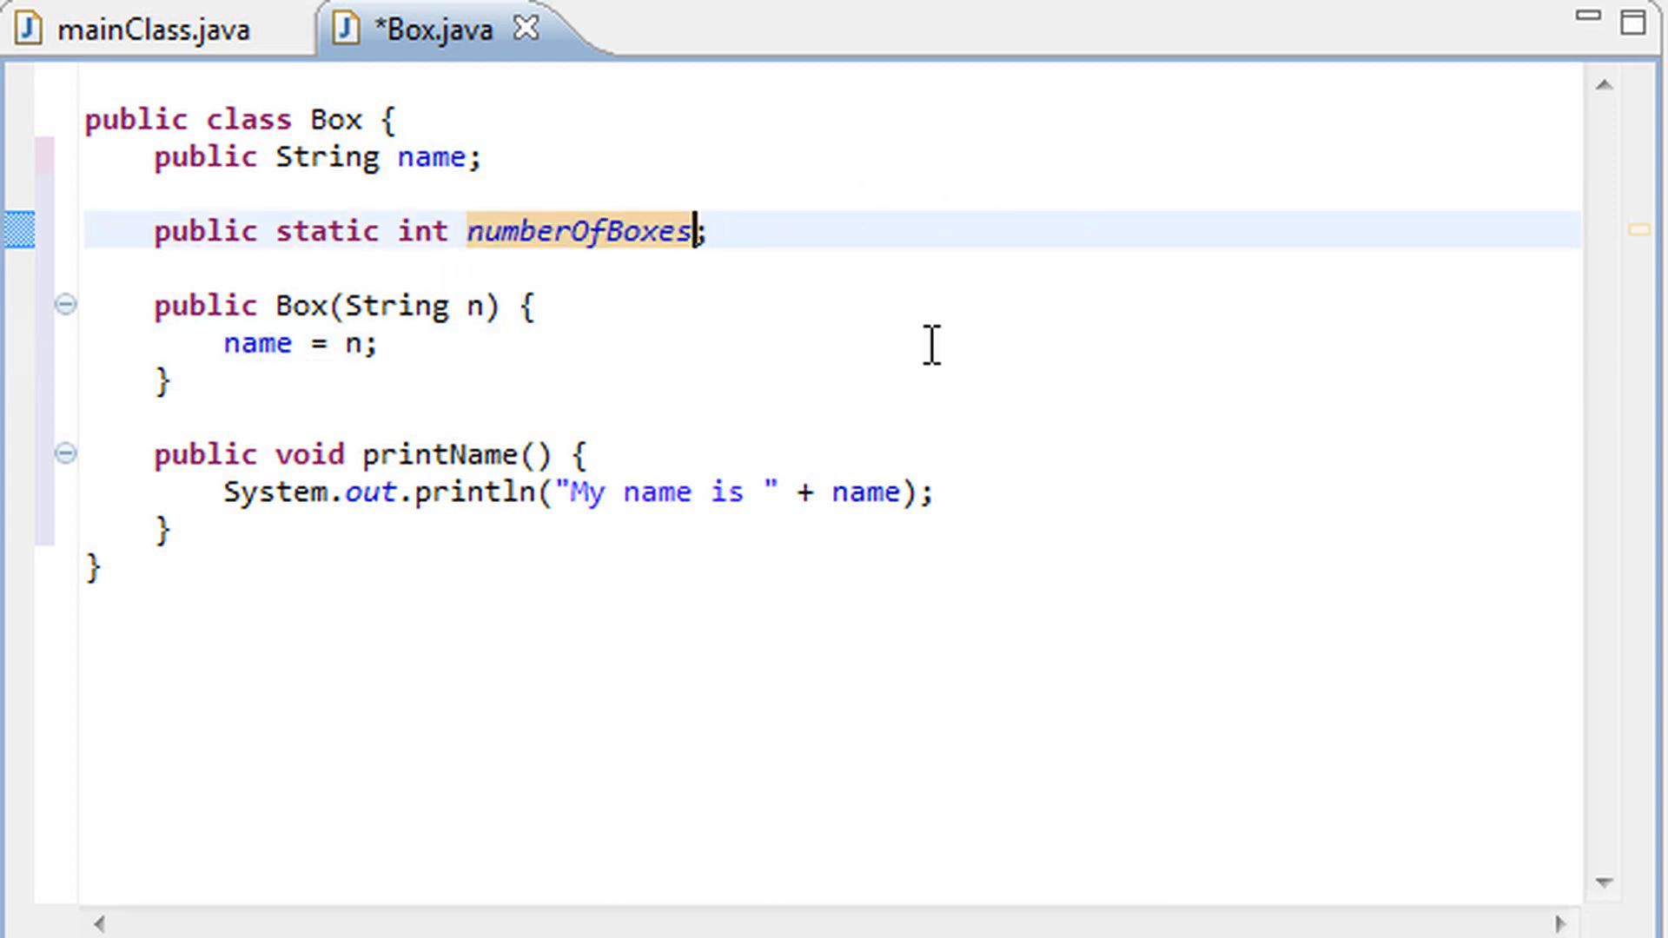
pyautogui.write('= 0')
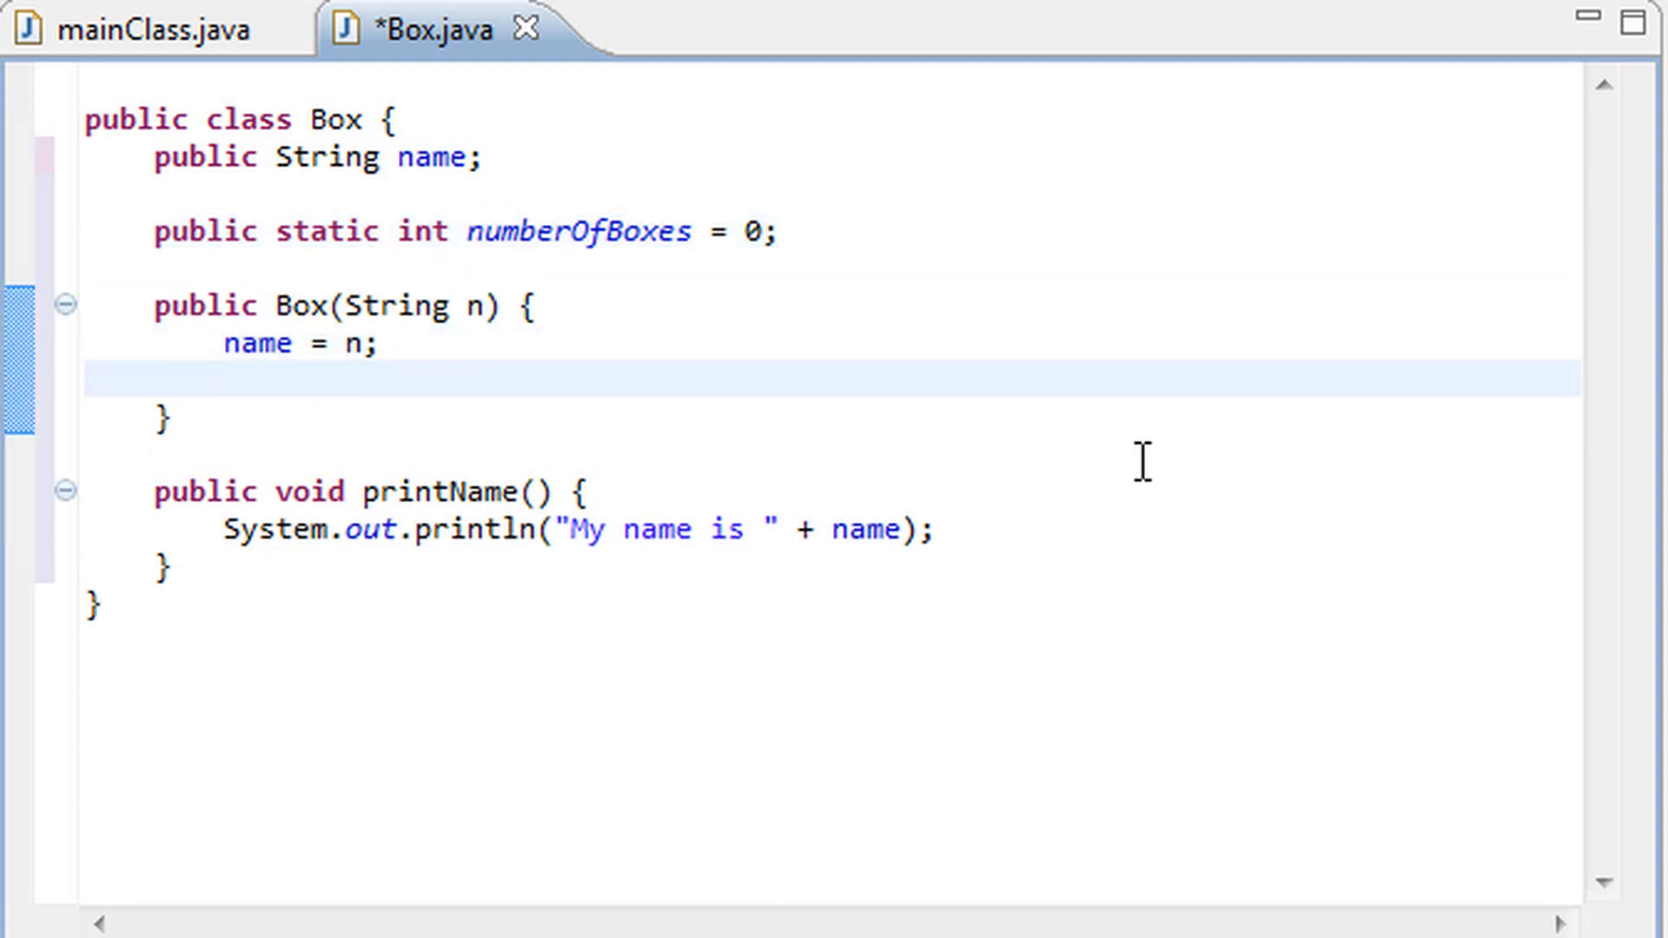
pyautogui.write('numberO')
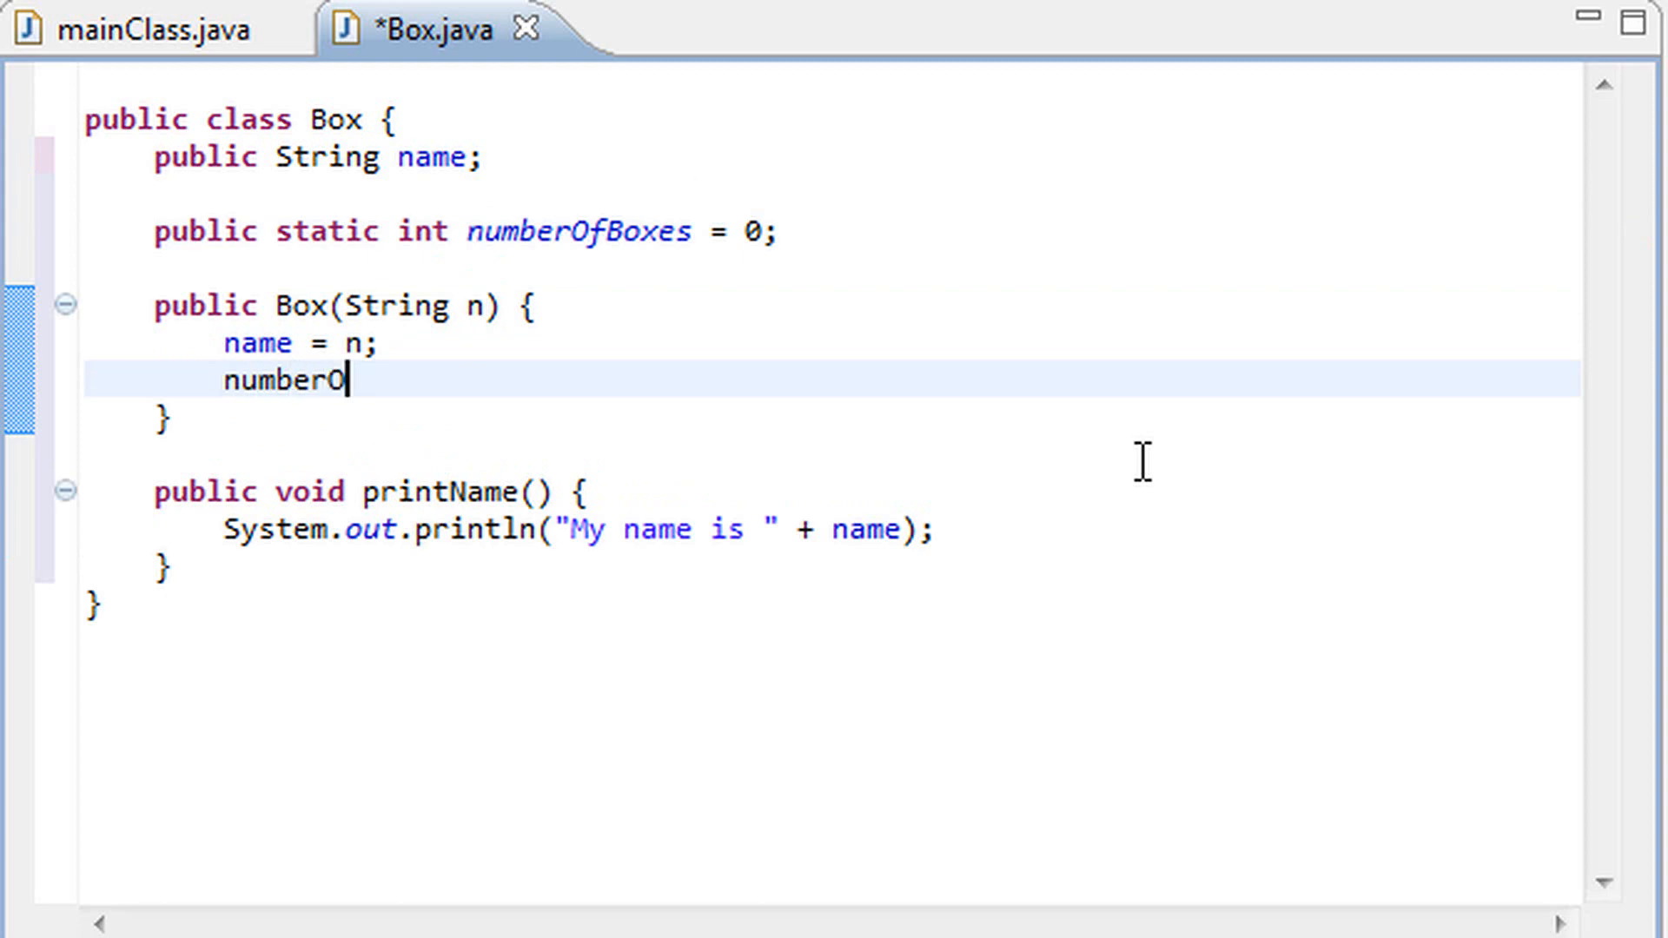
pyautogui.write('fBoxess')
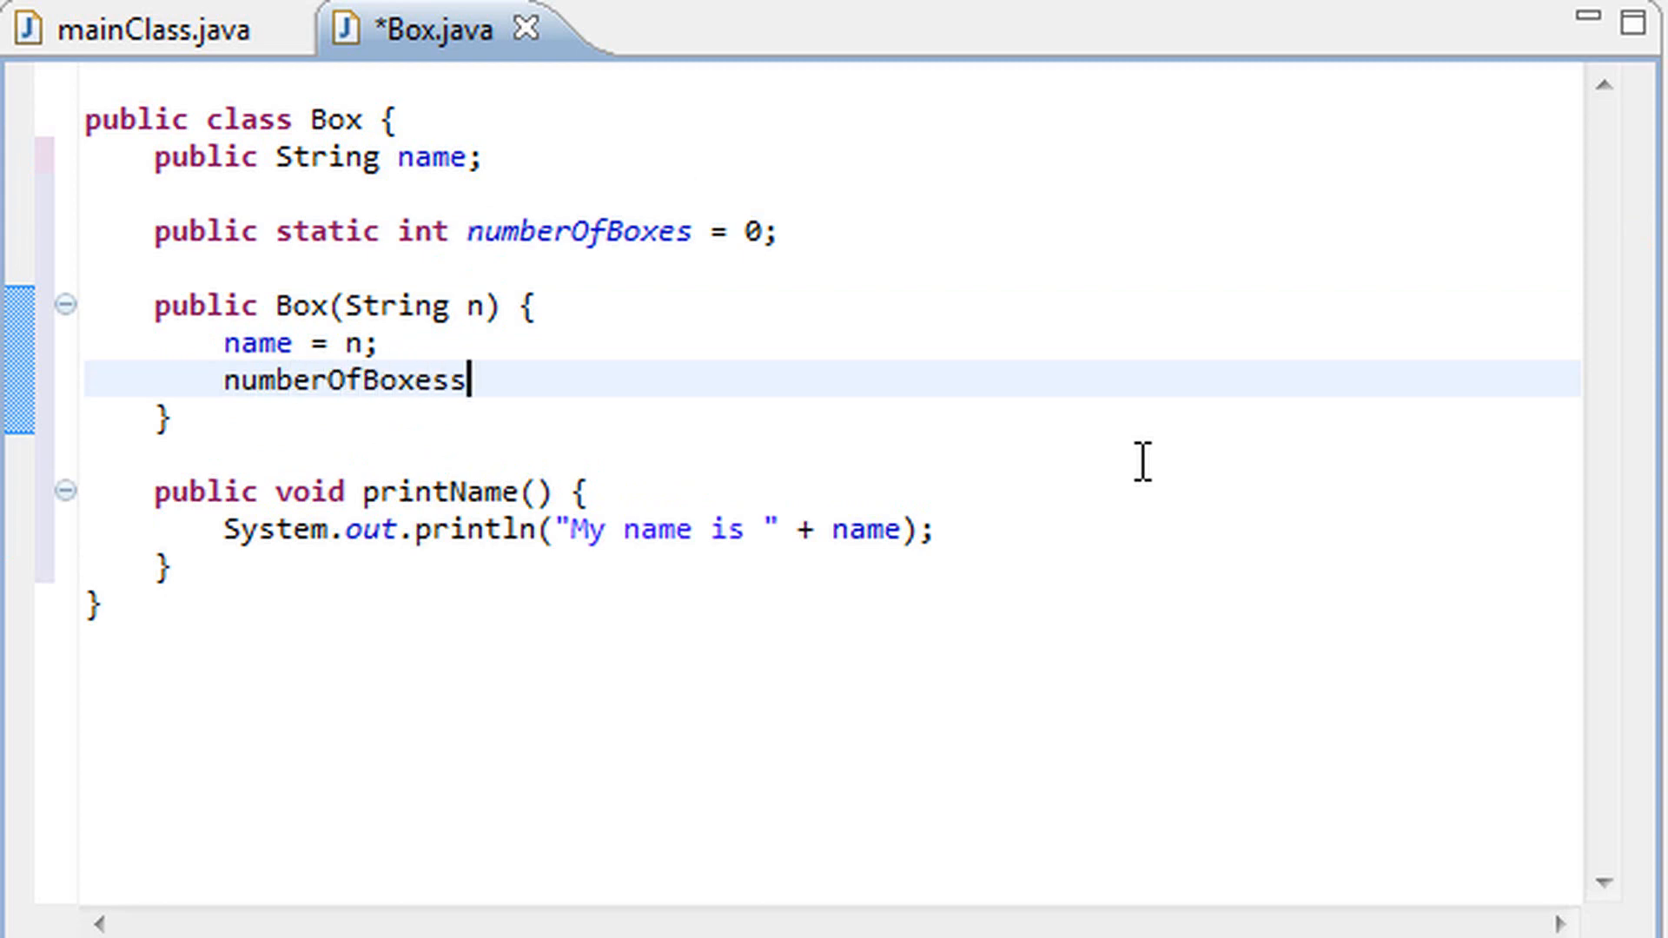
pyautogui.write('++;')
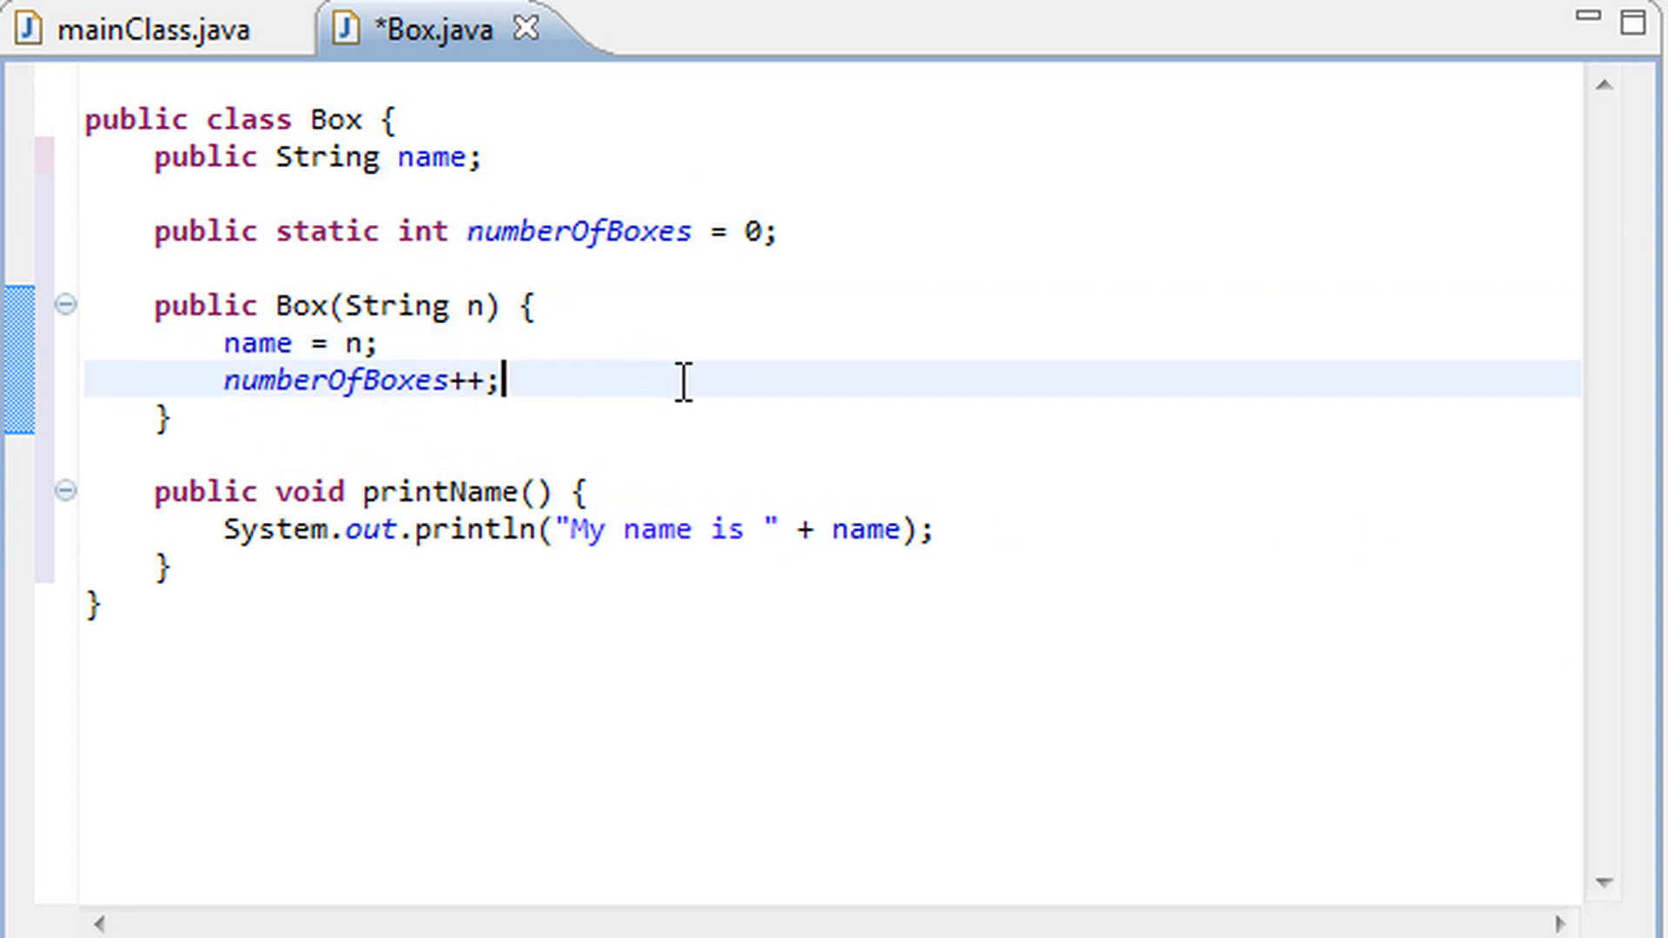
pyautogui.moveTo(313, 157)
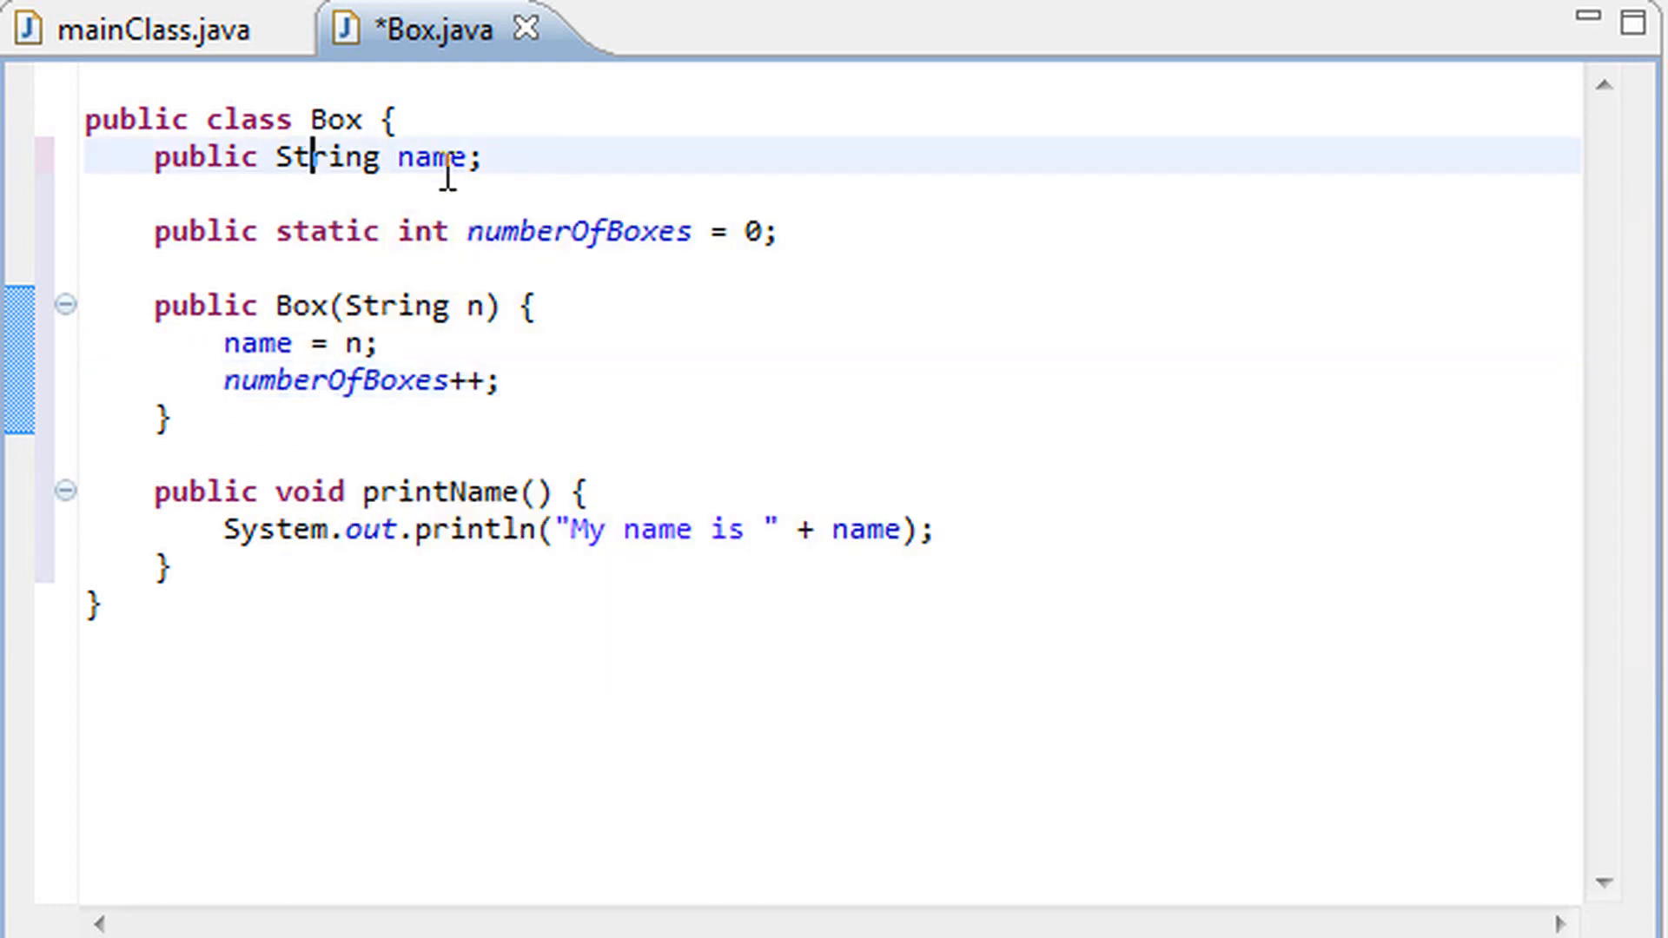
pyautogui.tripleClick(319, 157)
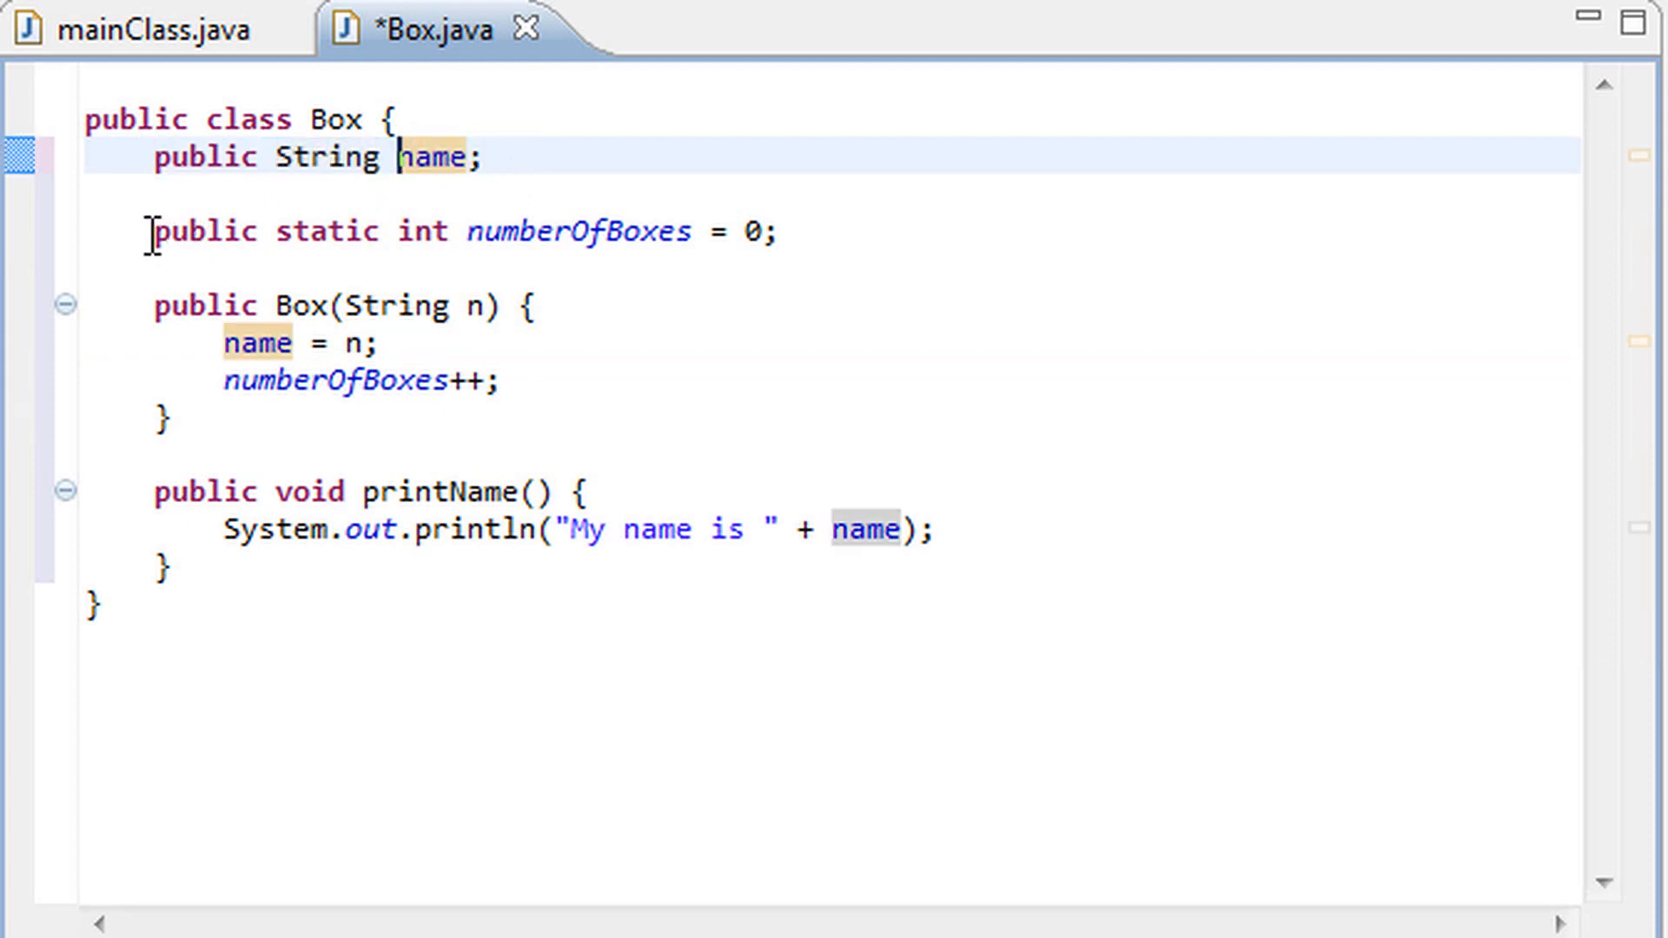
pyautogui.doubleClick(328, 157)
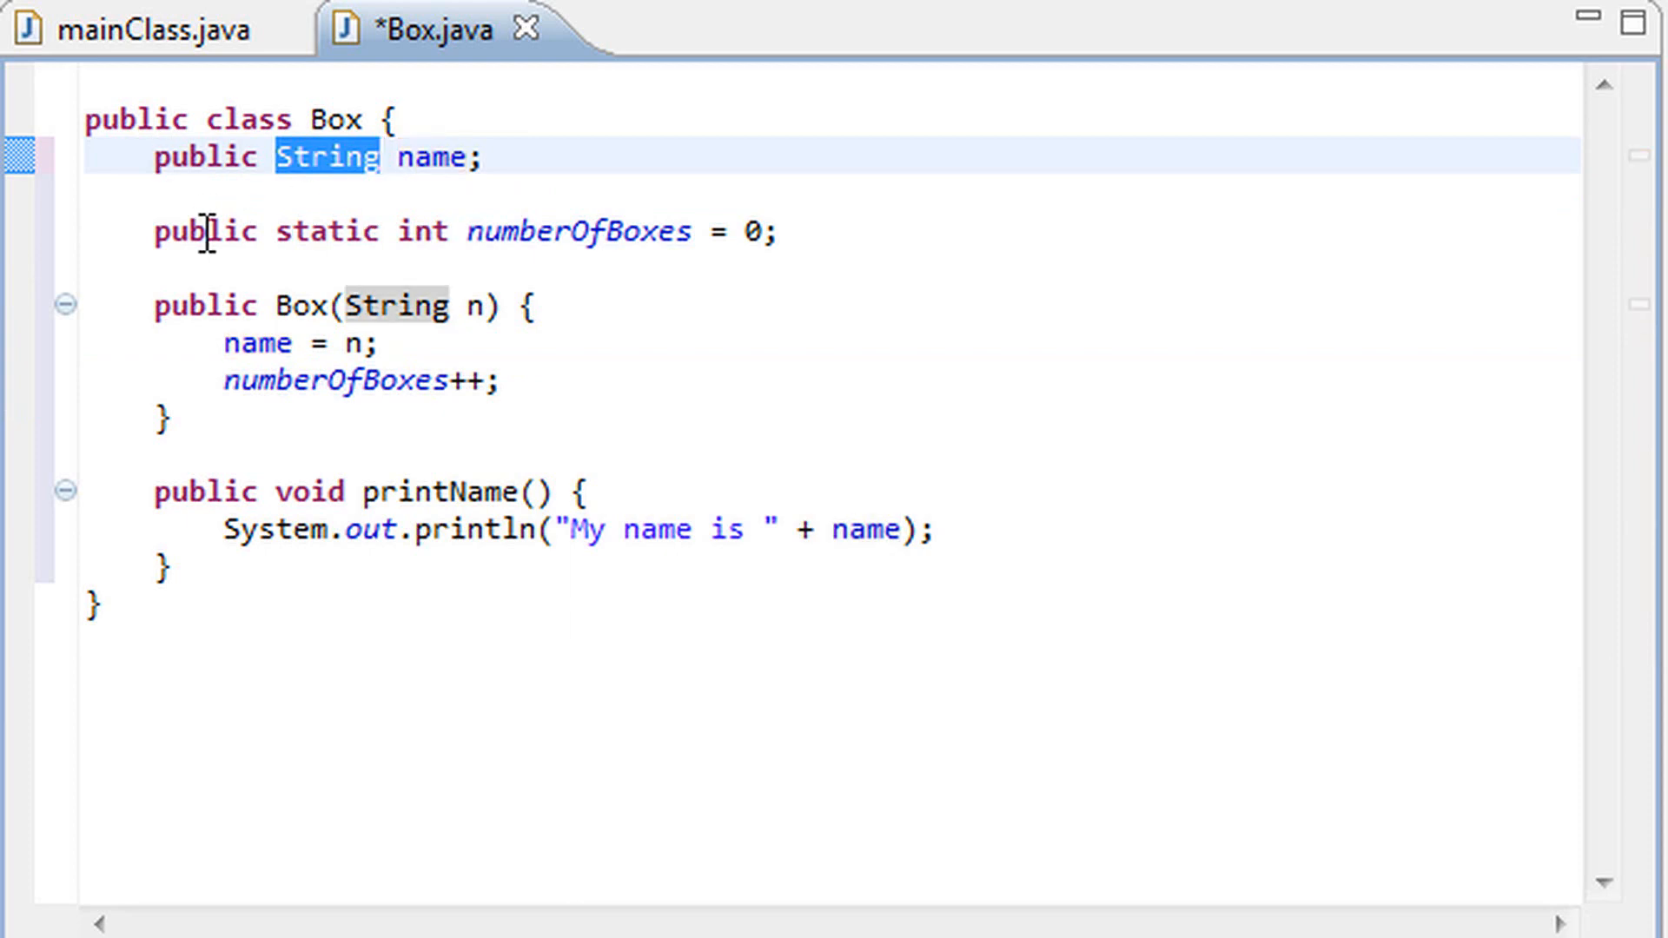
pyautogui.click(469, 231)
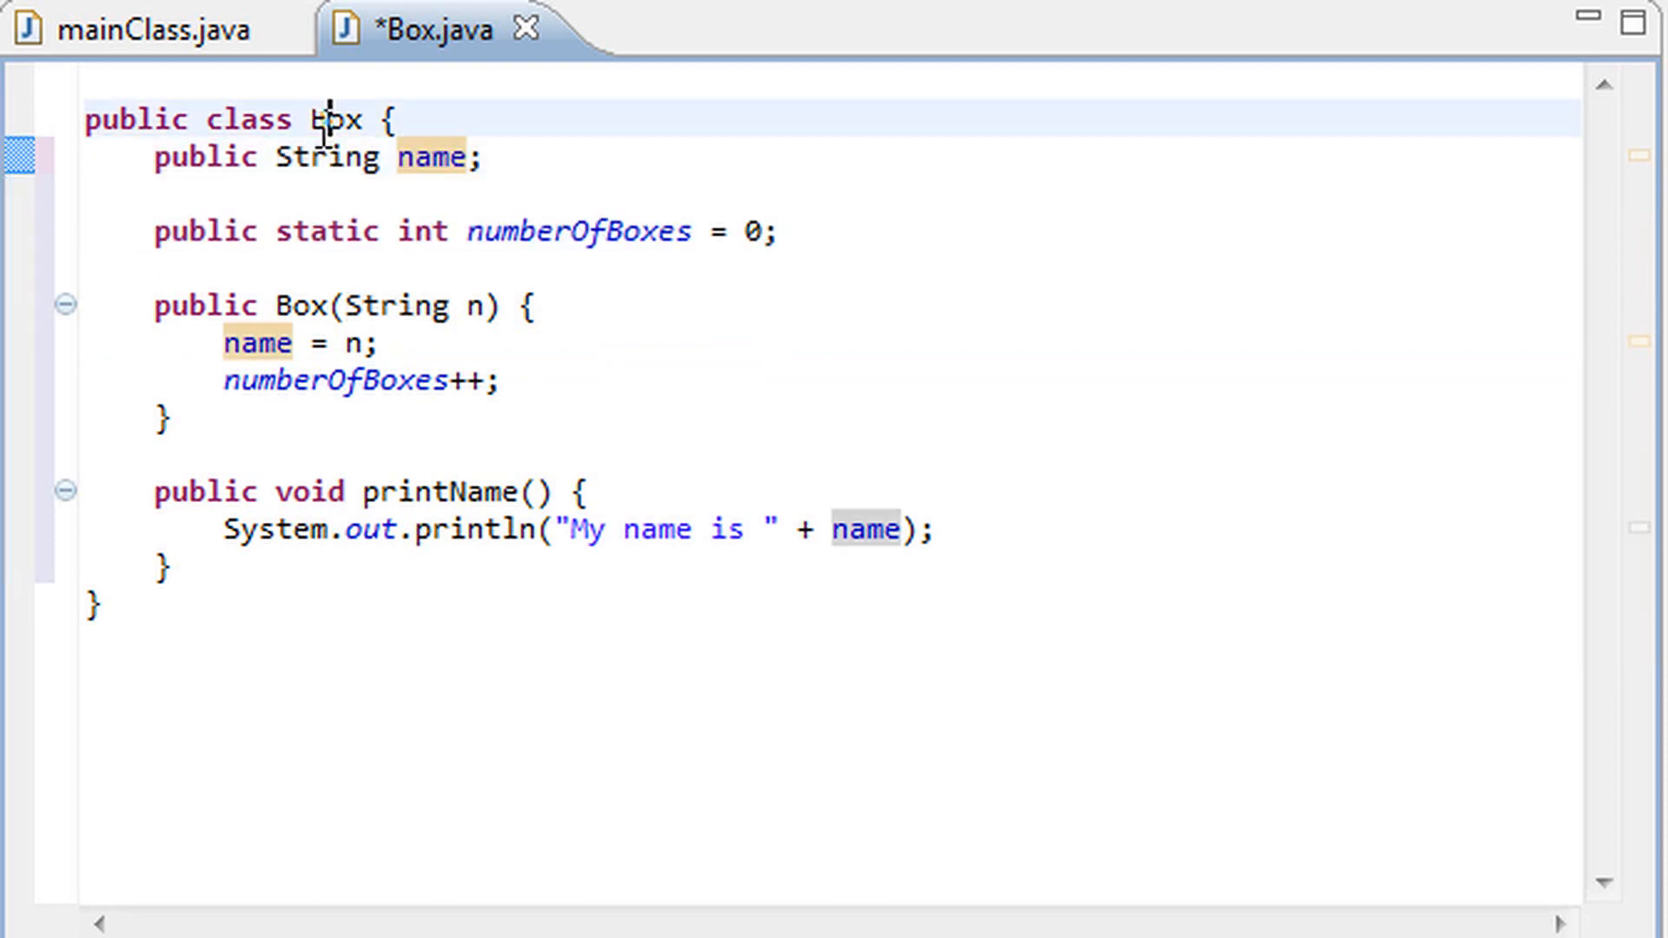
pyautogui.doubleClick(338, 118)
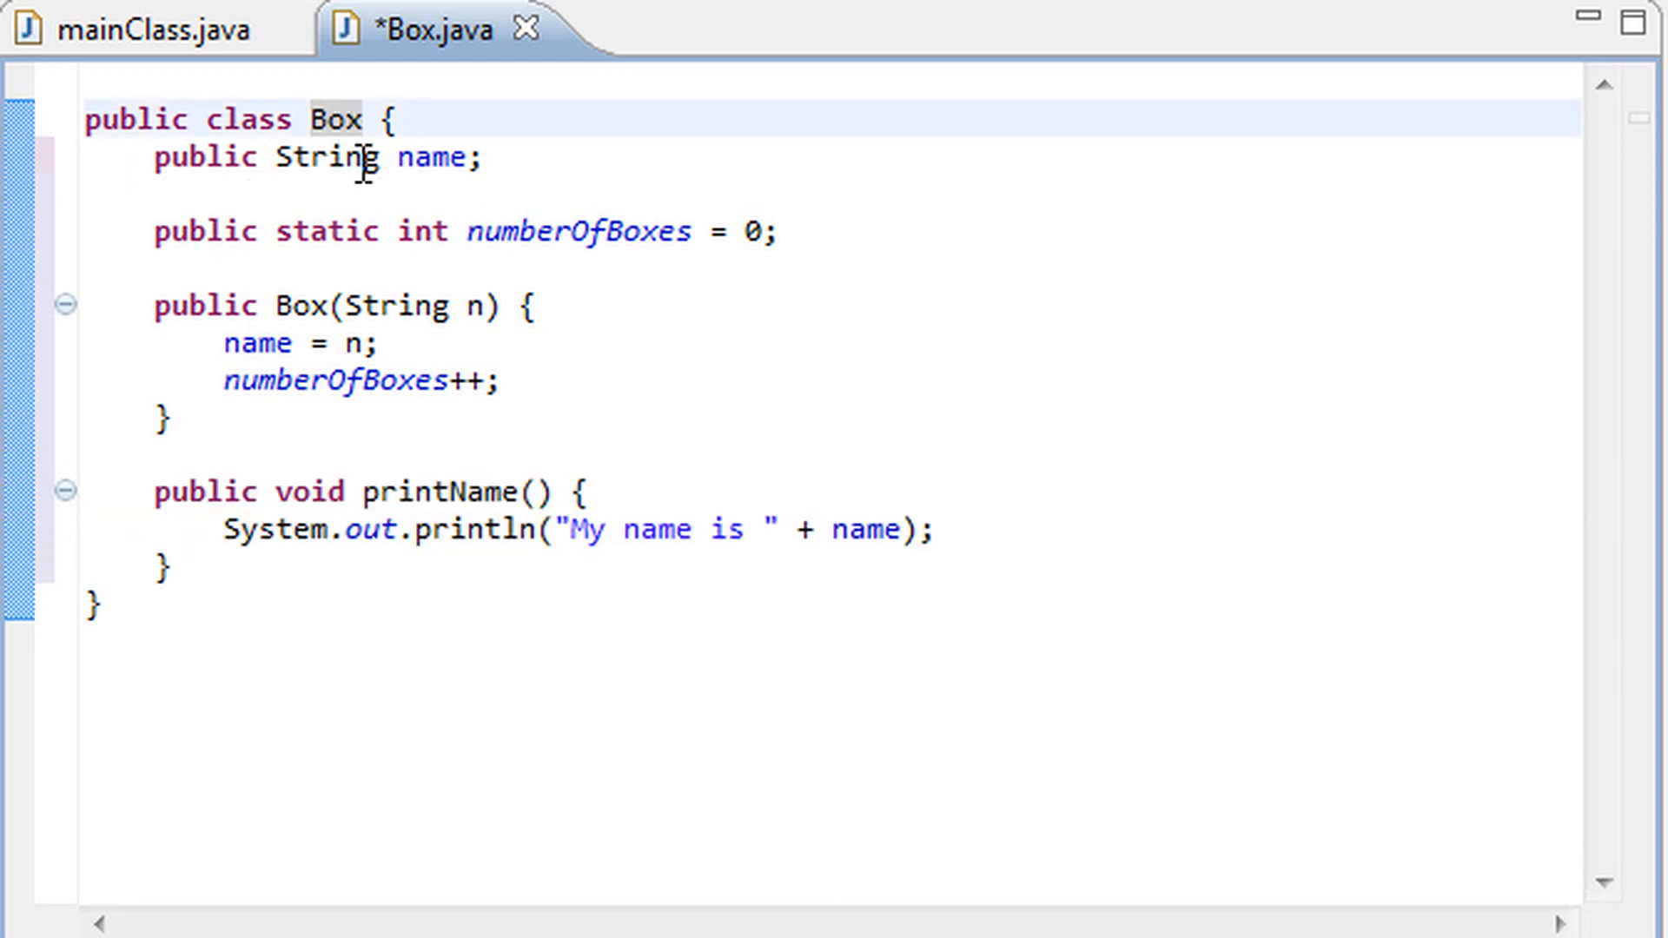
pyautogui.click(312, 231)
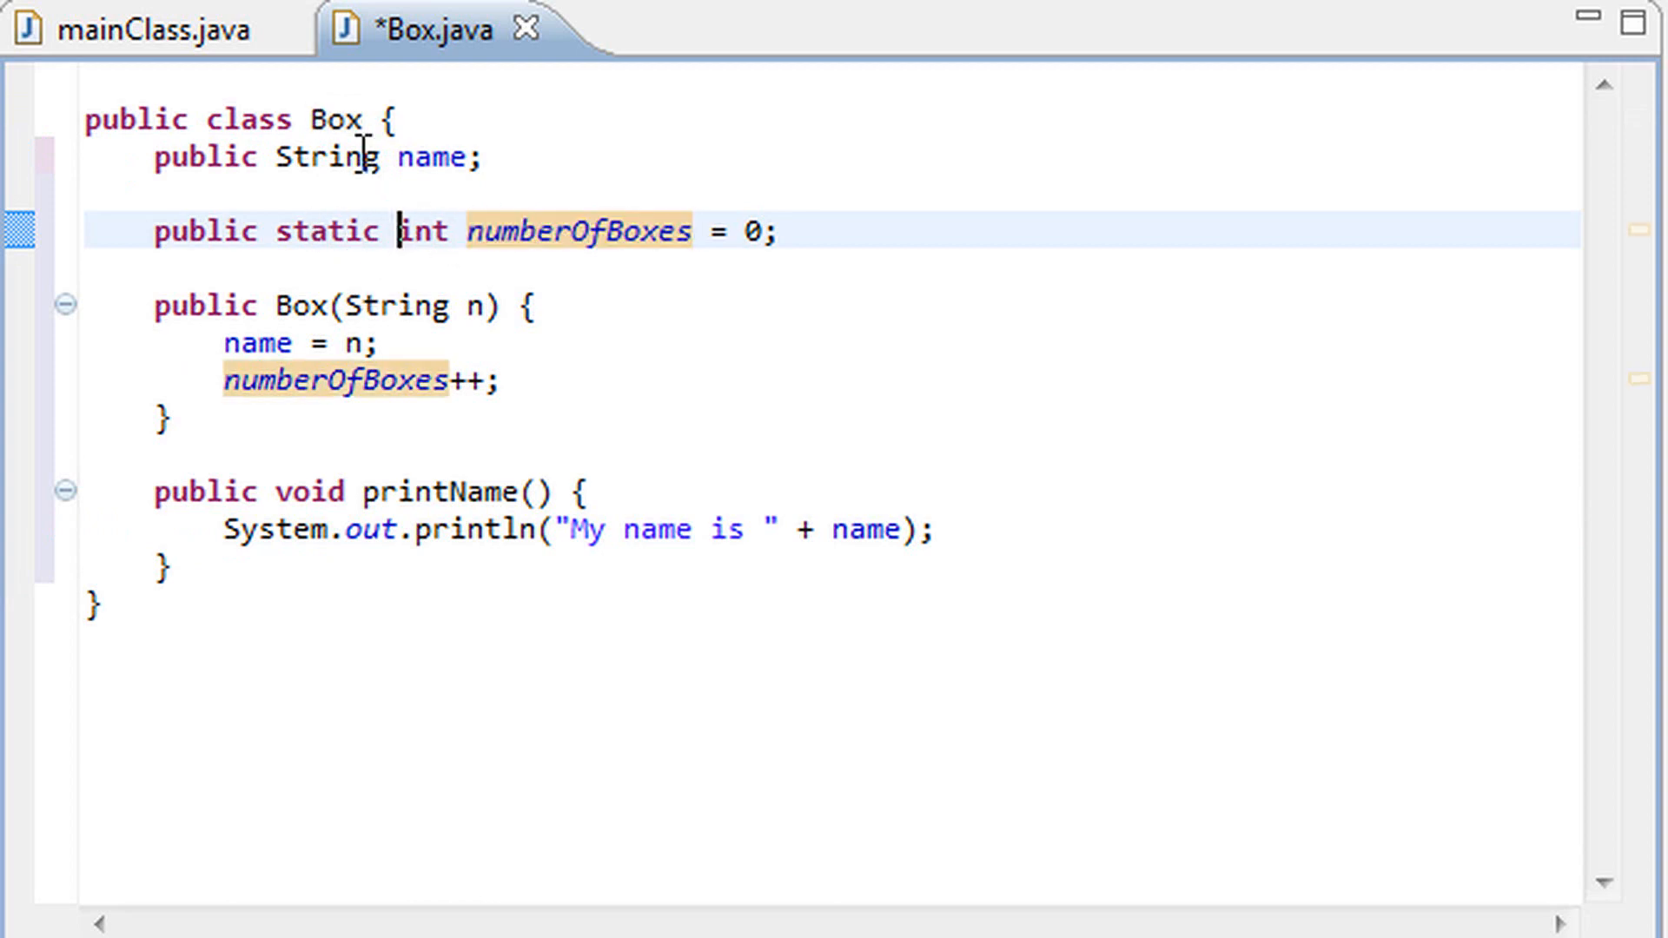
pyautogui.click(336, 118)
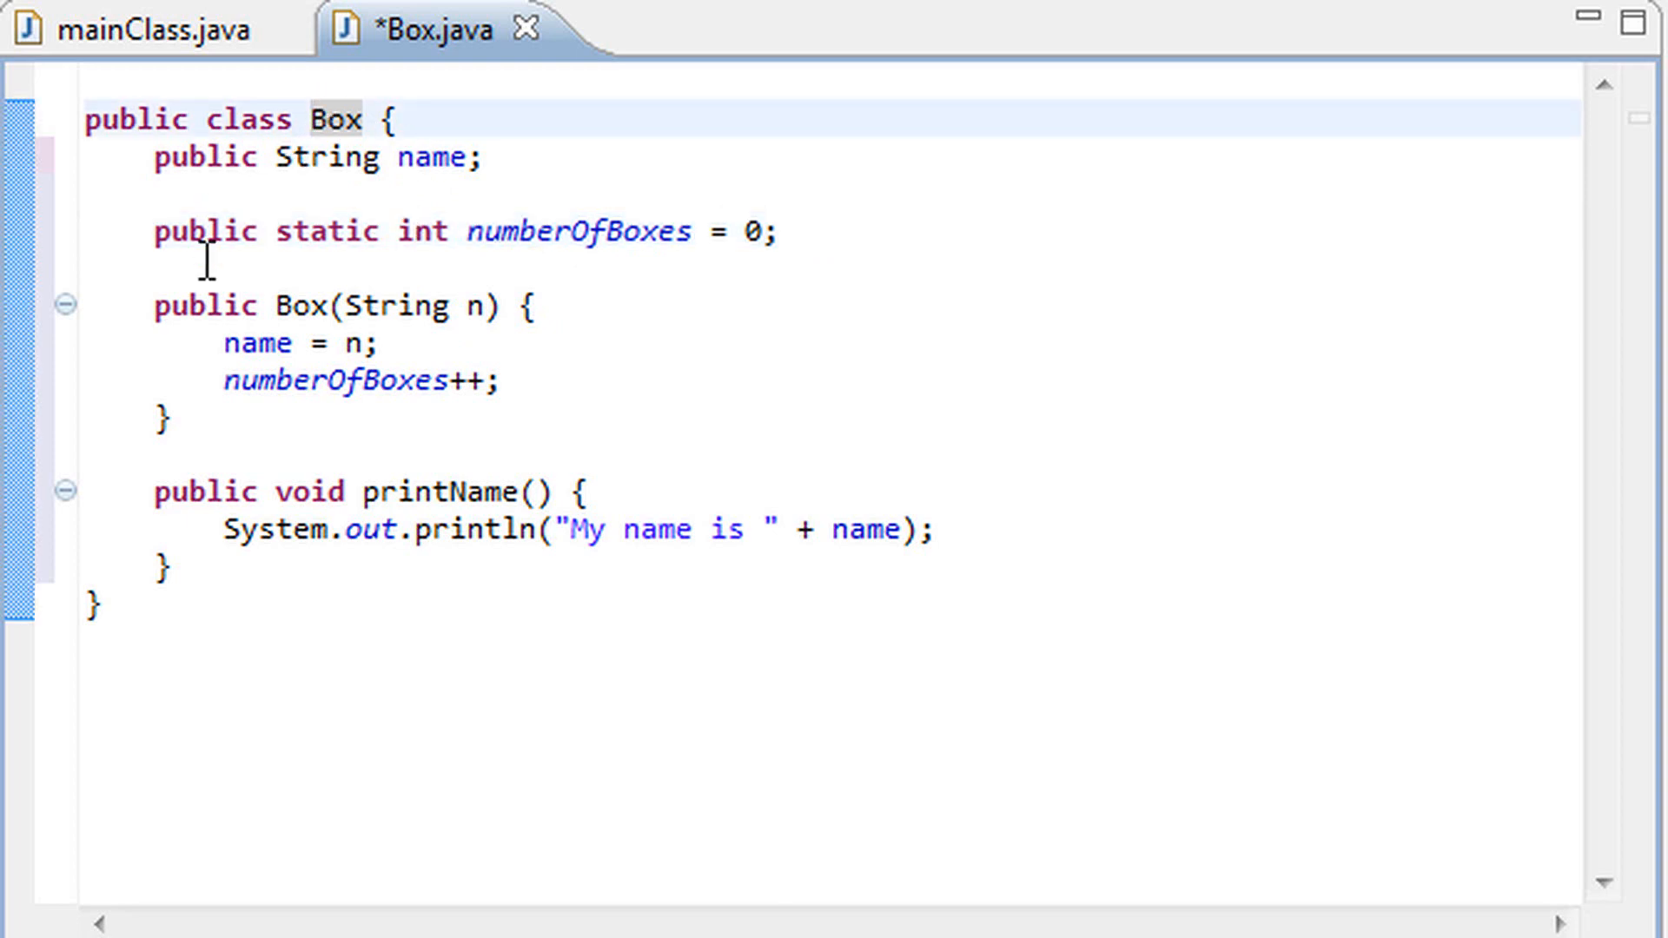
pyautogui.doubleClick(337, 118)
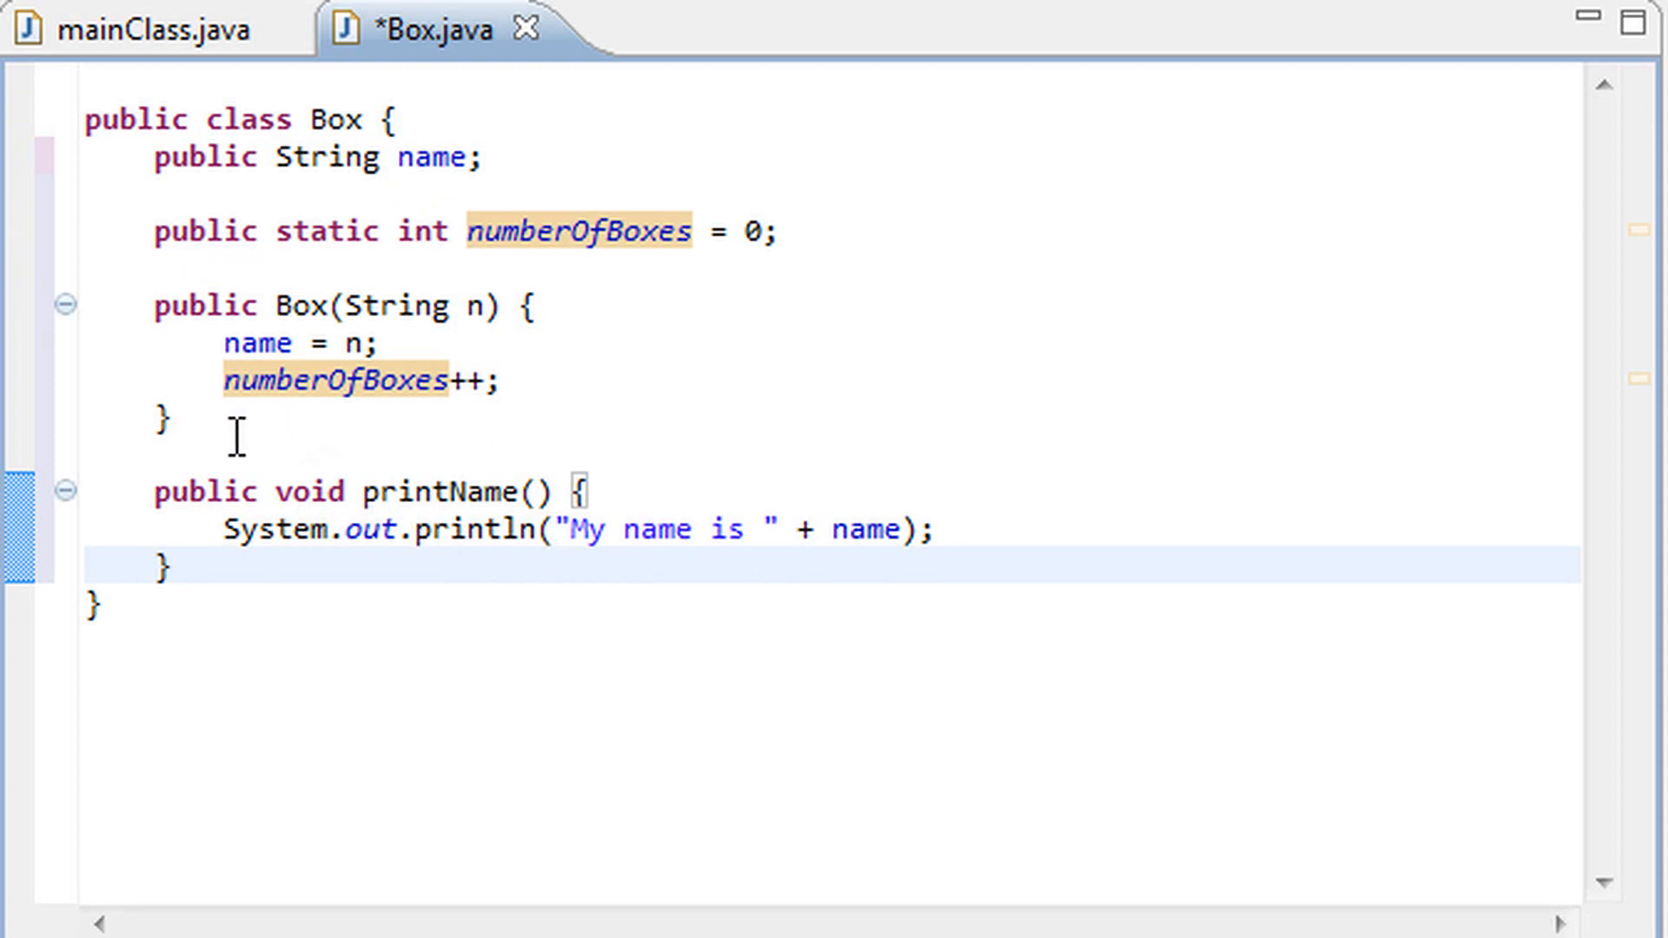
pyautogui.moveTo(13, 918)
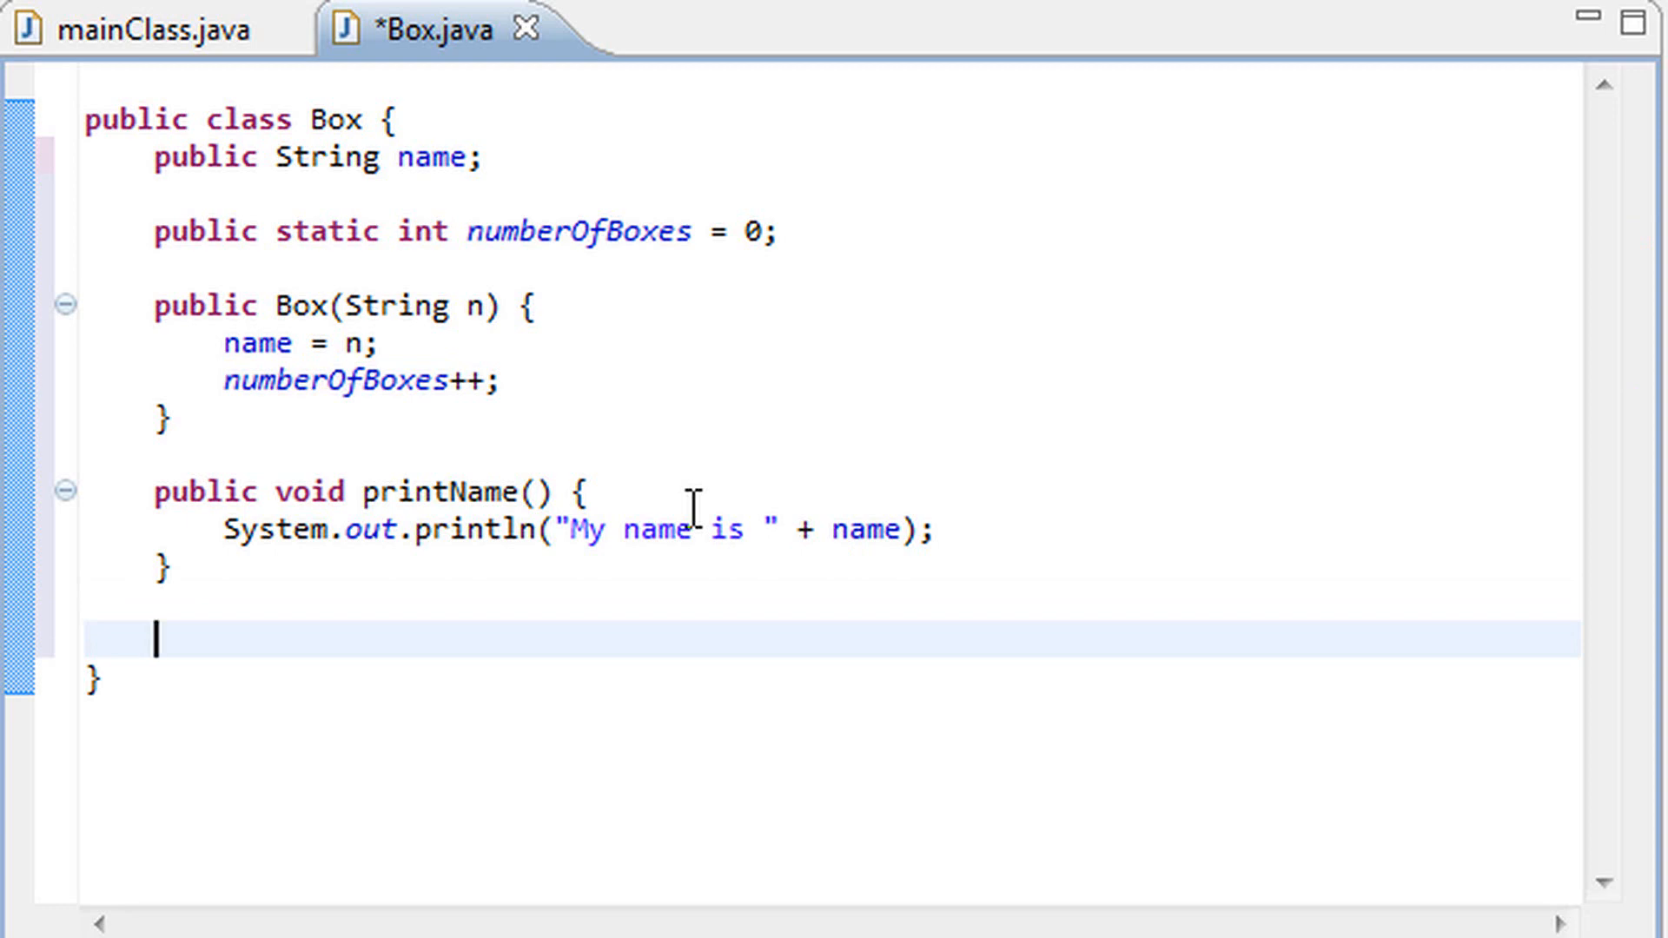
# Declare a public static void printNumberOfBoxes() method below printName
pyautogui.write('public')
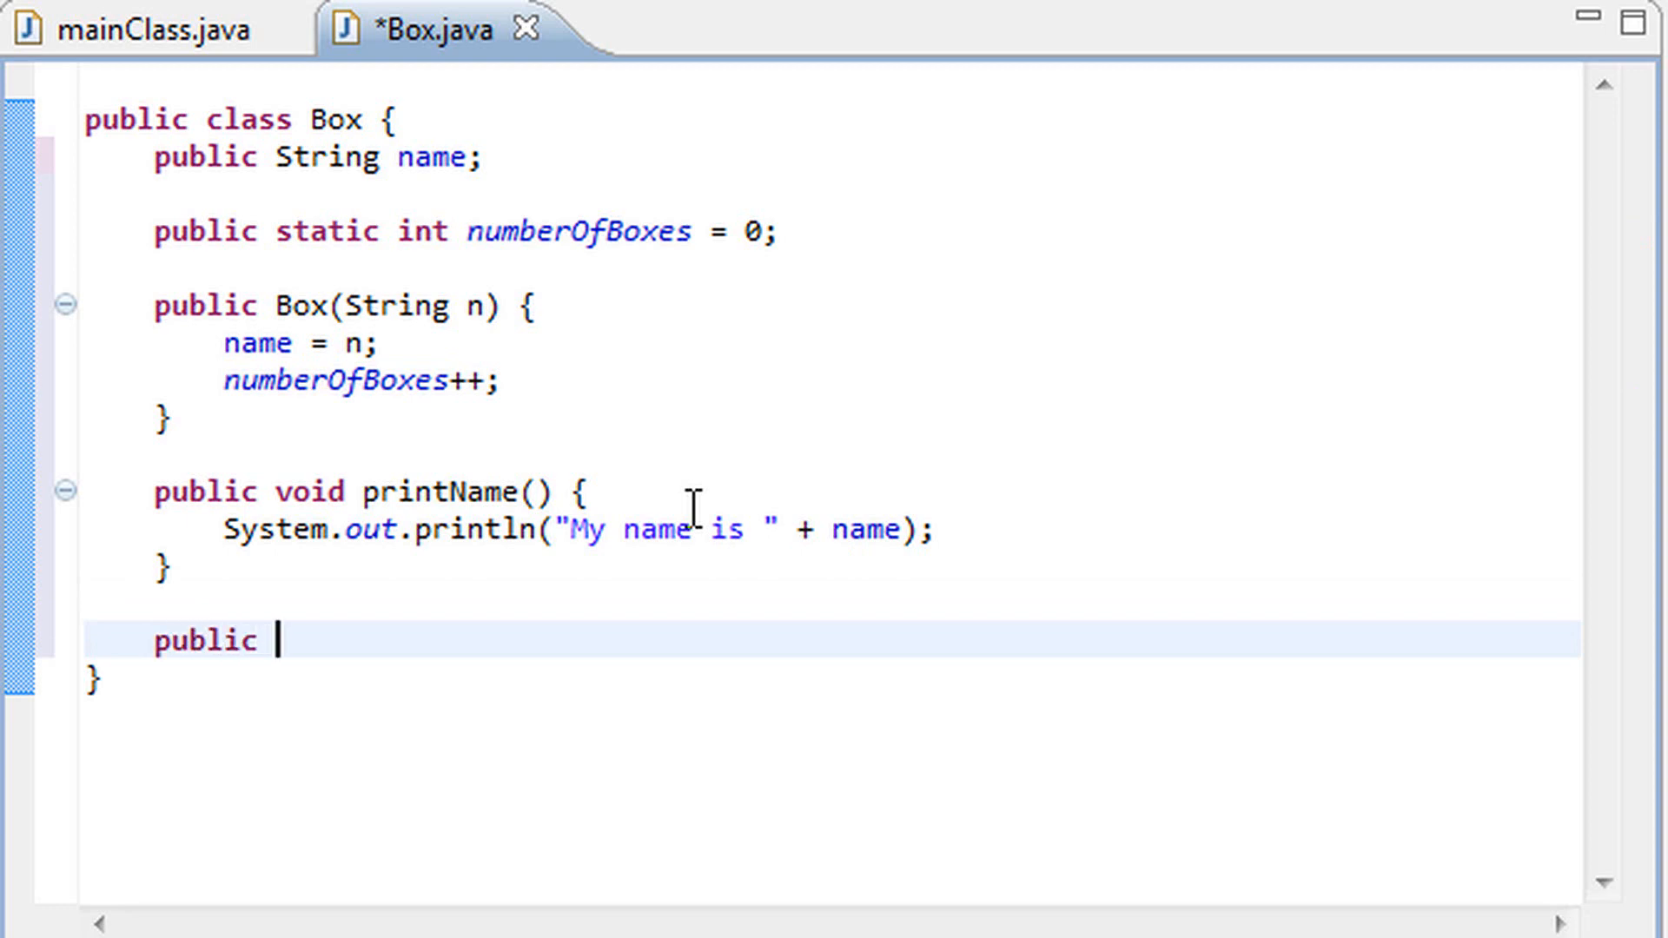
pyautogui.write('static')
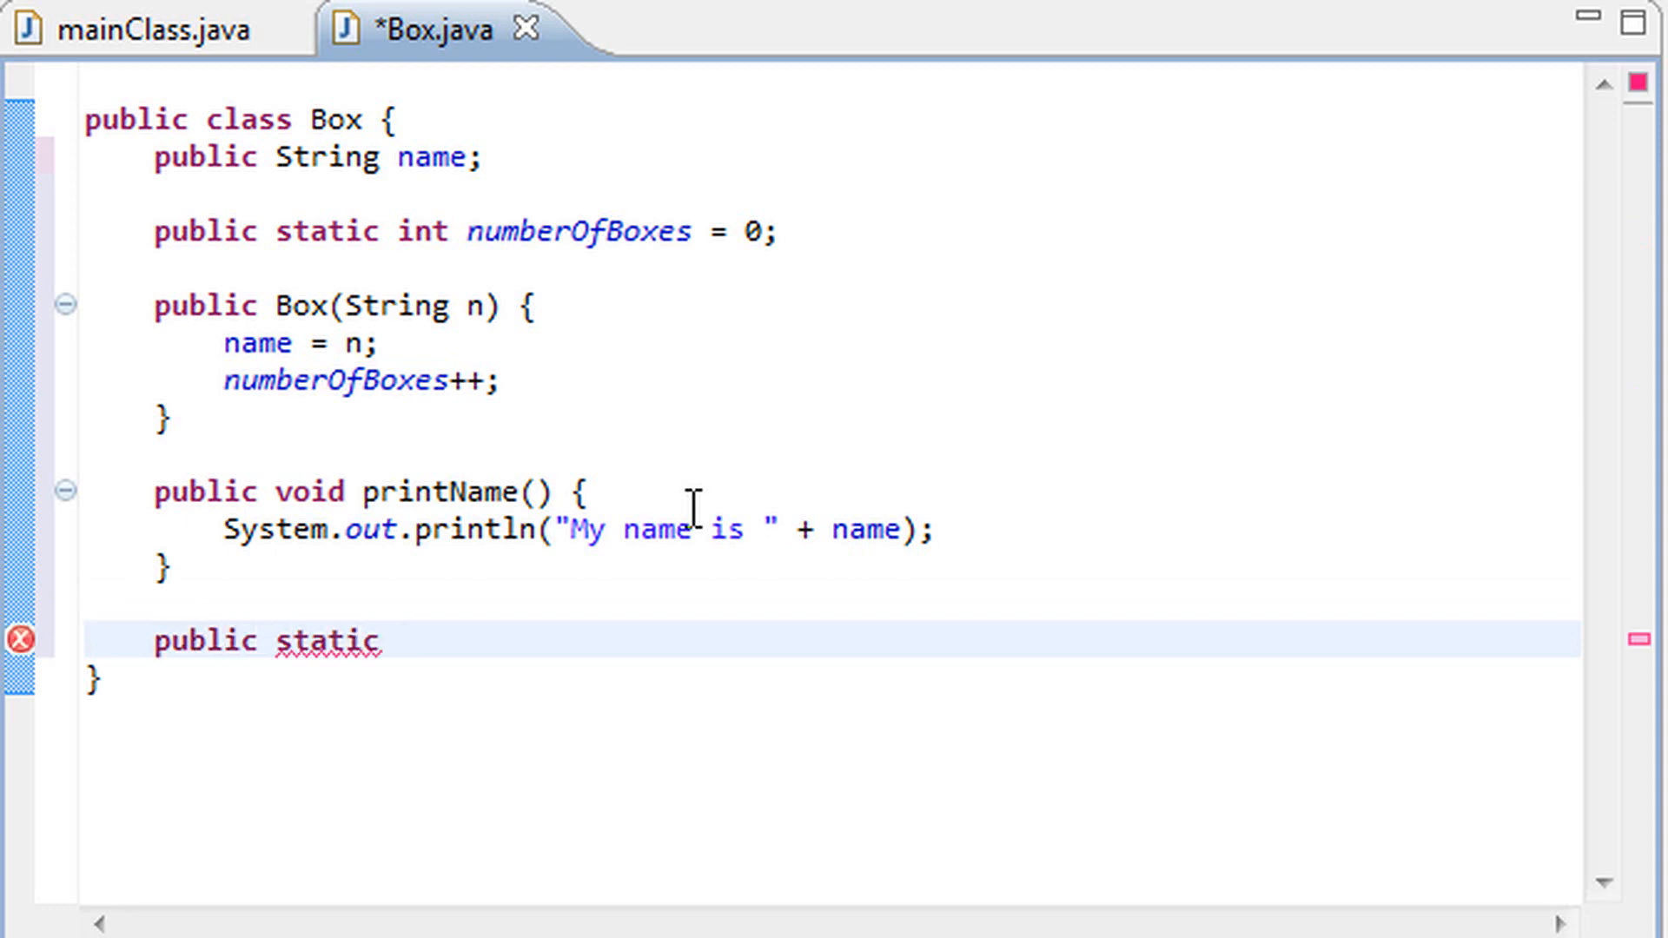
pyautogui.write('v')
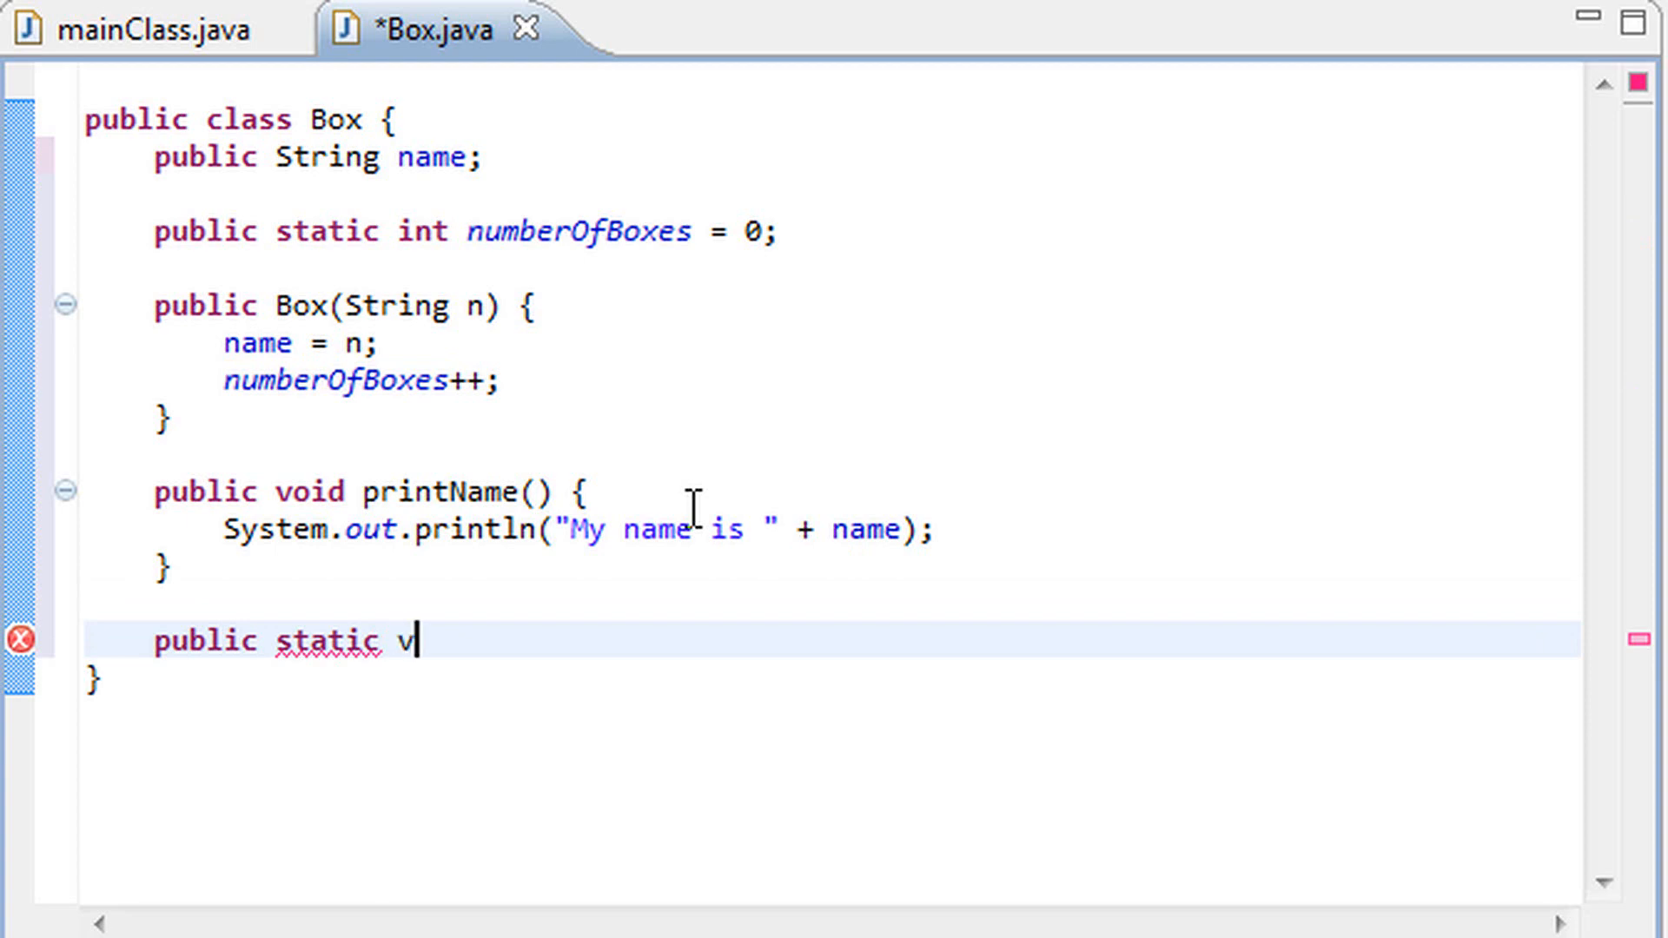
pyautogui.write('oid printNumber')
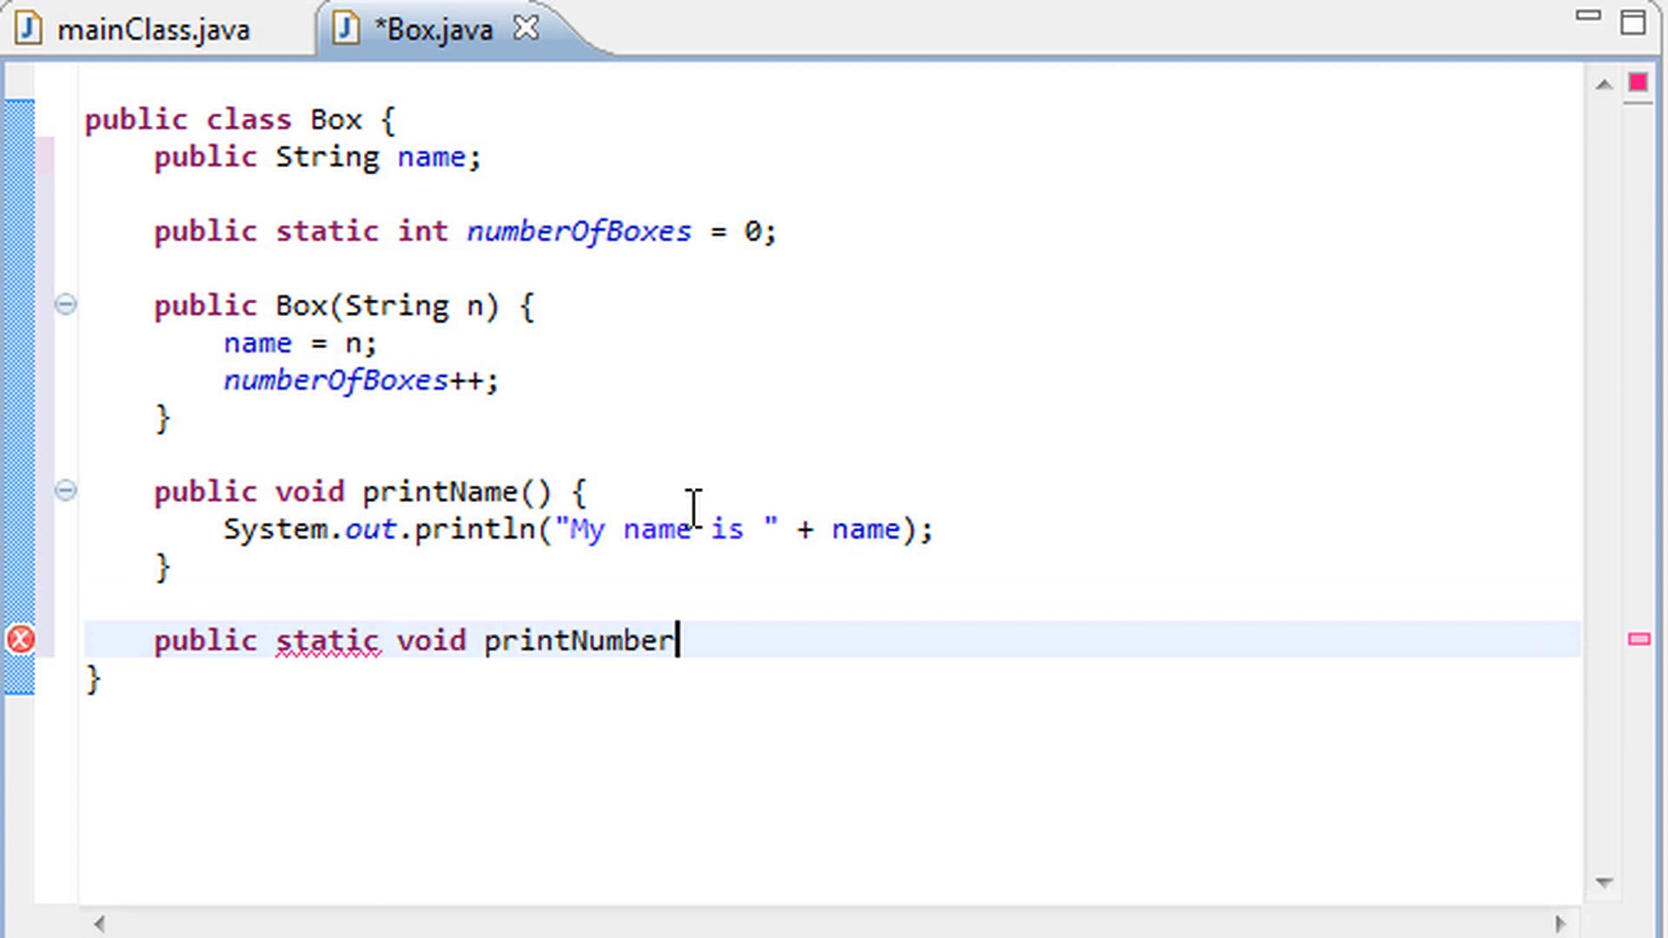
pyautogui.write('OfBoxes')
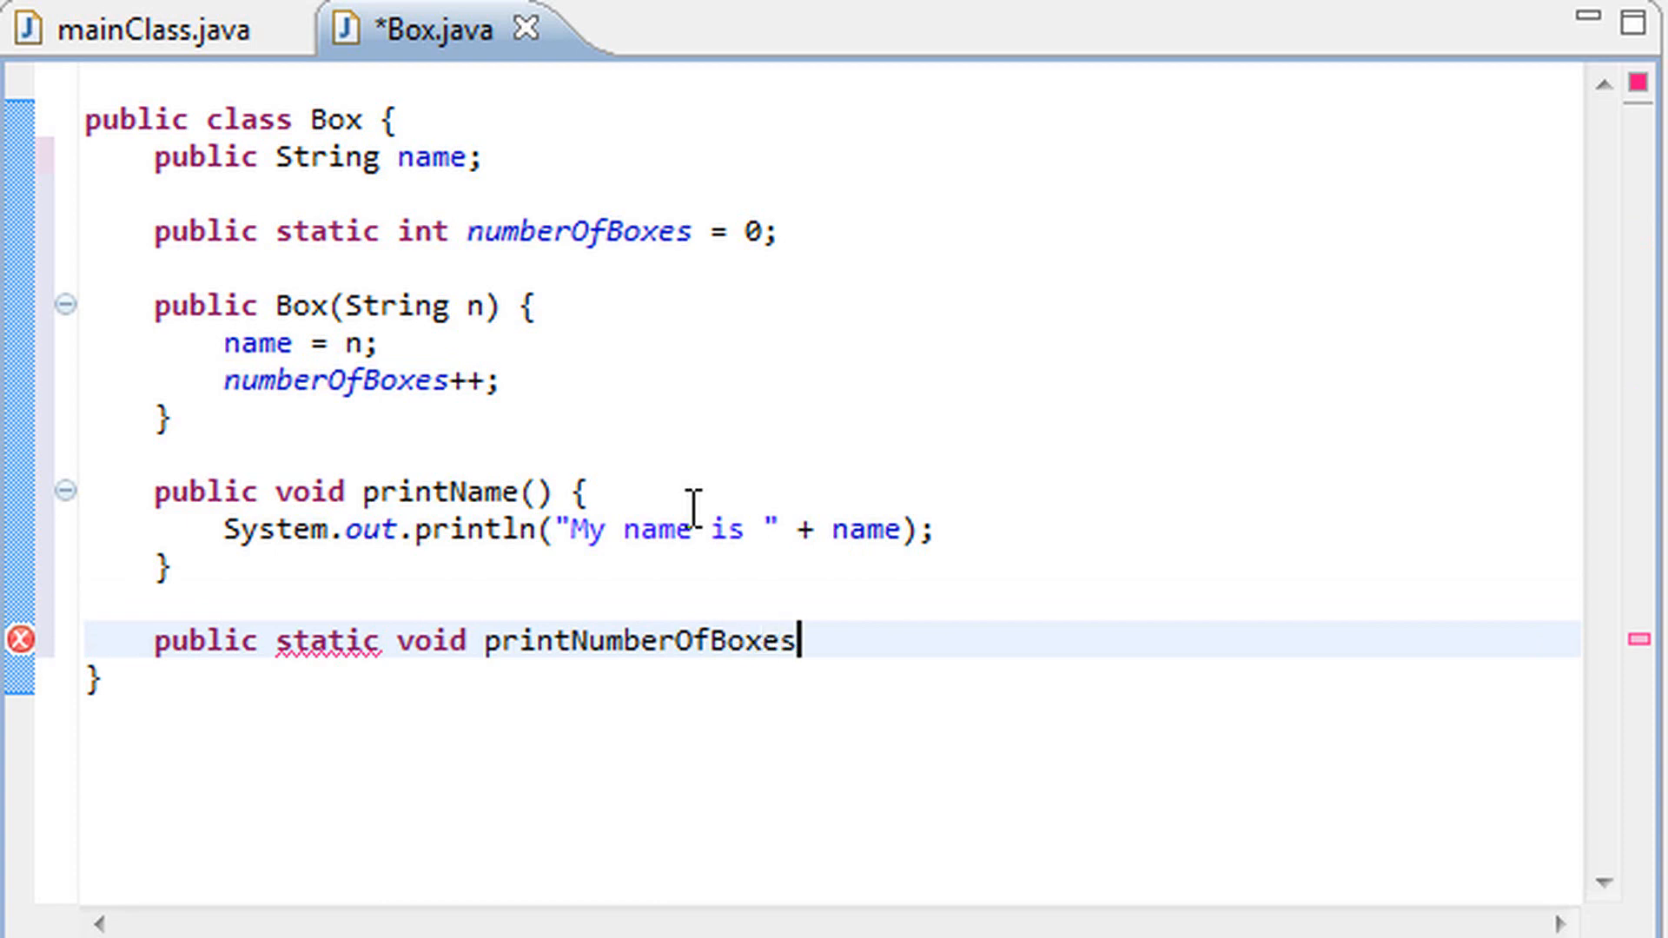
pyautogui.write('() {')
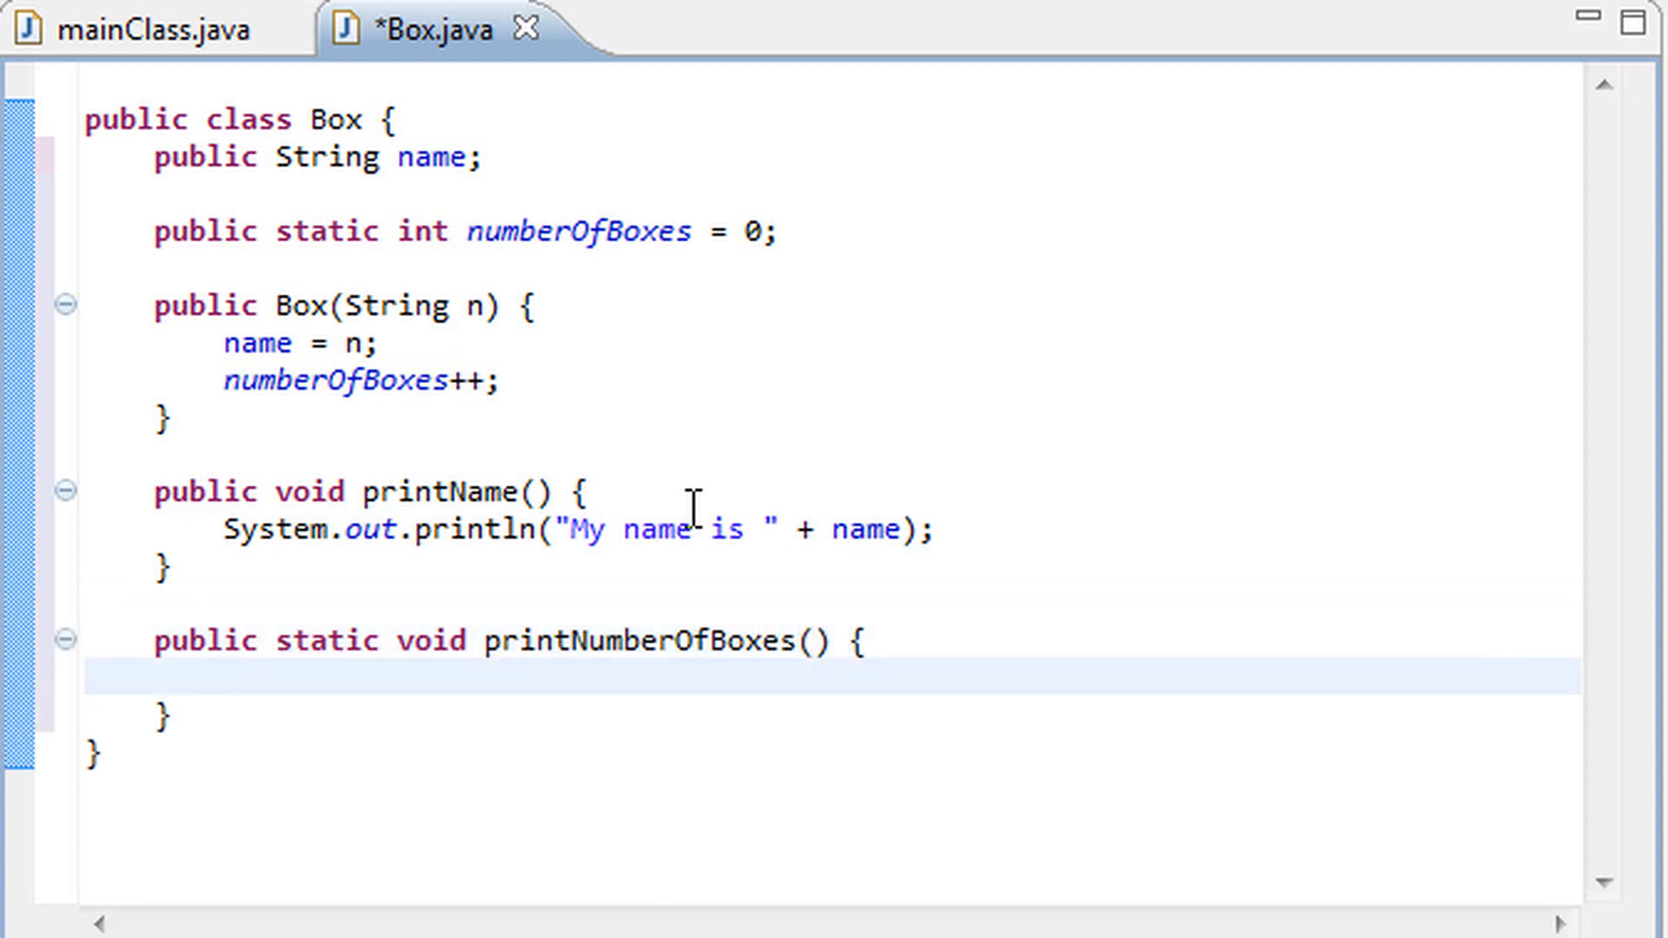
# Make it print "Total number of boxes: " + numberOfBoxes, fixing the counter-name typo
pyautogui.write('System.out.pr')
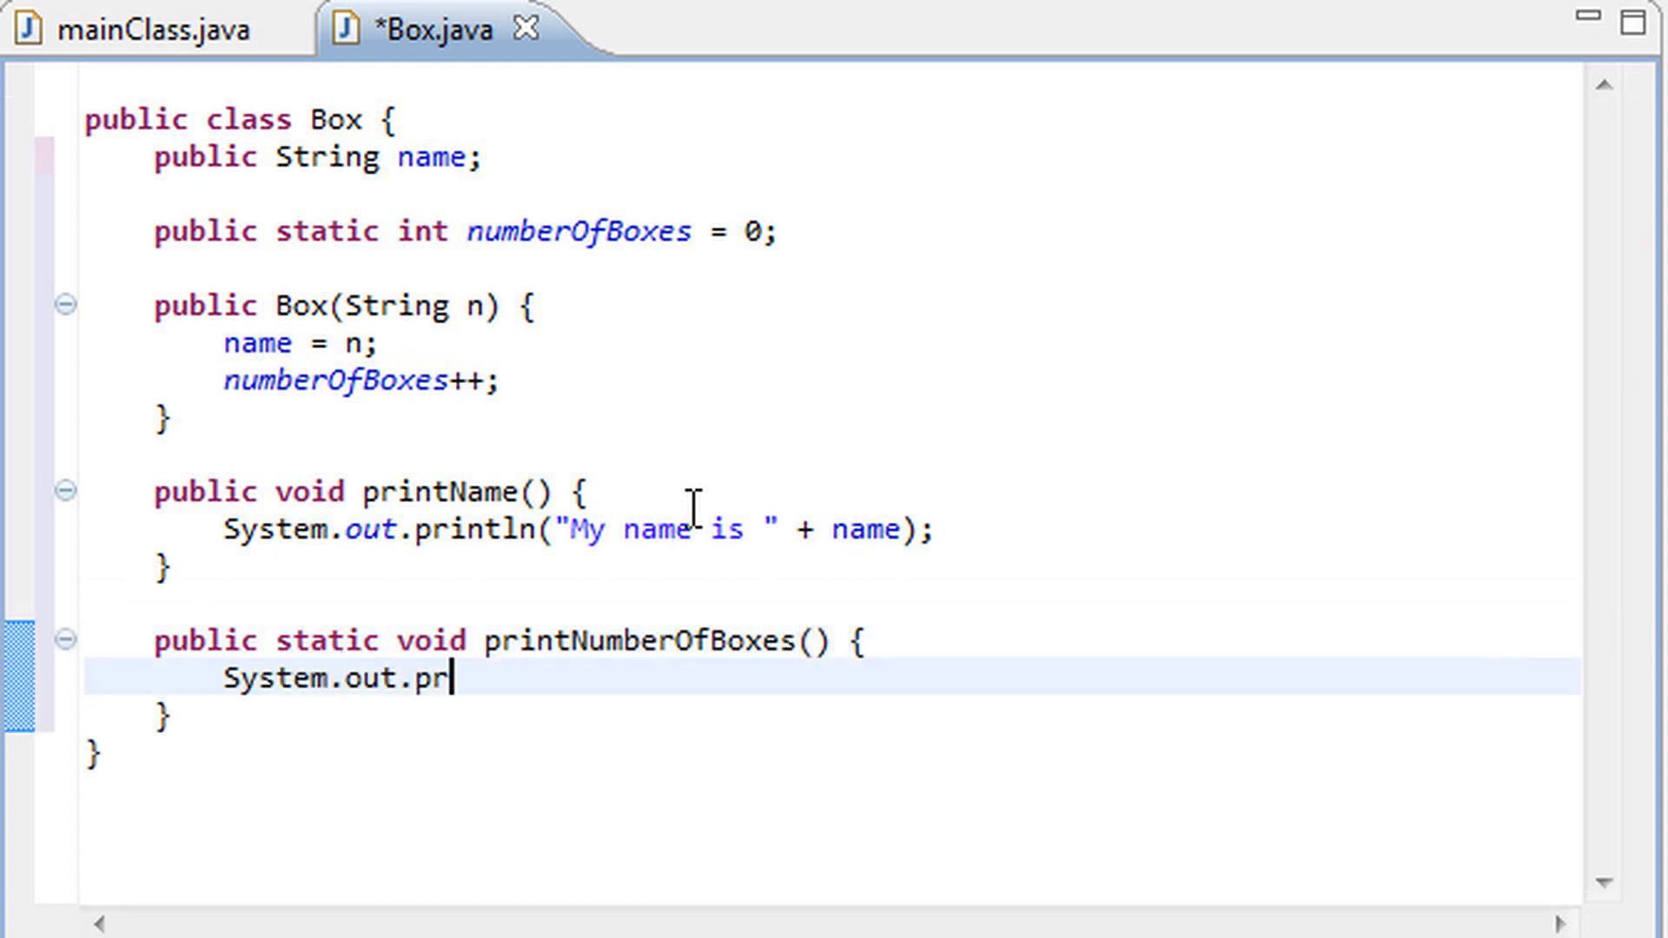
pyautogui.write('intln("");')
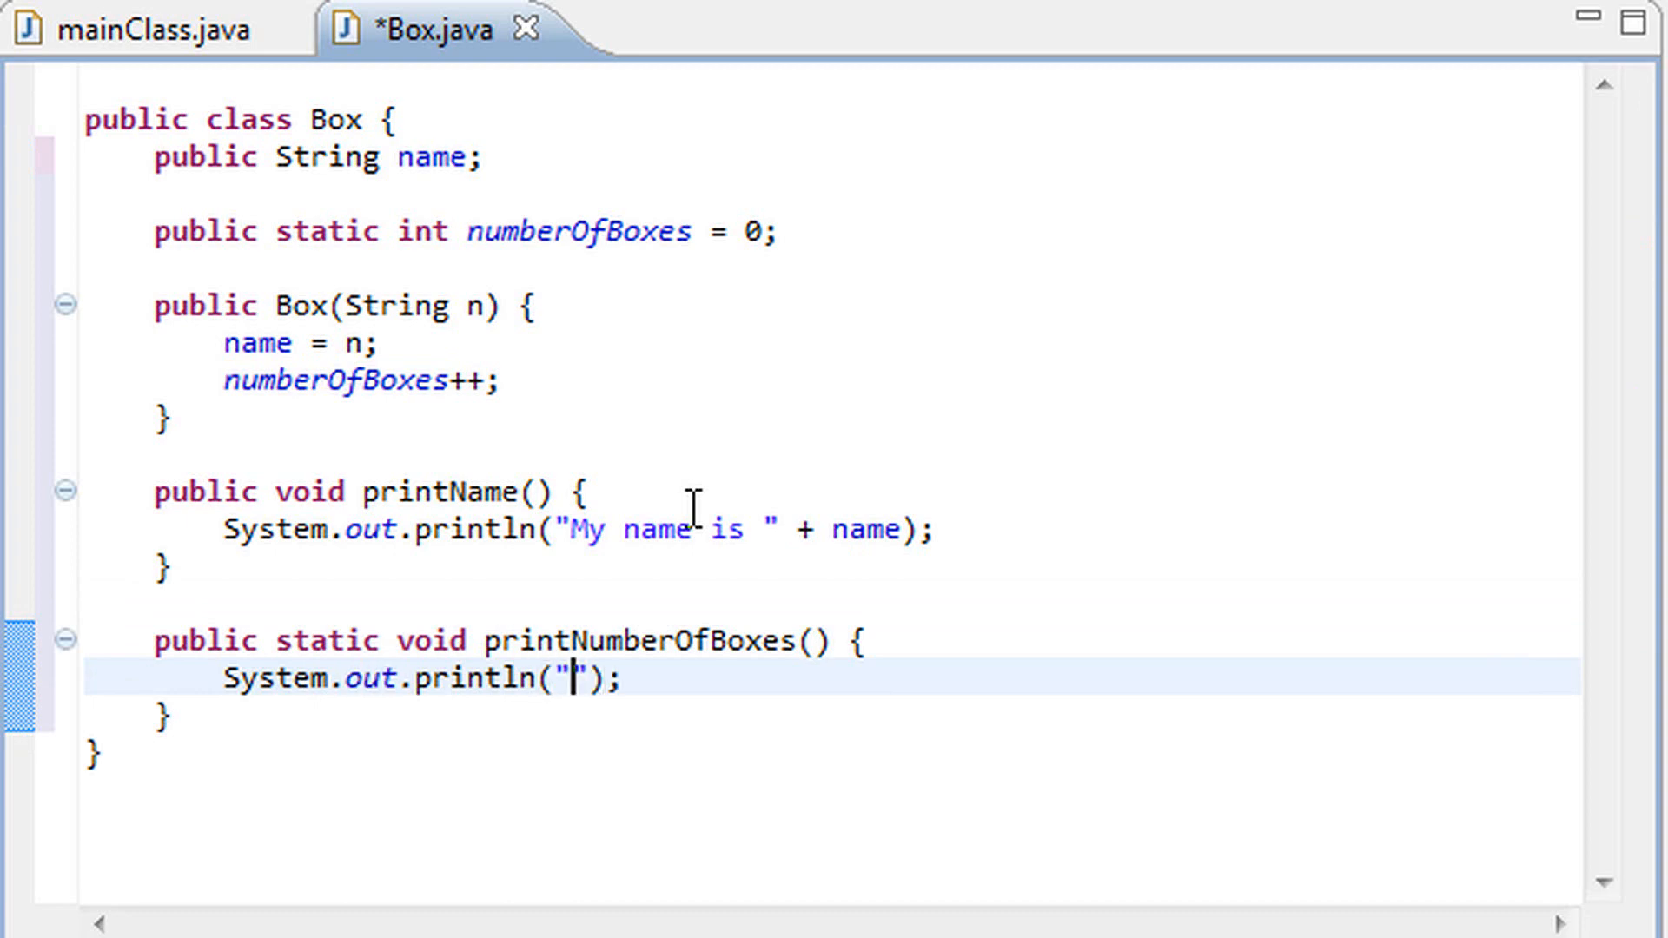
pyautogui.write('Total')
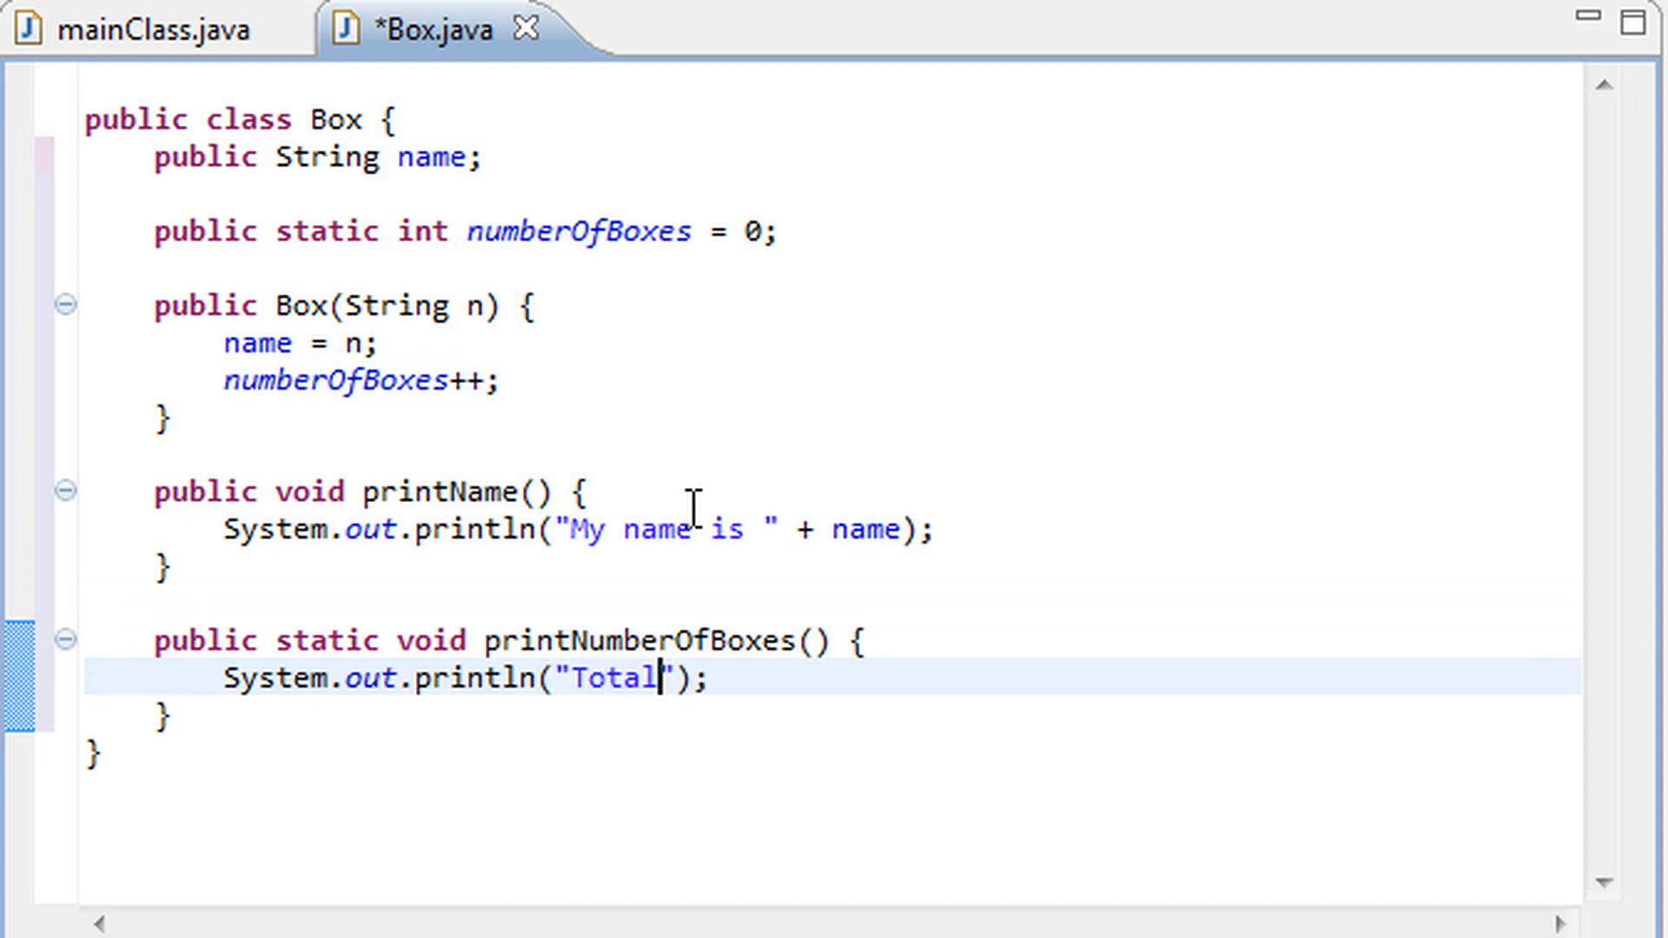
pyautogui.write('number of boxe')
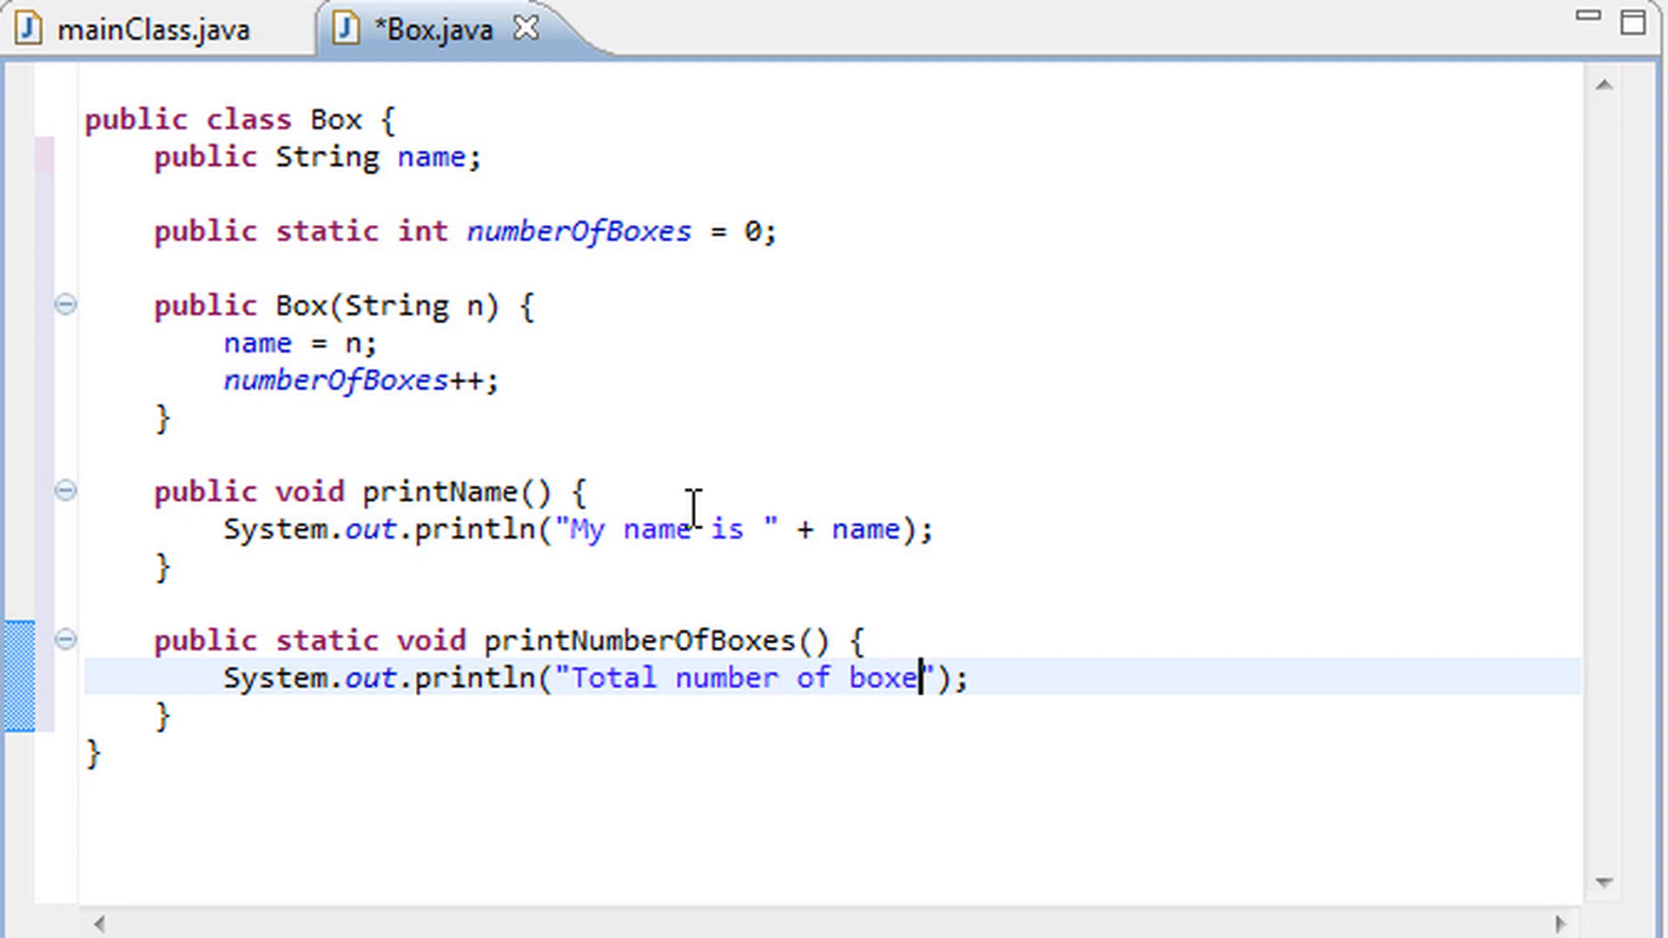
pyautogui.write('s: " +')
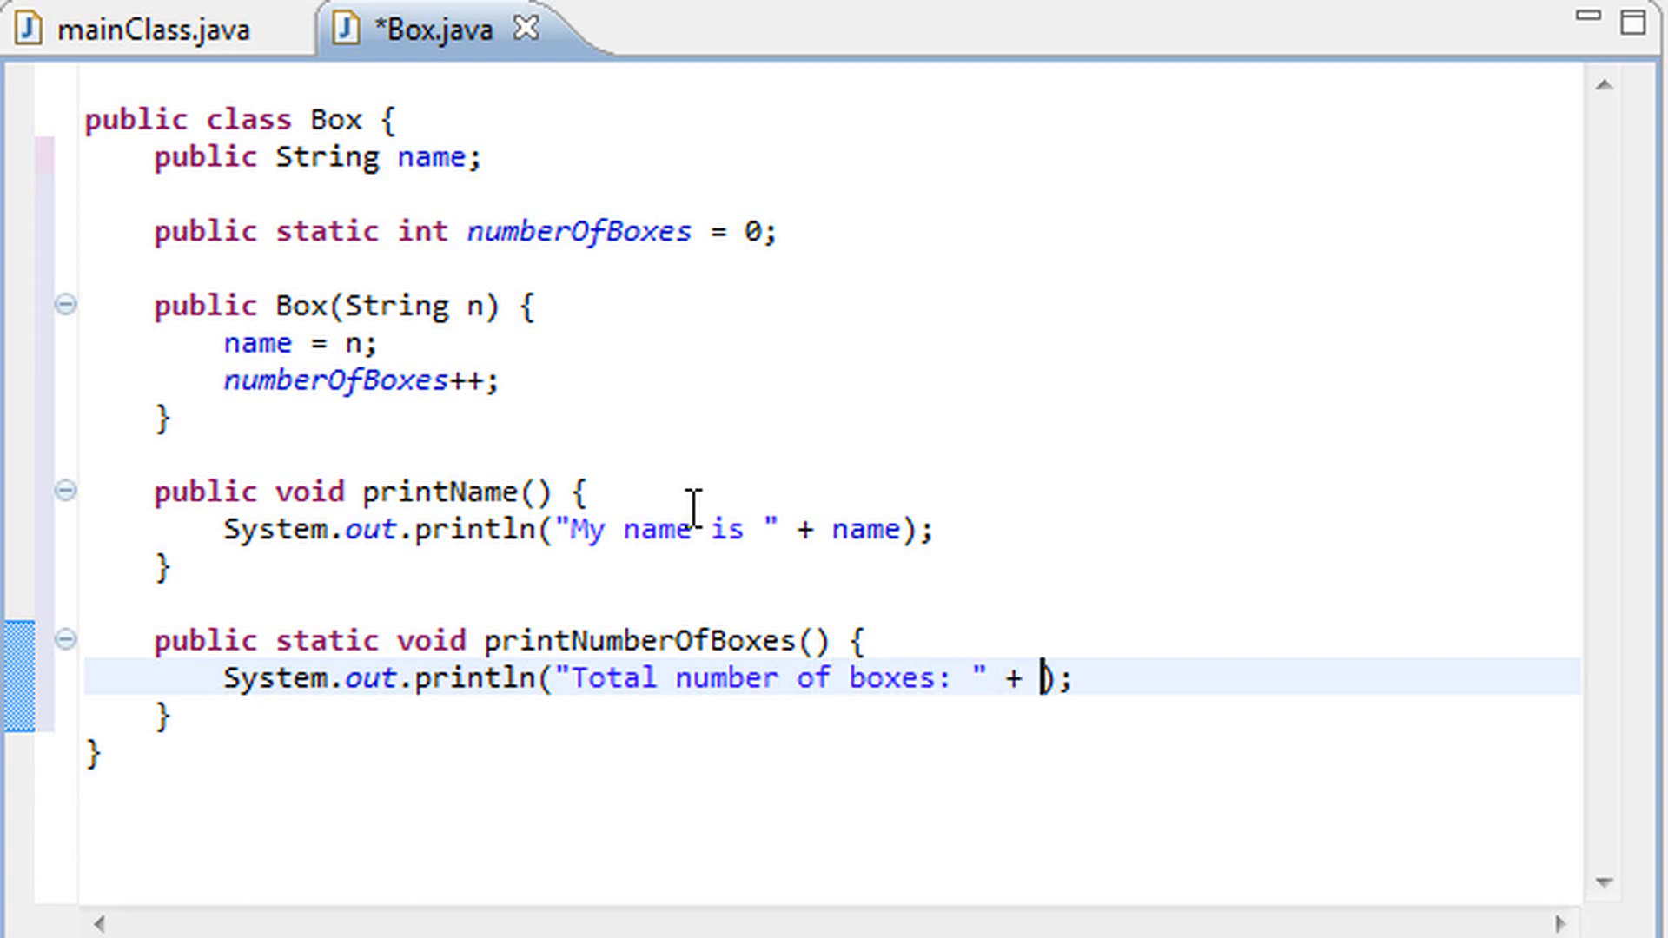
pyautogui.write('numberOfGu')
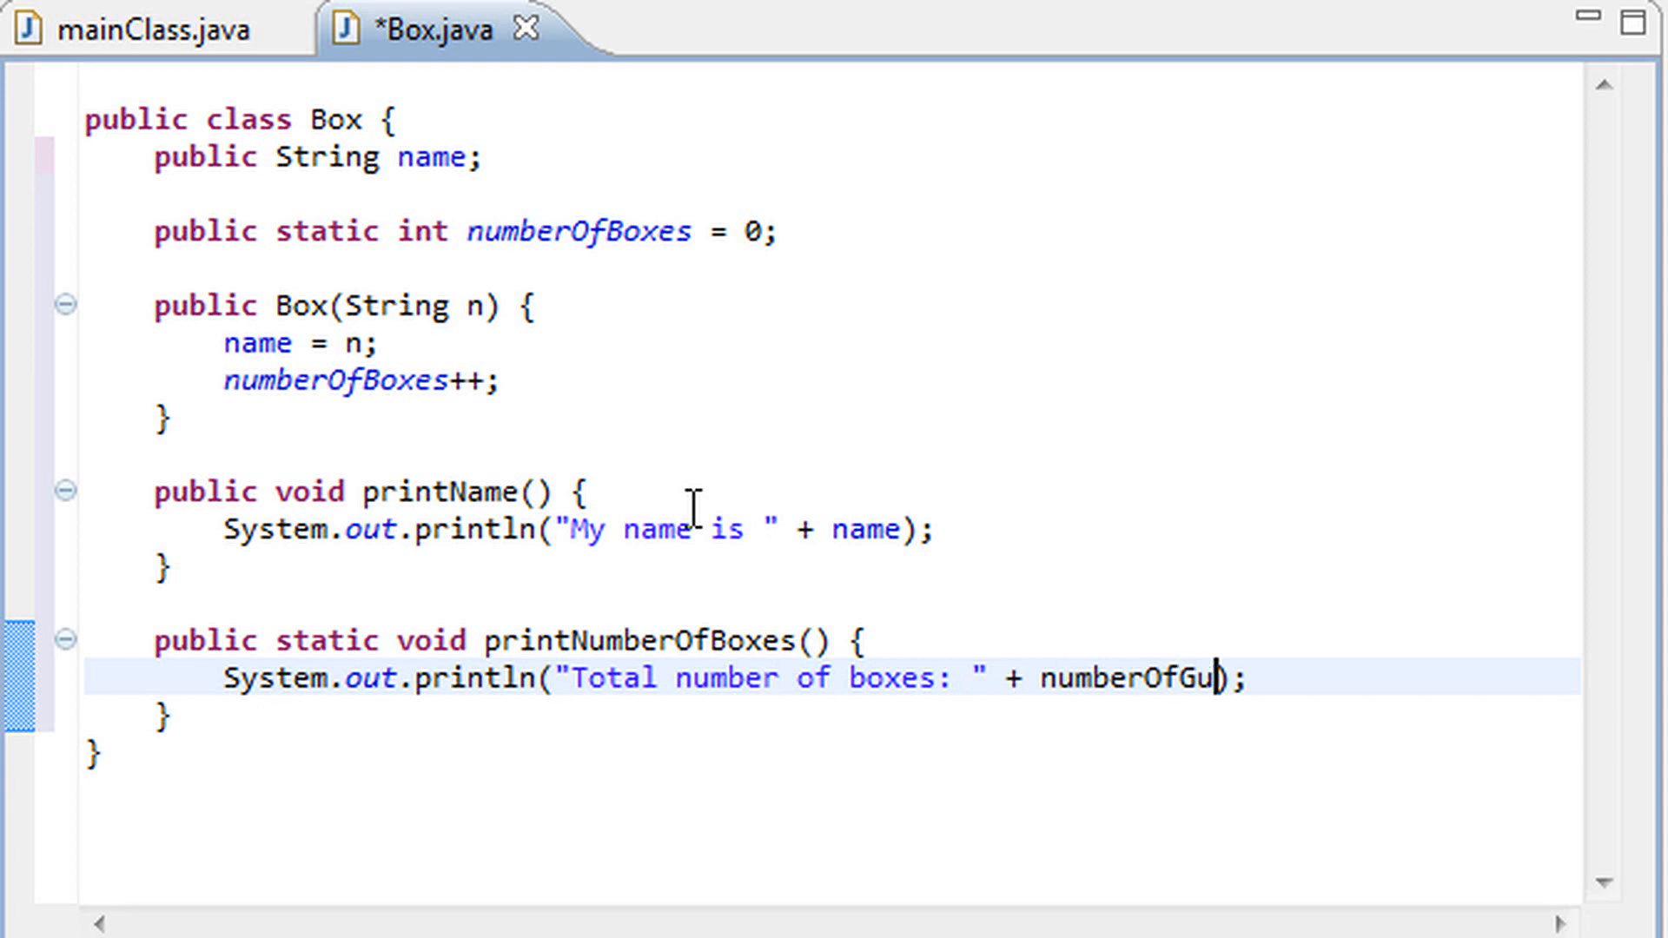
pyautogui.write('ue')
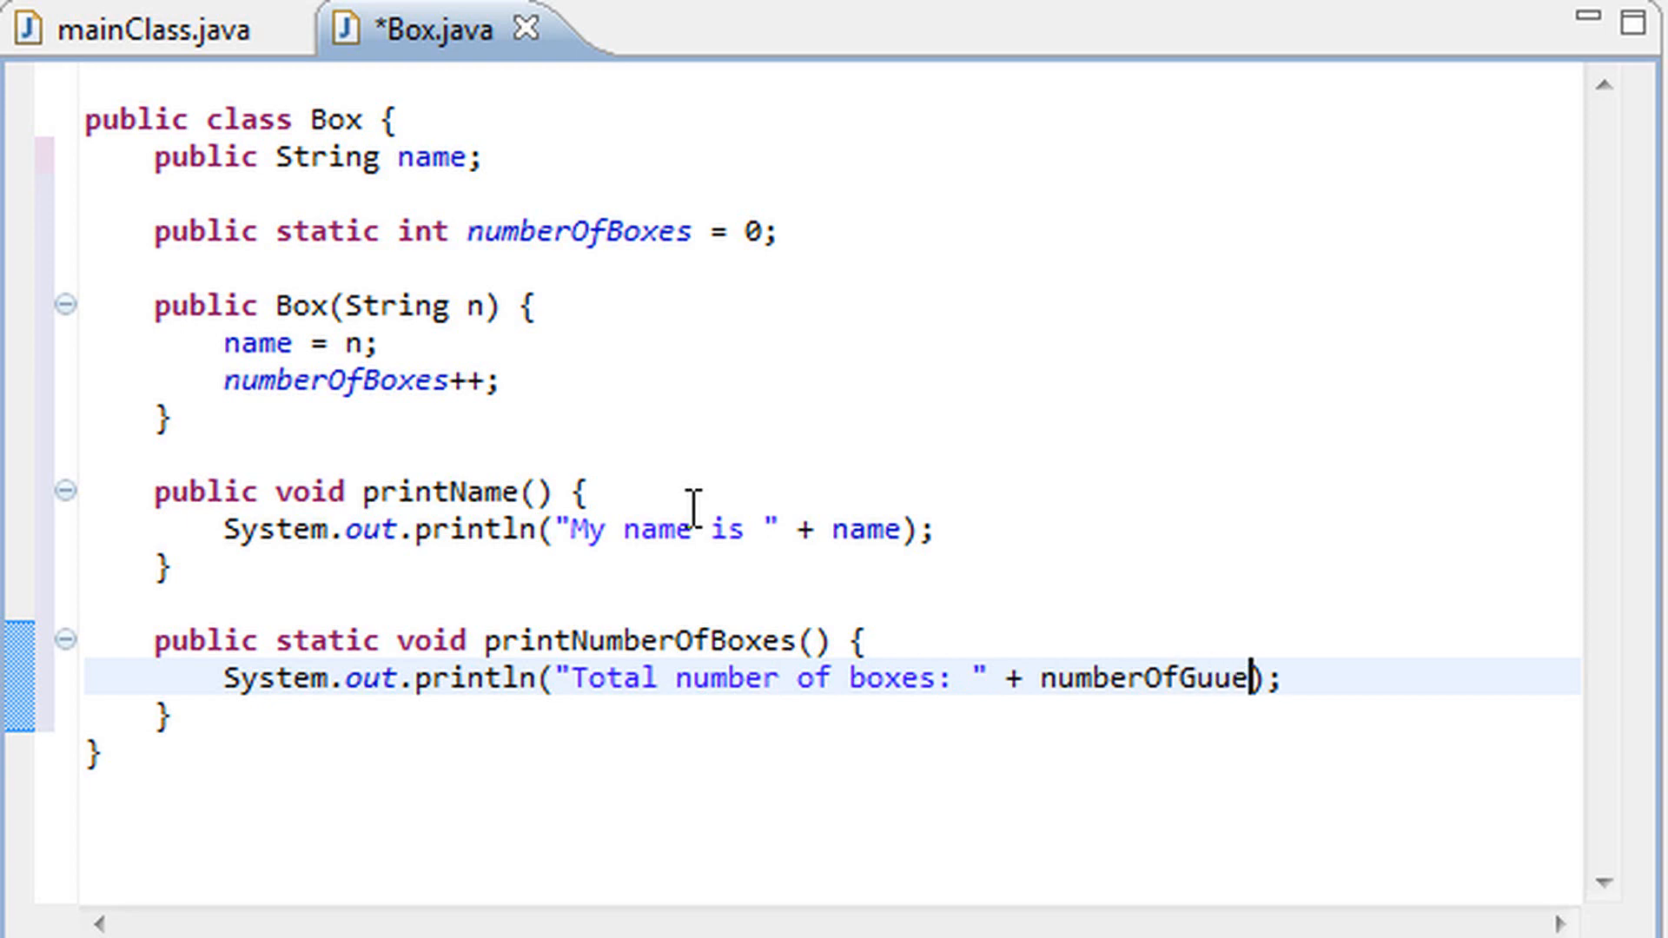
pyautogui.press('BackSpace')
pyautogui.write('Boxes')
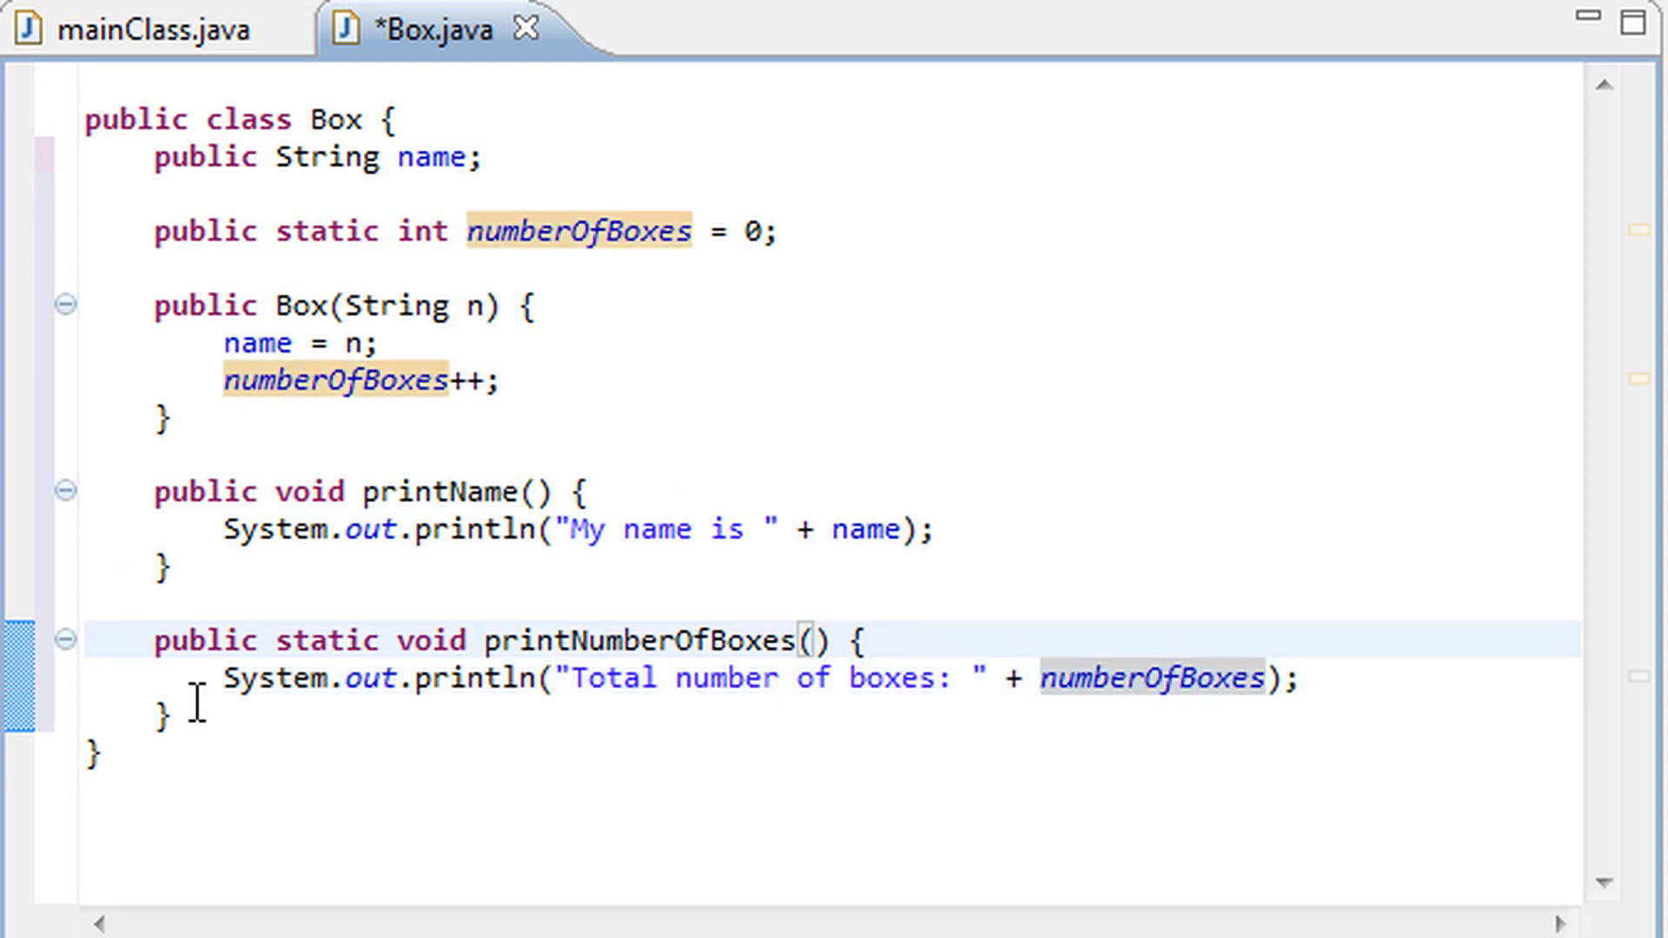
pyautogui.press('ctrl+a')
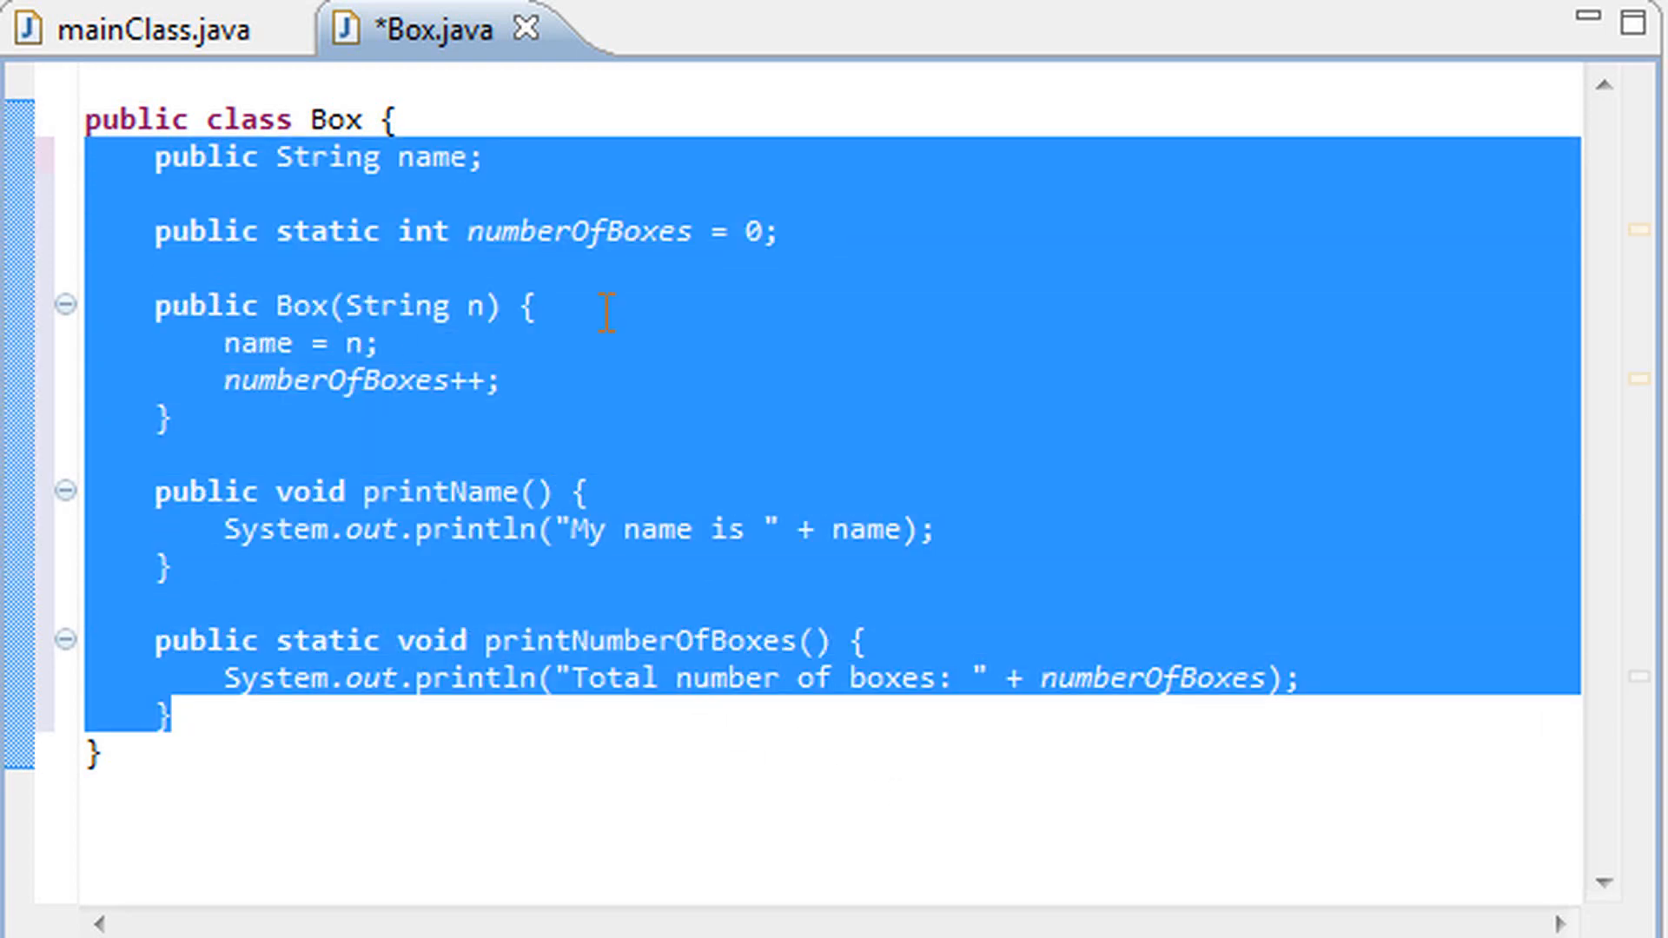
pyautogui.doubleClick(328, 639)
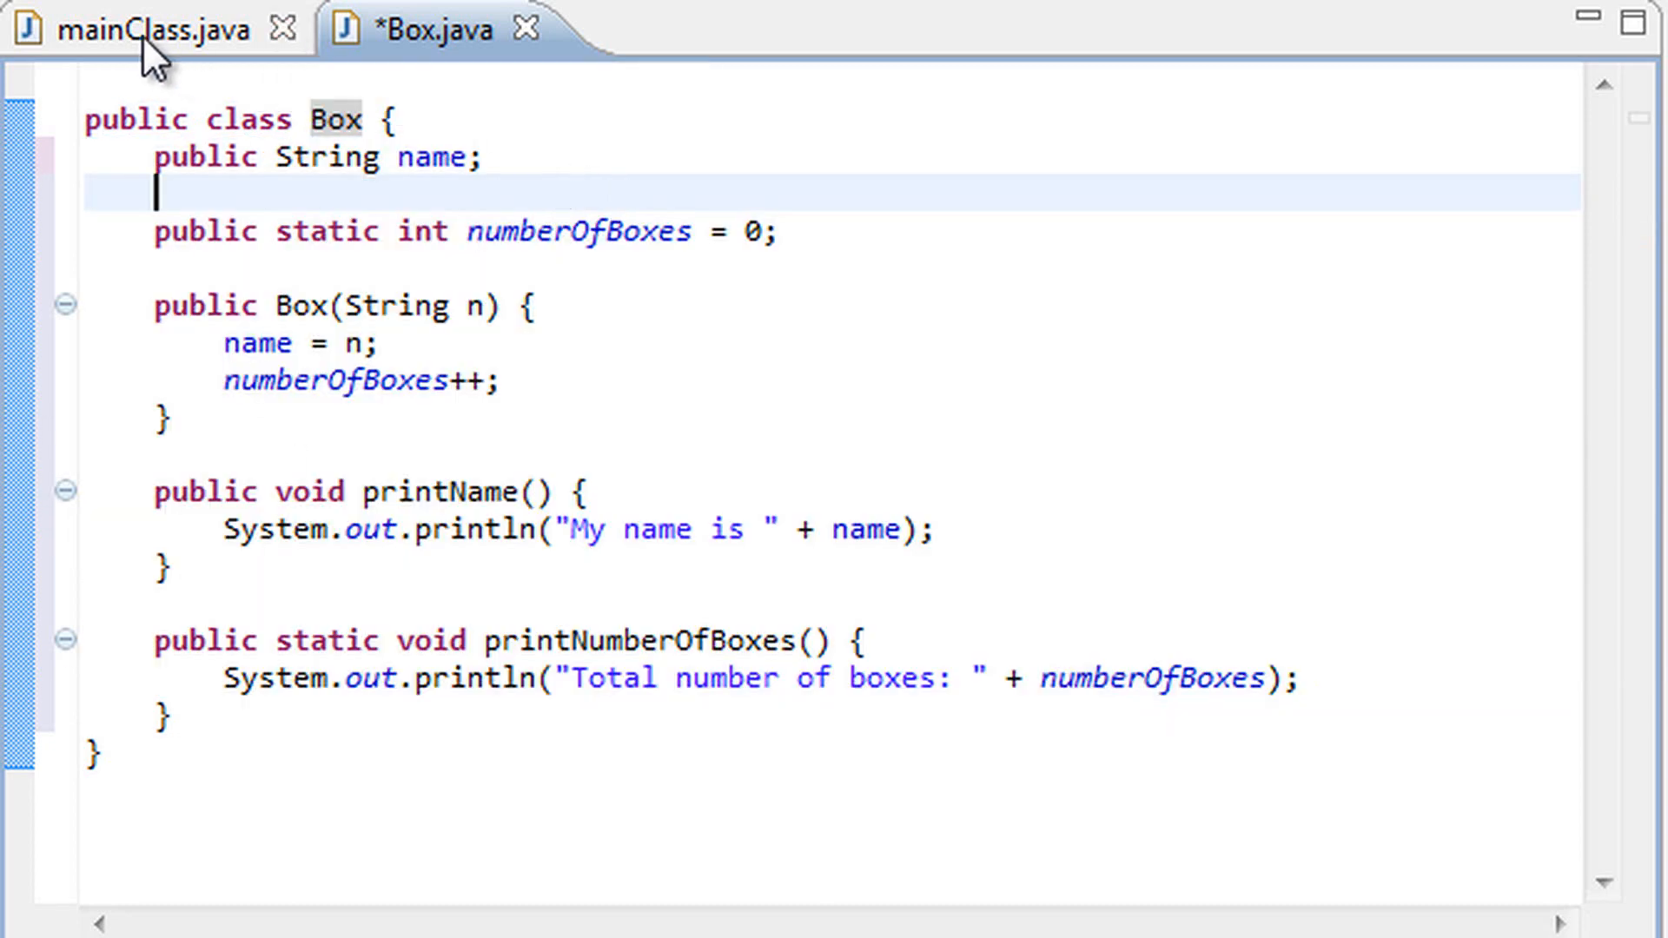
# In mainClass, declare b2 = new Box("baus") and b3 = new Box("bus") after b1
pyautogui.click(138, 28)
pyautogui.write('Box')
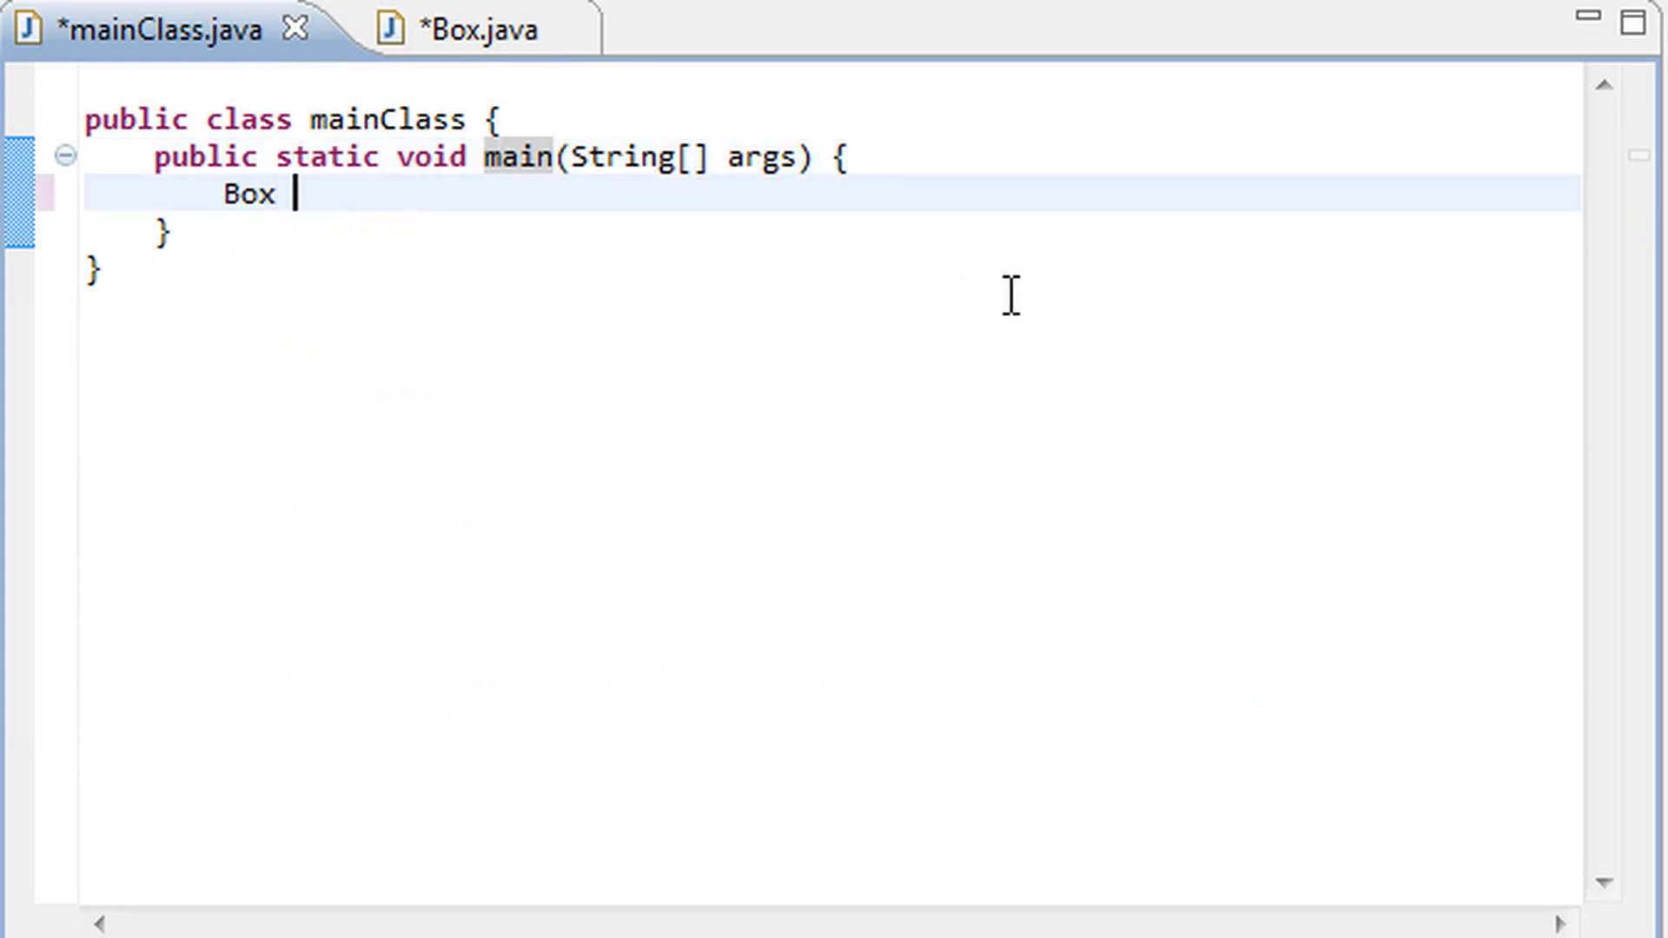
pyautogui.write('b1 = new Box')
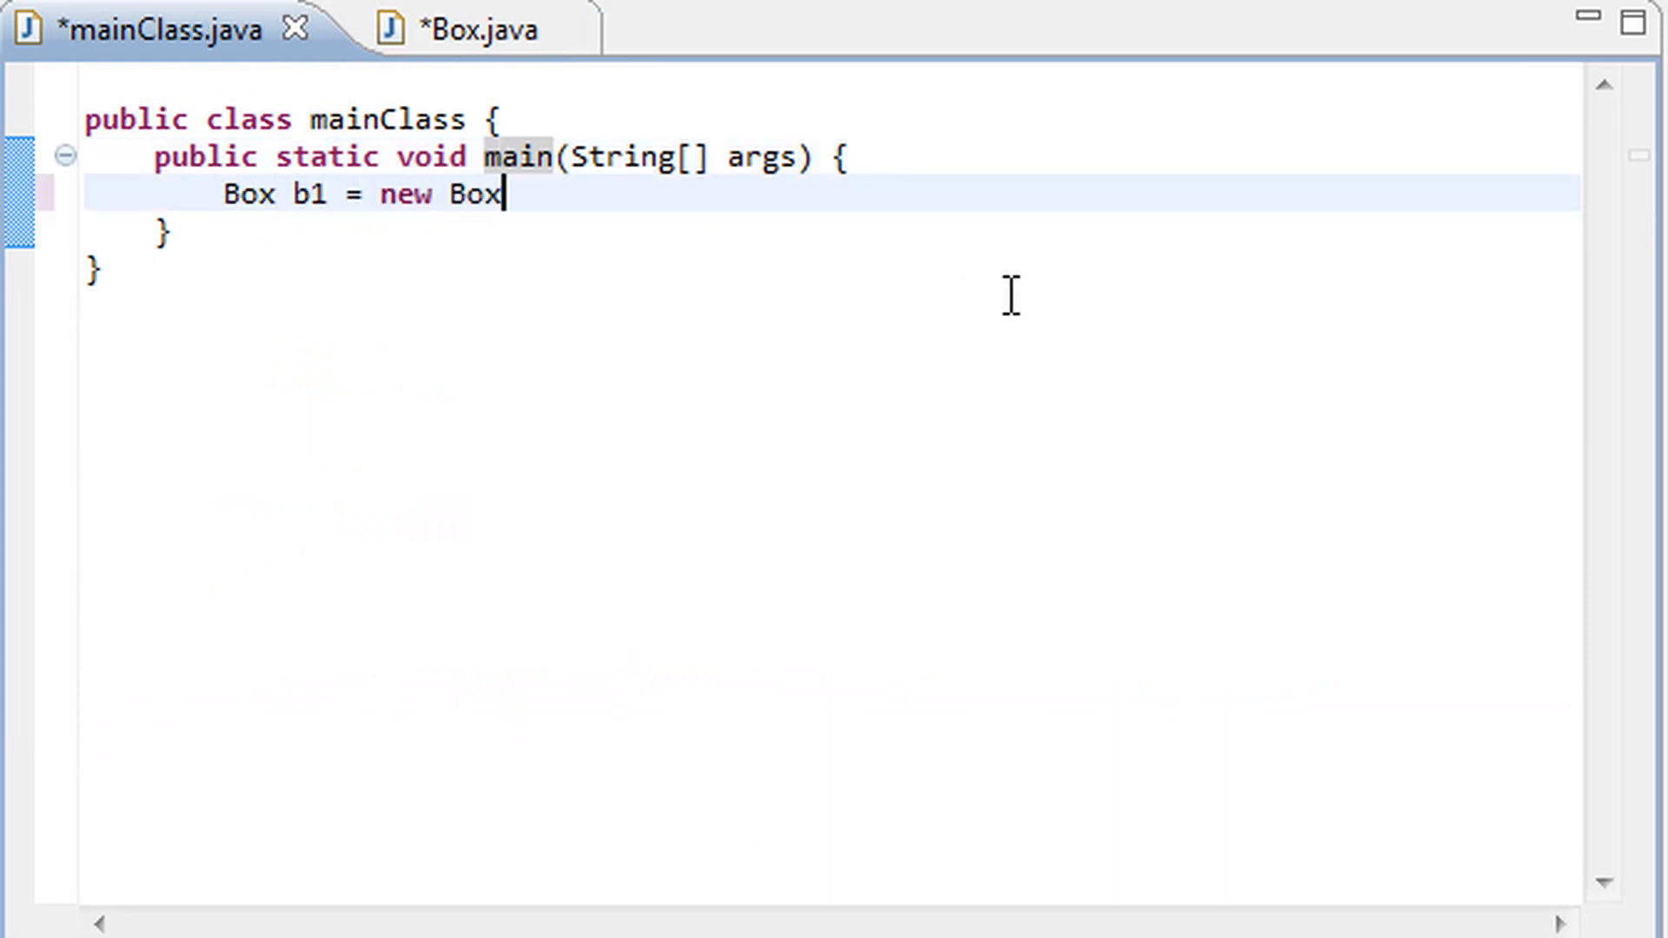
pyautogui.write('();')
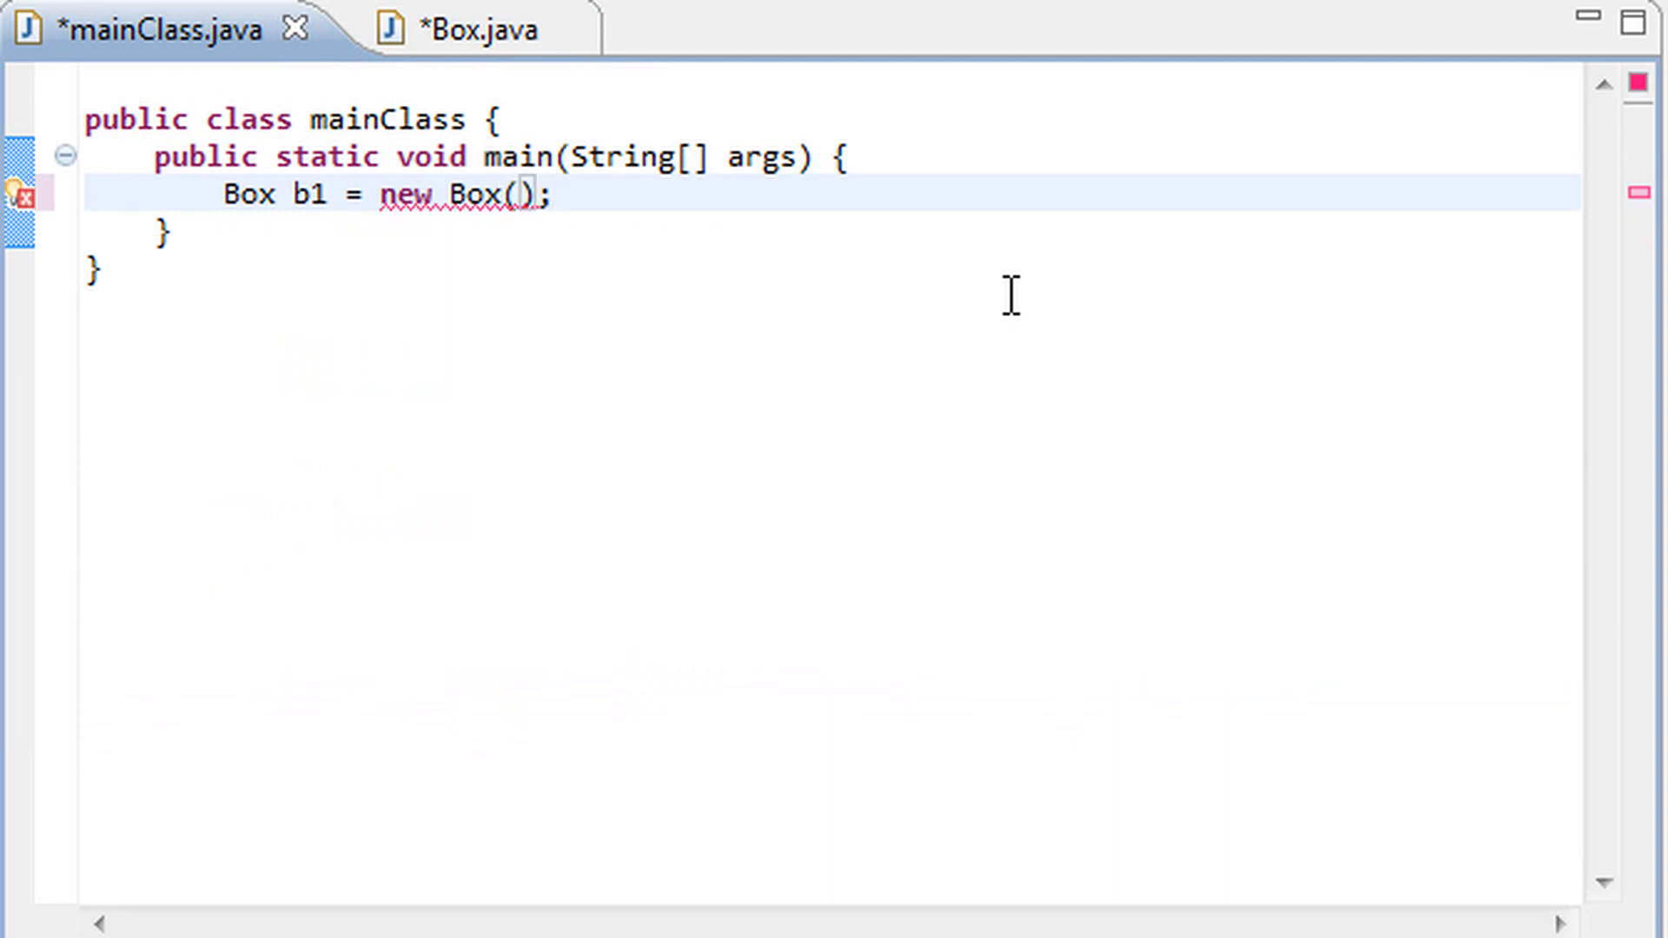
pyautogui.write('"baux')
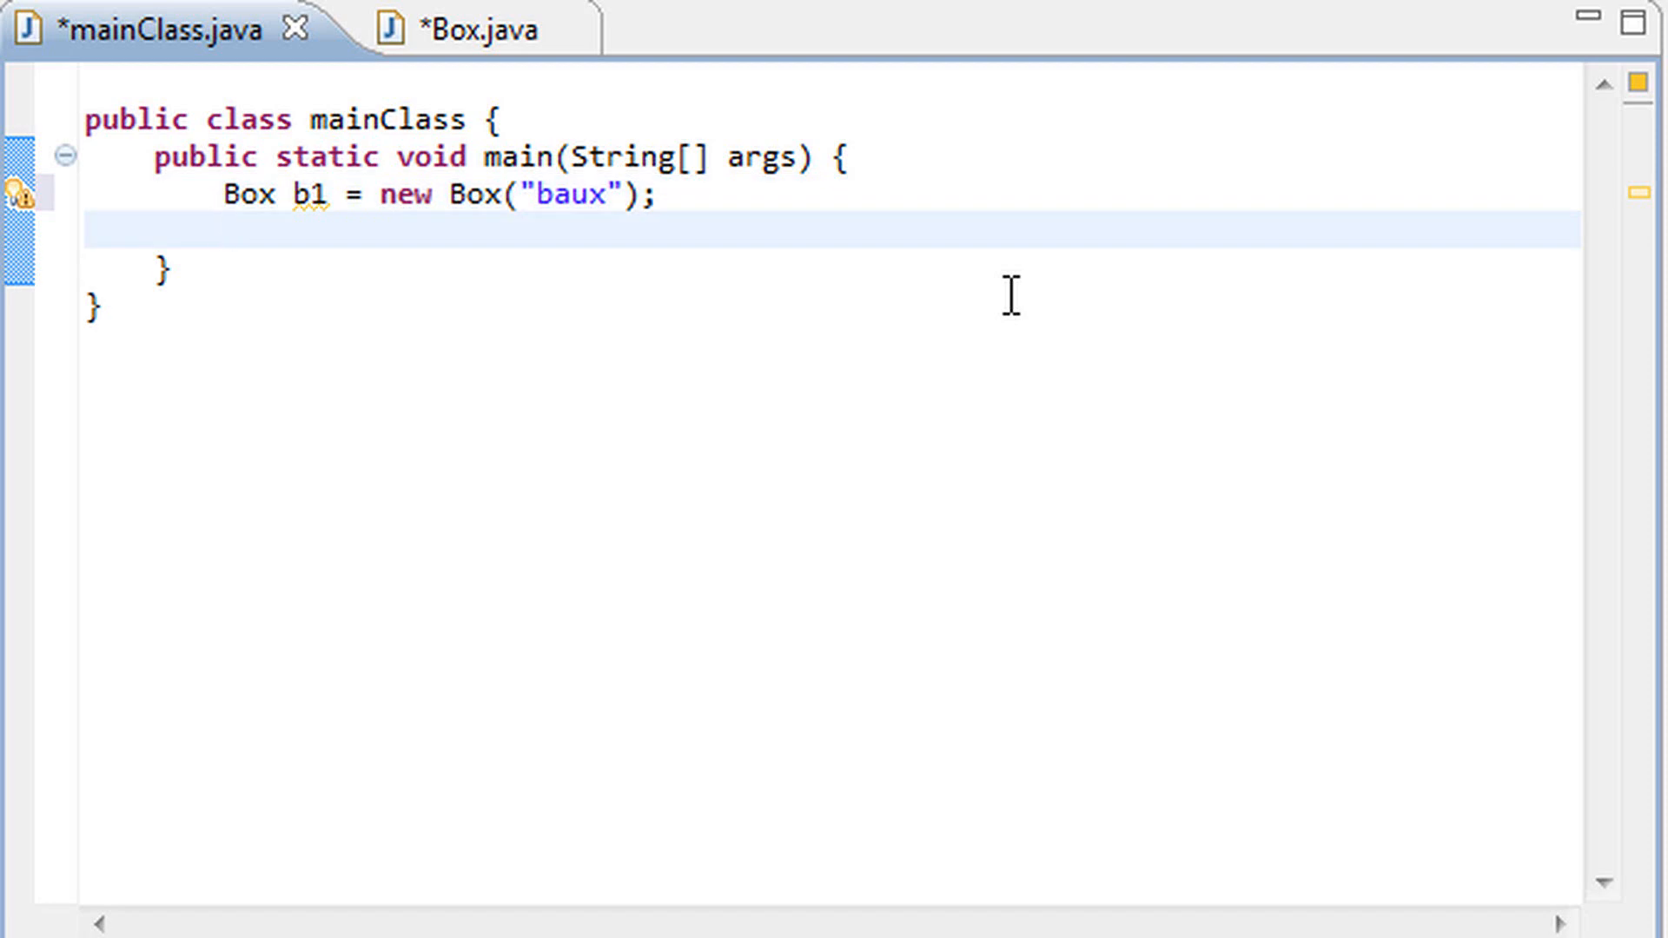
pyautogui.write('Box b2 =')
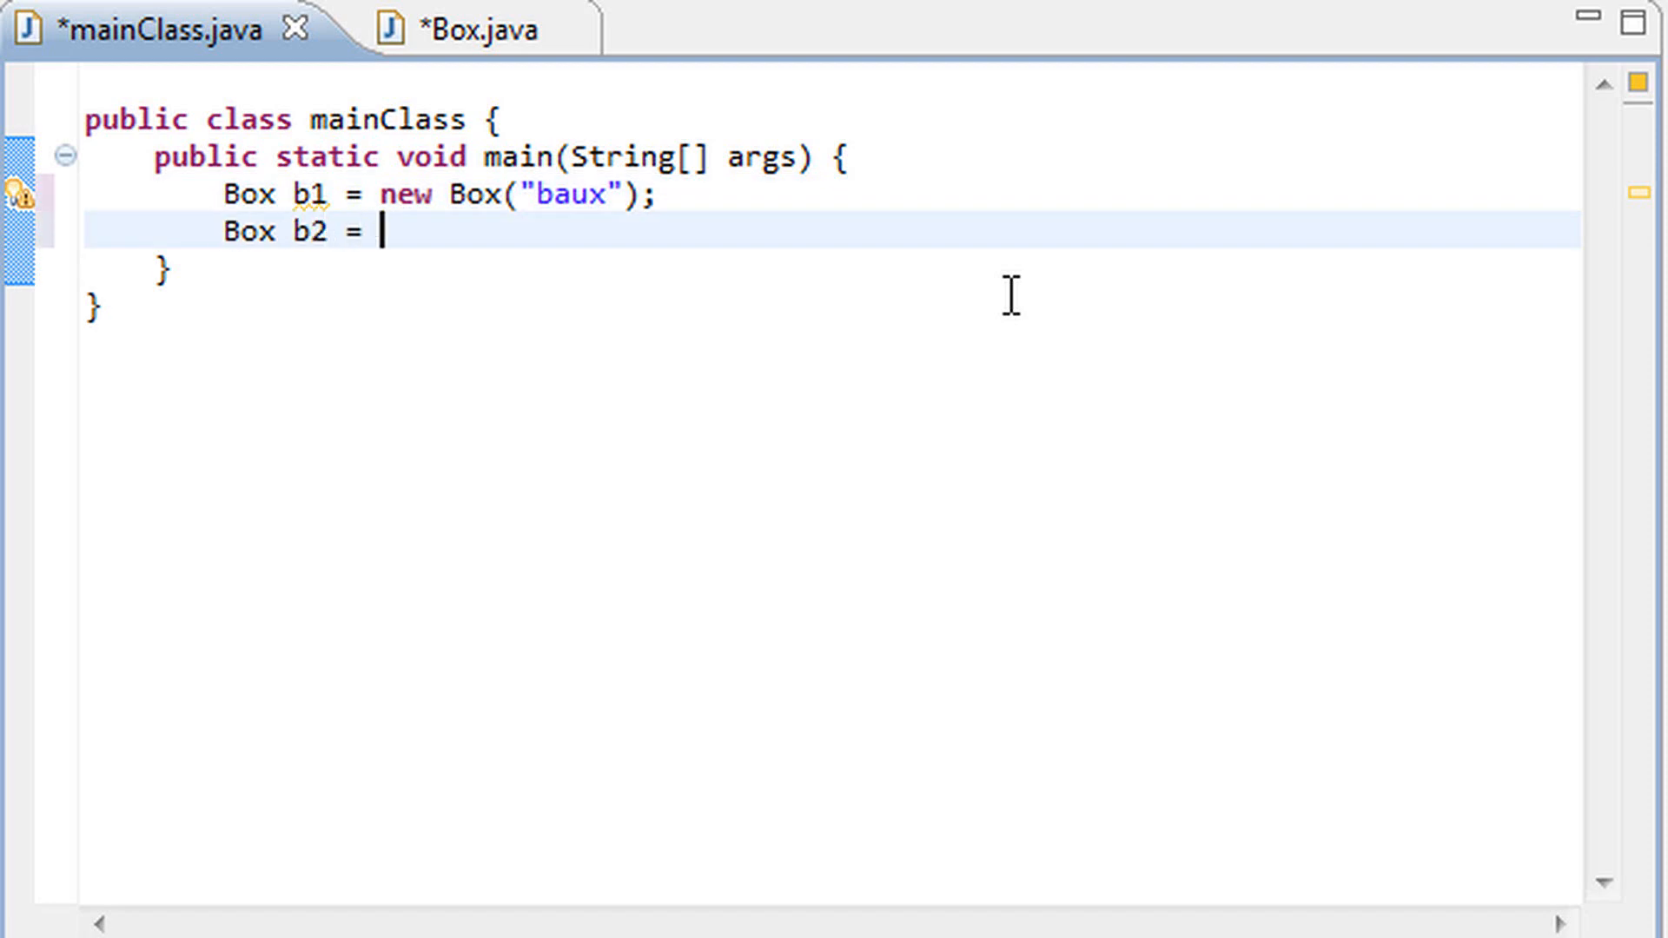
pyautogui.write('new Box();')
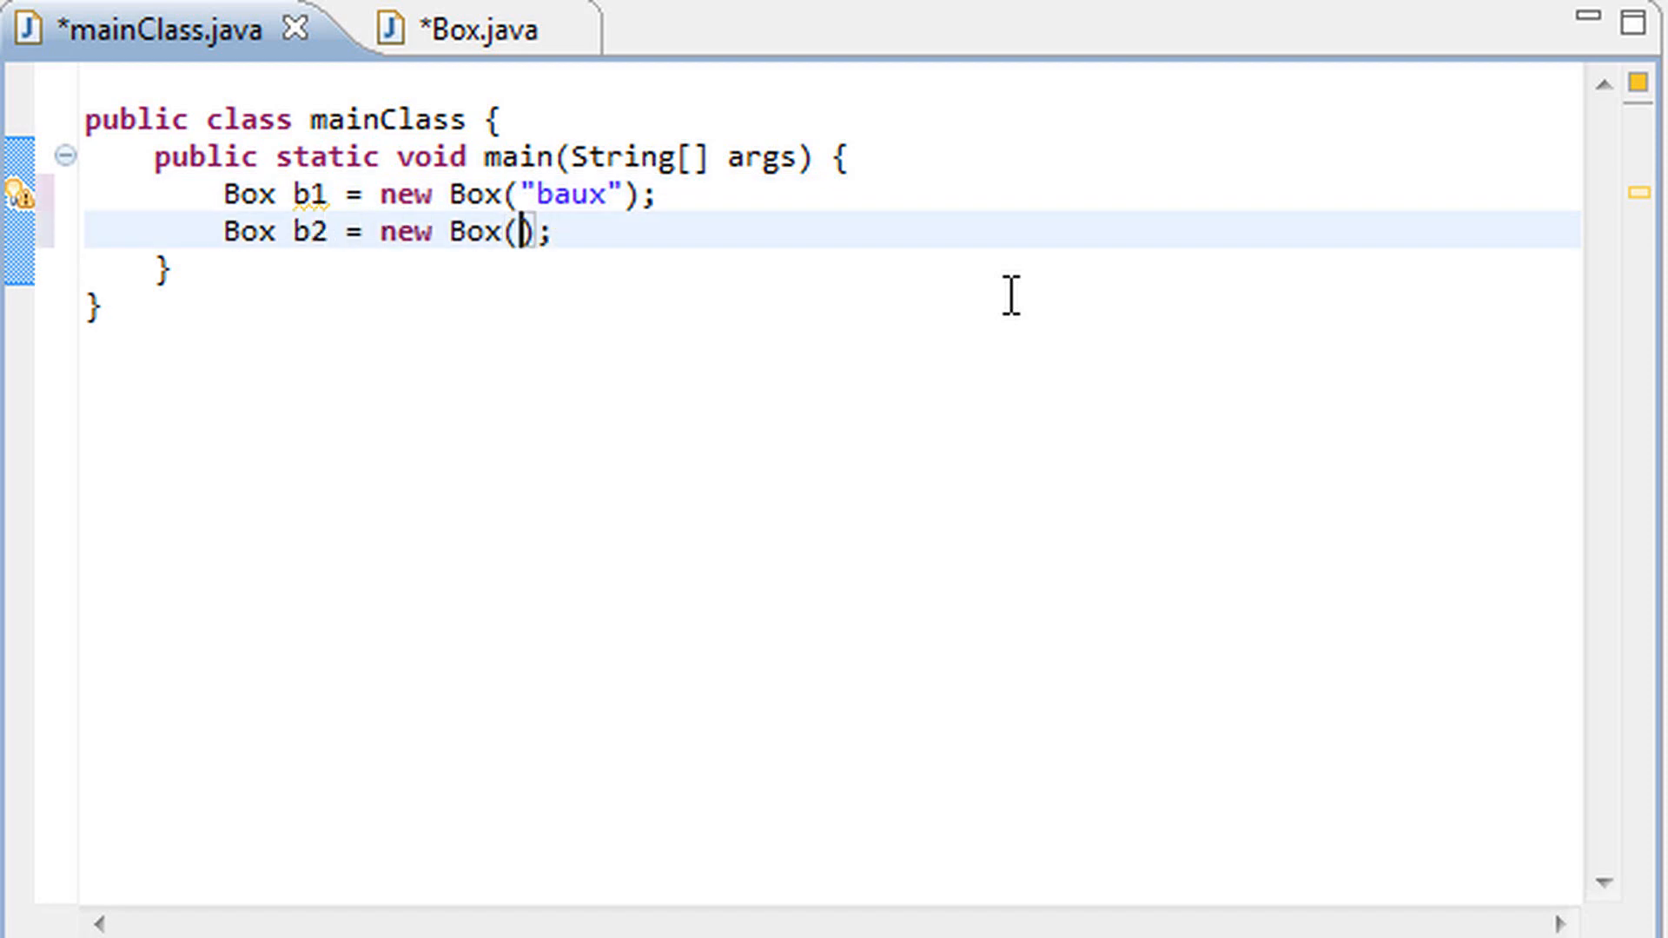
pyautogui.write('"baus"')
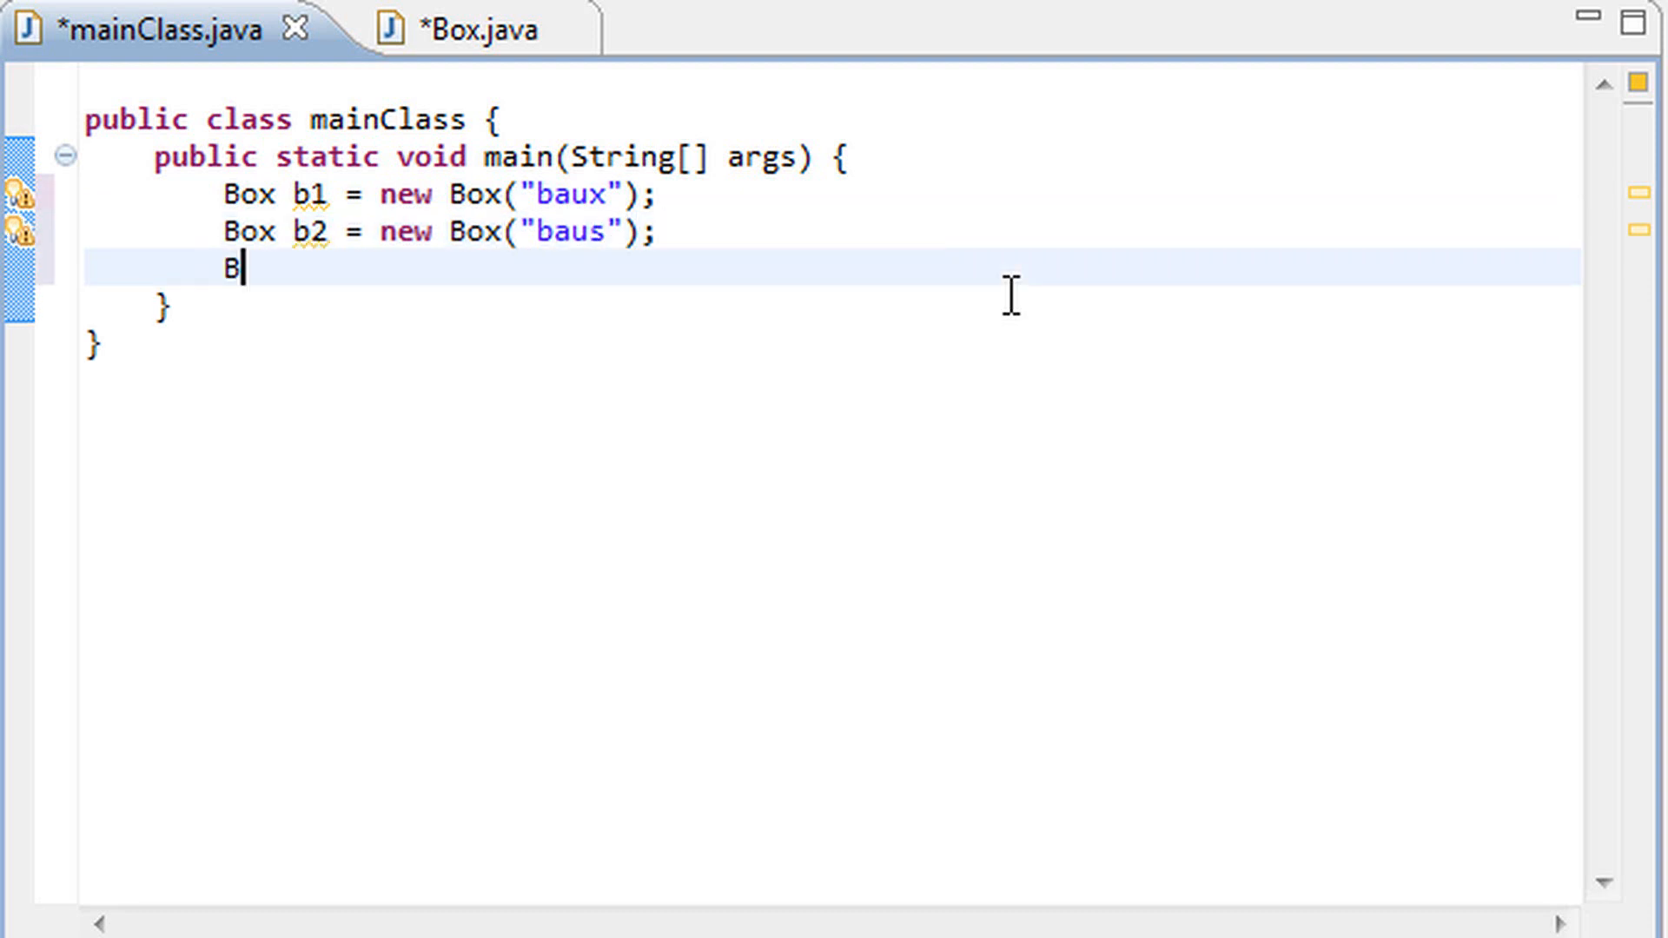
pyautogui.write('ox b3 =')
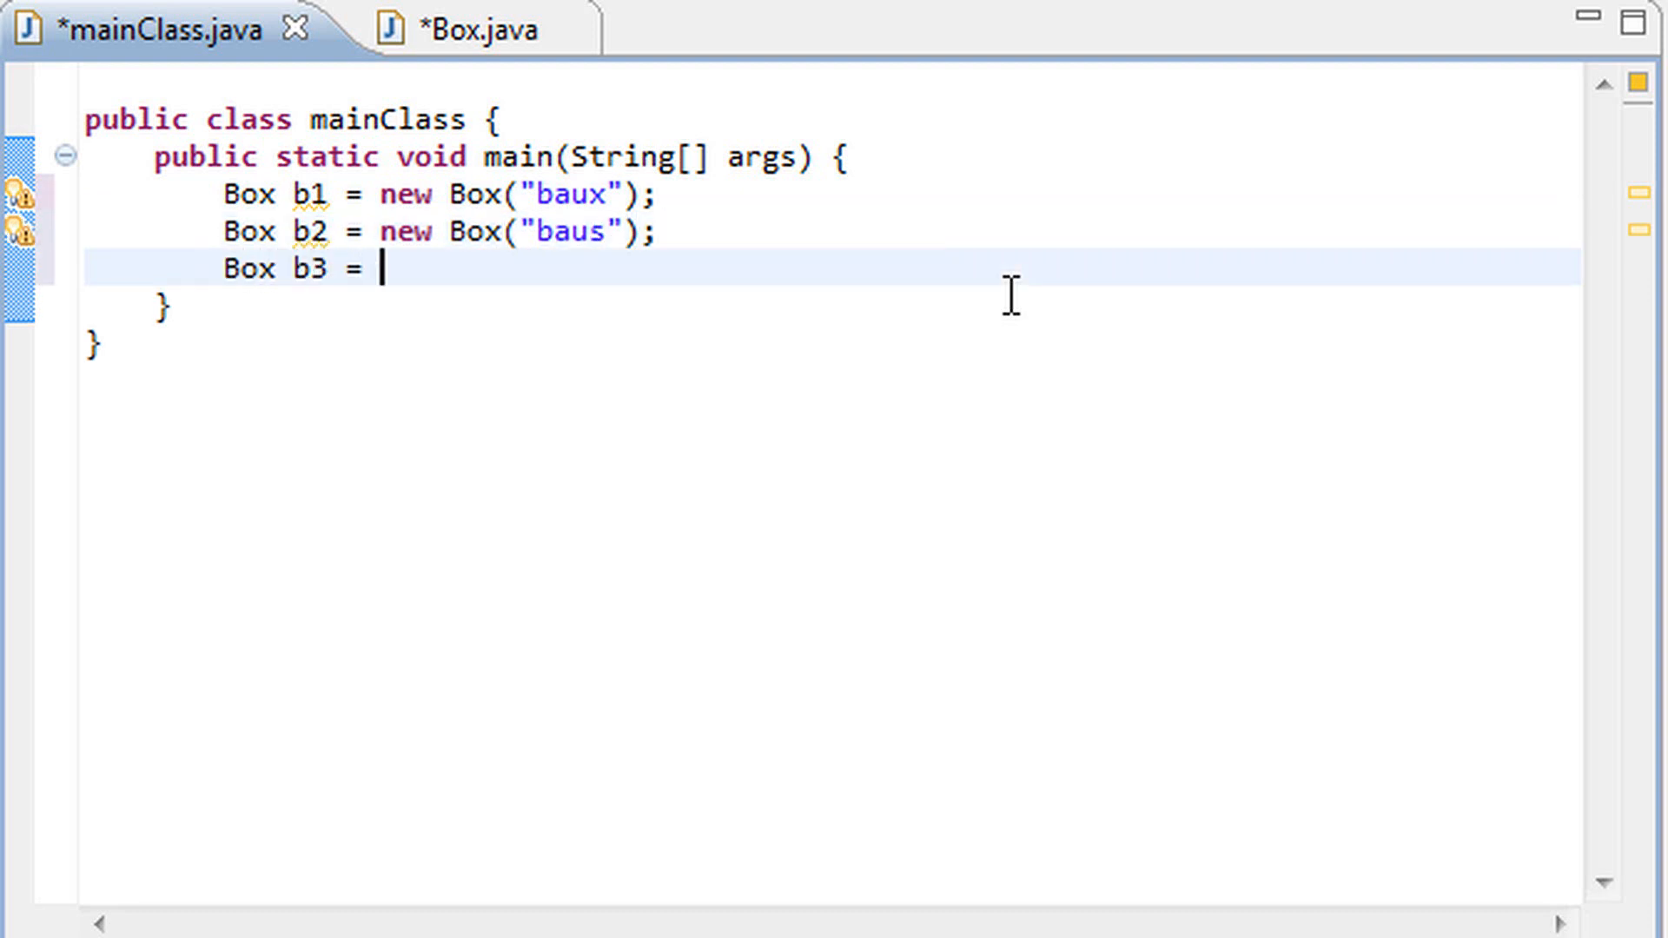
pyautogui.write('new Box();')
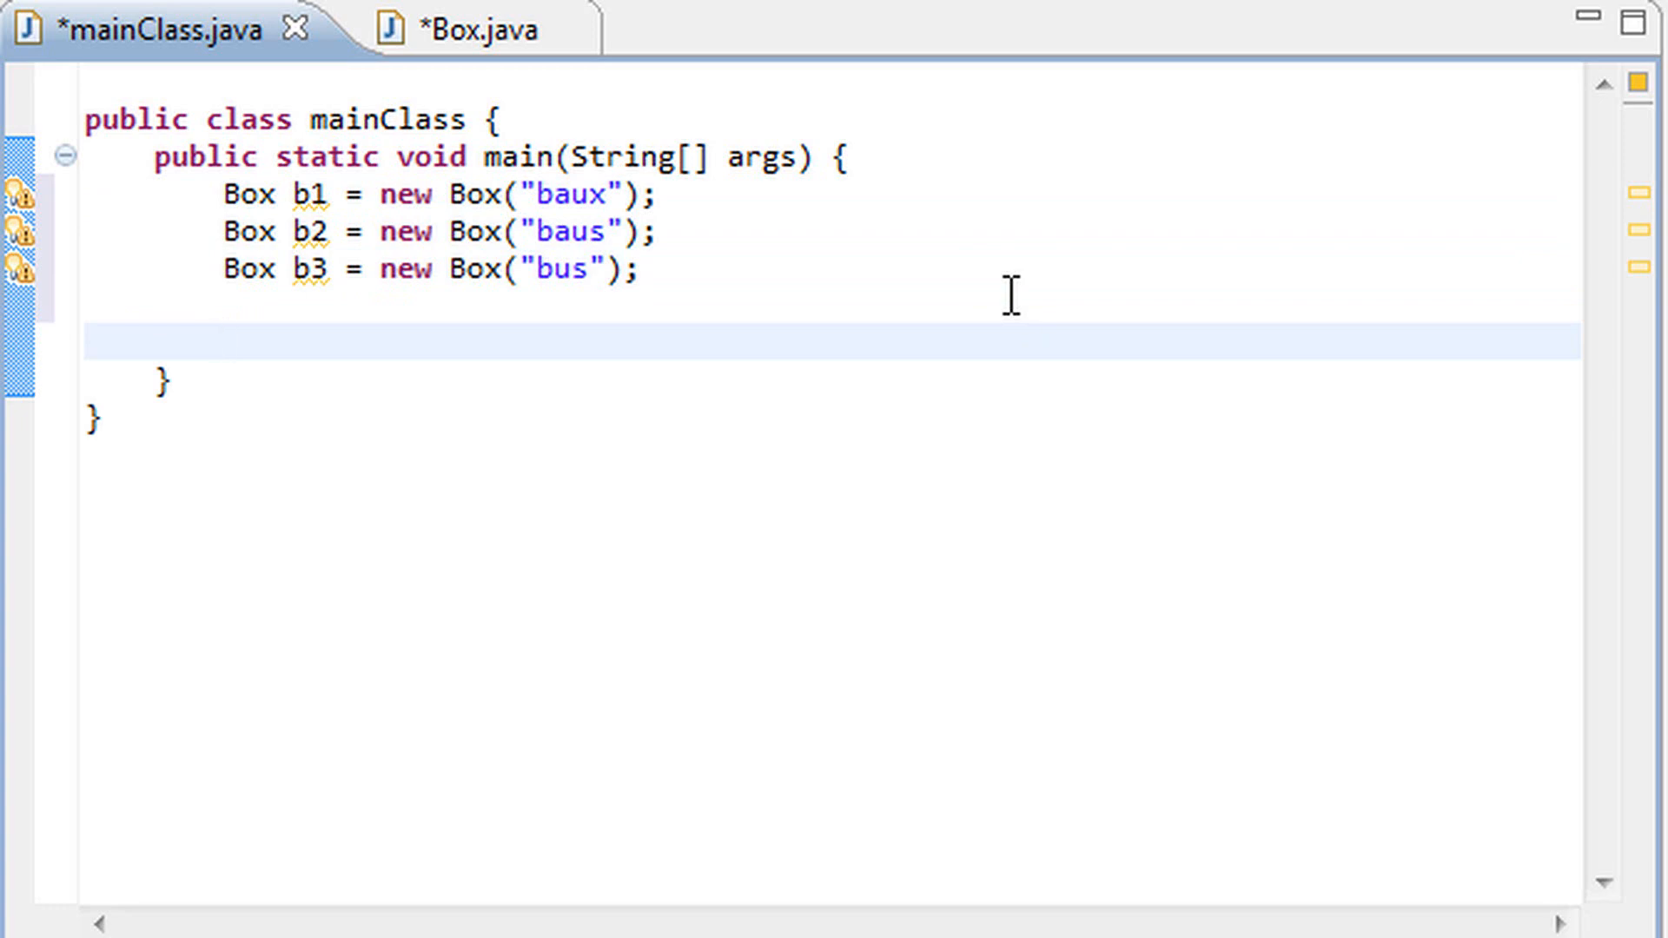
# Add printName() calls on b1, b2 and b3, then save and run
pyautogui.write('b')
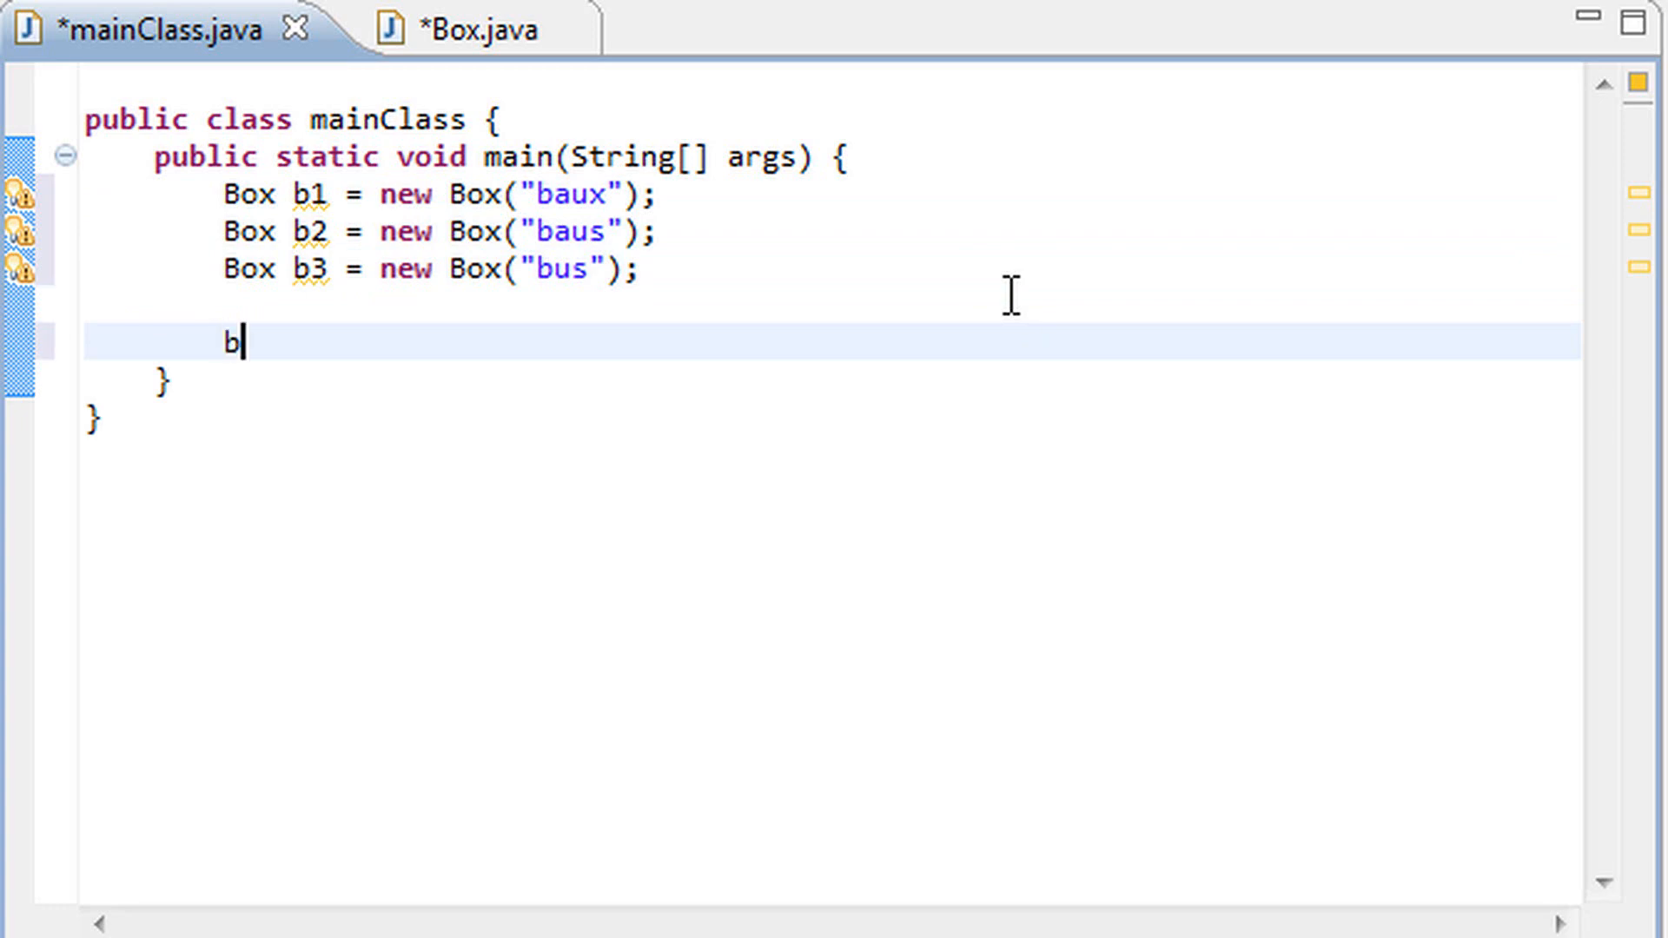
pyautogui.write('1.printName();')
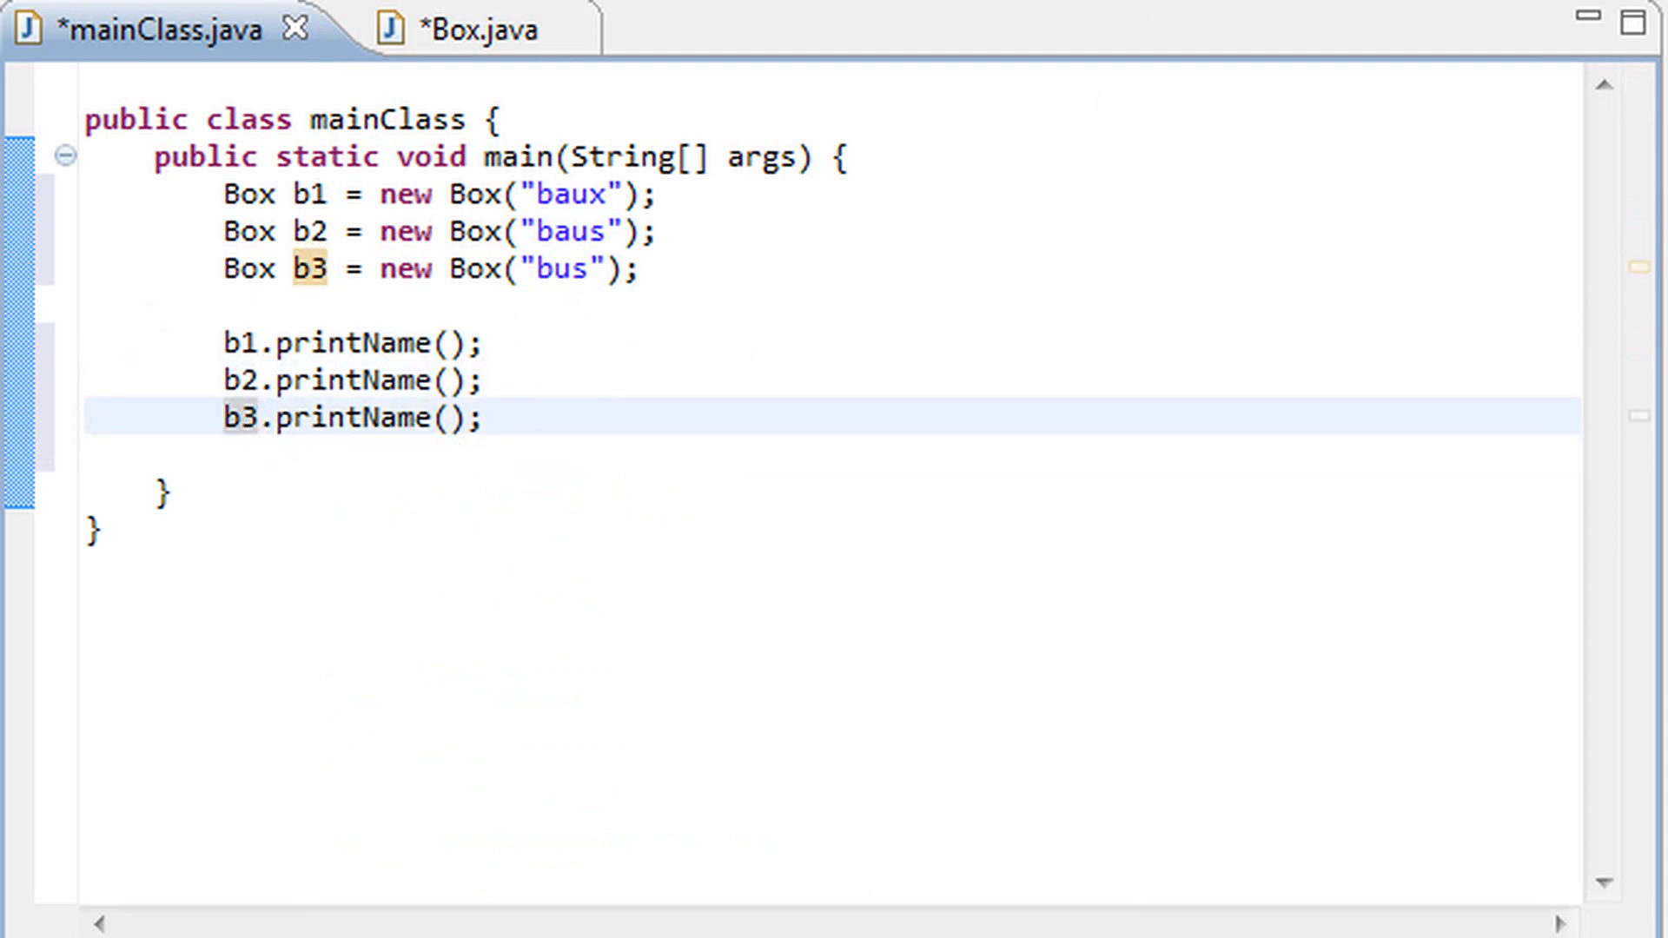
pyautogui.press('ctrl+s')
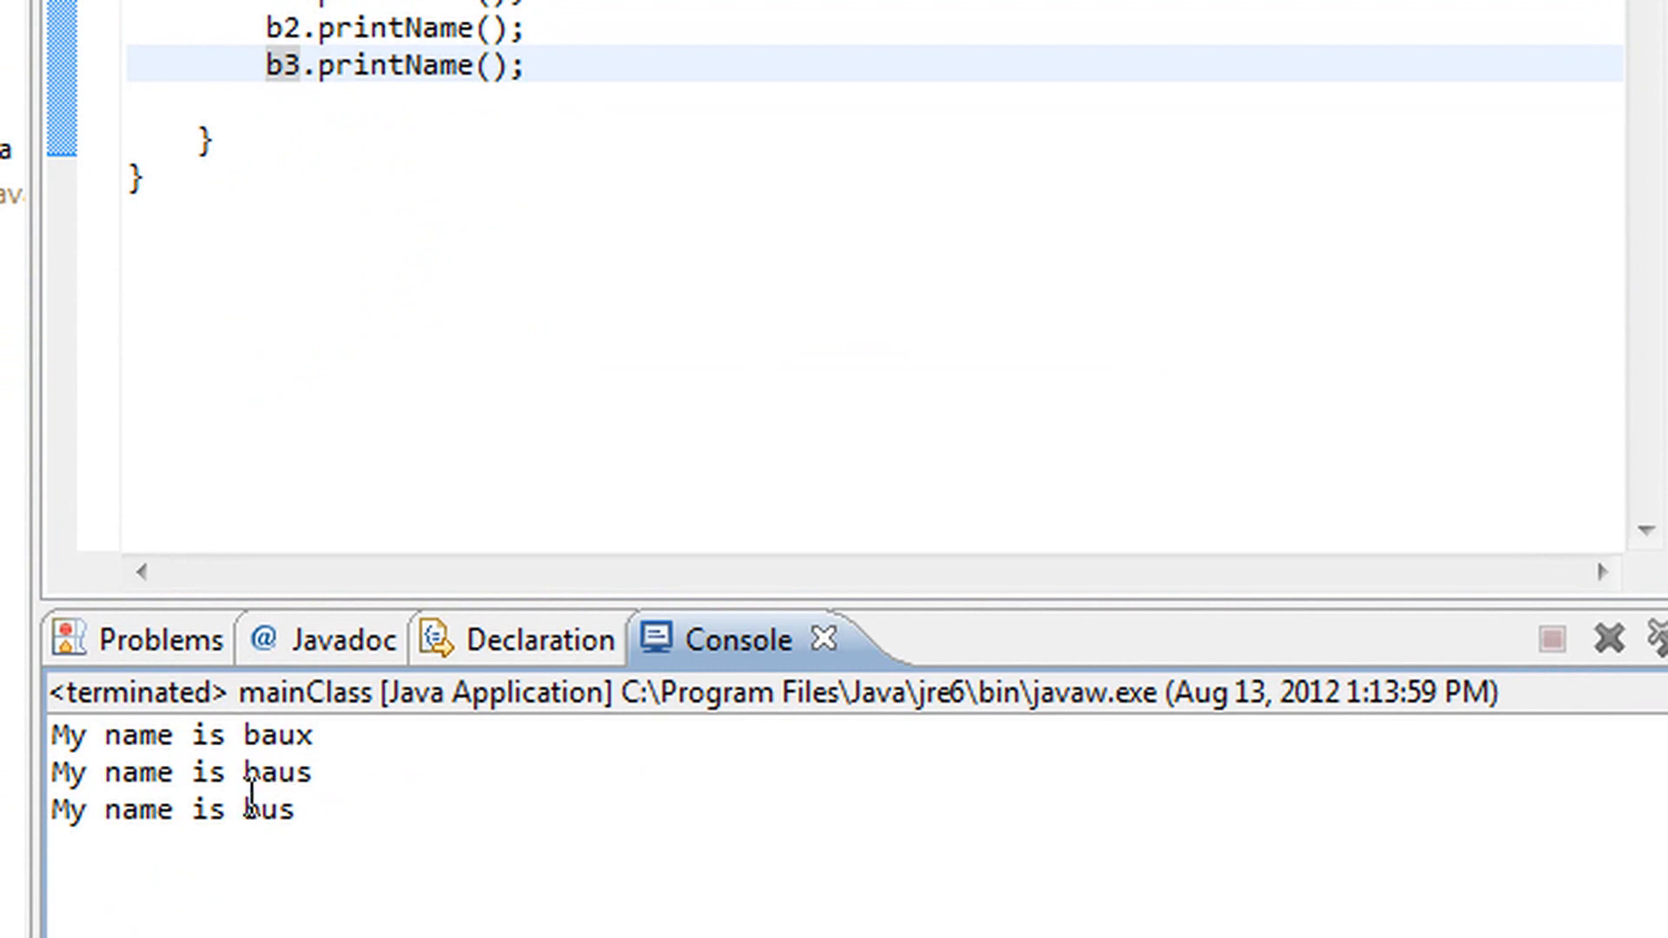
# Highlight the Console output listing My name is baux, baus and bus
pyautogui.moveTo(51, 734); pyautogui.dragTo(296, 820)
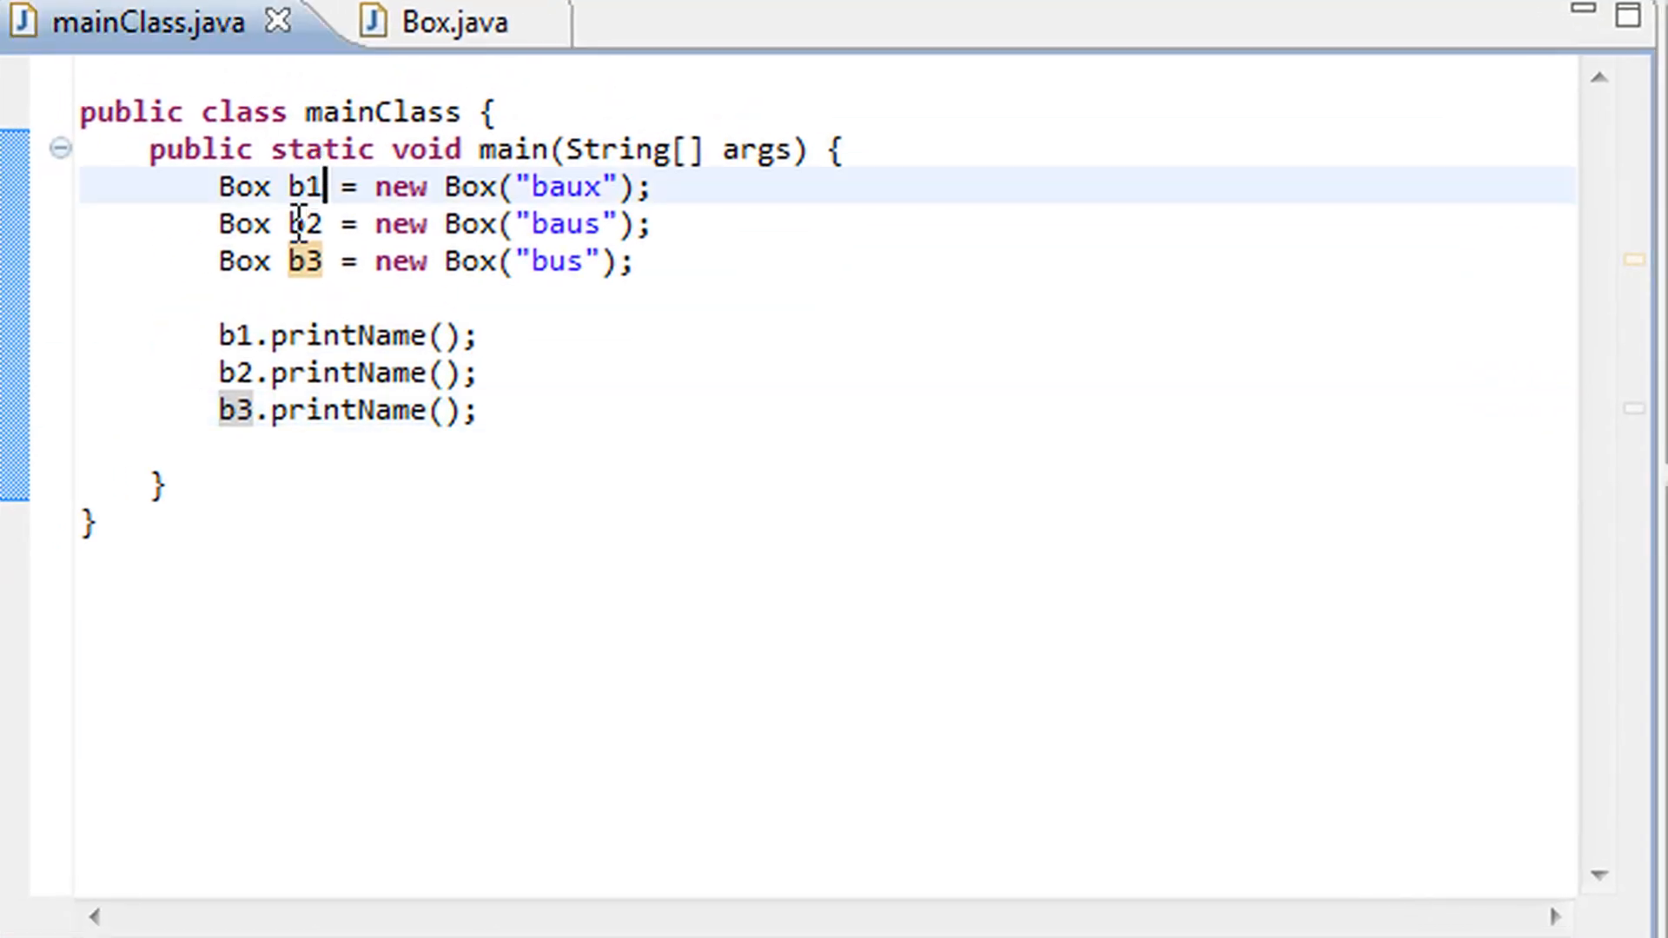
pyautogui.click(436, 20)
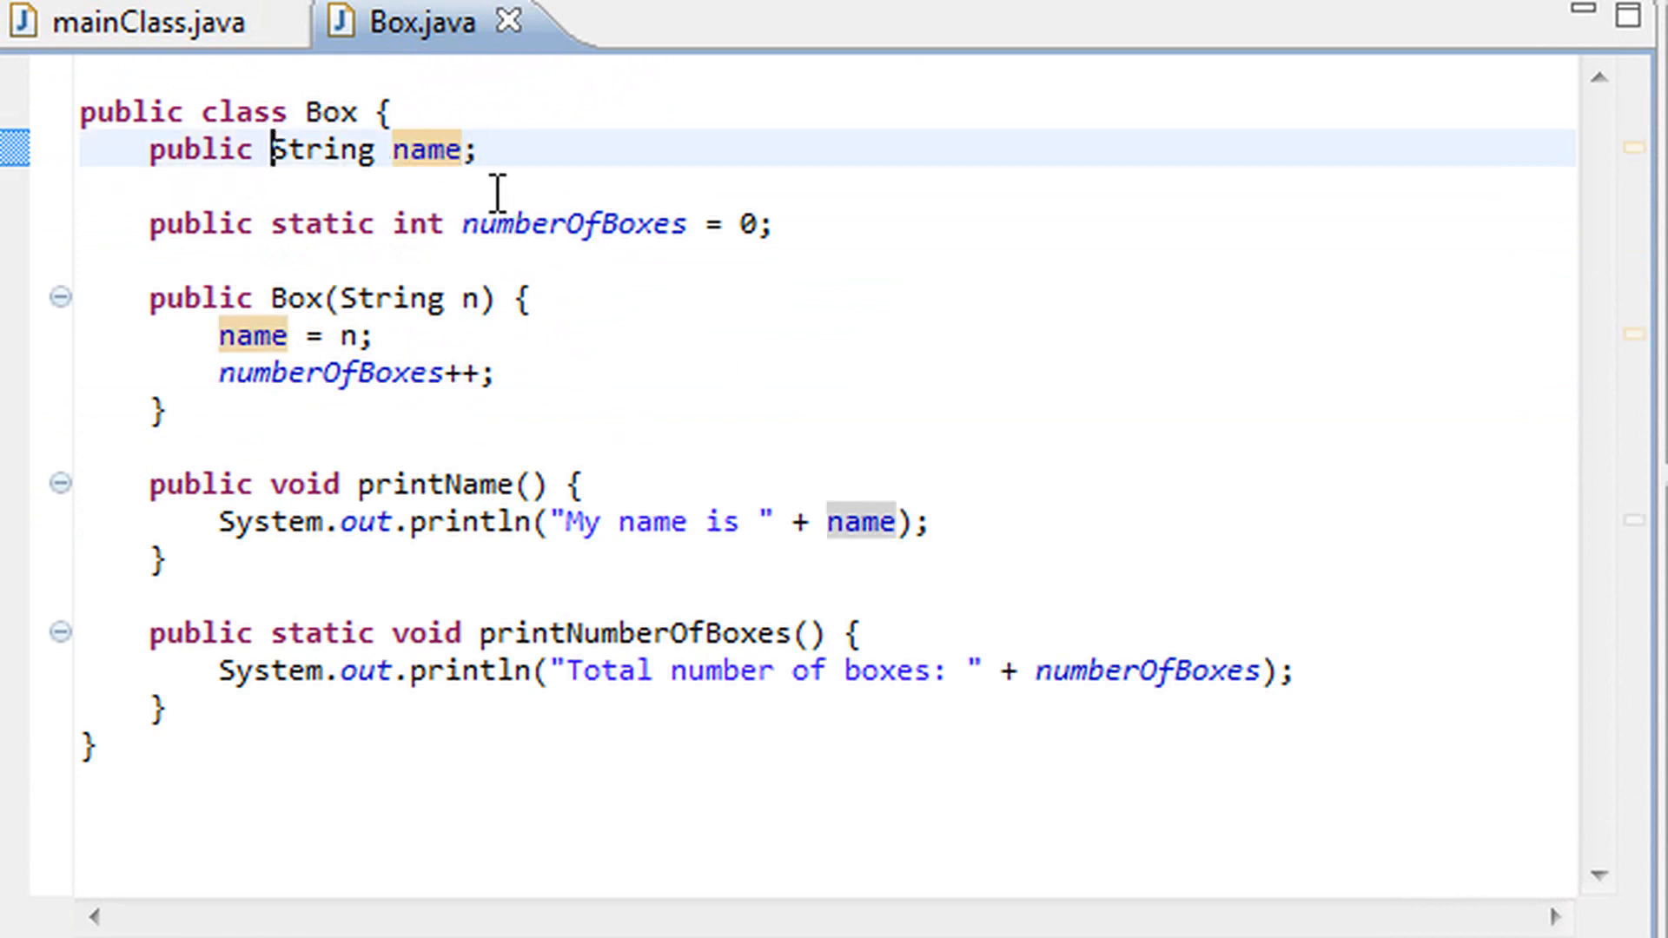
pyautogui.tripleClick(308, 149)
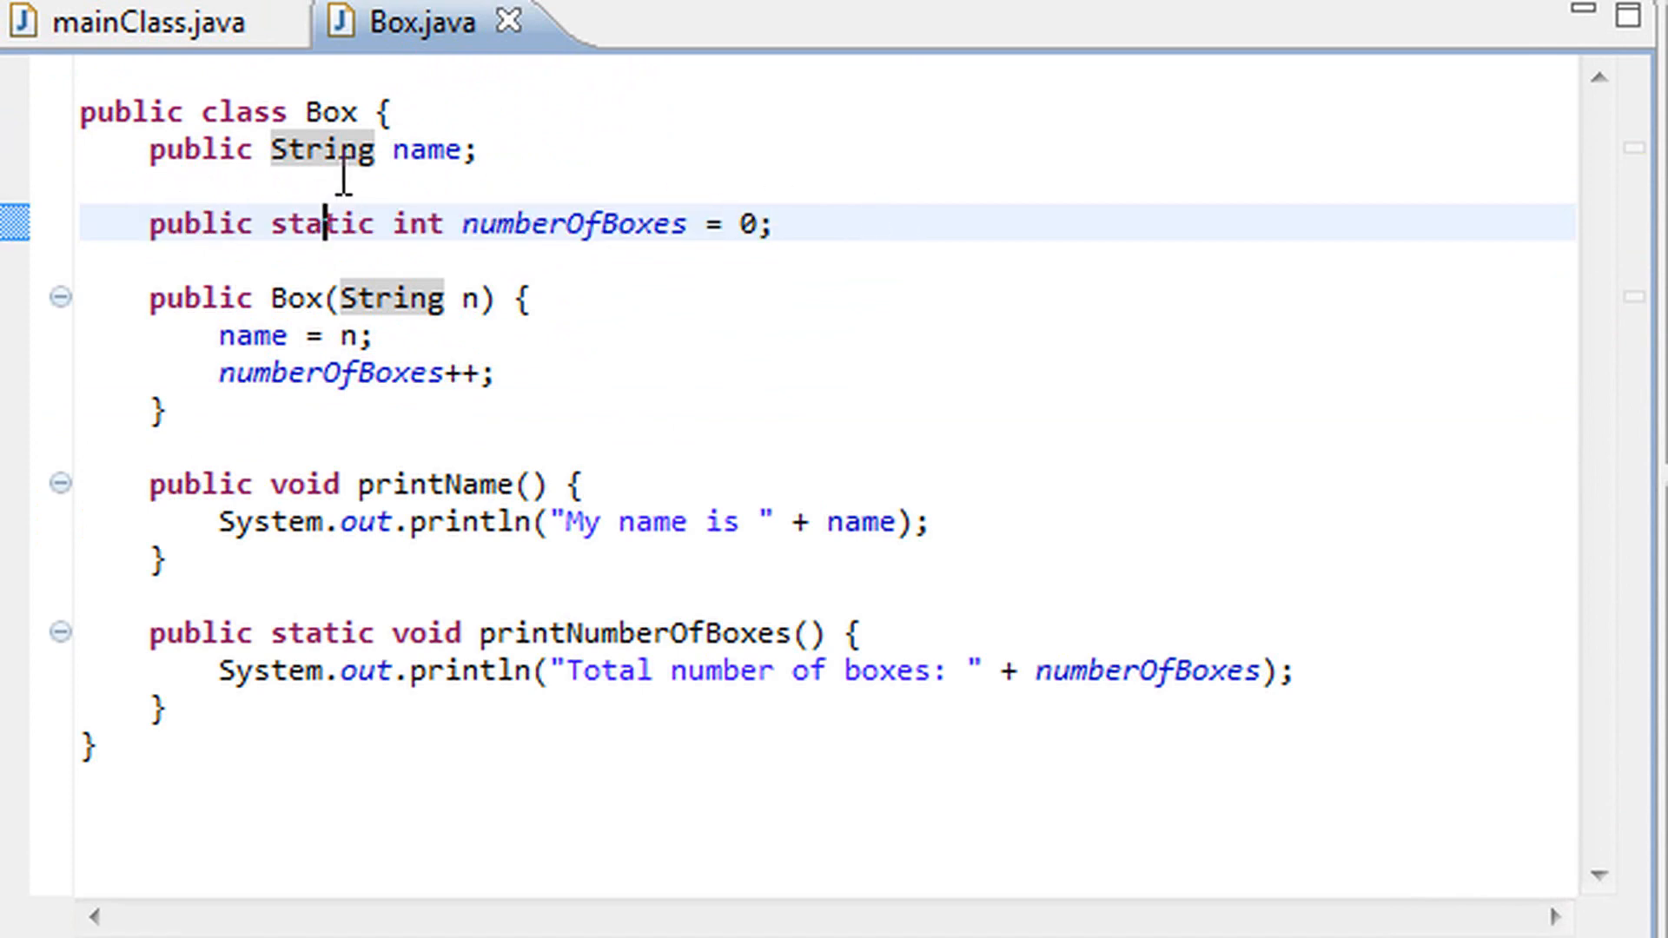
pyautogui.click(318, 113)
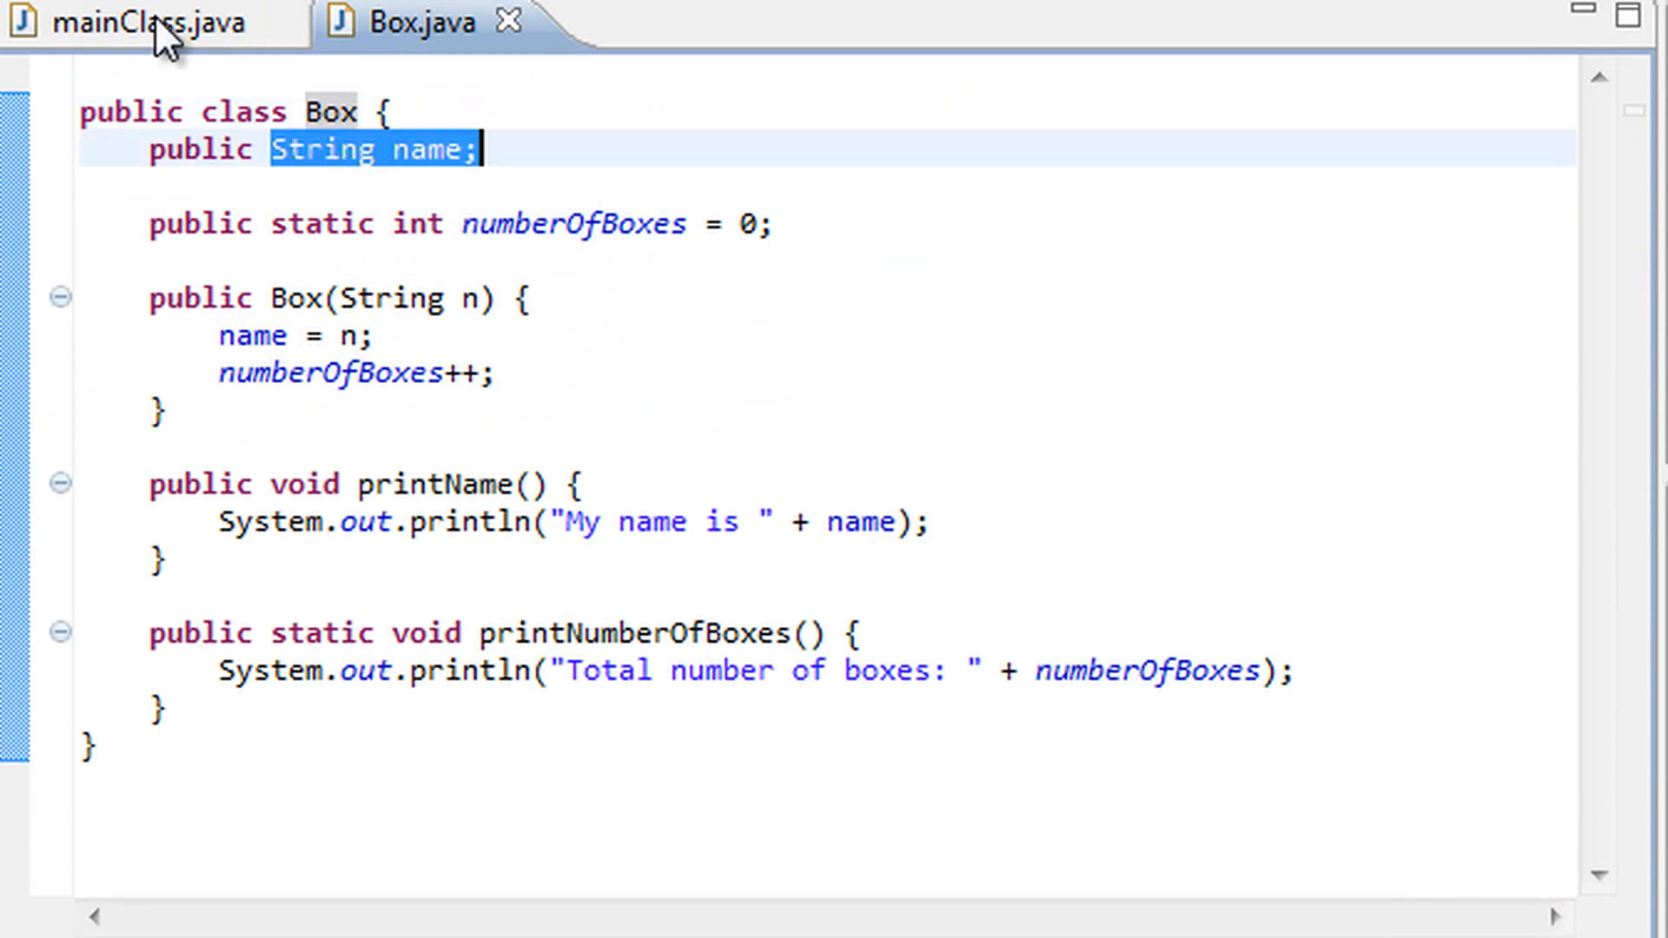
pyautogui.click(128, 21)
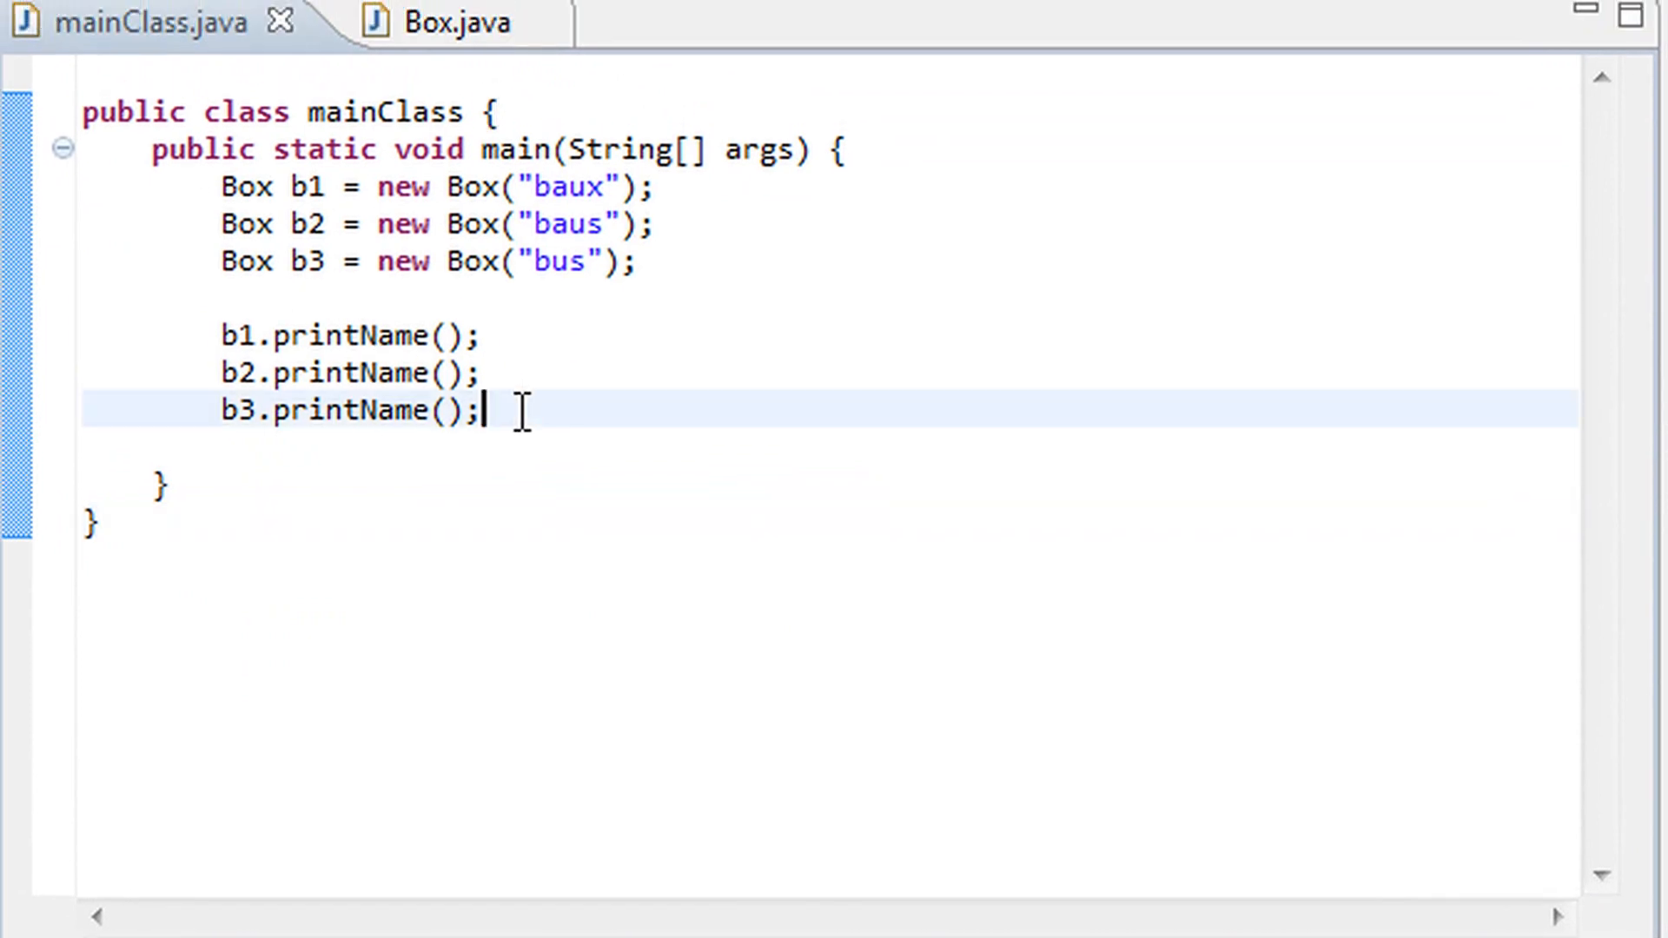
# Add printNumberOfBoxes() calls on b1, b2 and b3 and save mainClass
pyautogui.write('b1.printNumberOfBoxes(')
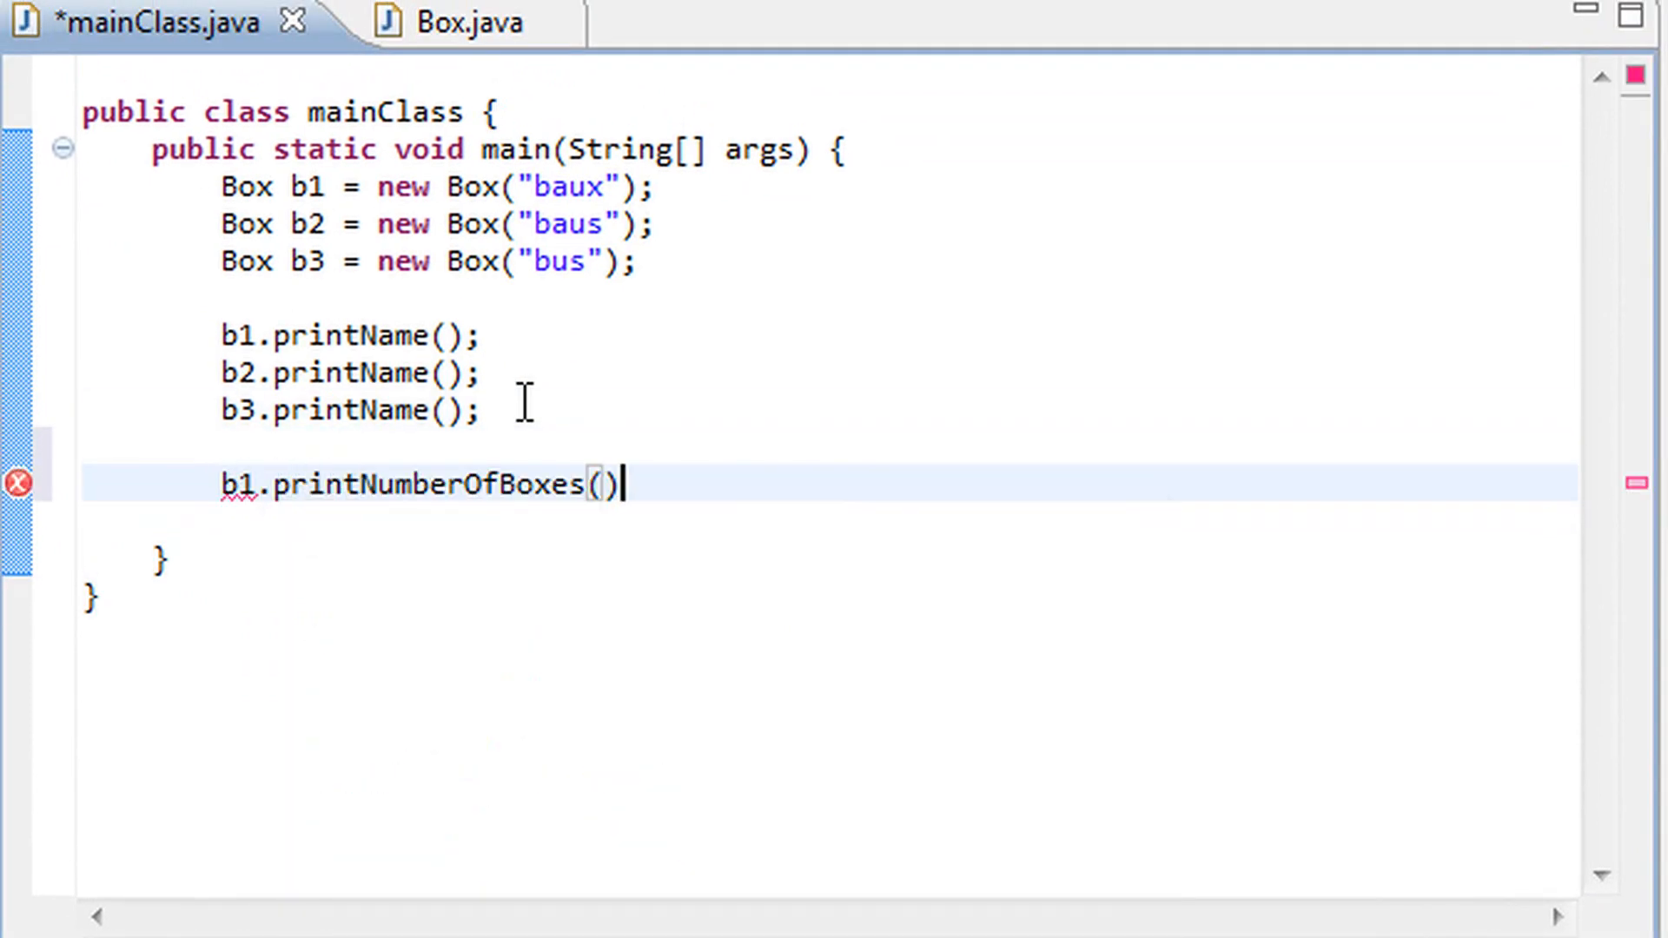
pyautogui.write('b')
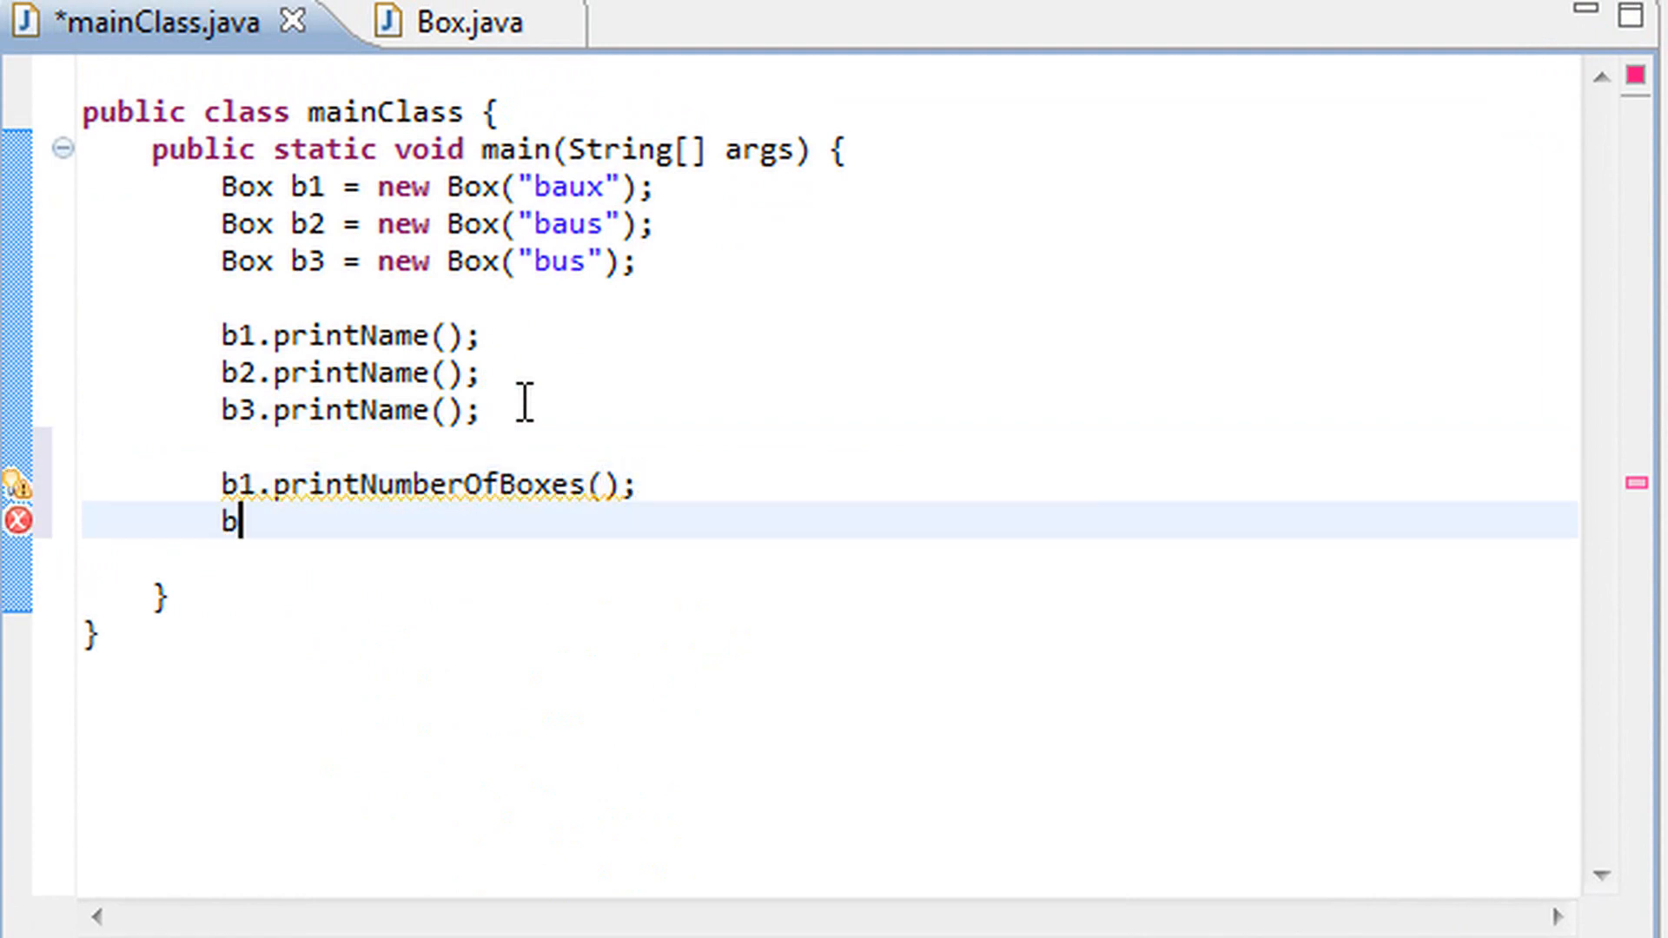
pyautogui.write('2.printNumberOfBoxes();')
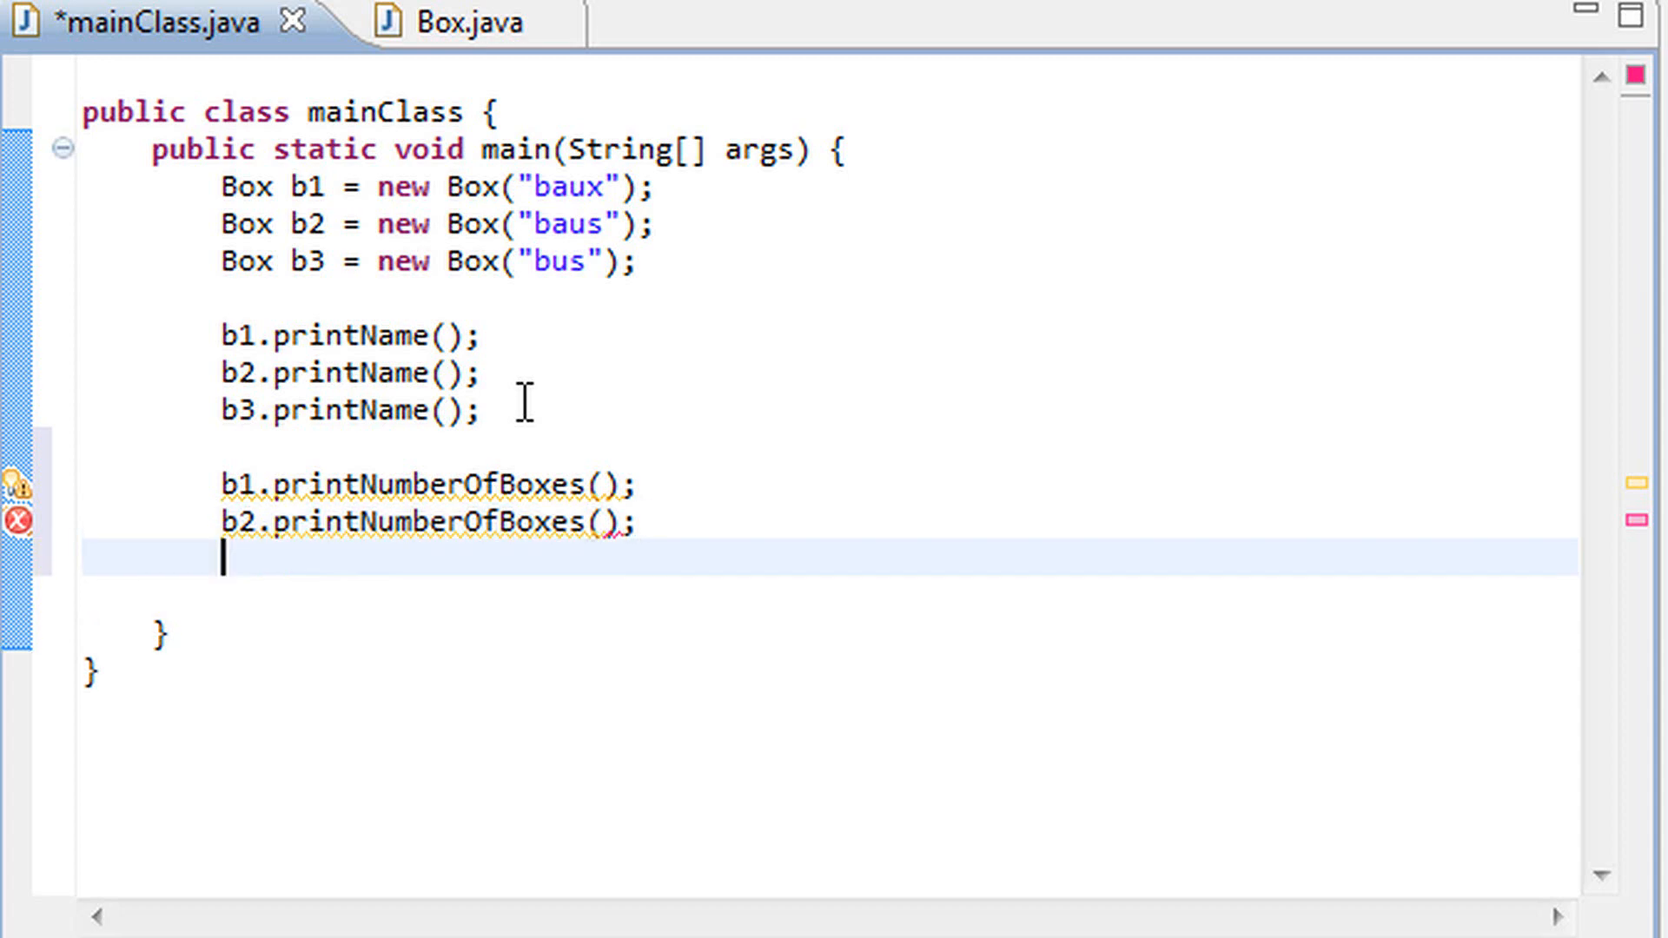
pyautogui.write('b3.printNumberOfBoxes();')
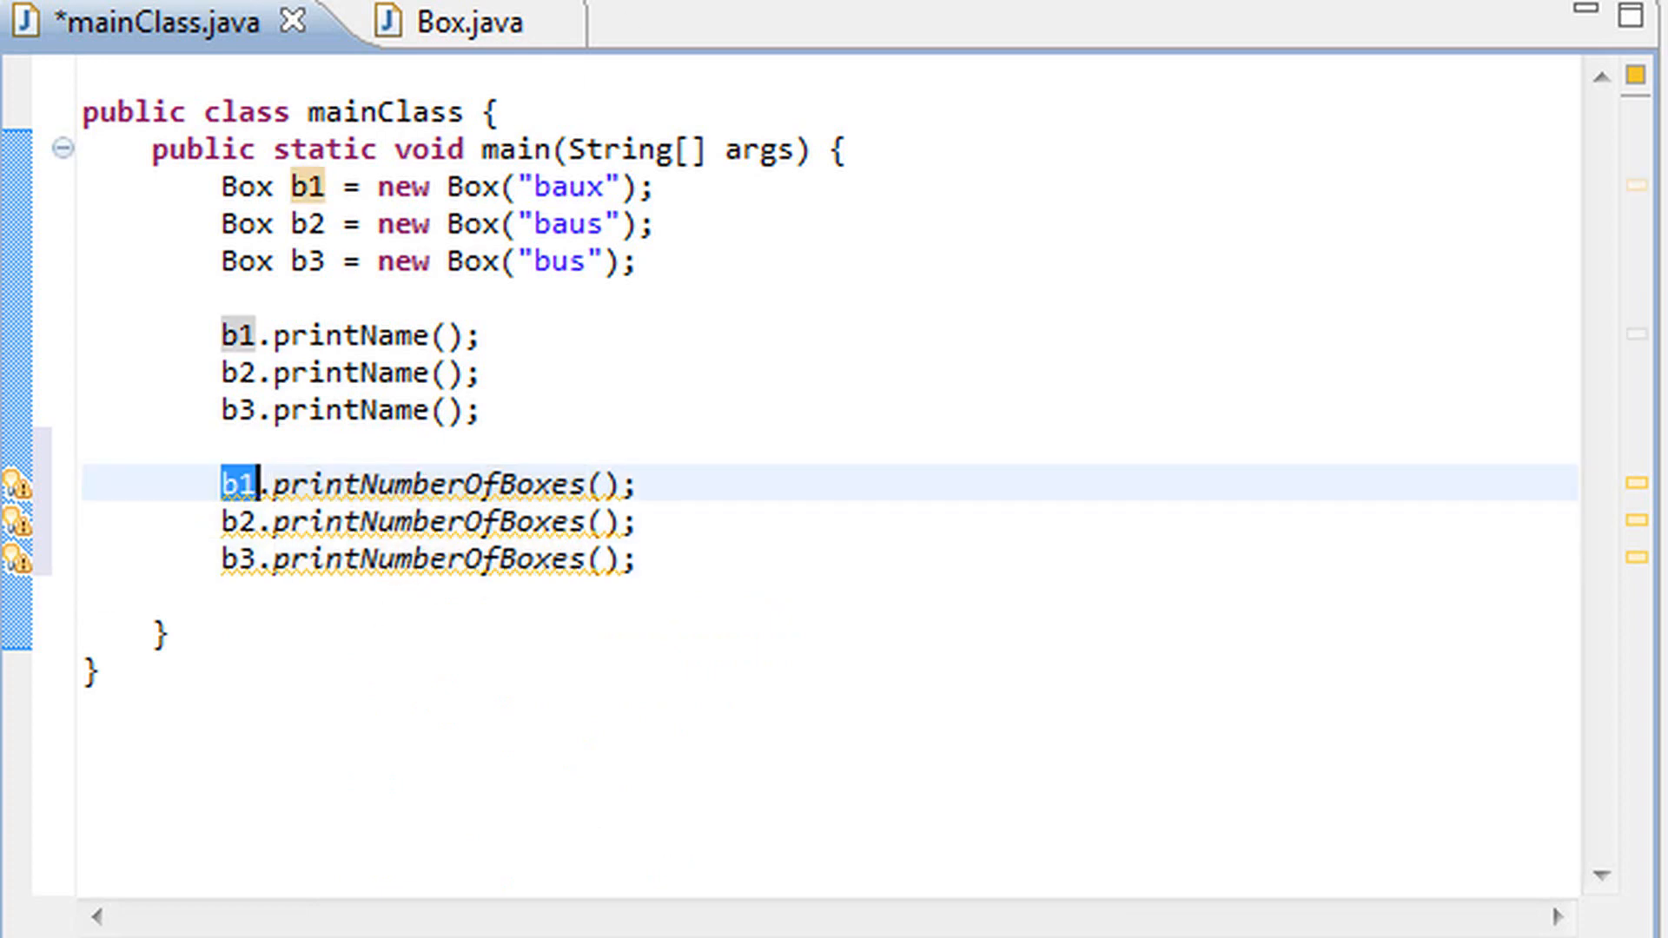
pyautogui.press('ctrl+s')
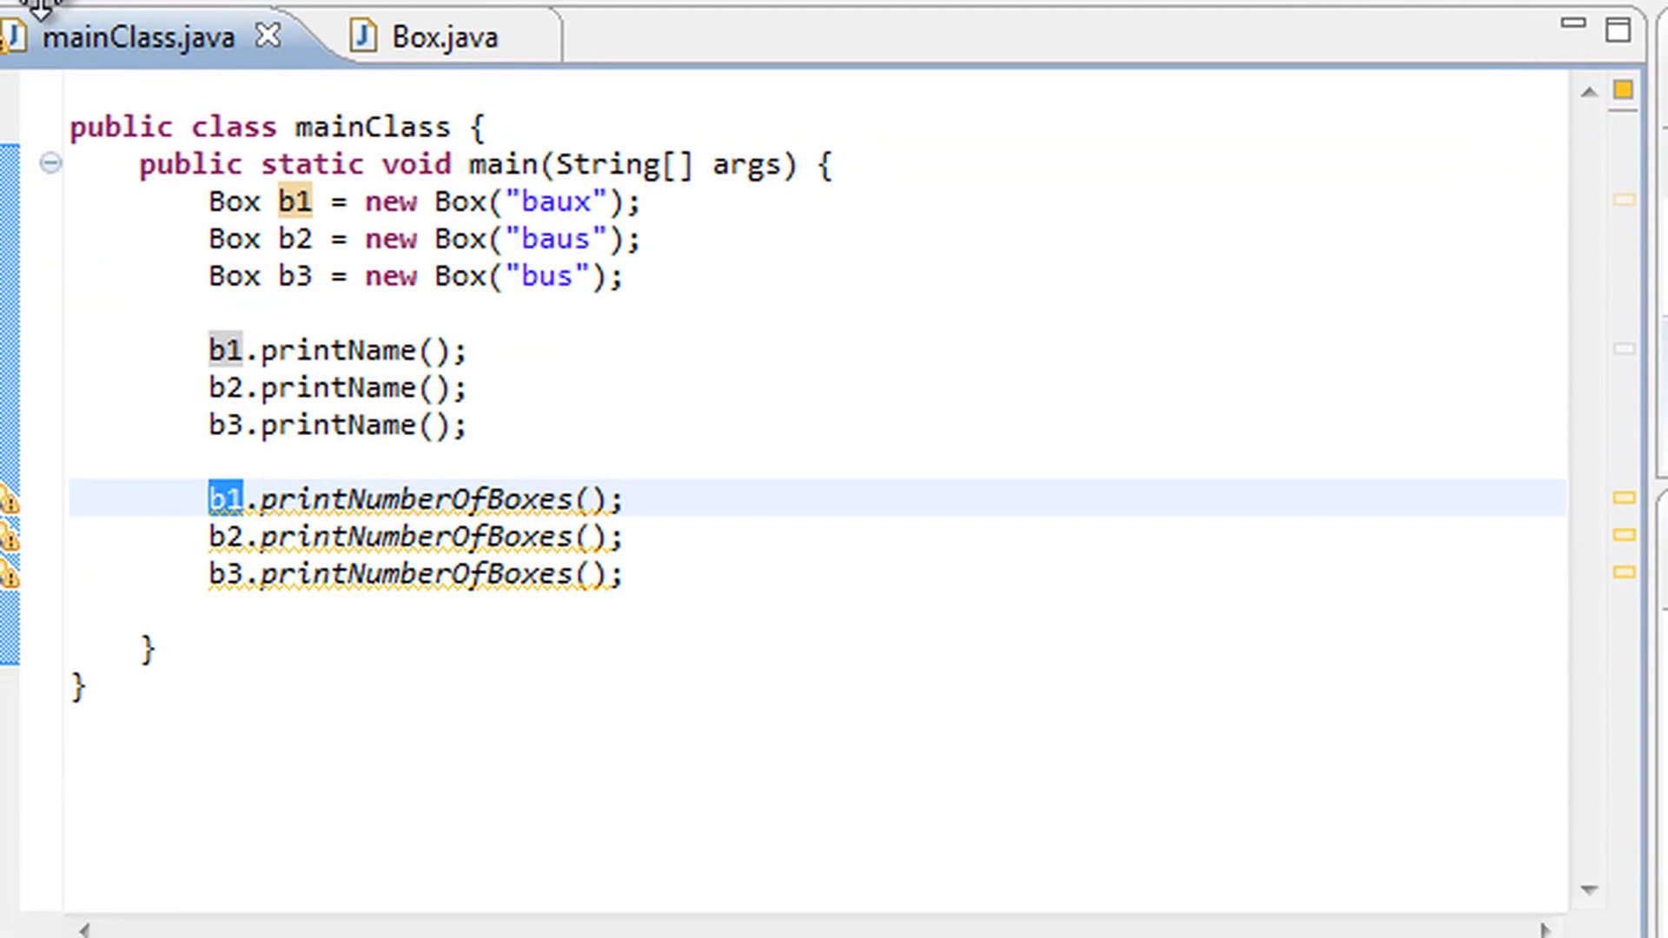
# Switch back and forth between Box.java and mainClass.java to compare the code
pyautogui.click(425, 36)
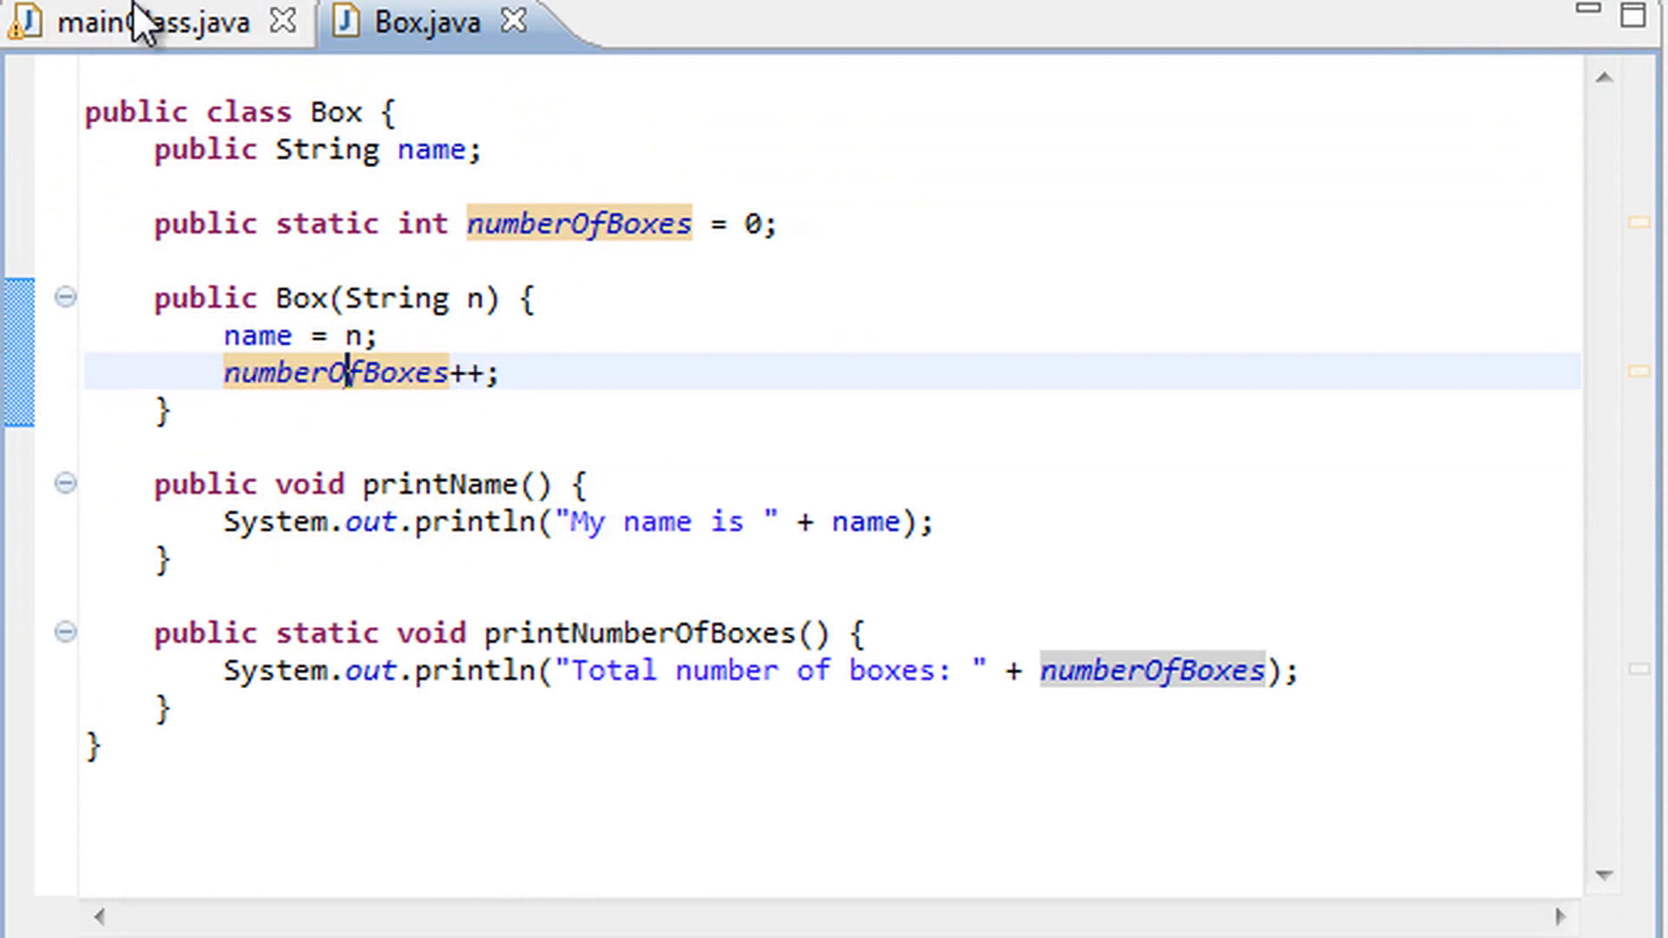
pyautogui.click(127, 21)
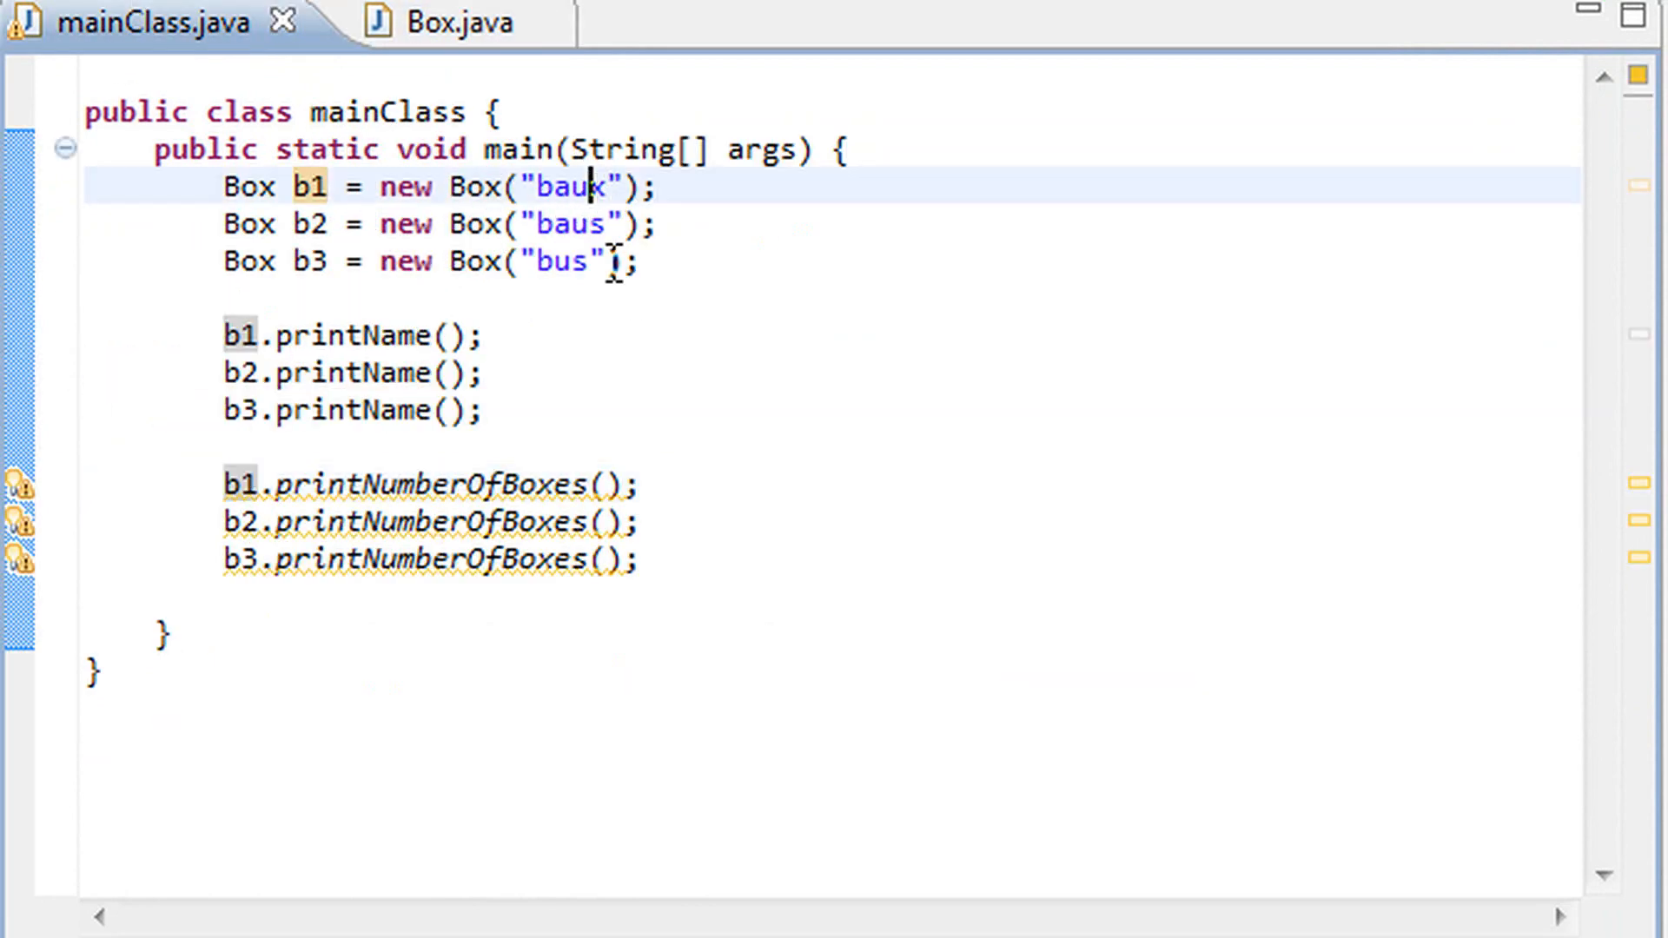
pyautogui.click(436, 22)
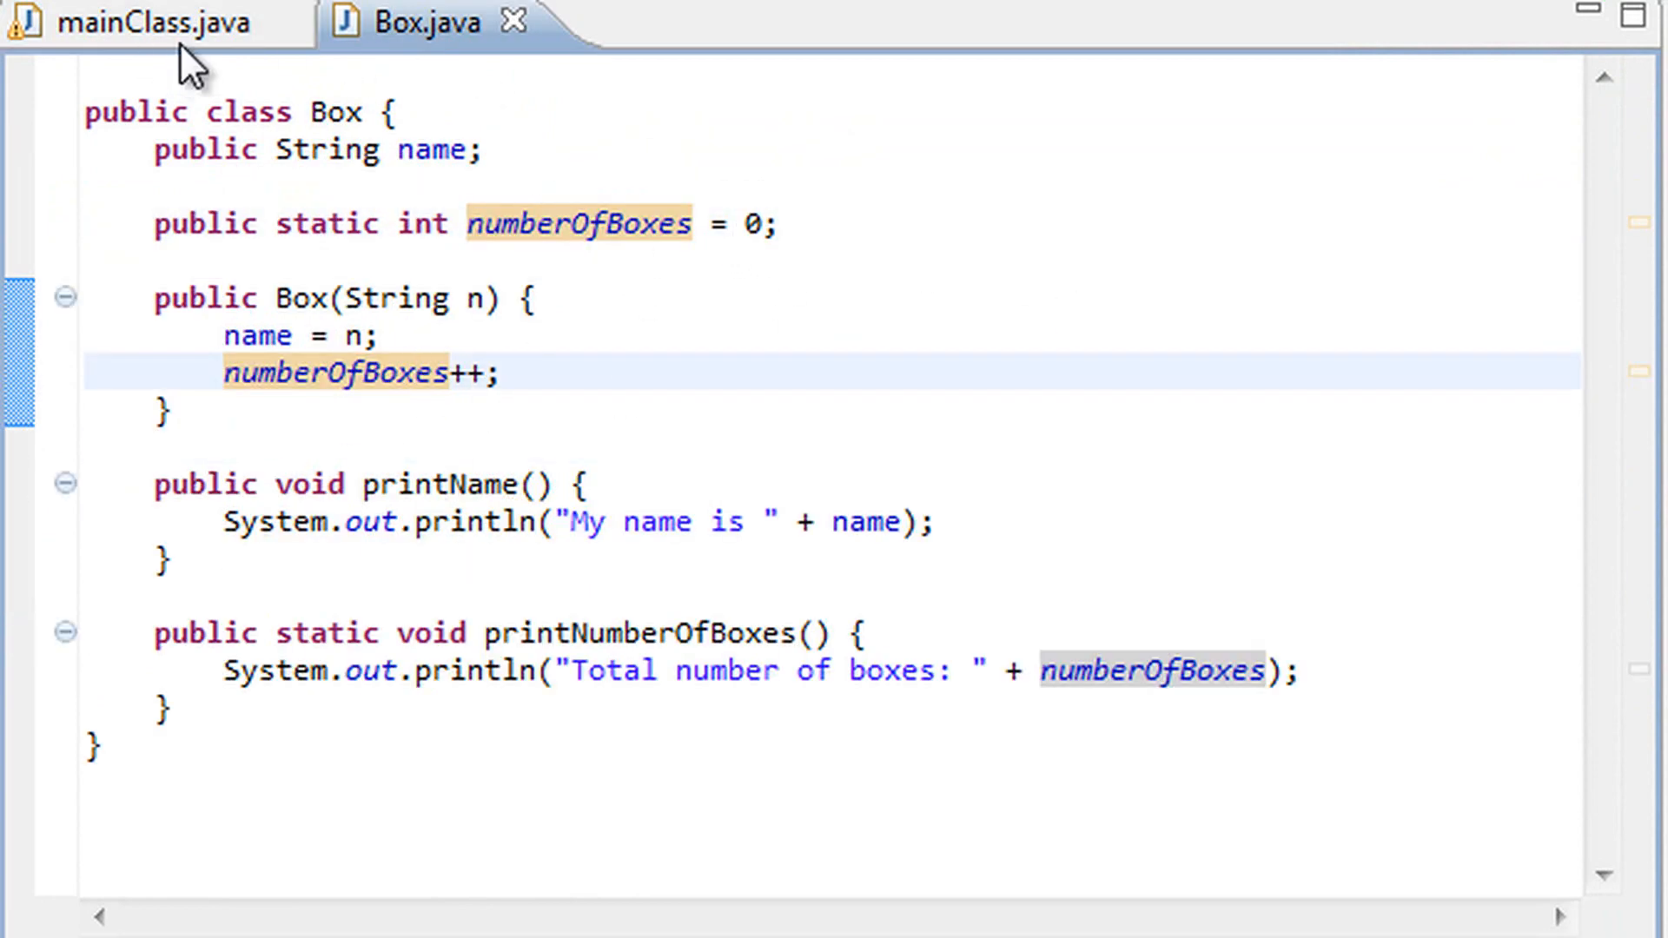
pyautogui.click(148, 24)
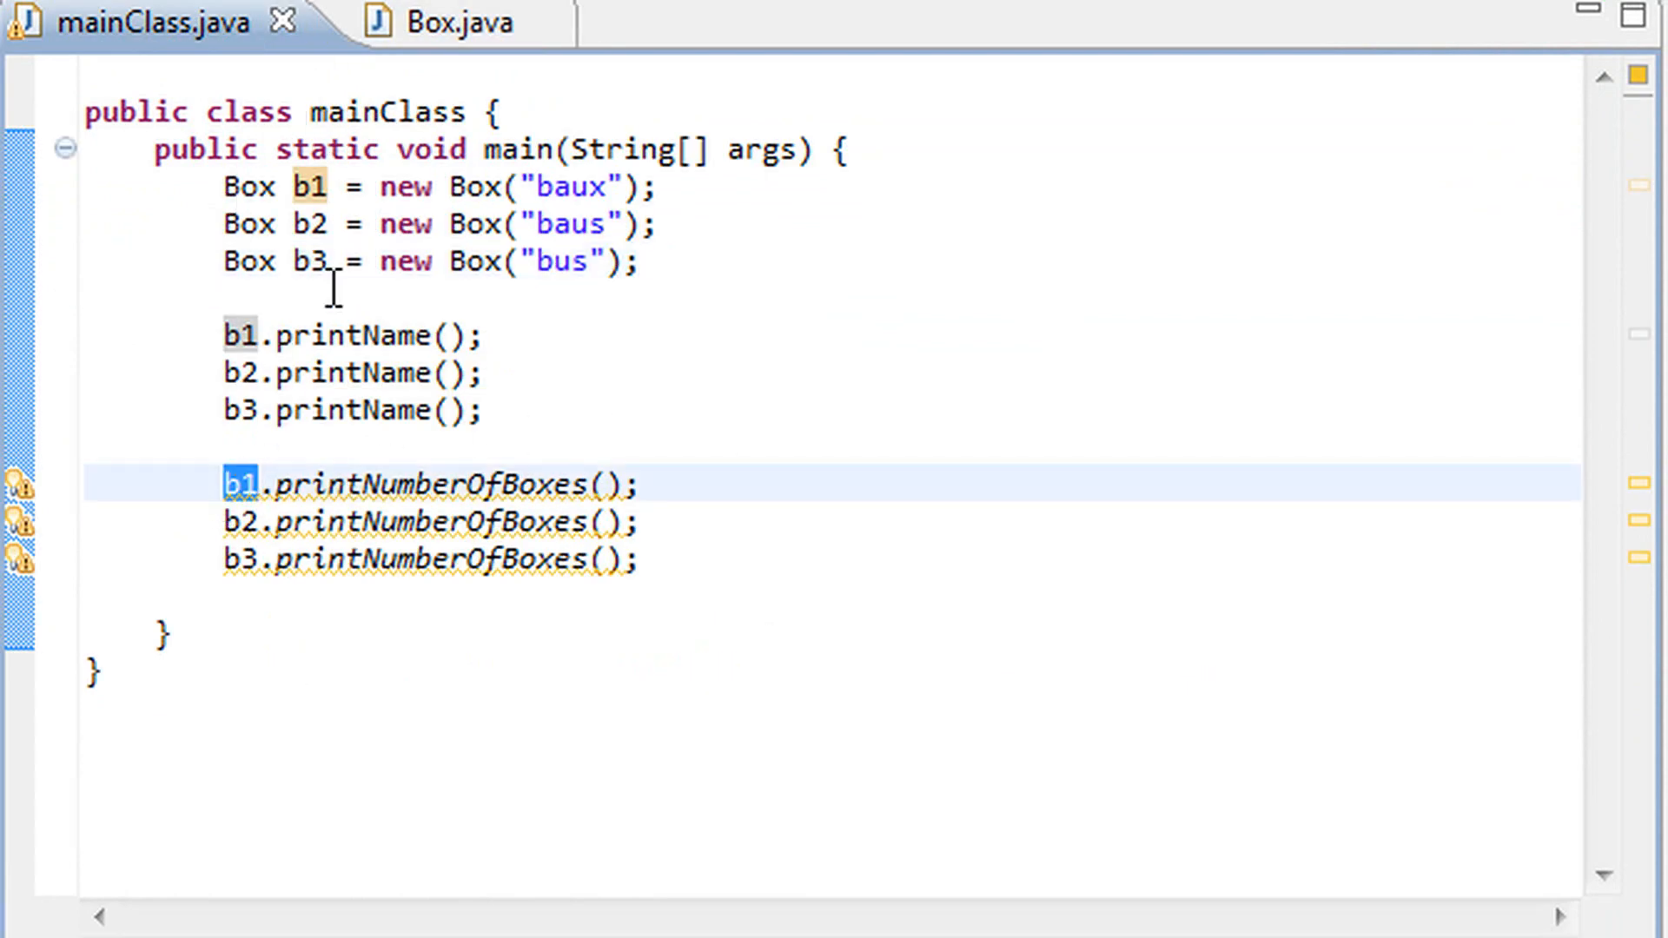
pyautogui.moveTo(312, 483)
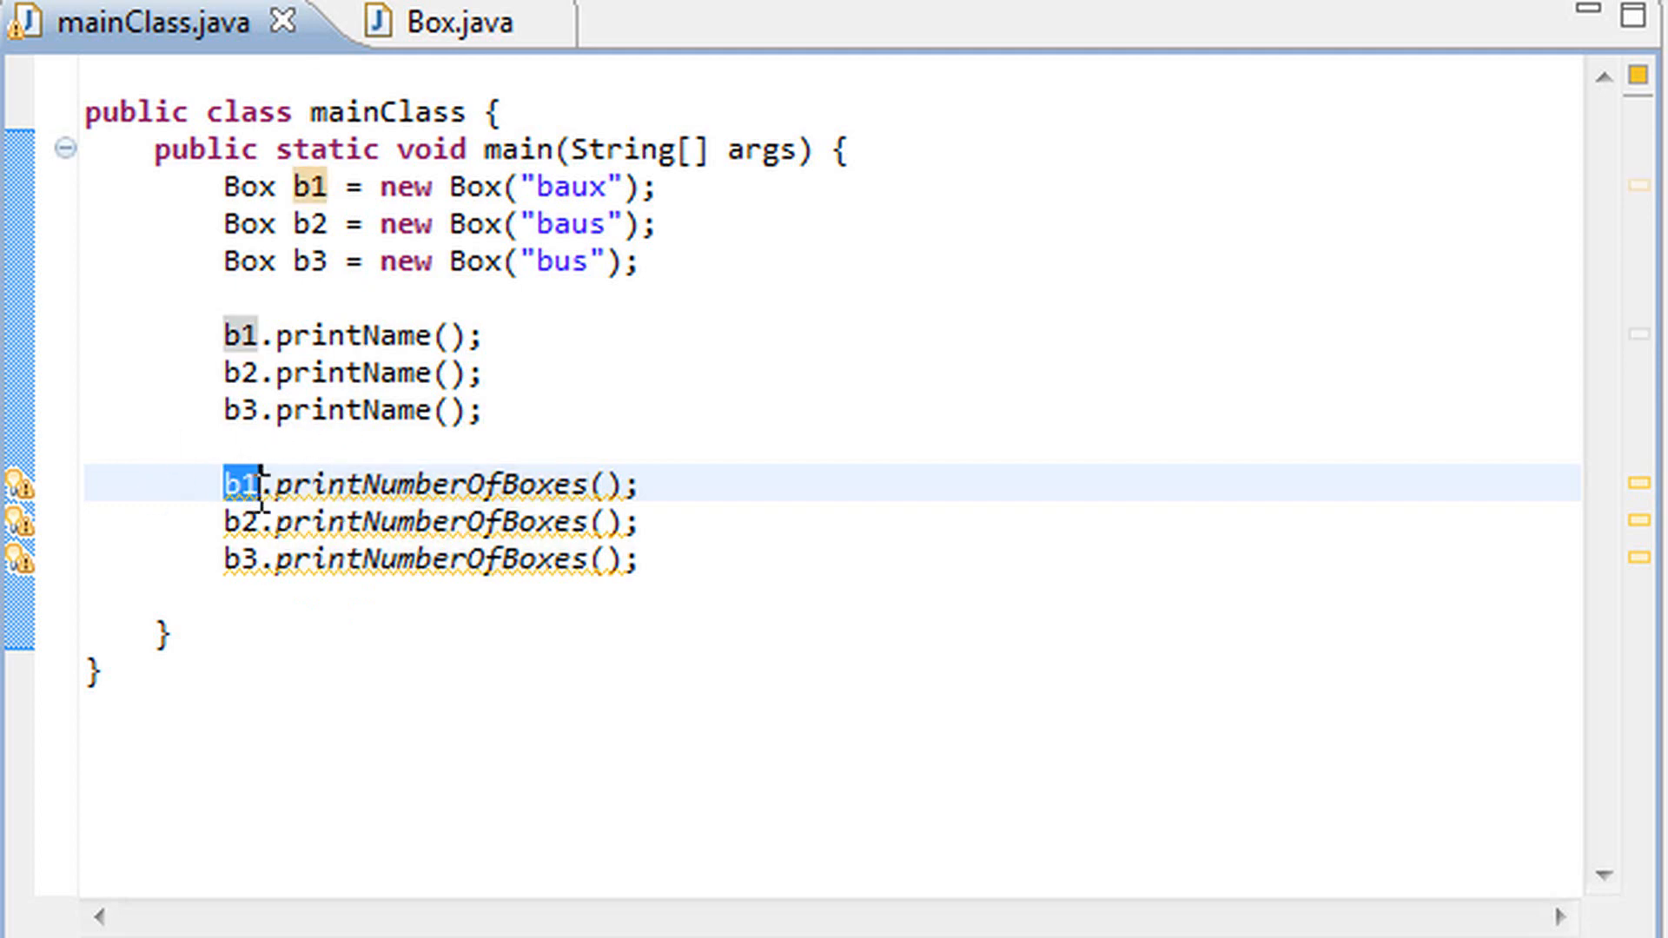
pyautogui.click(426, 20)
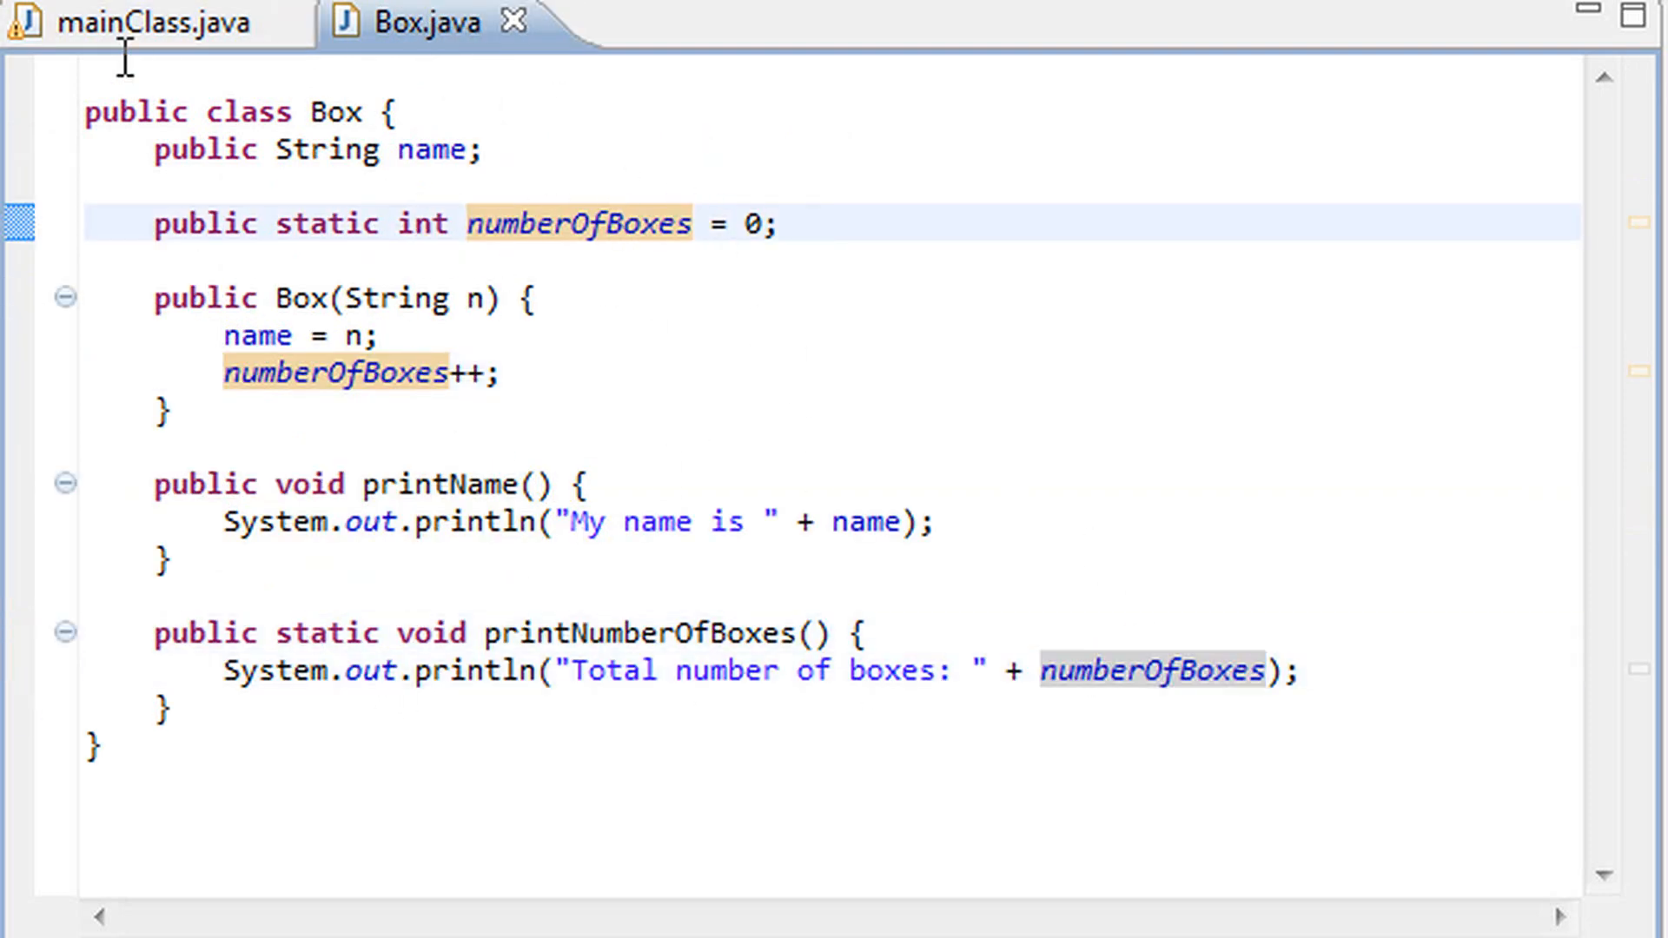
pyautogui.click(138, 21)
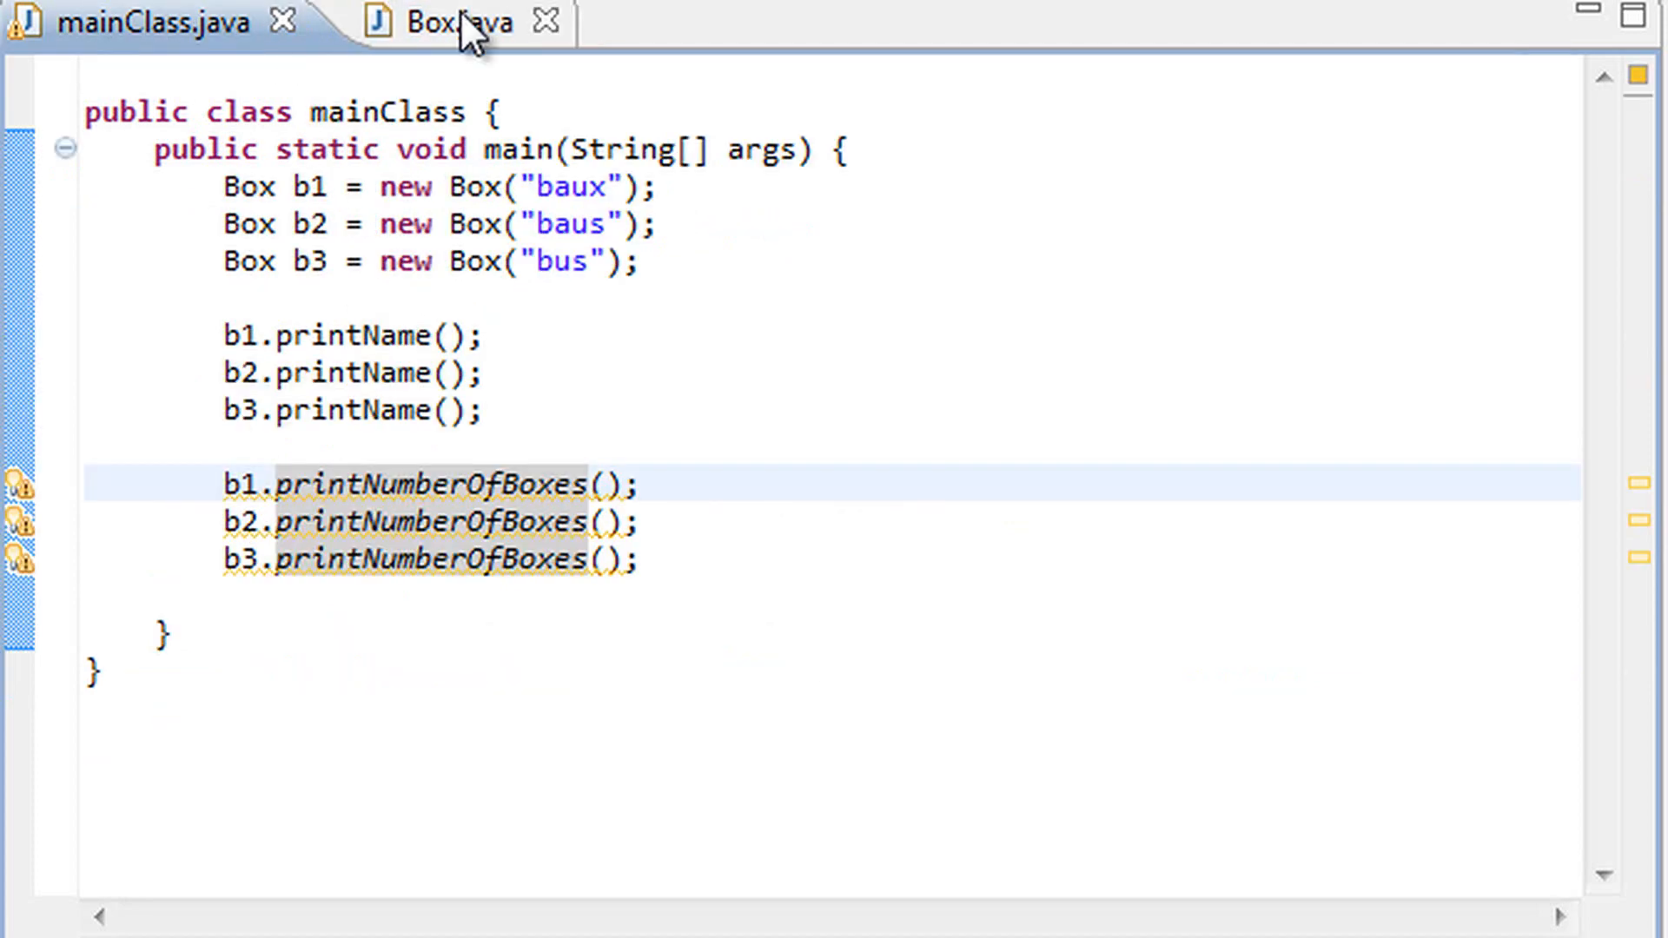
pyautogui.click(446, 20)
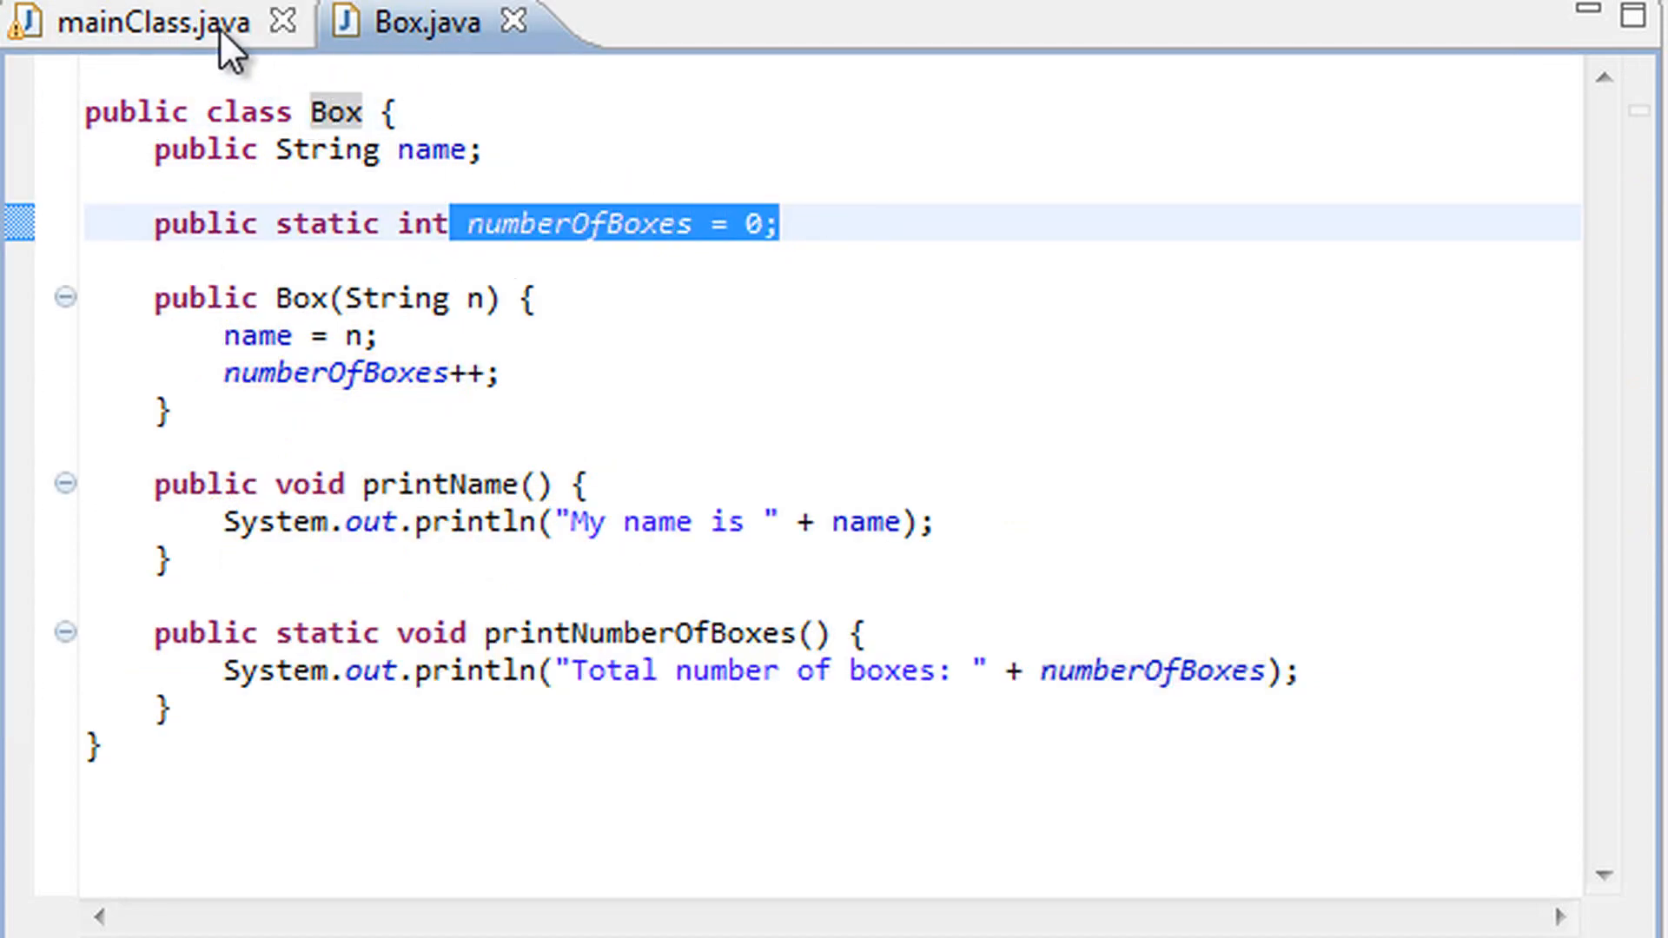
pyautogui.click(149, 23)
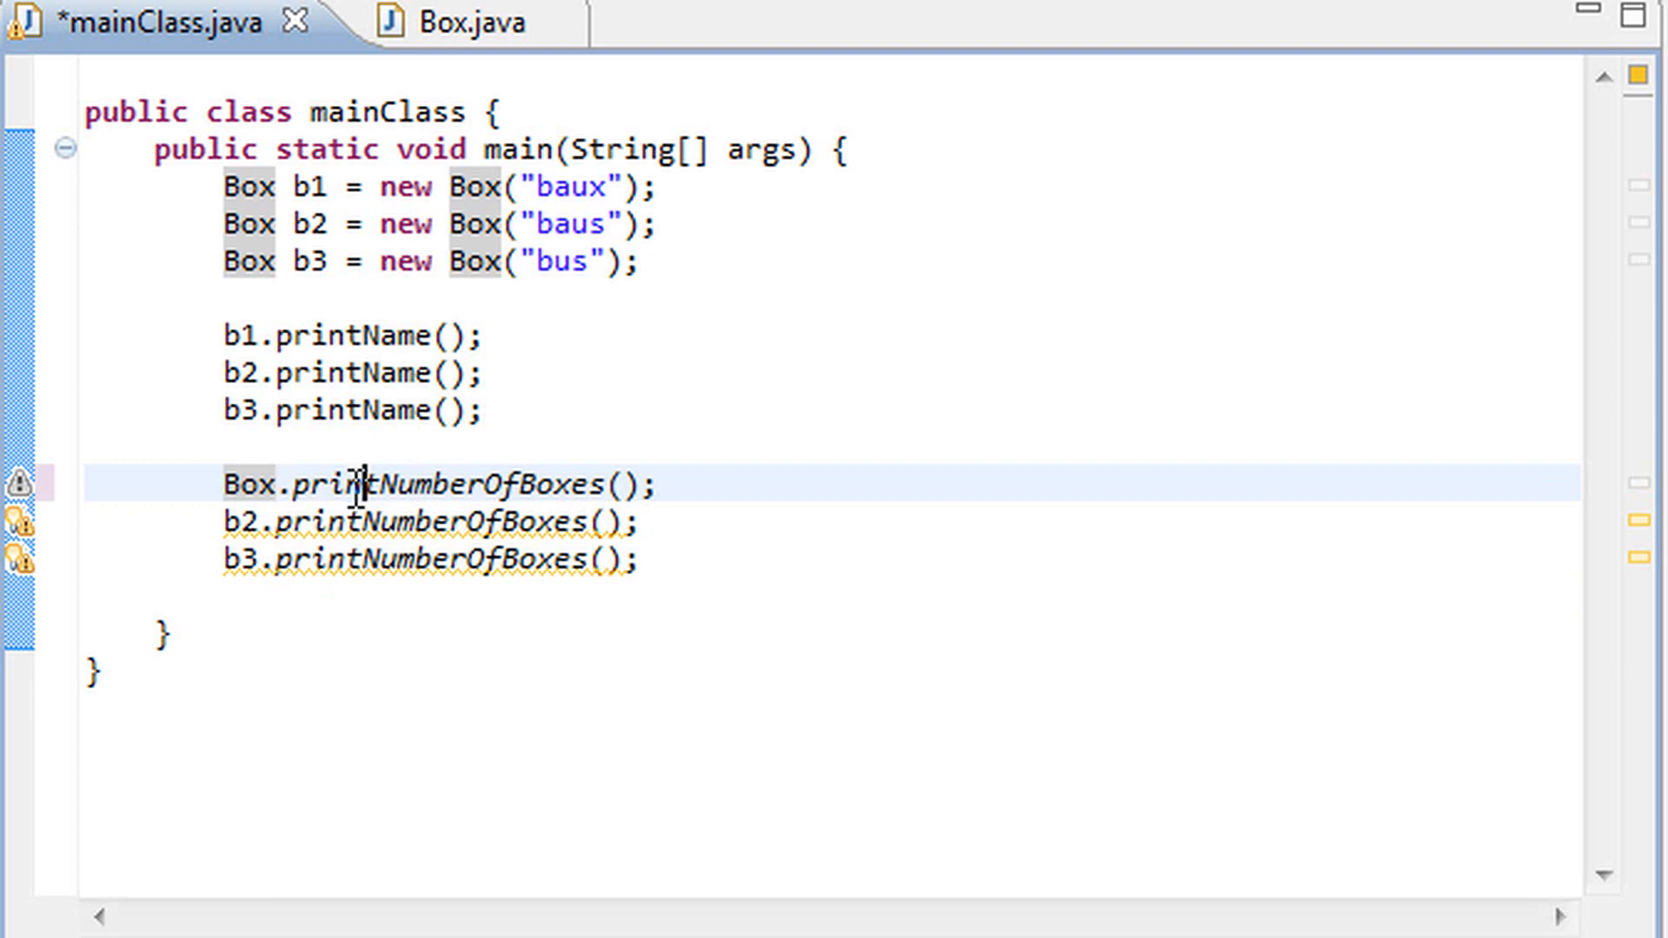
pyautogui.moveTo(454, 21)
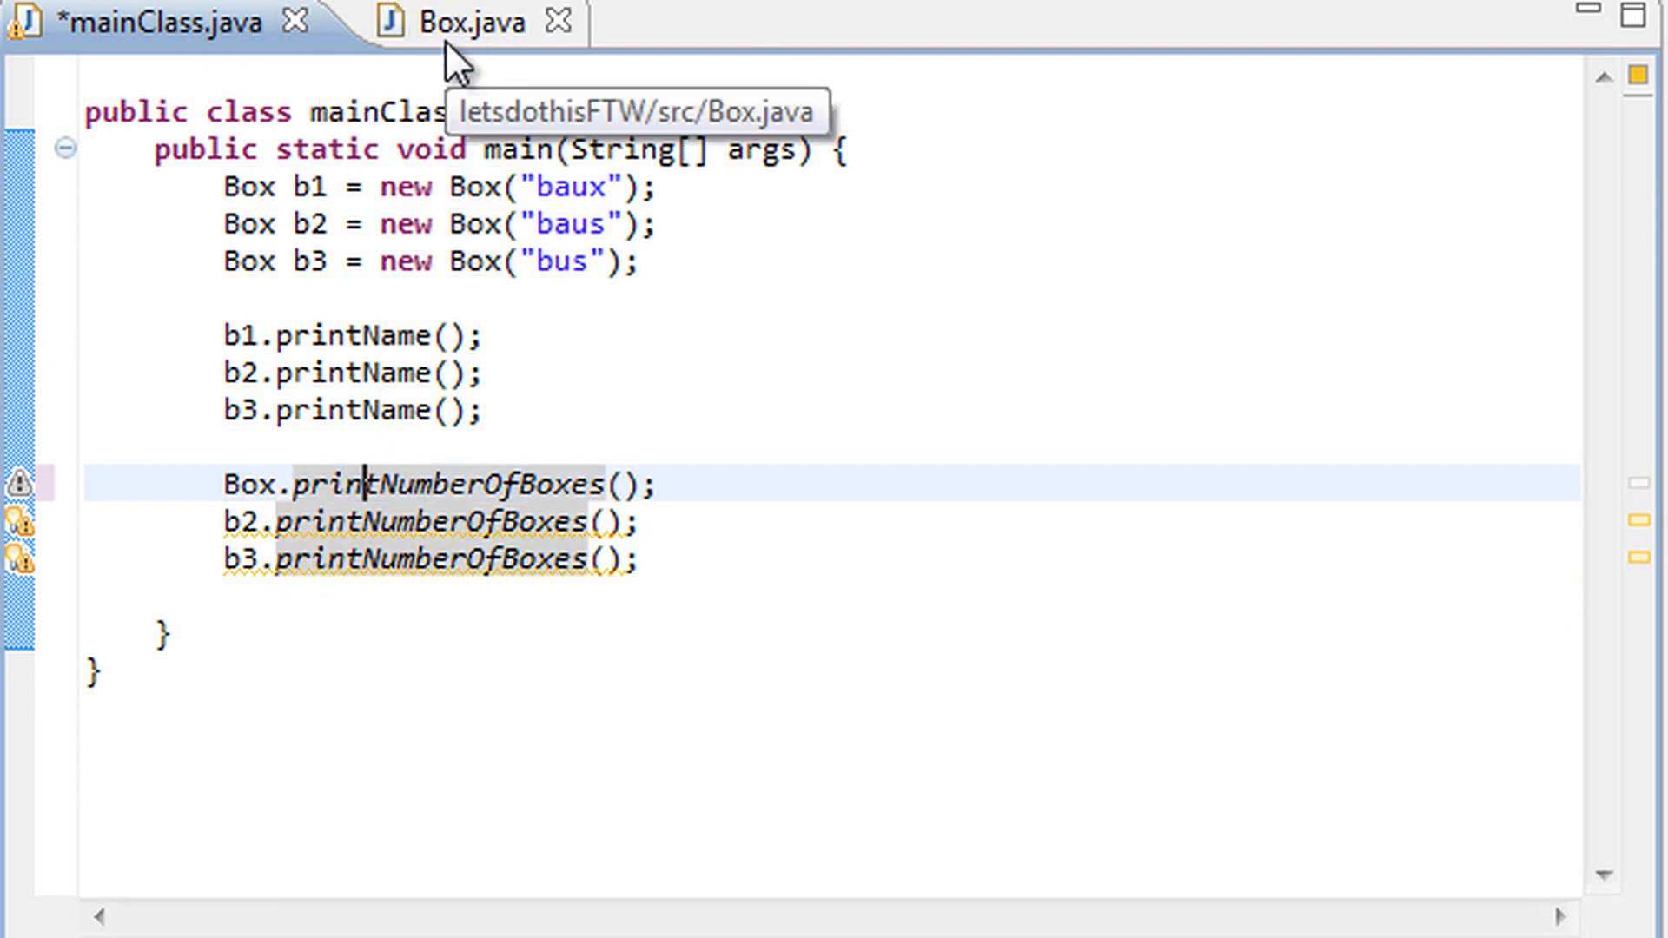
pyautogui.click(452, 21)
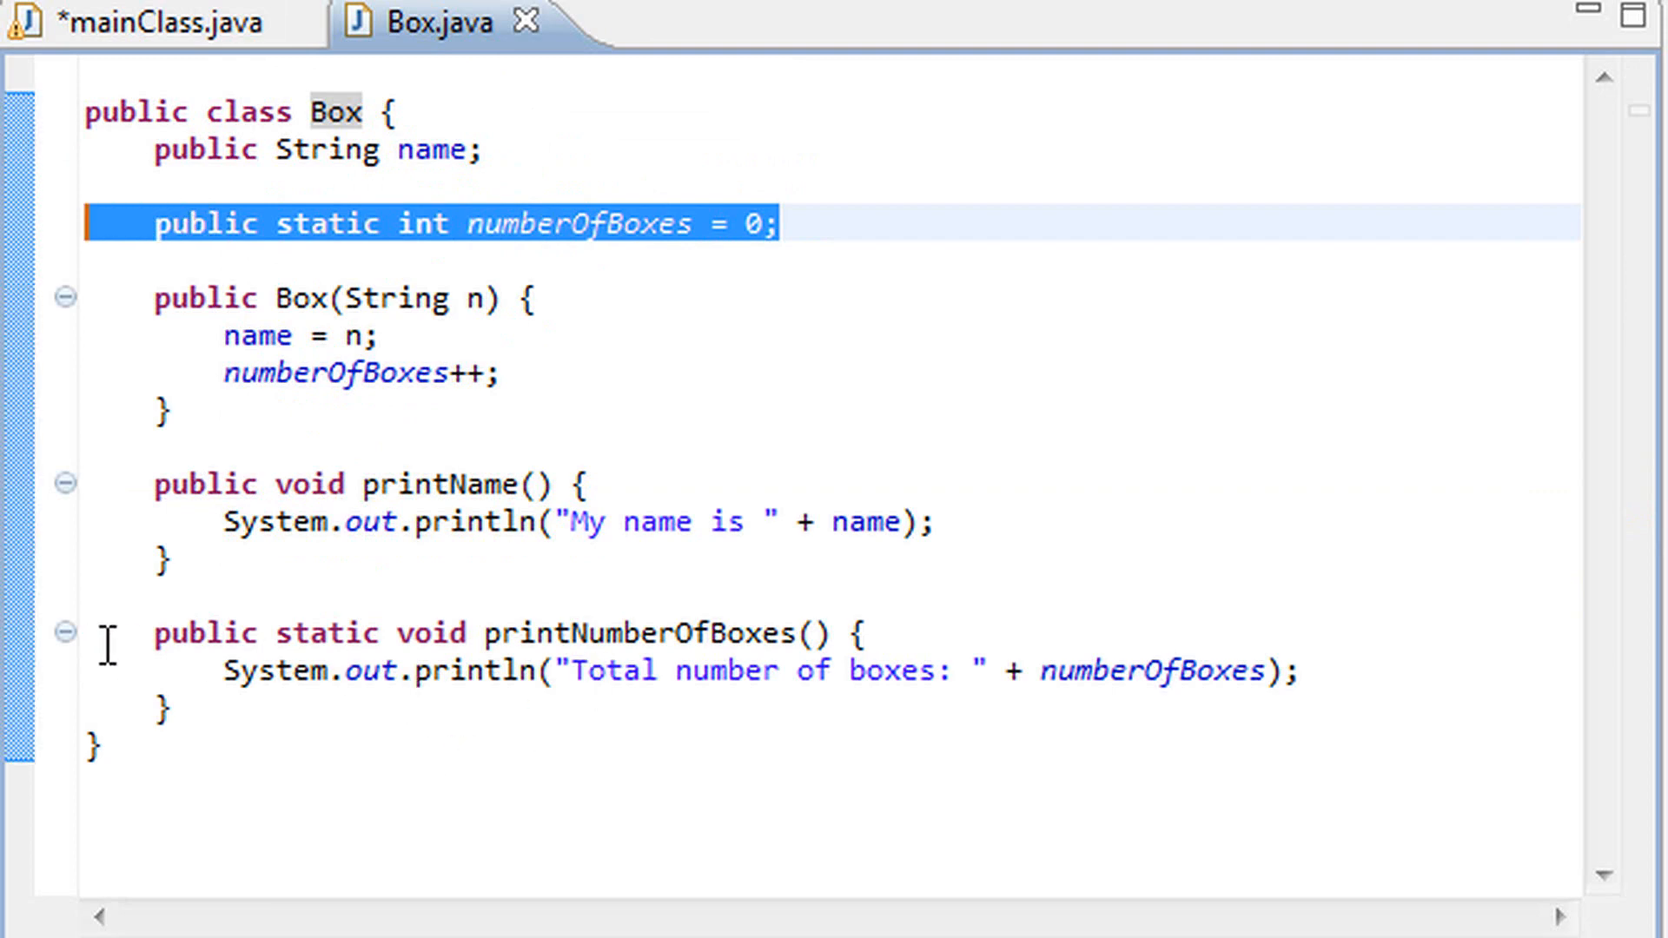
pyautogui.click(478, 633)
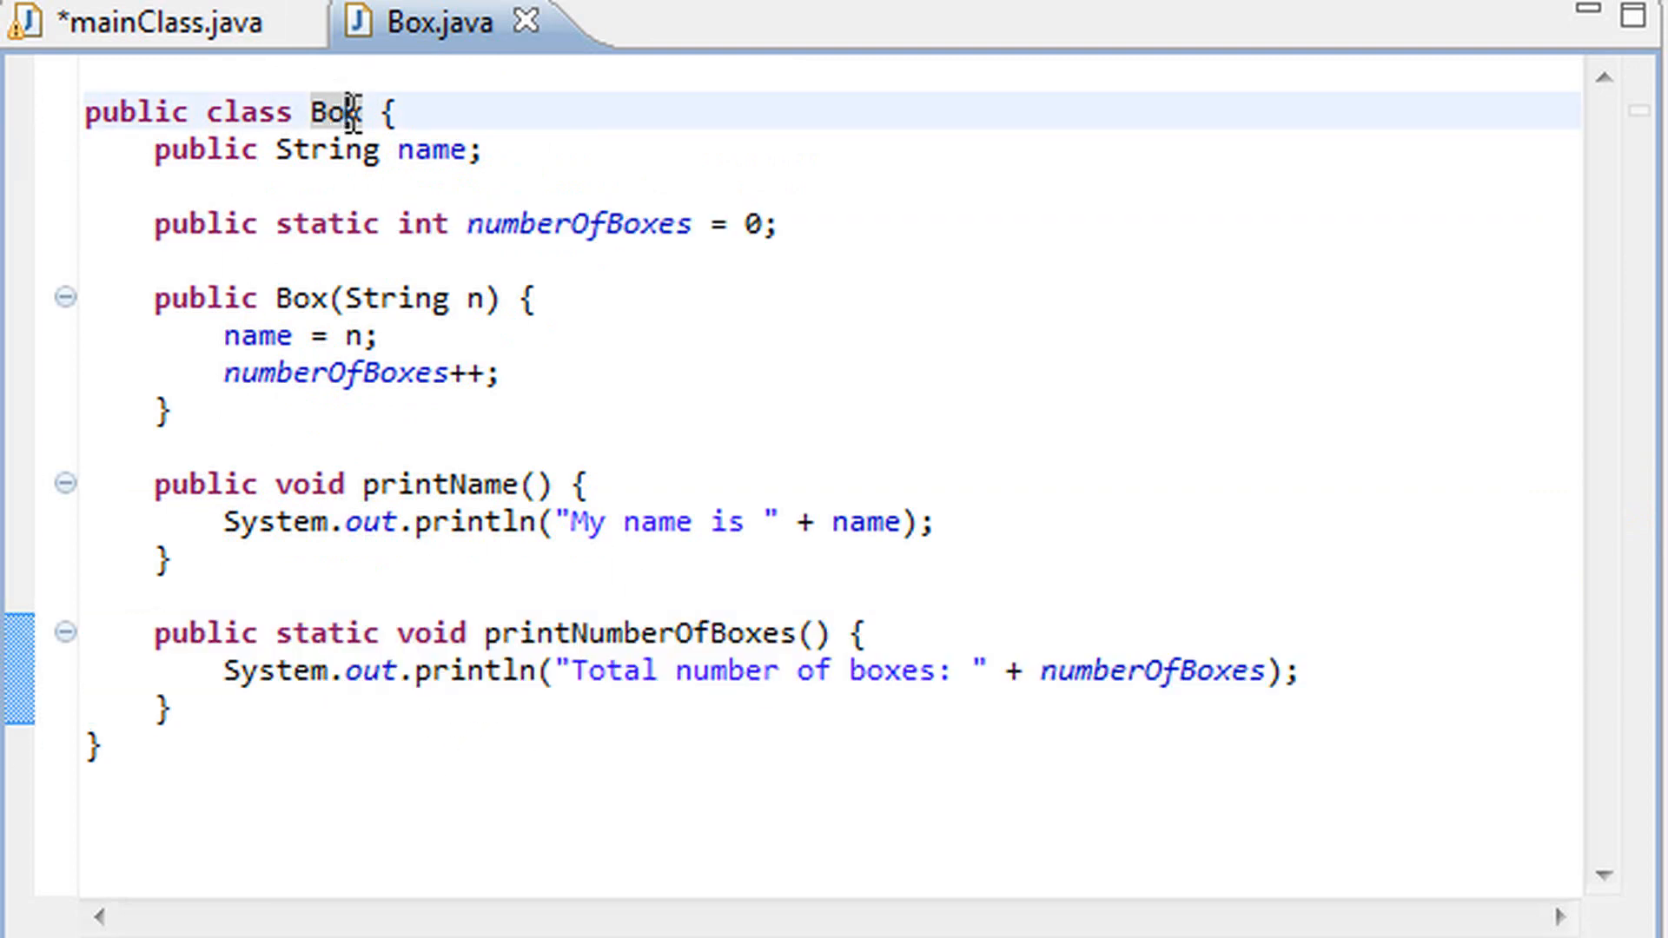
pyautogui.moveTo(159, 23)
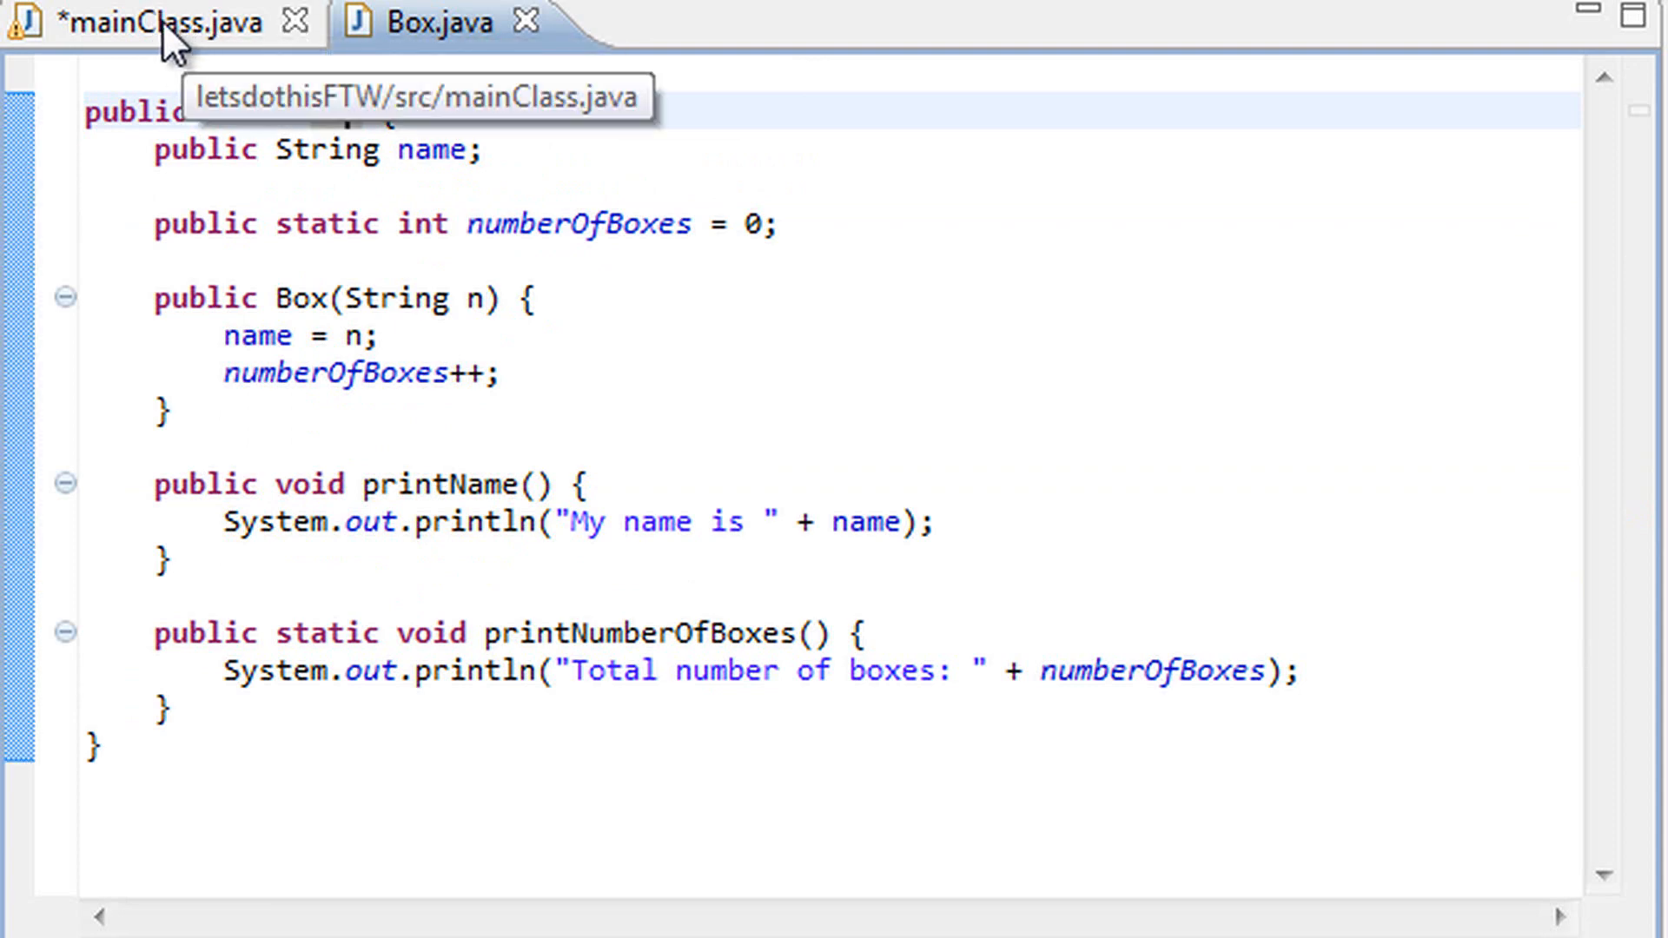
pyautogui.click(149, 24)
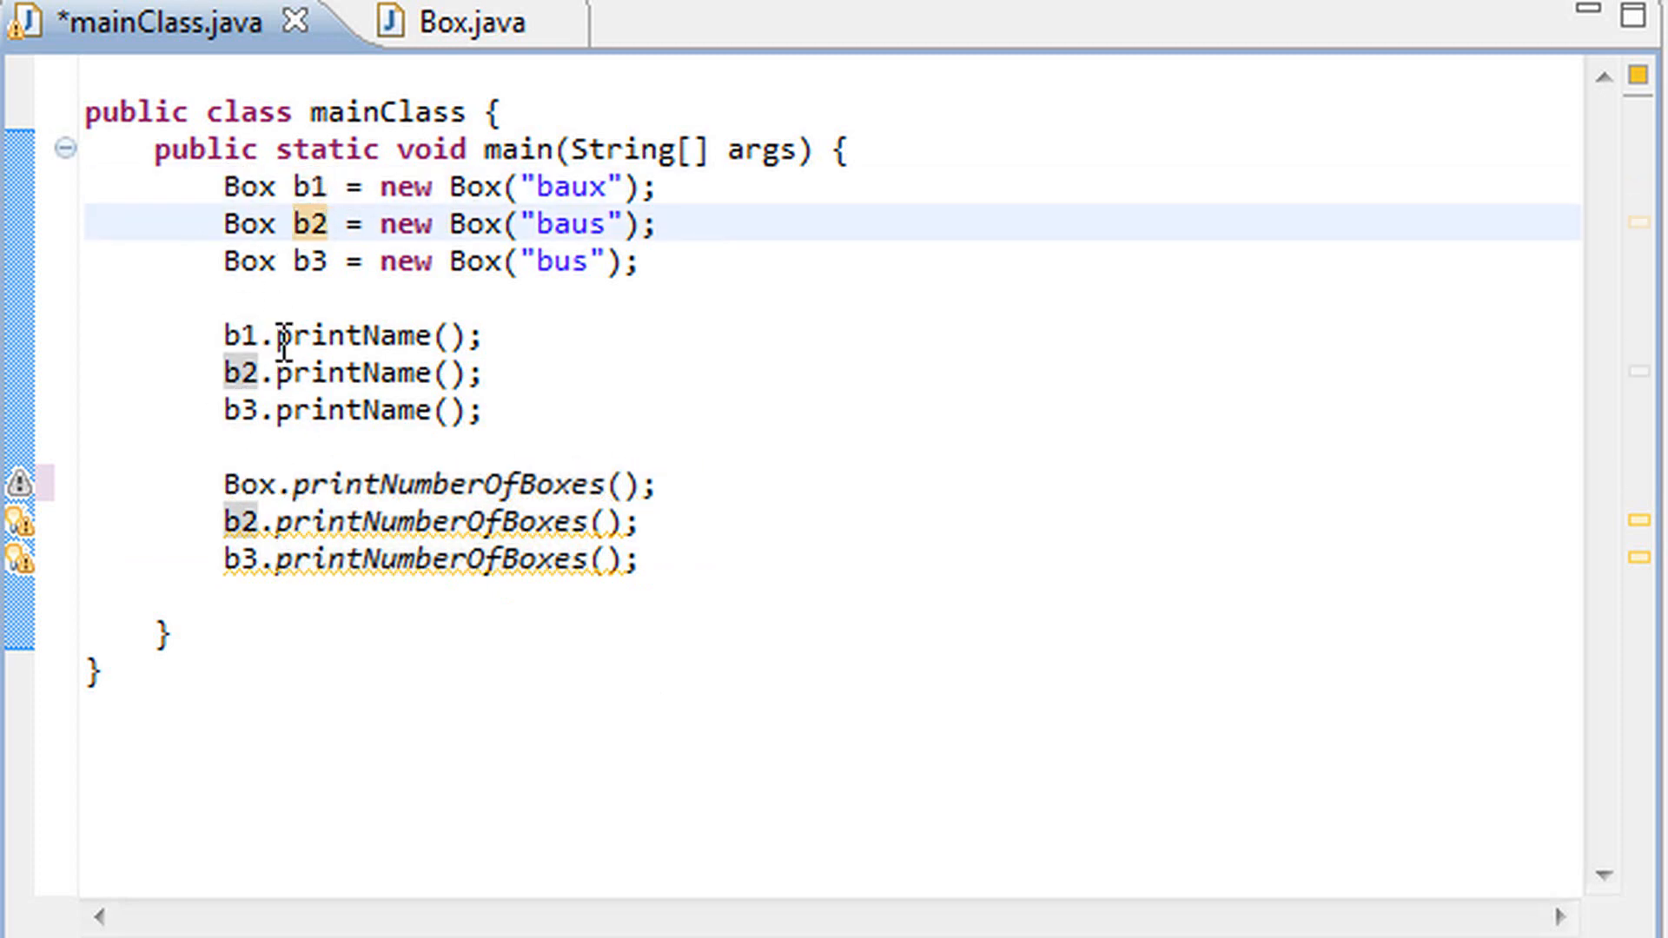
pyautogui.doubleClick(371, 334)
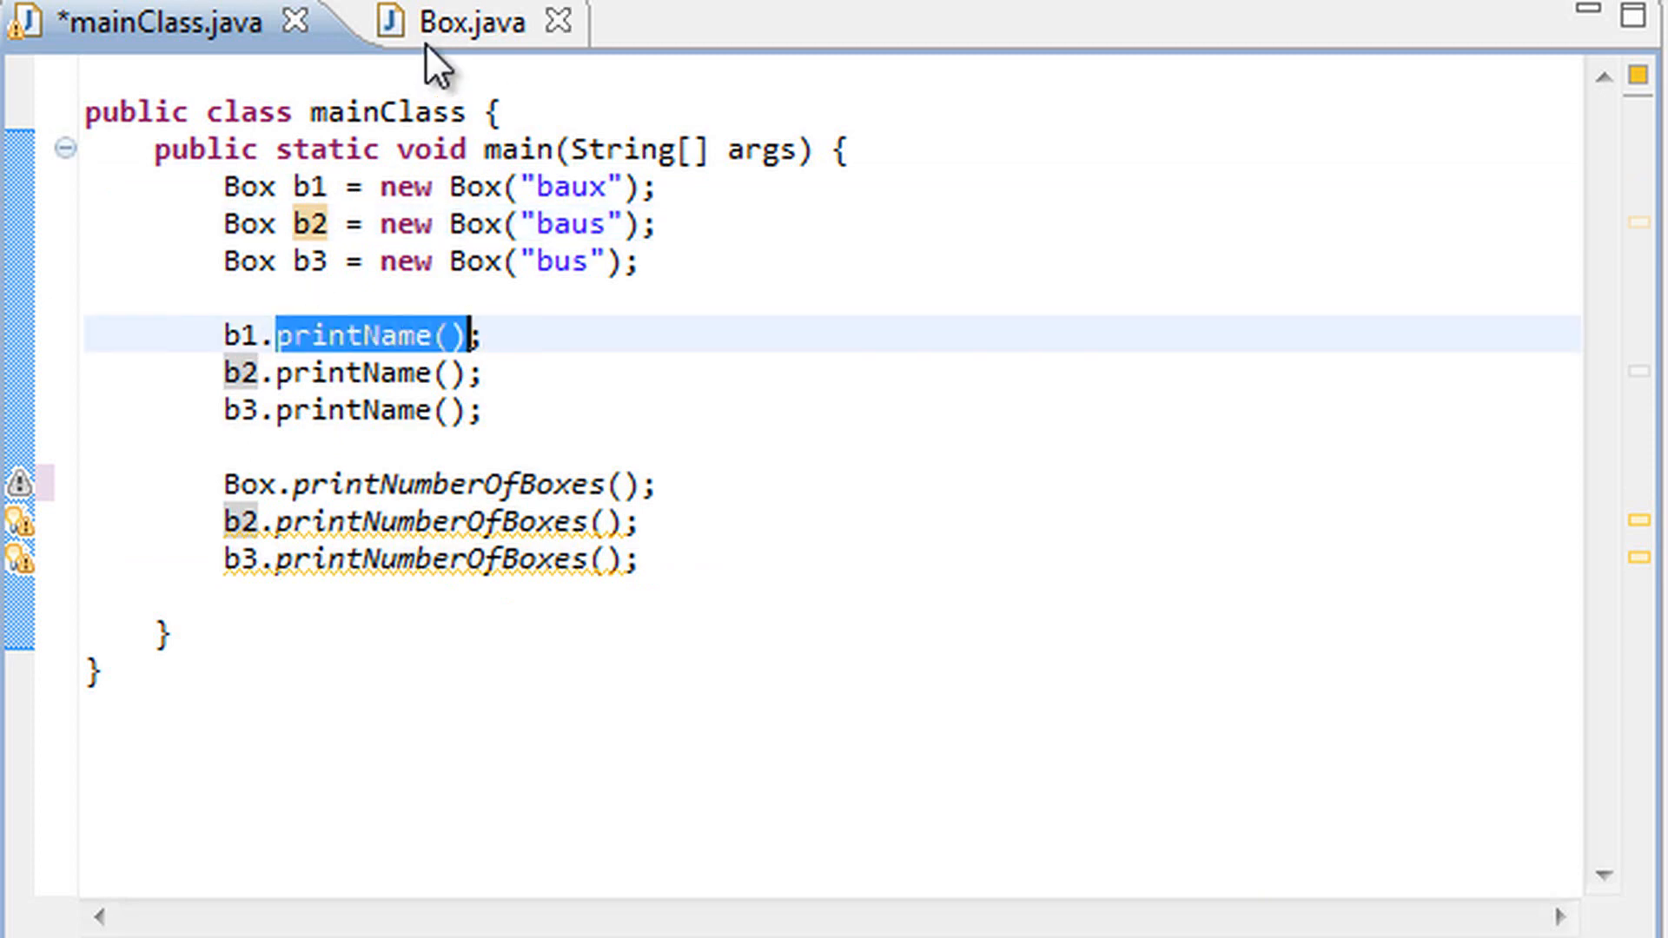
pyautogui.click(458, 21)
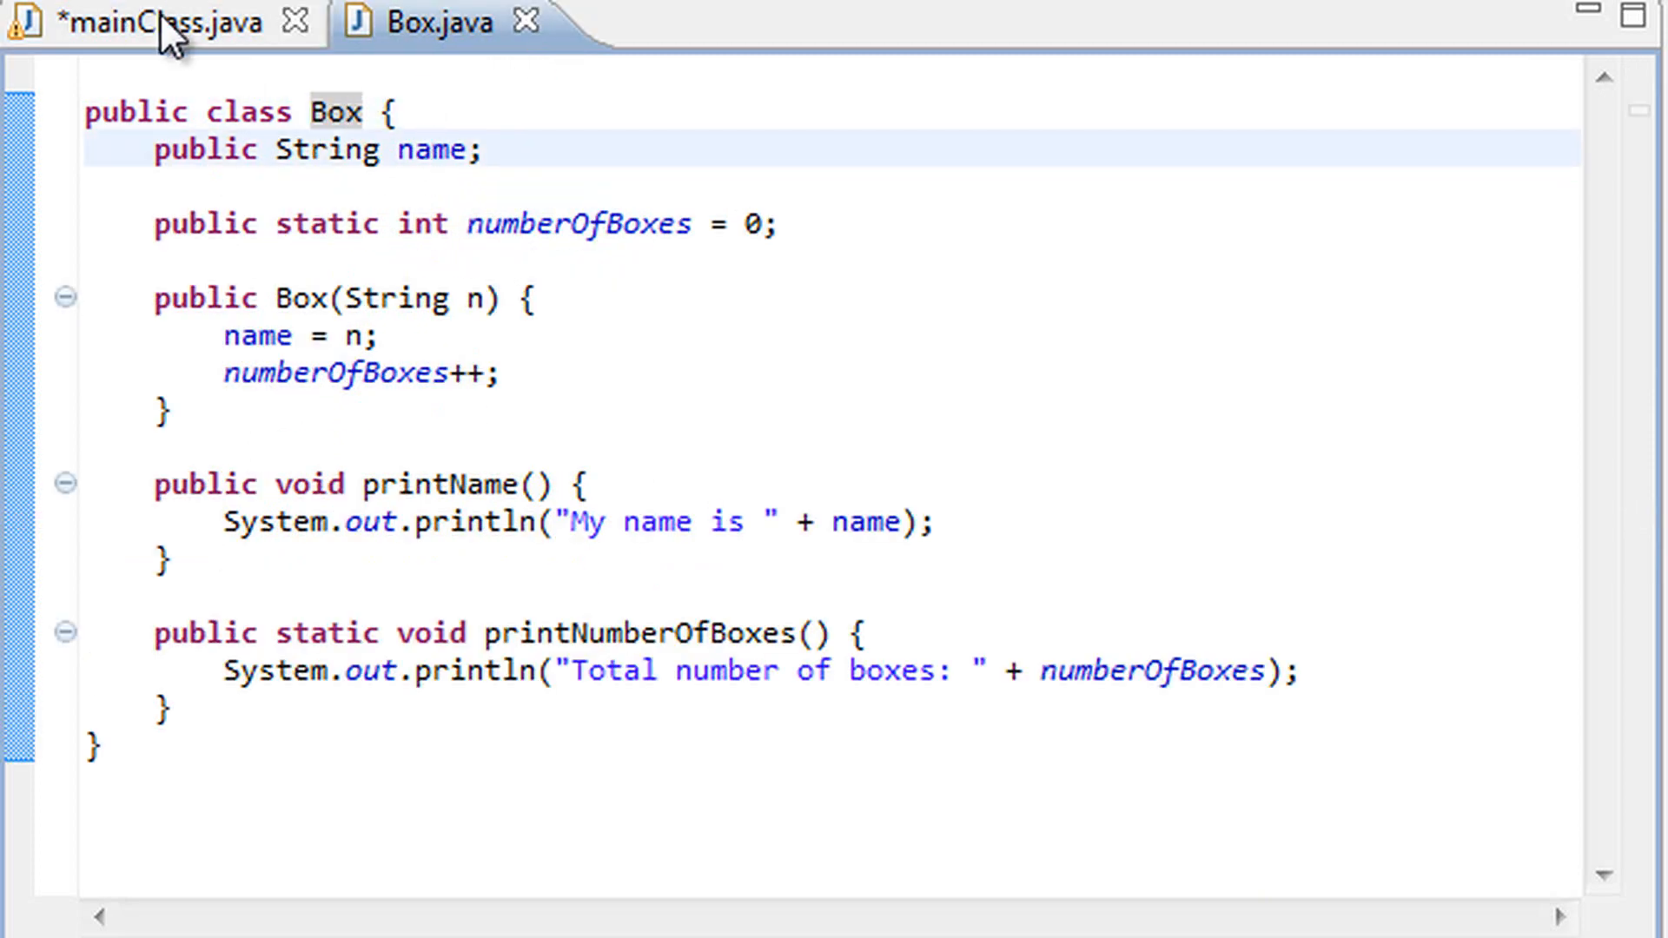
pyautogui.click(160, 21)
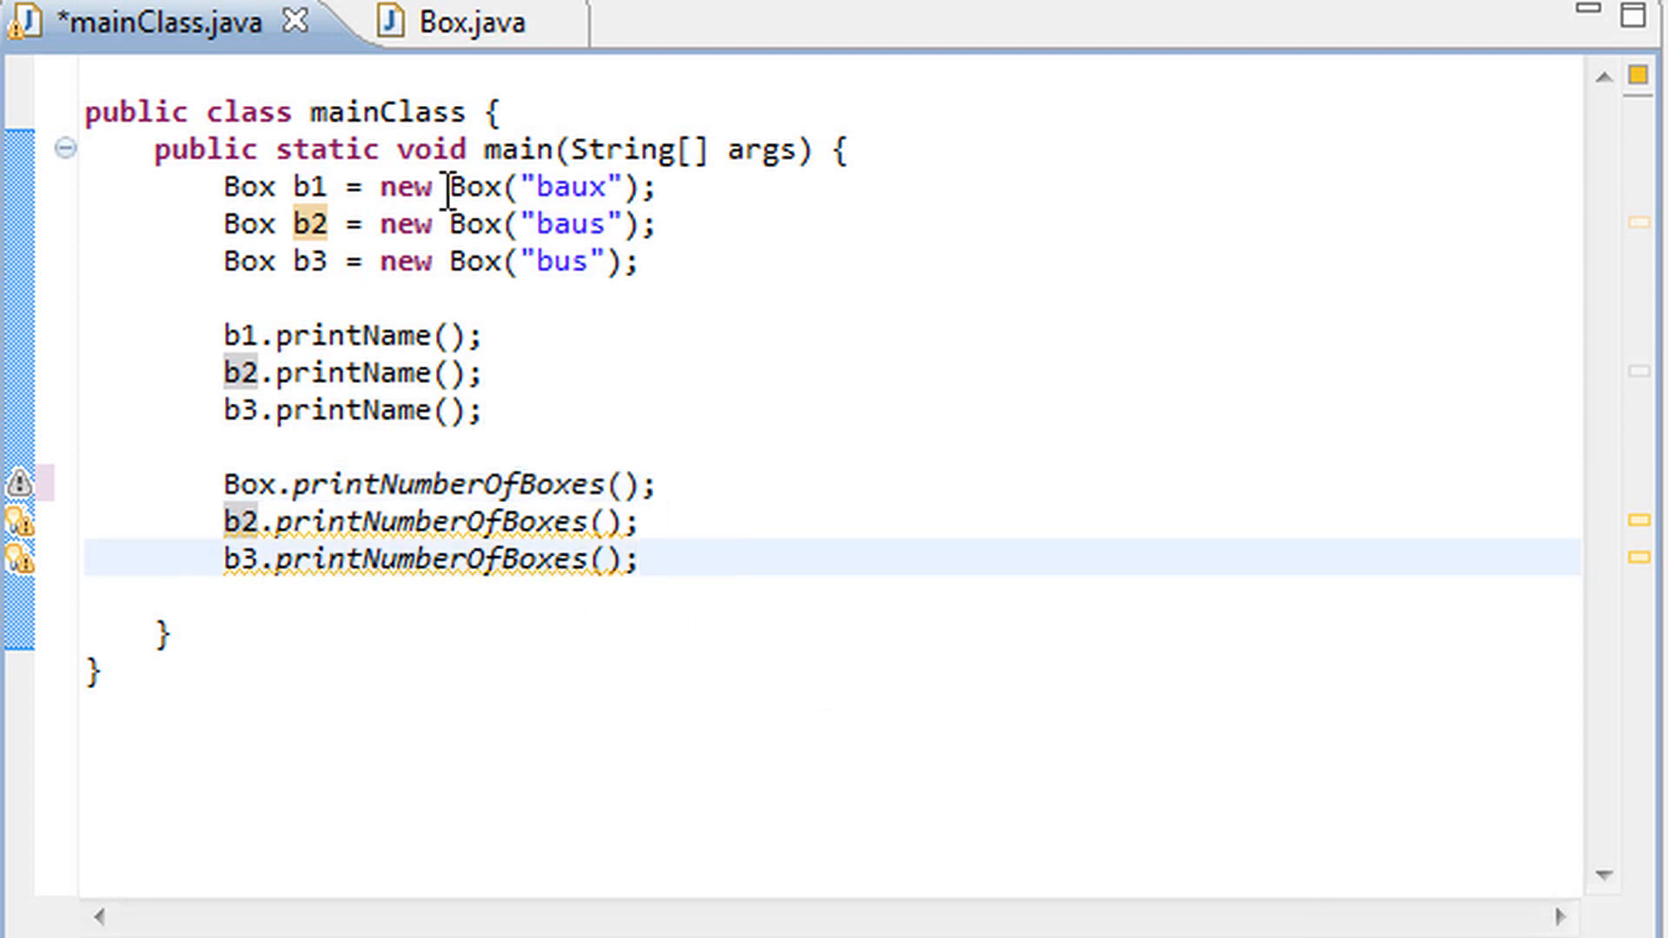
# Alternate between the files, pointing at b2's printNumberOfBoxes call and the Box class name
pyautogui.click(638, 558)
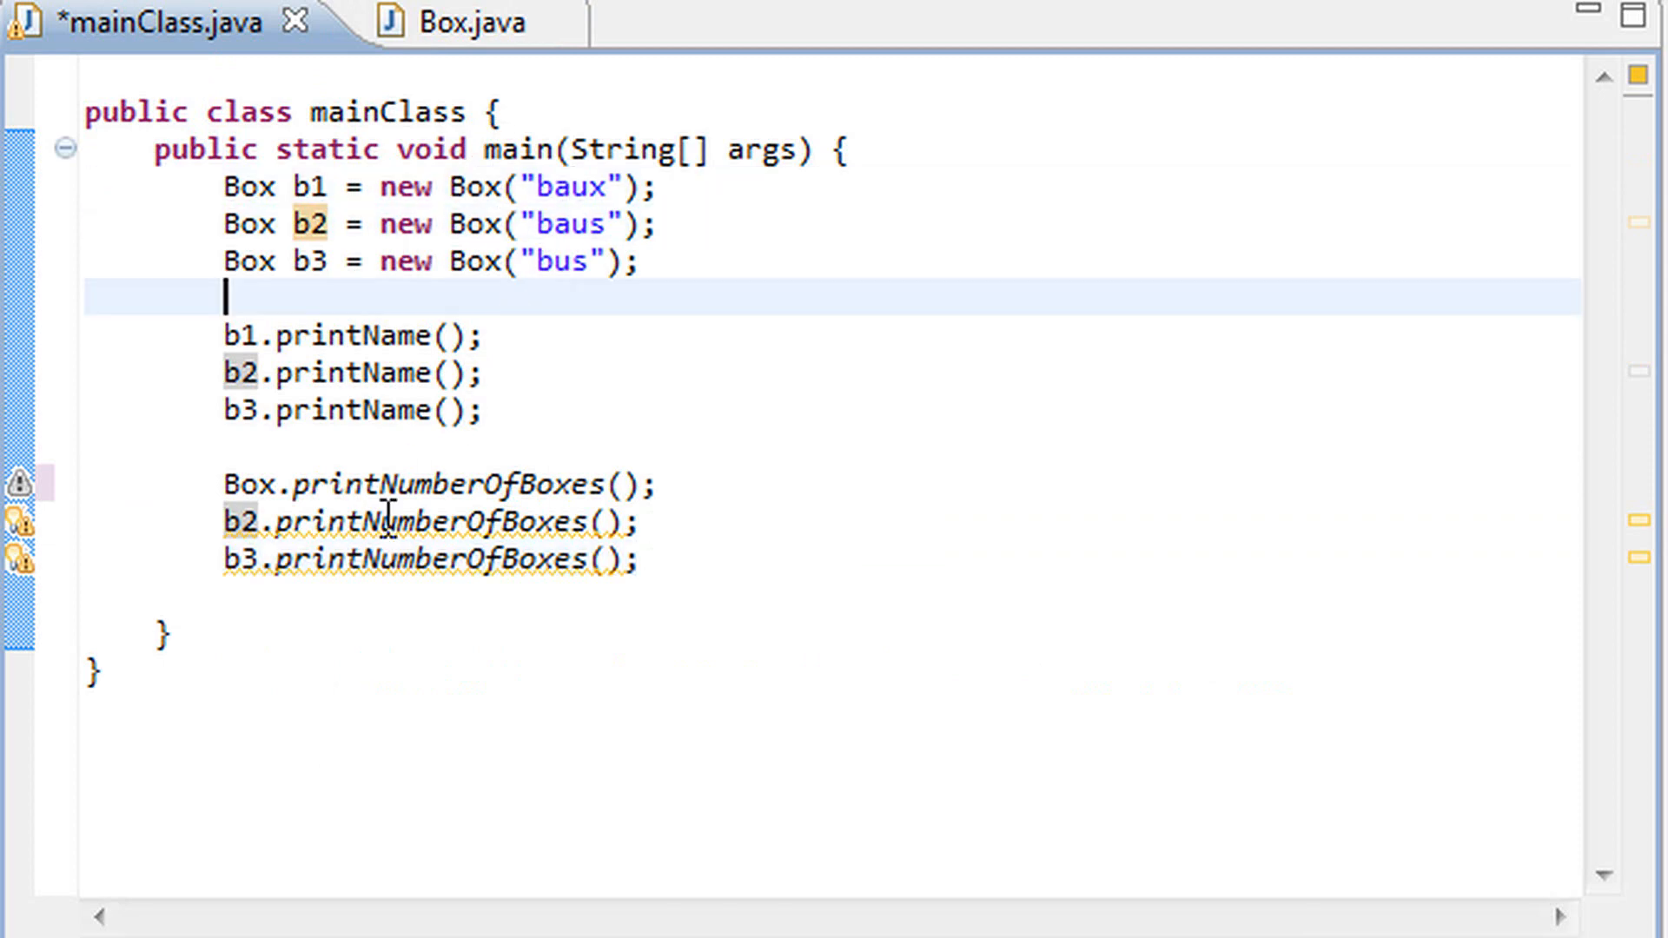
pyautogui.click(436, 20)
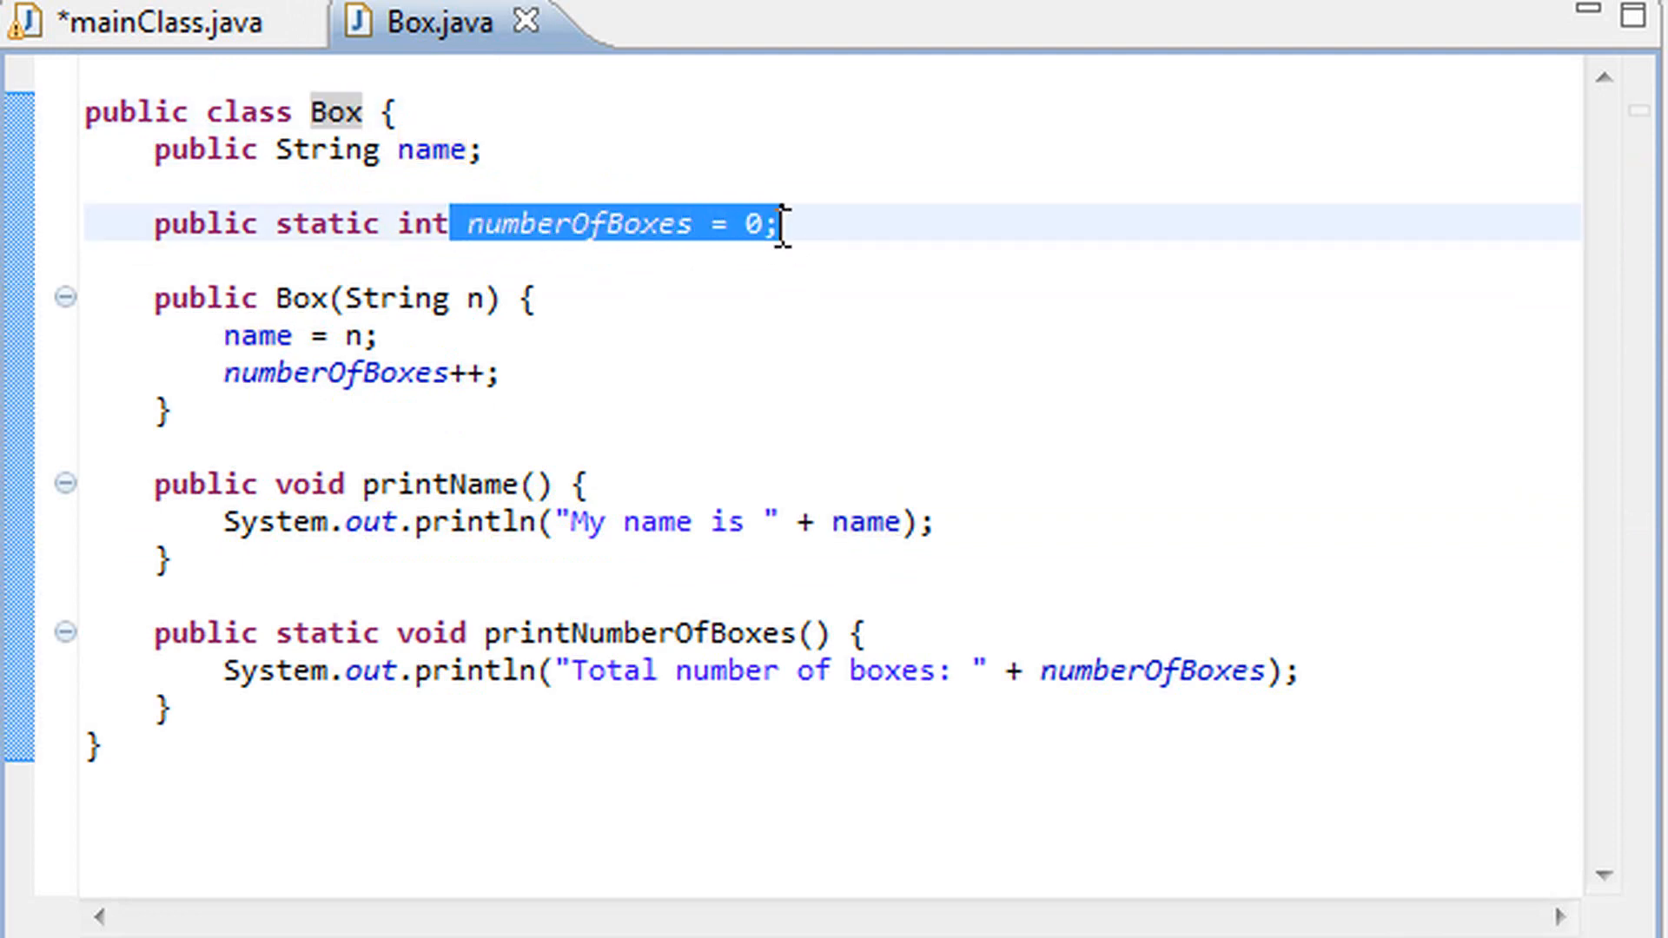
pyautogui.click(149, 21)
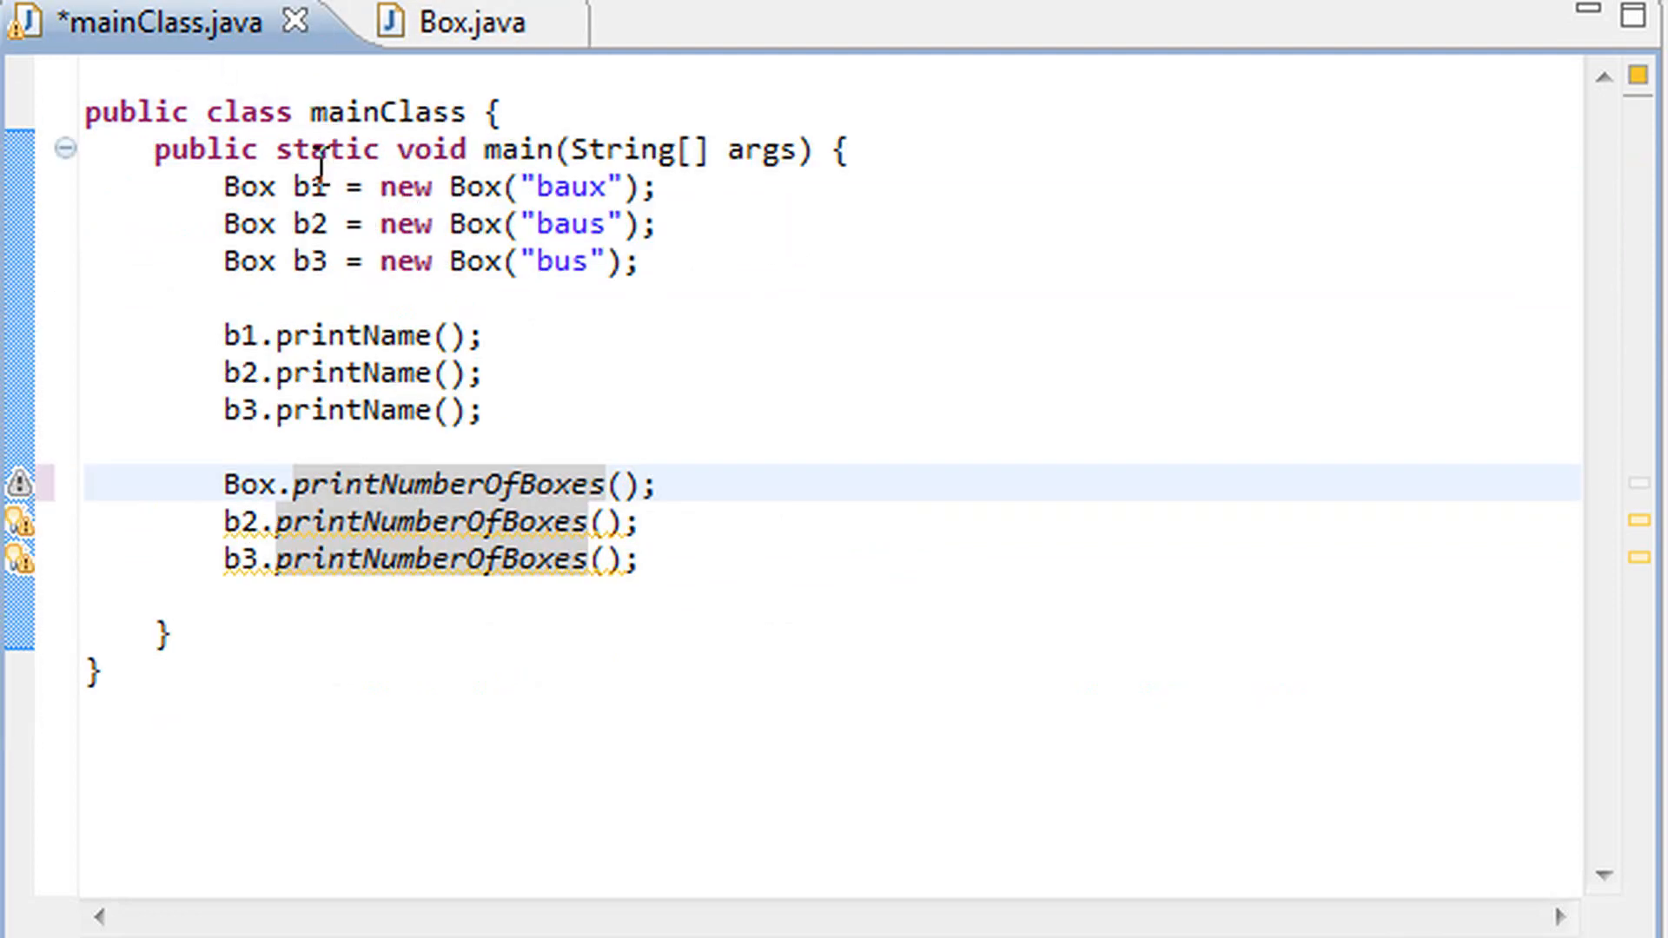
pyautogui.click(312, 261)
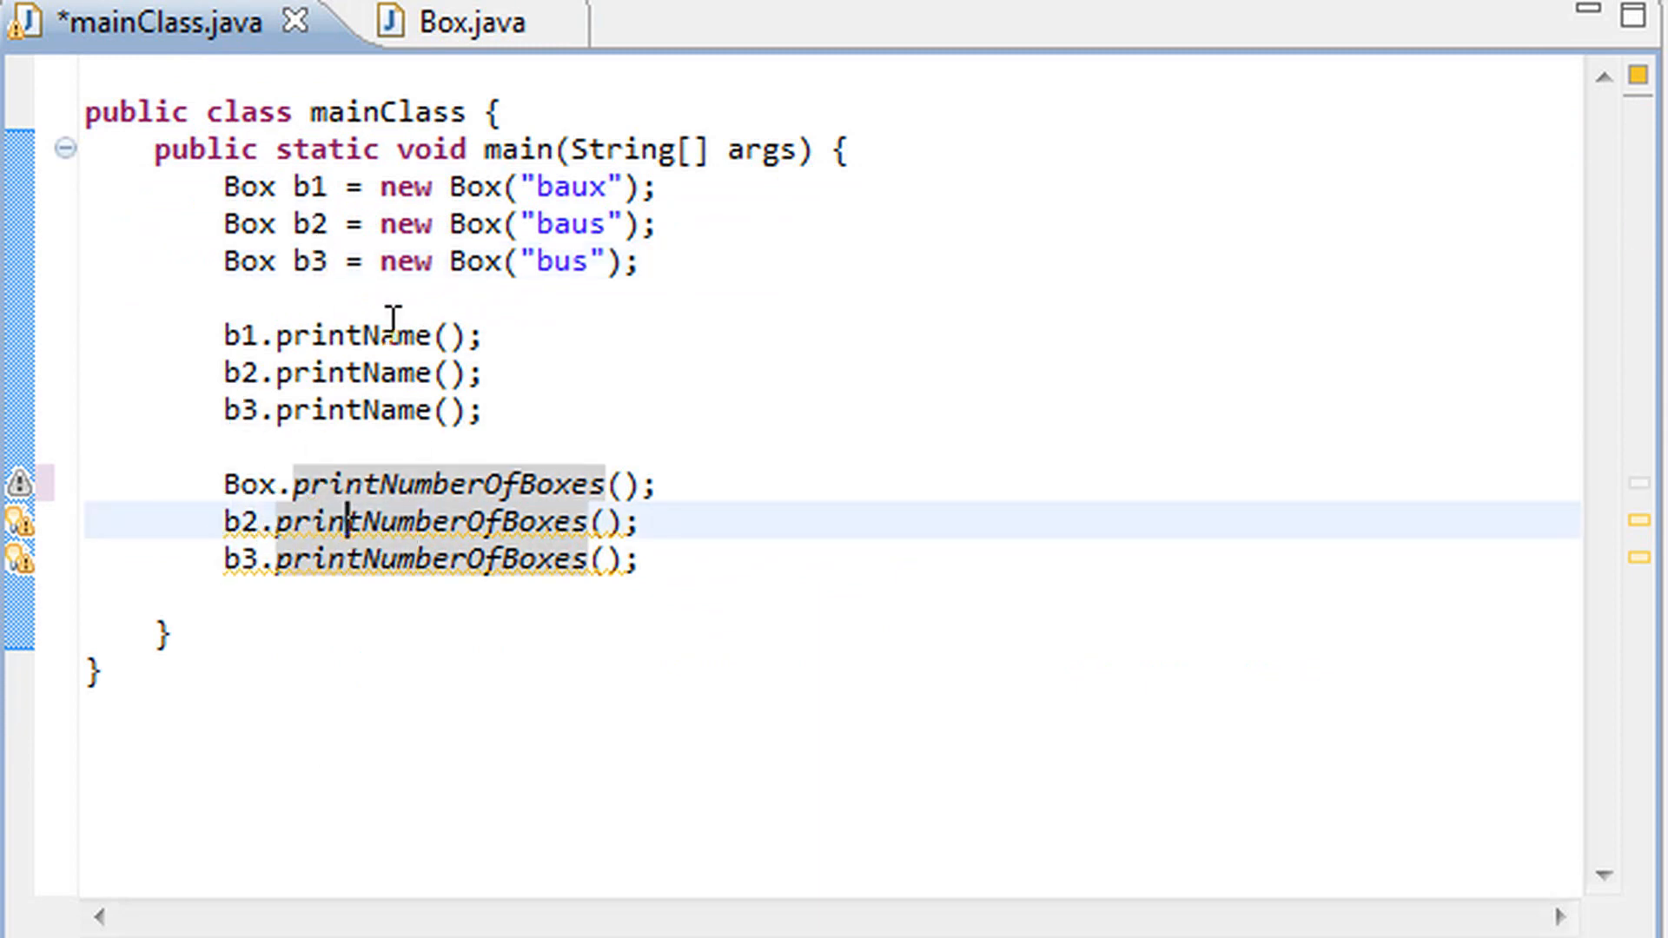
pyautogui.click(426, 21)
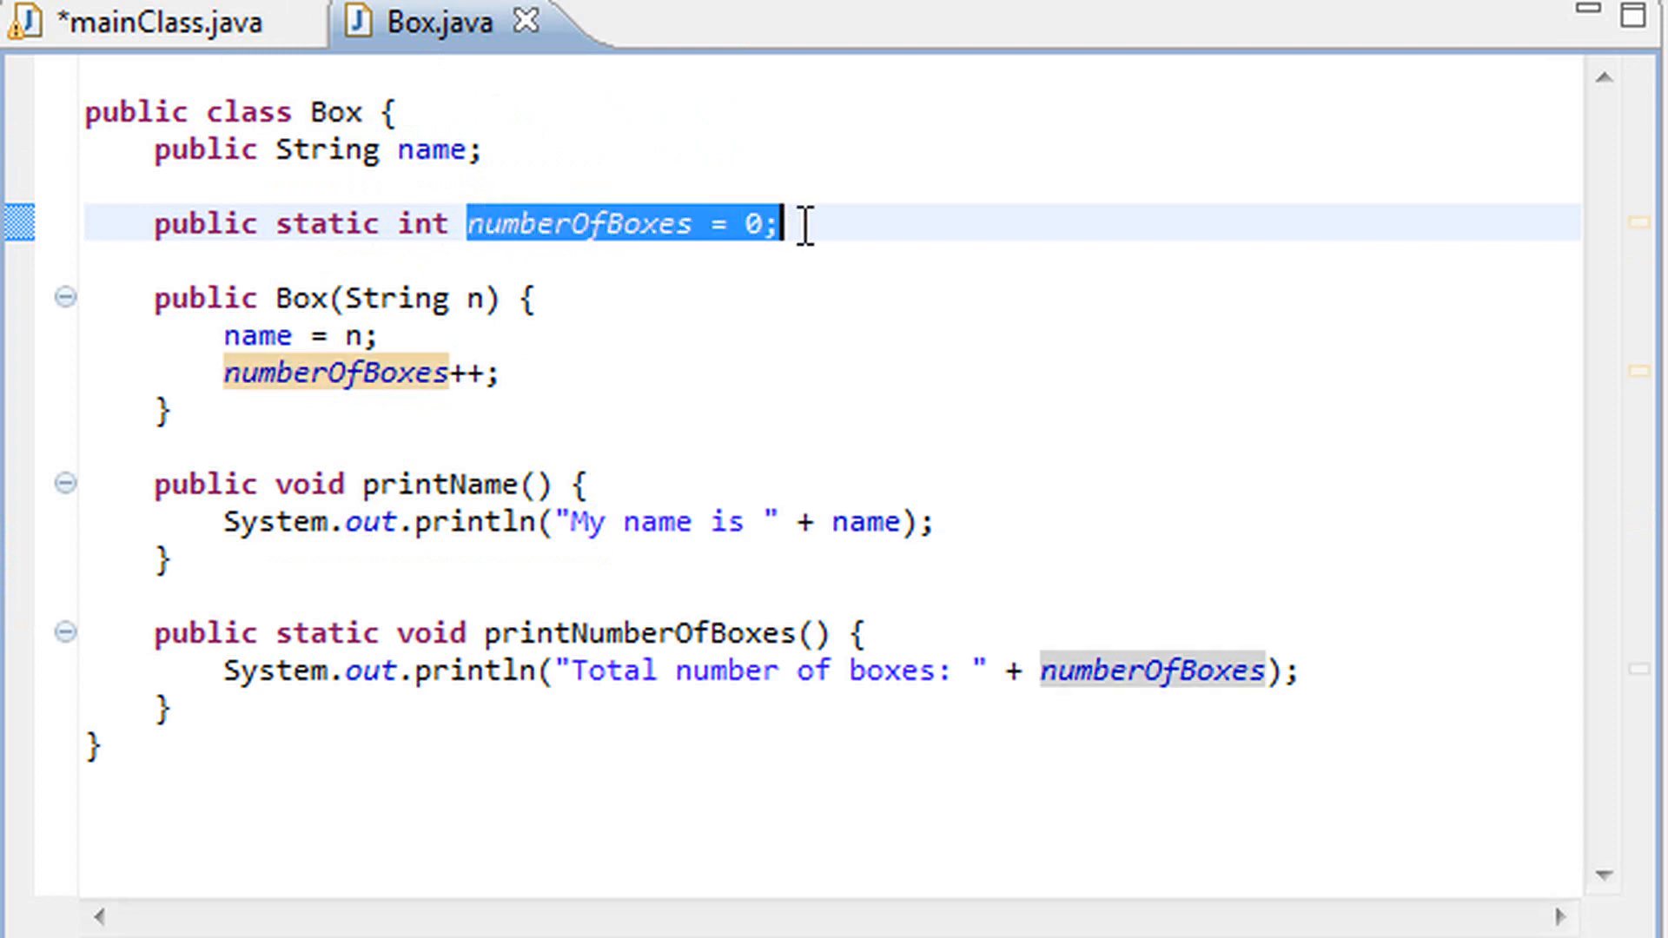
pyautogui.doubleClick(335, 112)
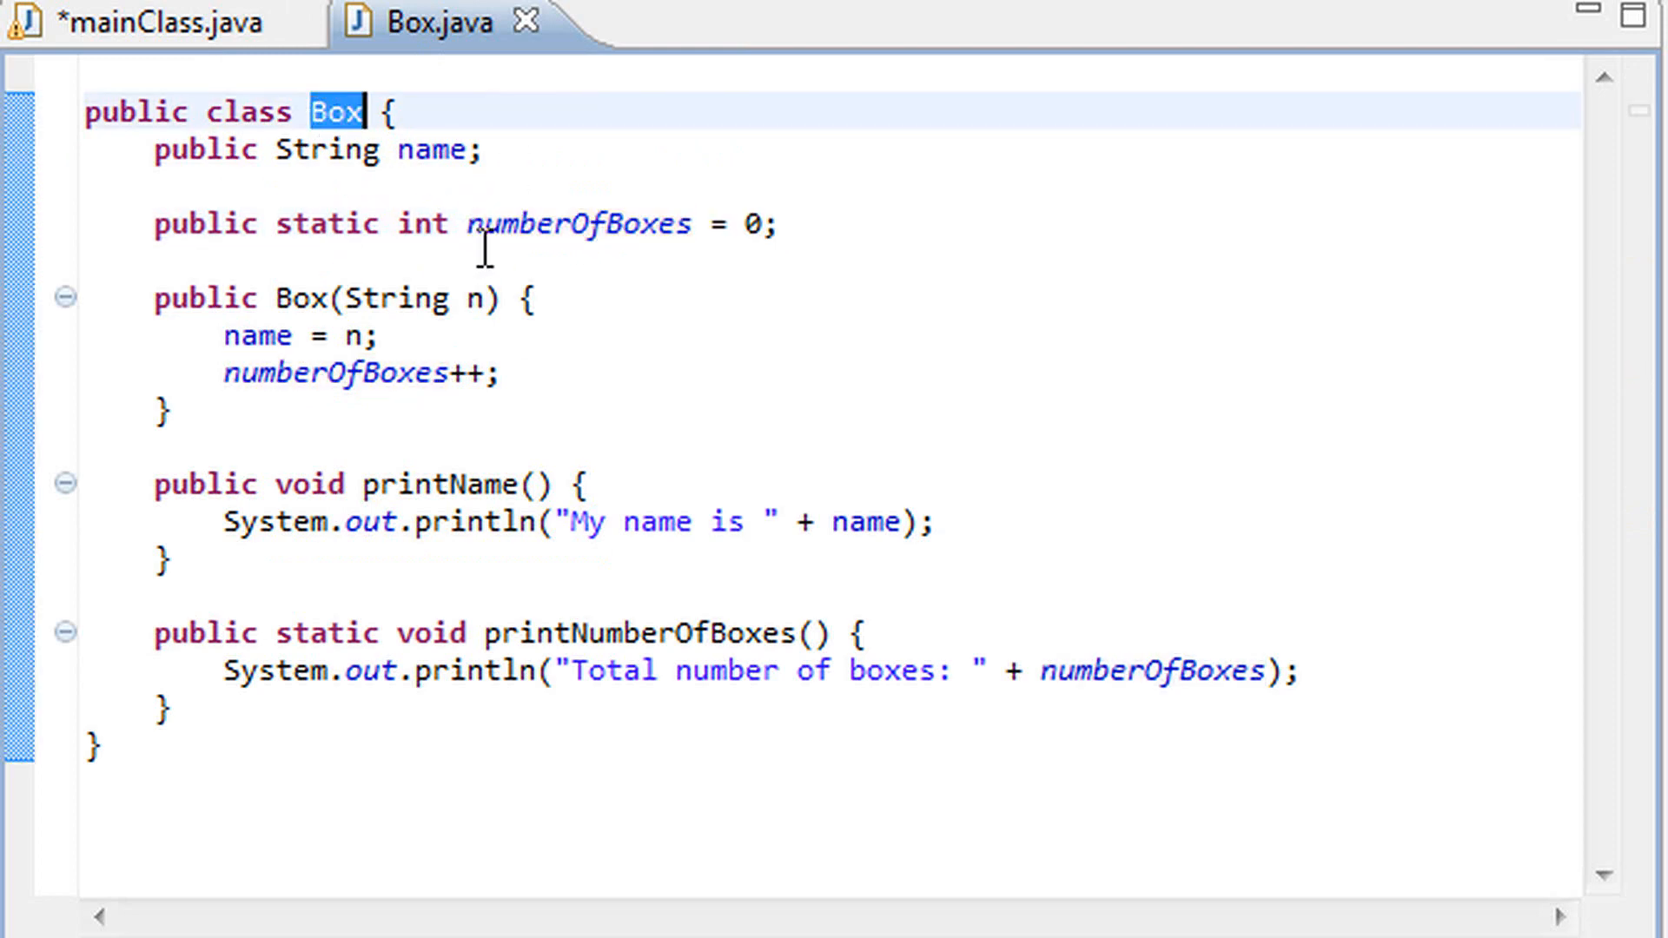
pyautogui.click(149, 20)
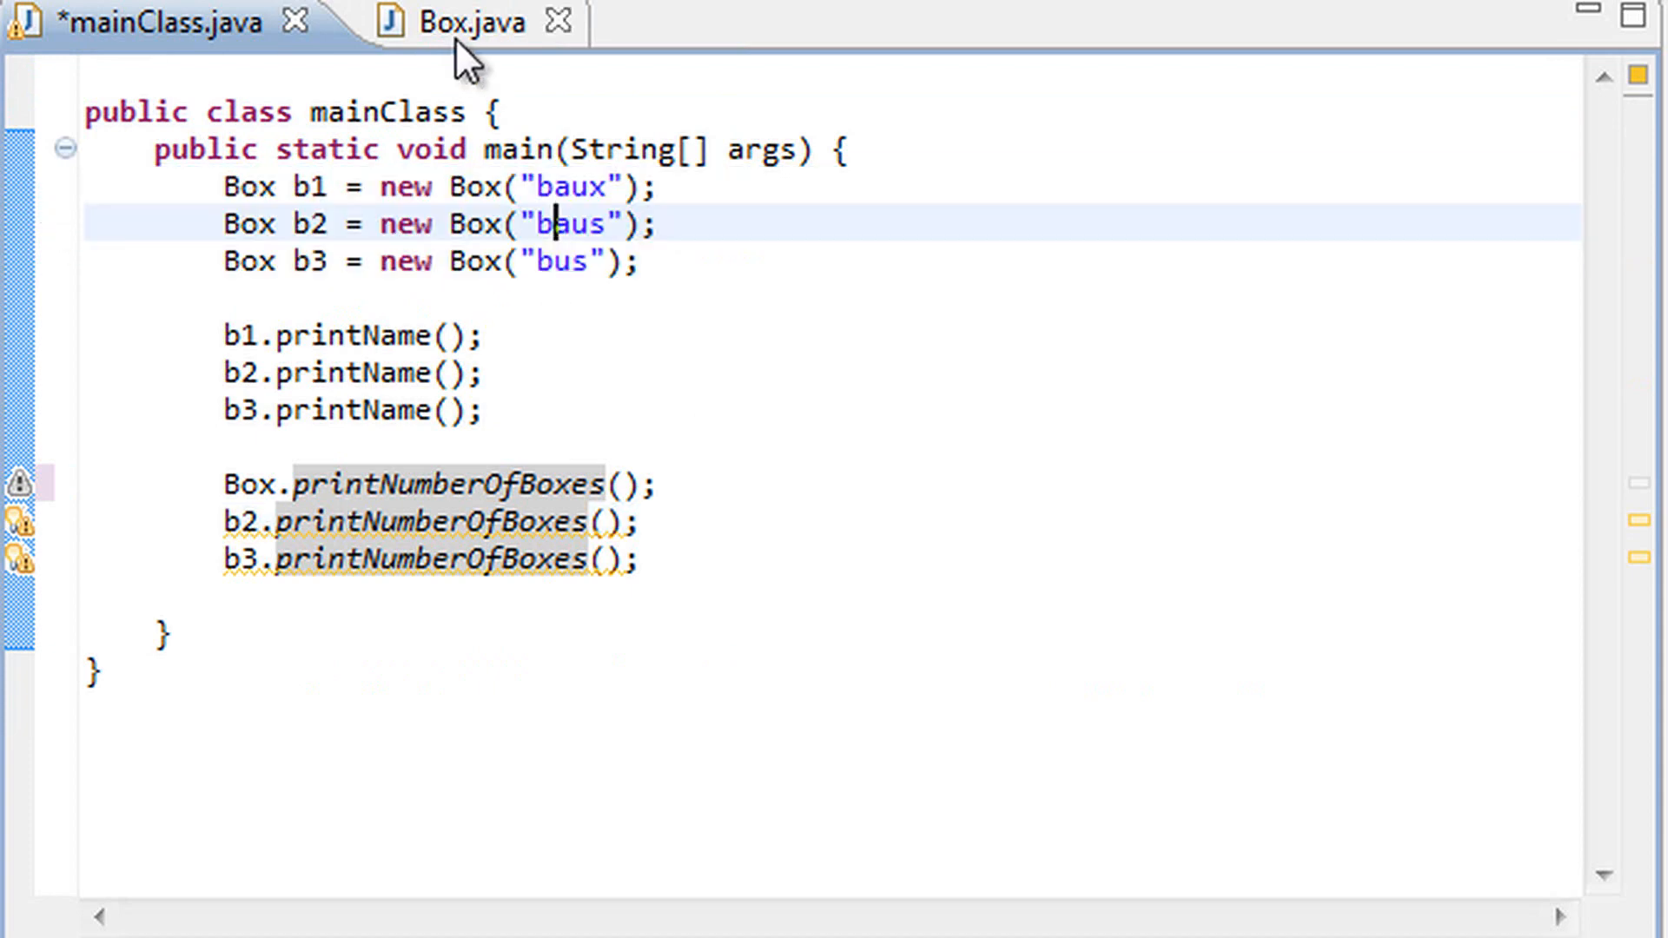
# Highlight numberOfBoxes in Box and the three Box declarations, ending on Box.java
pyautogui.click(459, 21)
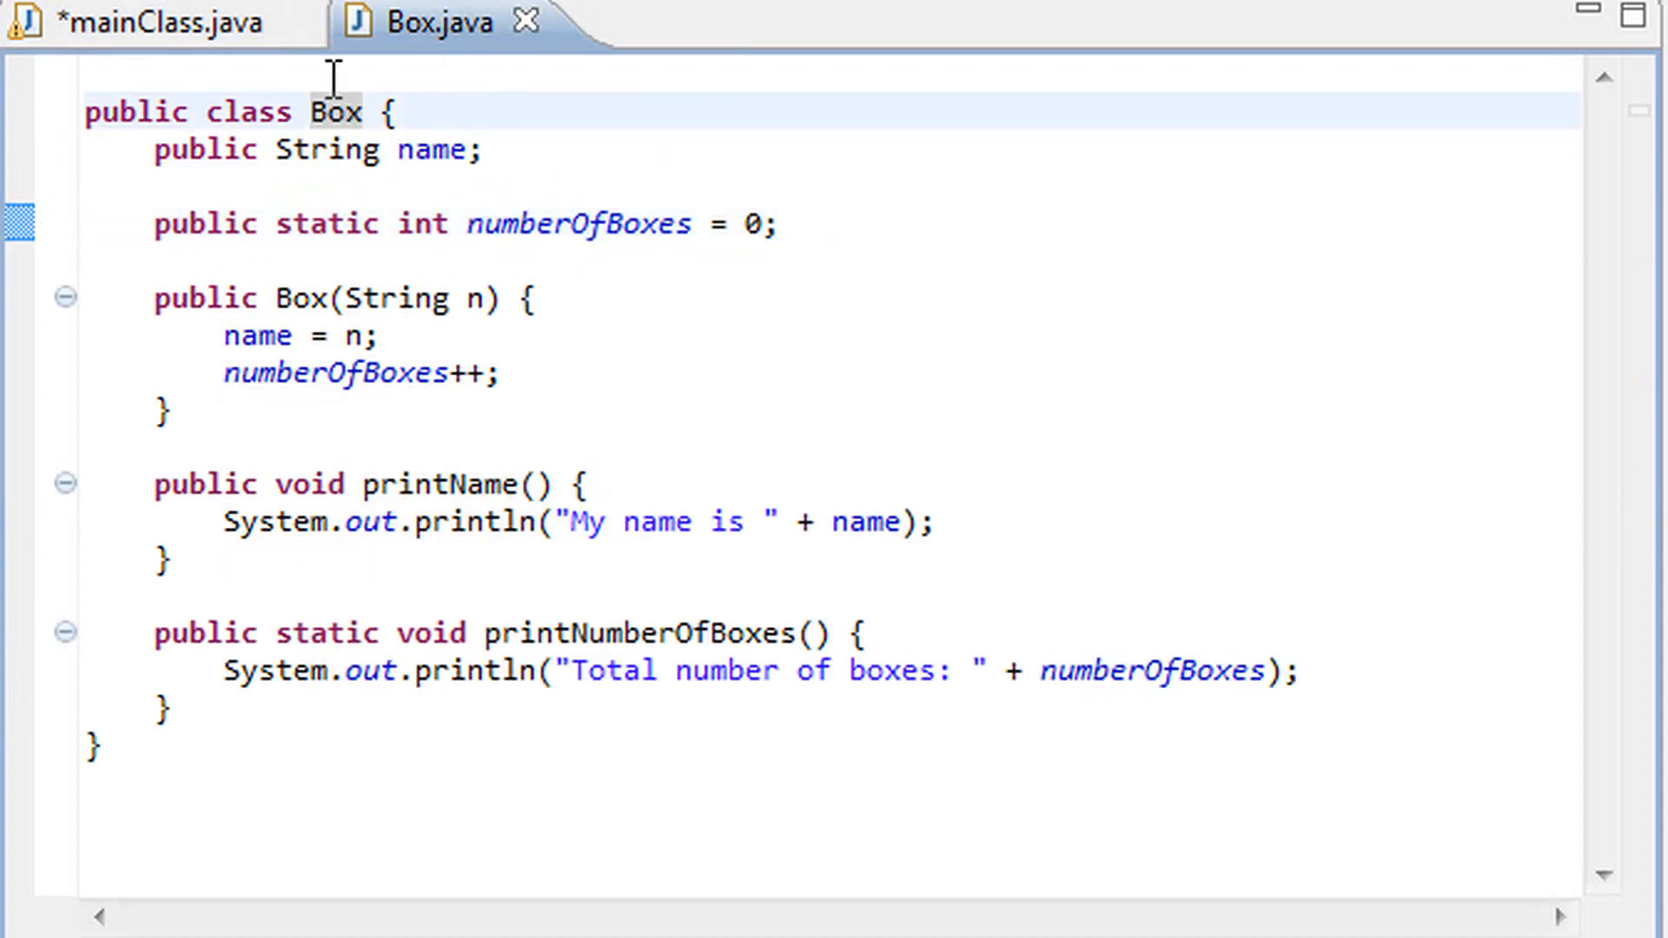
pyautogui.doubleClick(578, 223)
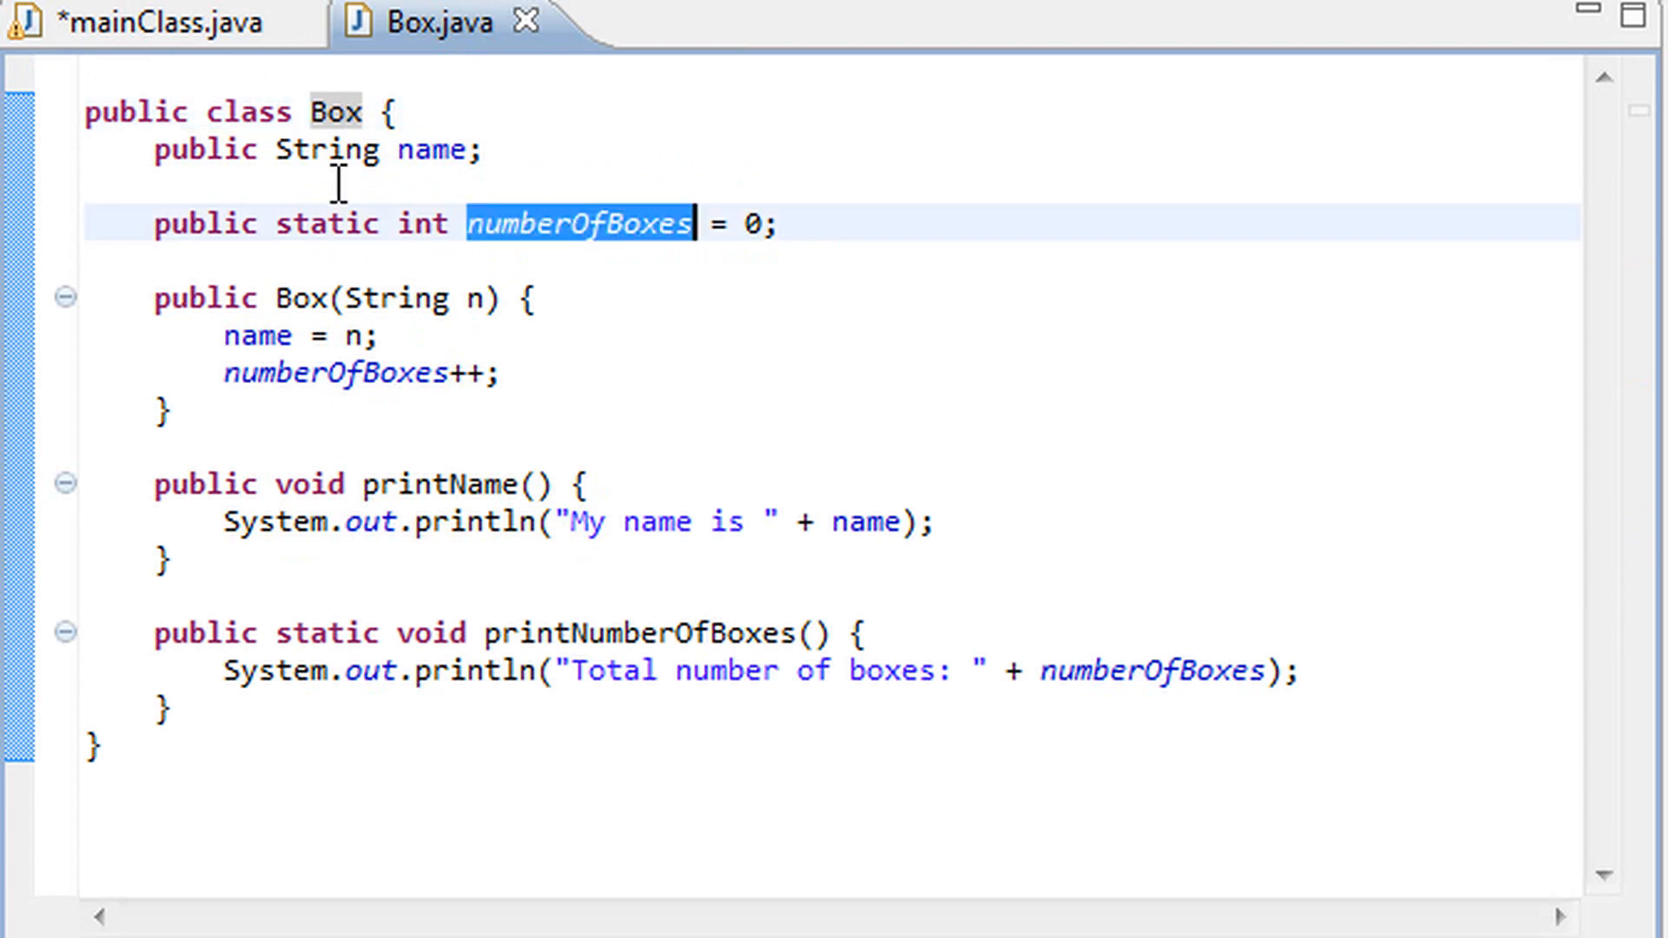
pyautogui.click(149, 22)
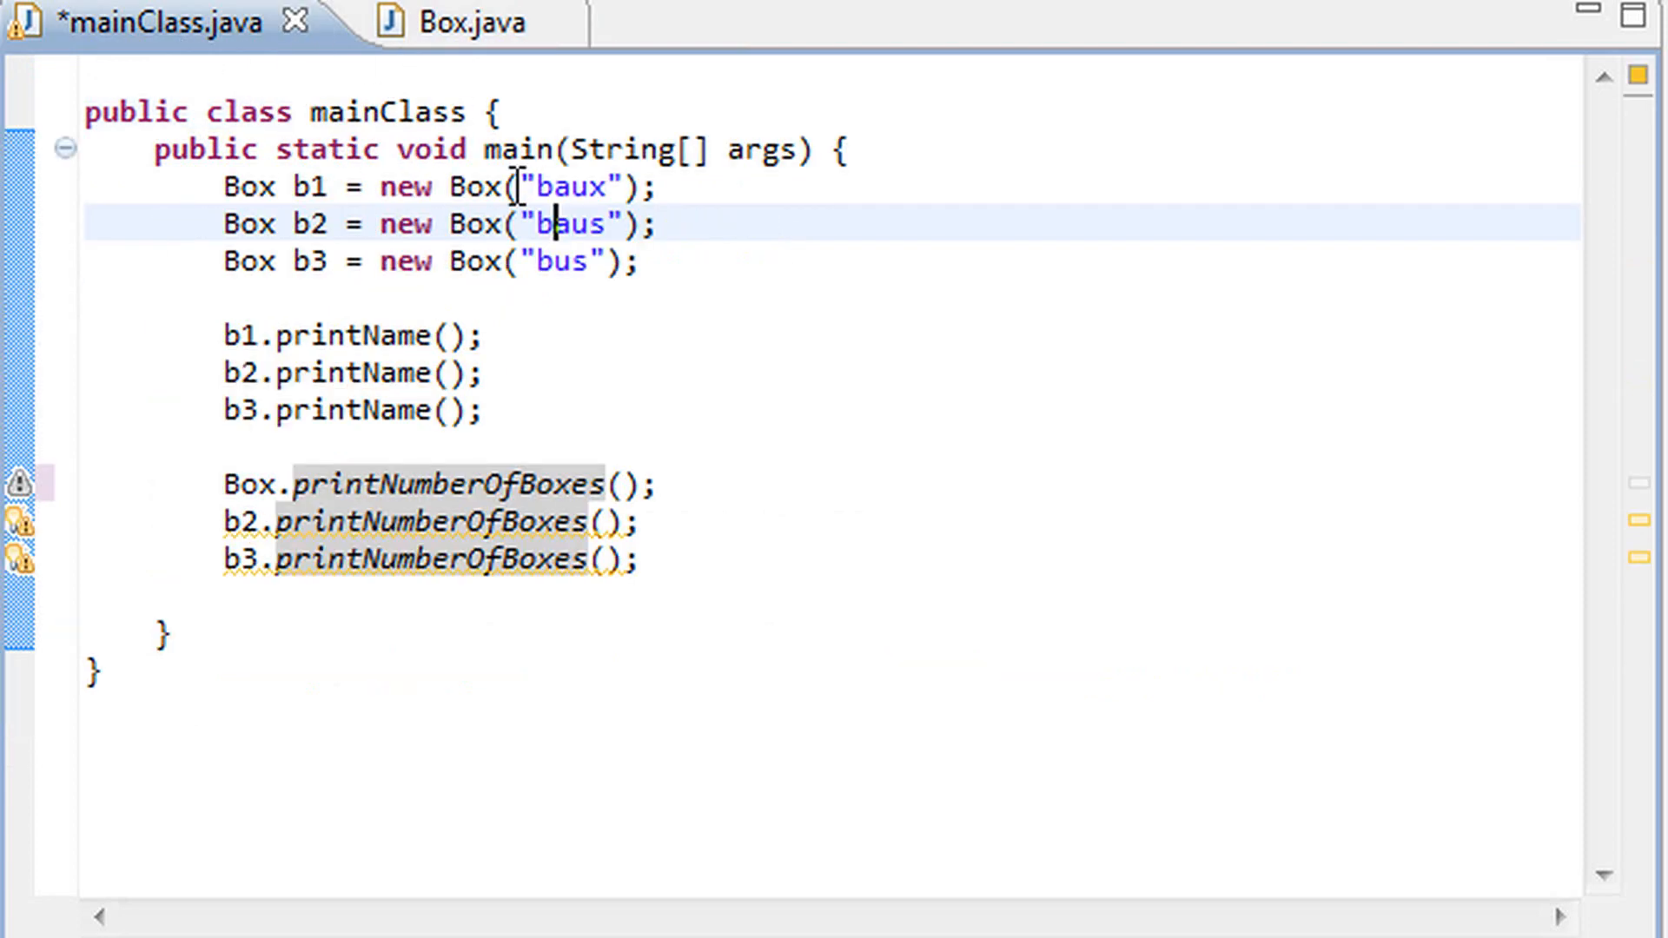
pyautogui.moveTo(223, 185); pyautogui.dragTo(638, 261)
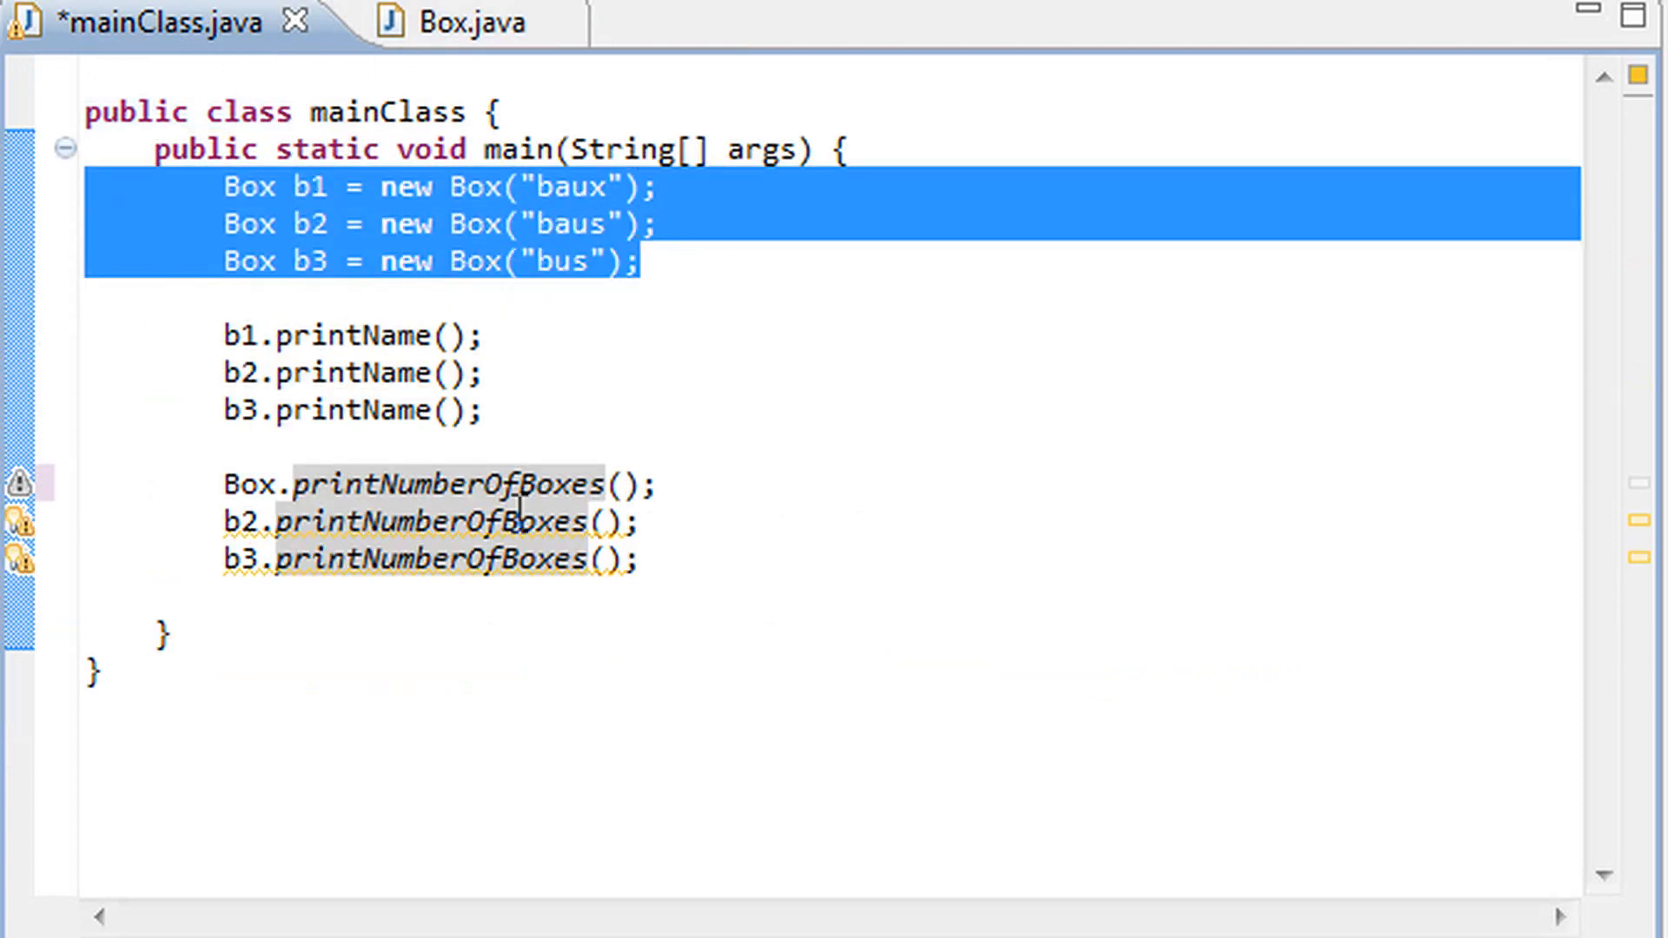
pyautogui.click(452, 21)
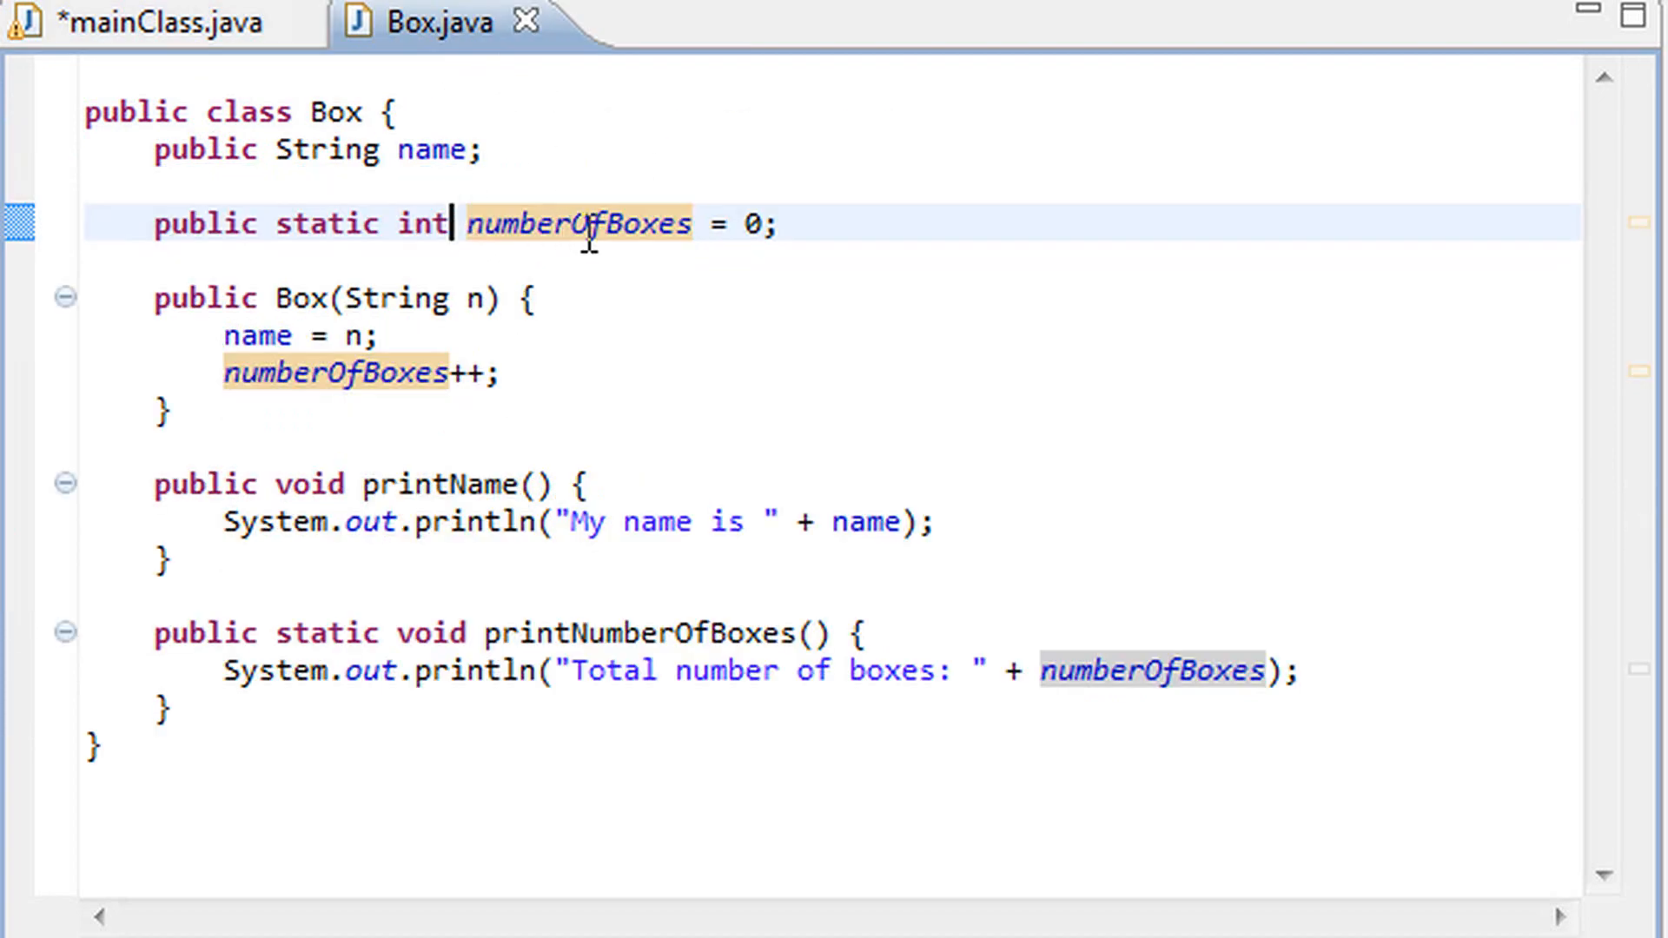
pyautogui.doubleClick(579, 223)
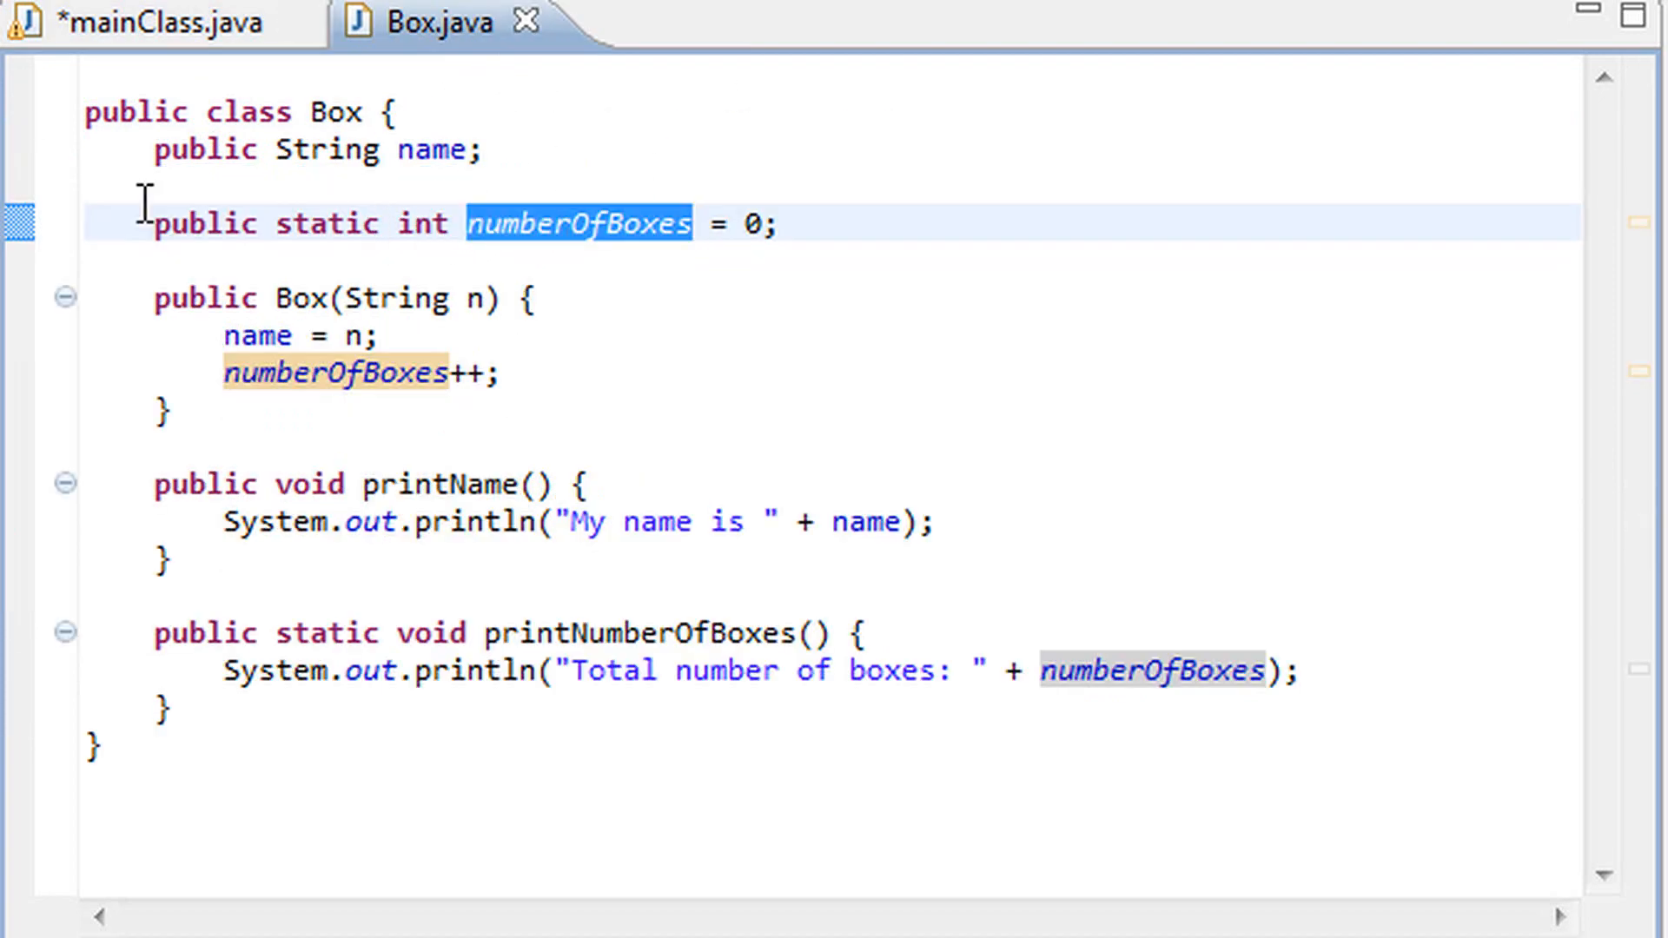
pyautogui.click(148, 23)
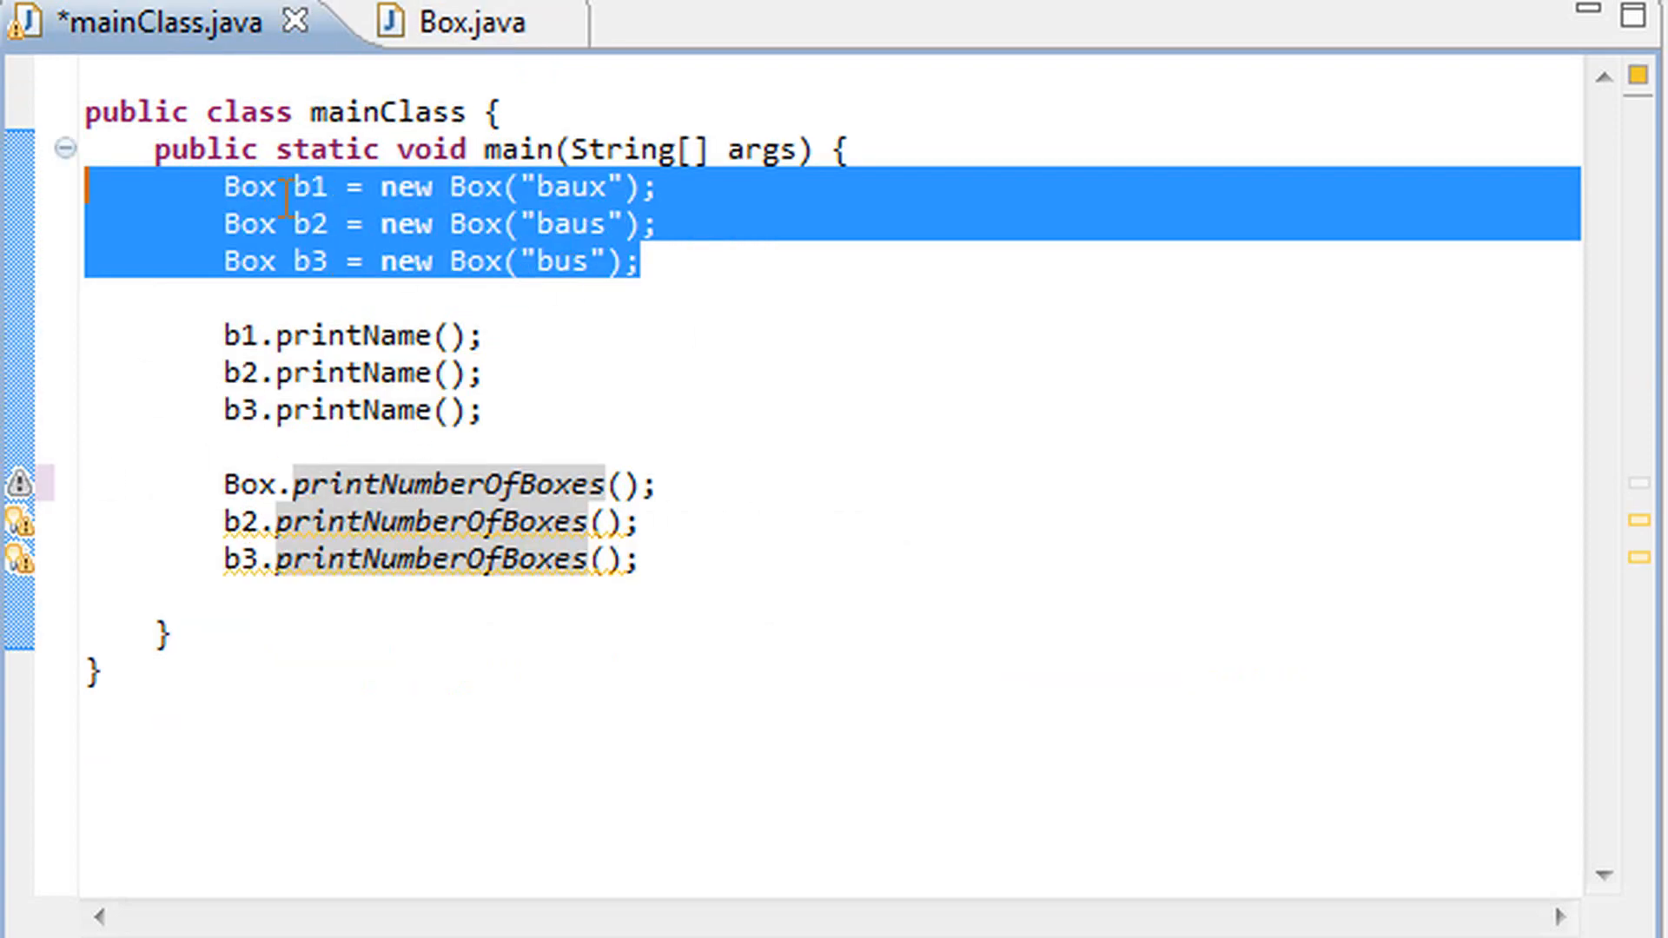
pyautogui.click(428, 23)
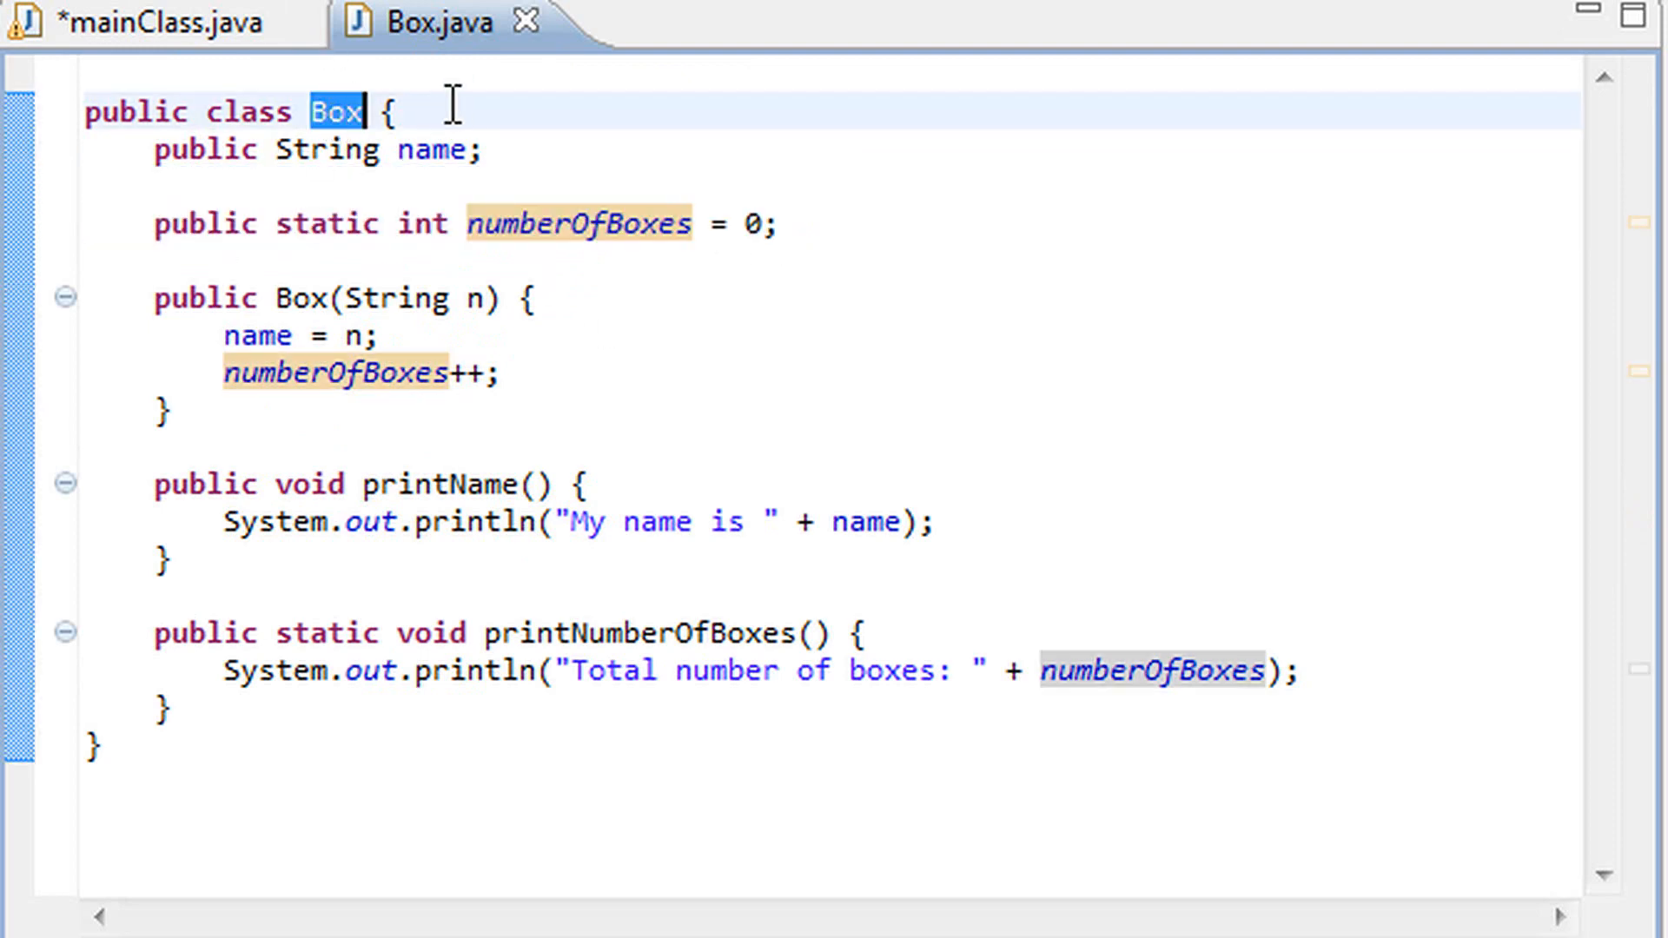
# Return to mainClass.java and point at the b3 printNumberOfBoxes call
pyautogui.click(138, 20)
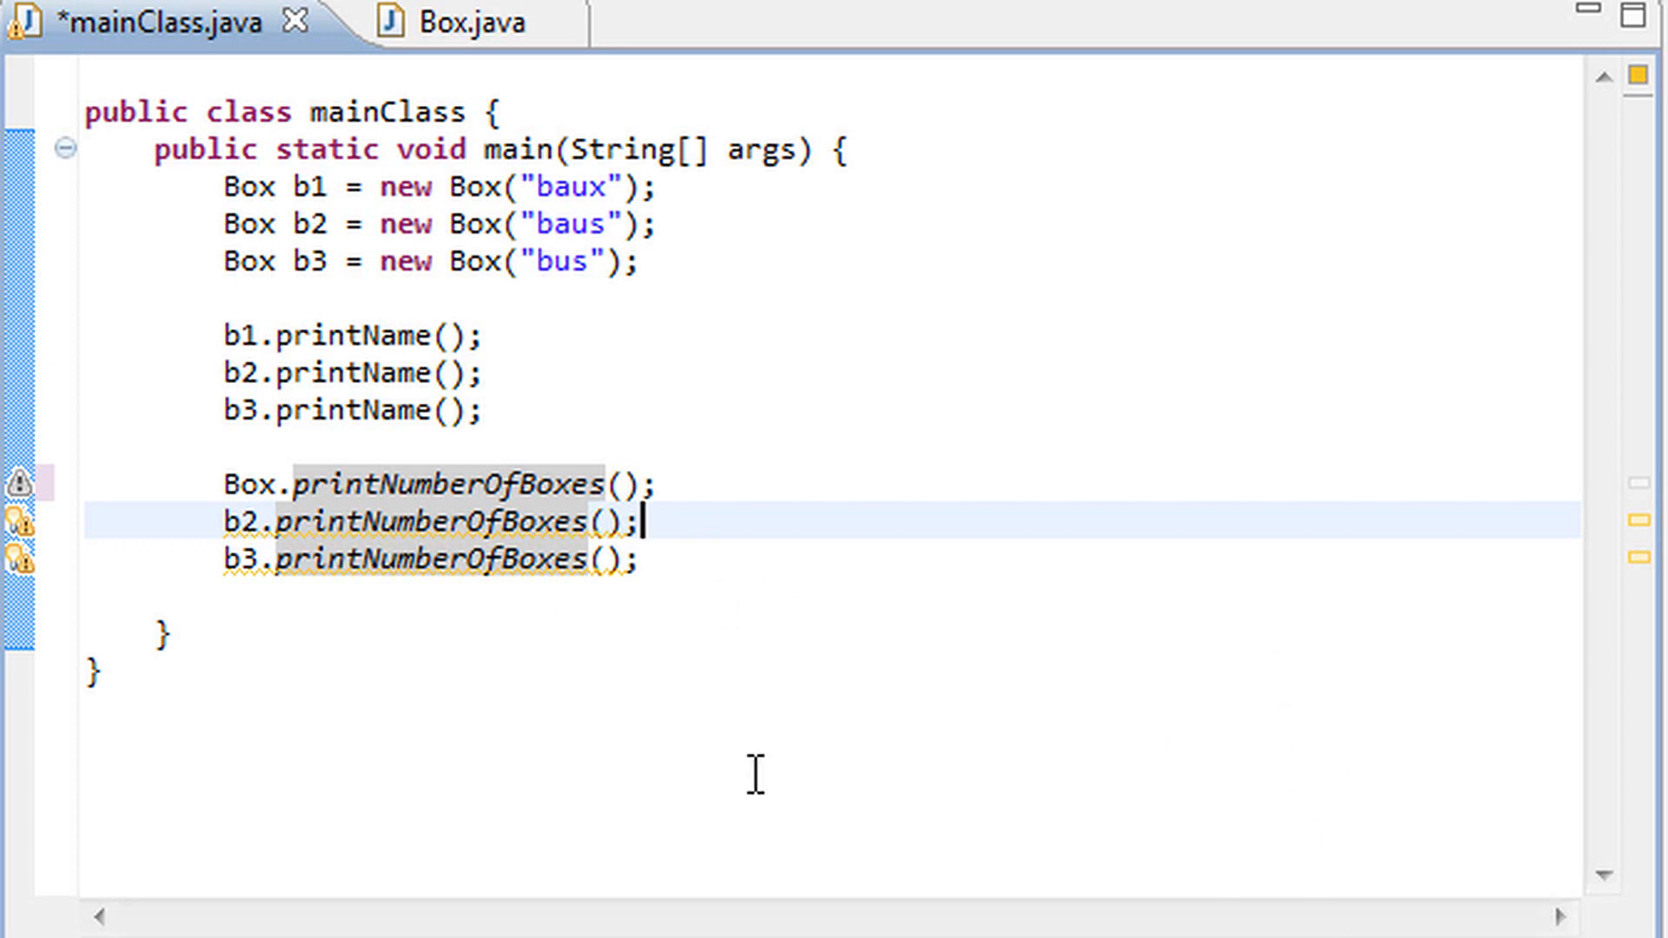
pyautogui.click(649, 560)
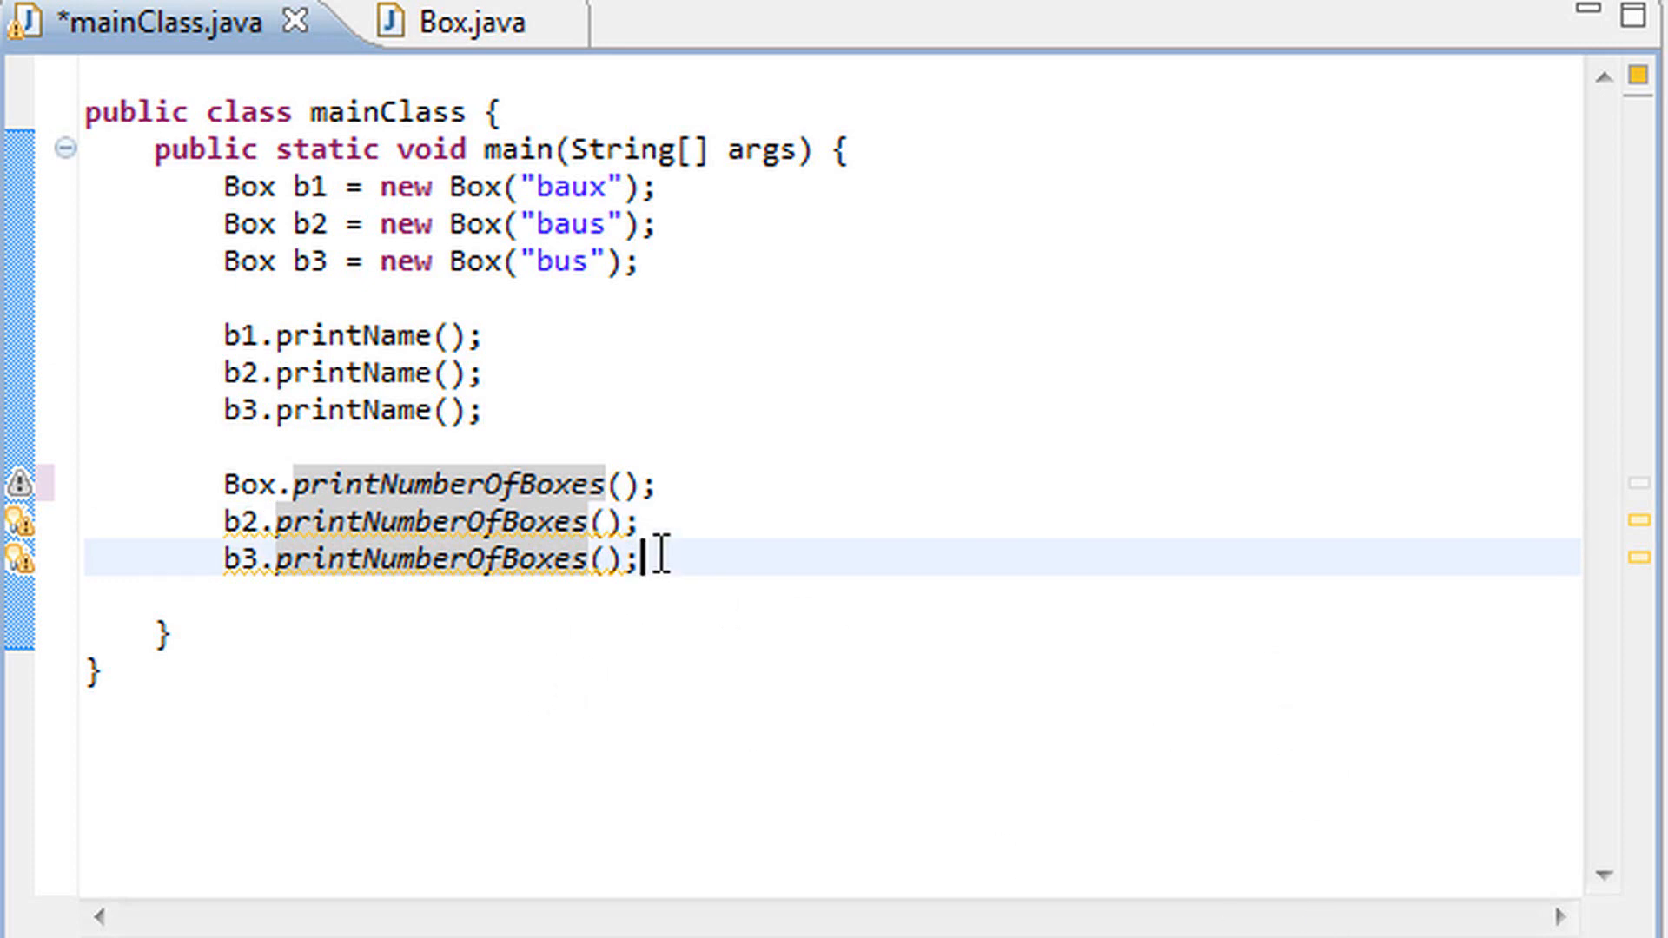
pyautogui.moveTo(338, 597)
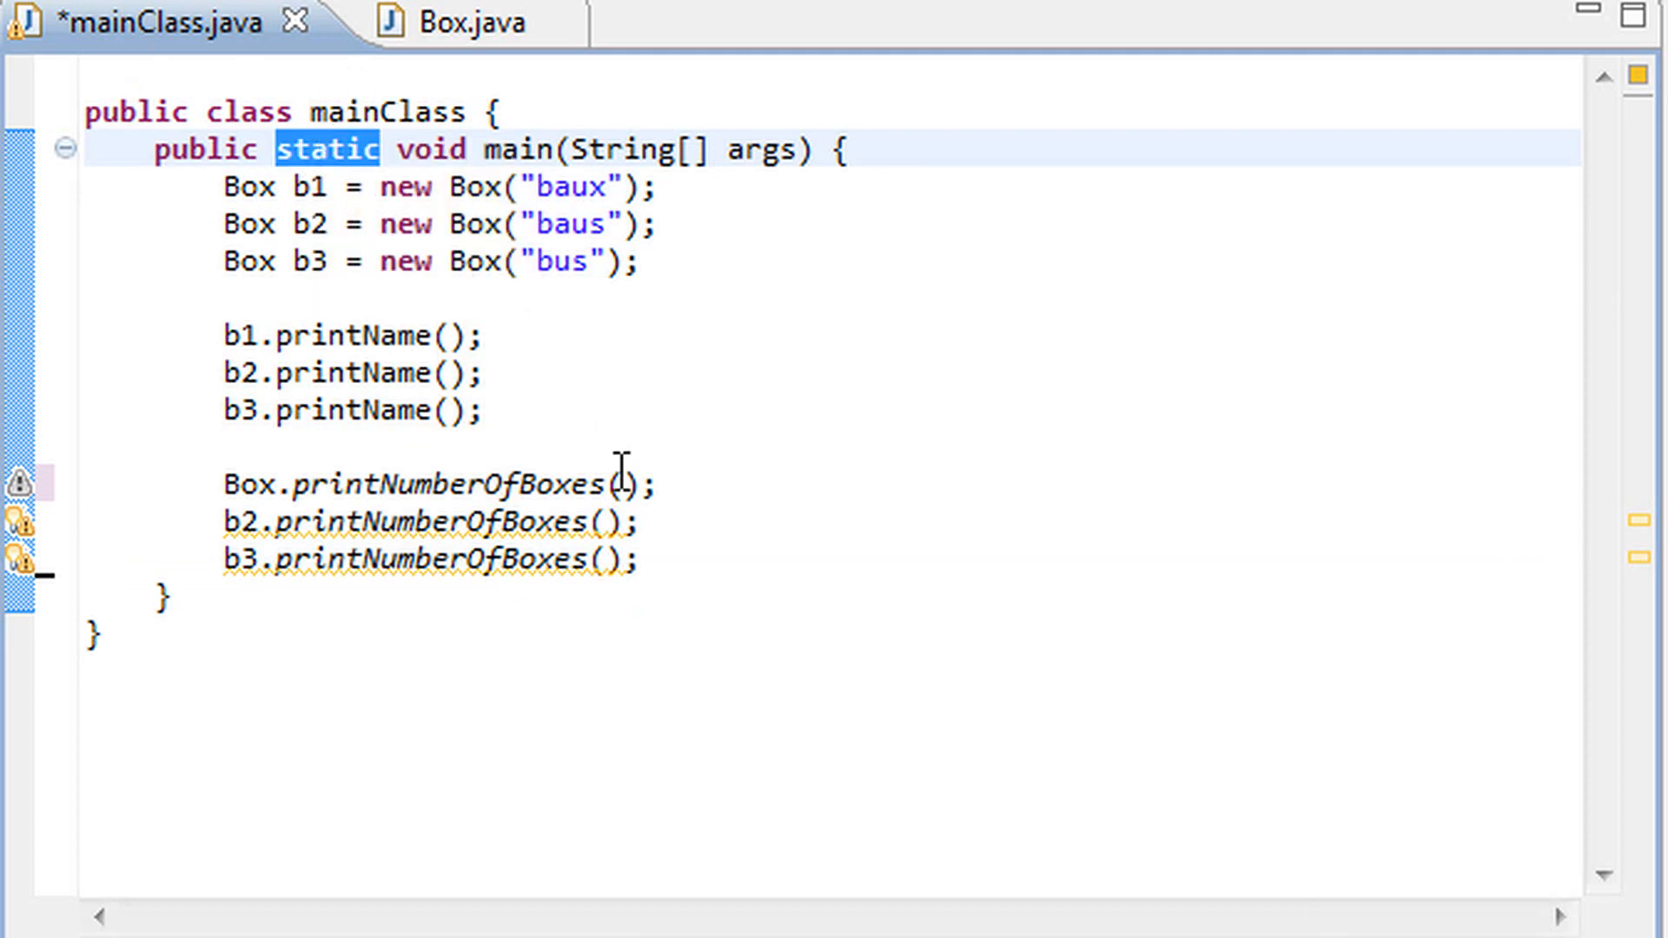
# Delete the static keyword from main's declaration in mainClass
pyautogui.moveTo(223, 482); pyautogui.dragTo(638, 561)
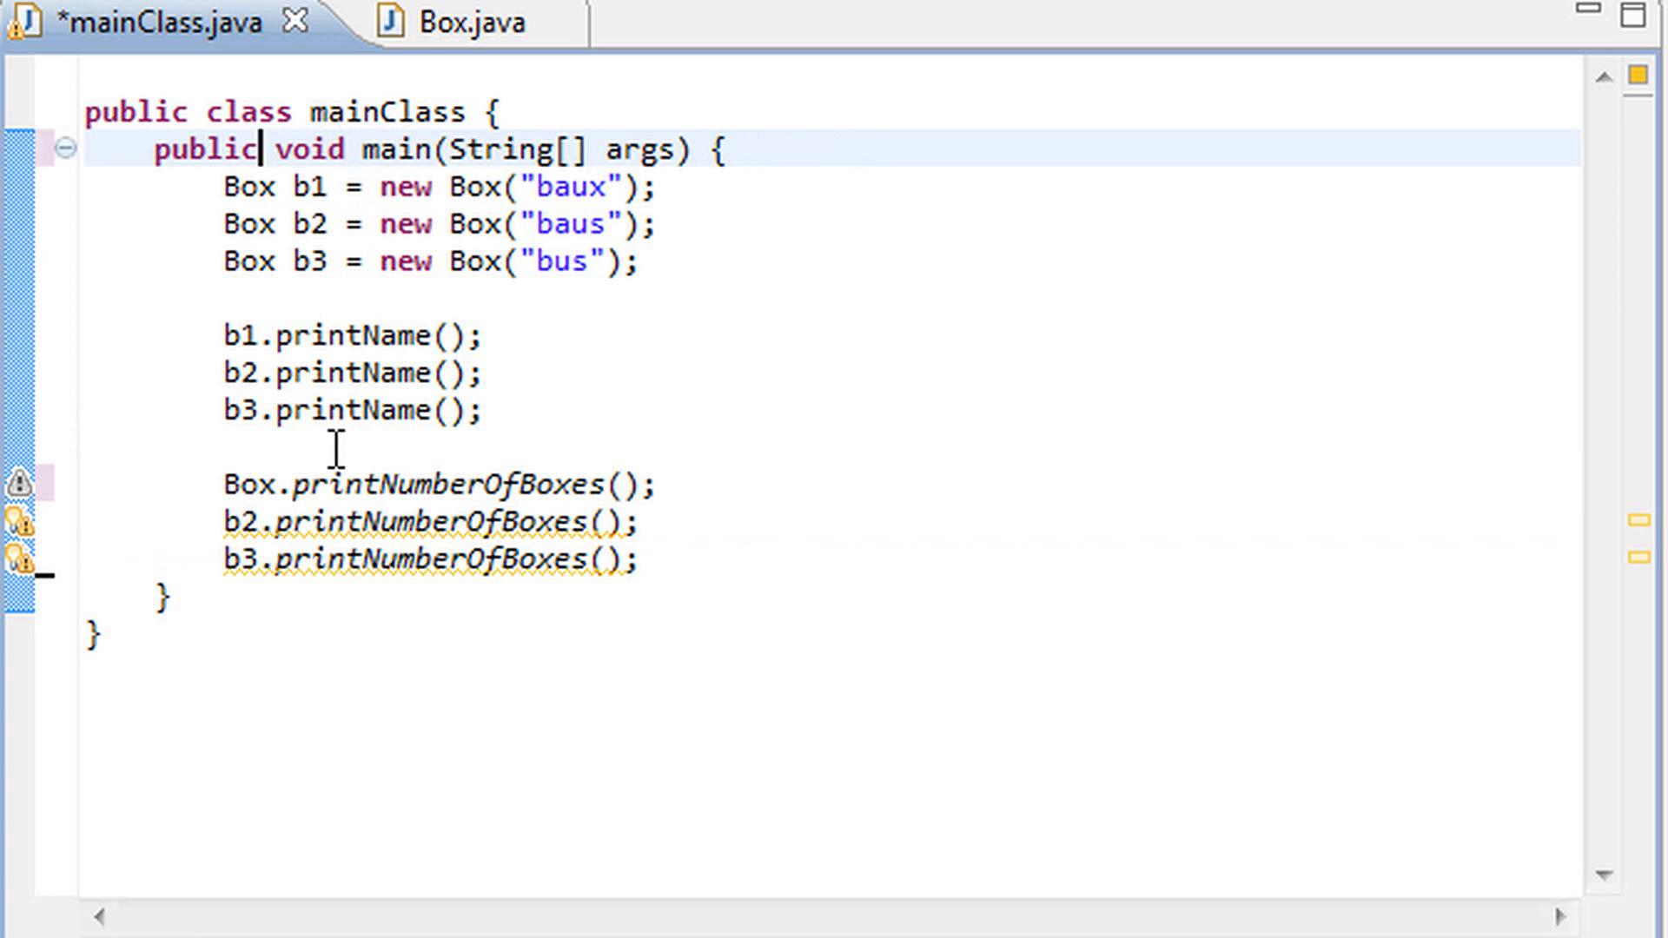
pyautogui.press('ctrl+a')
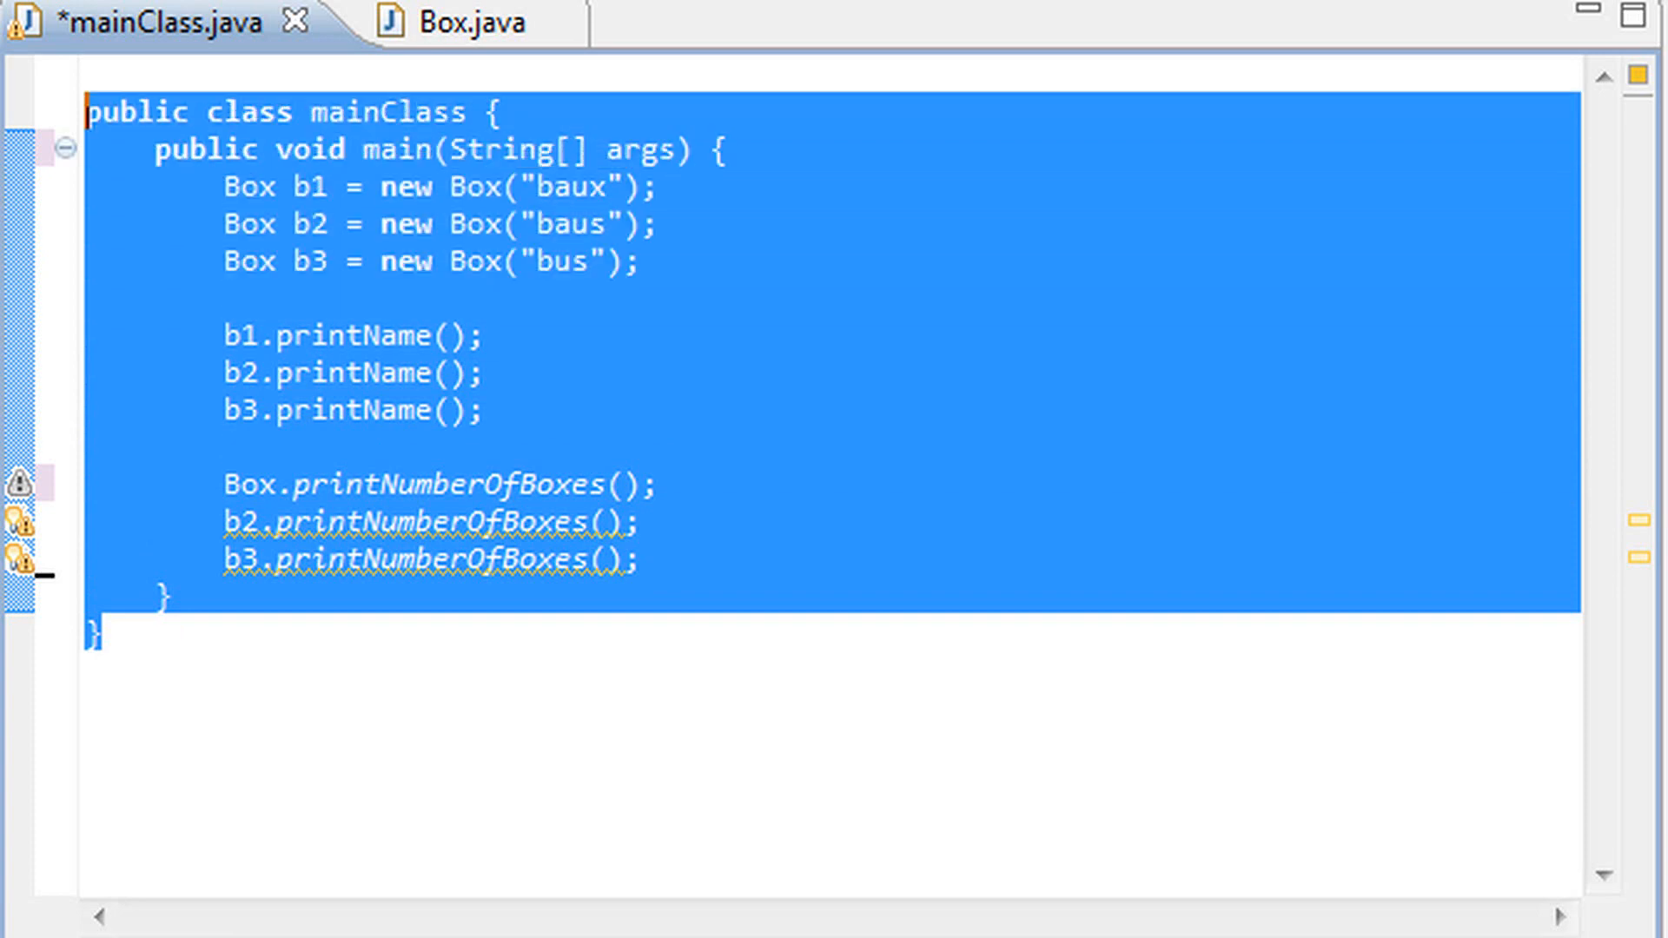
pyautogui.click(730, 149)
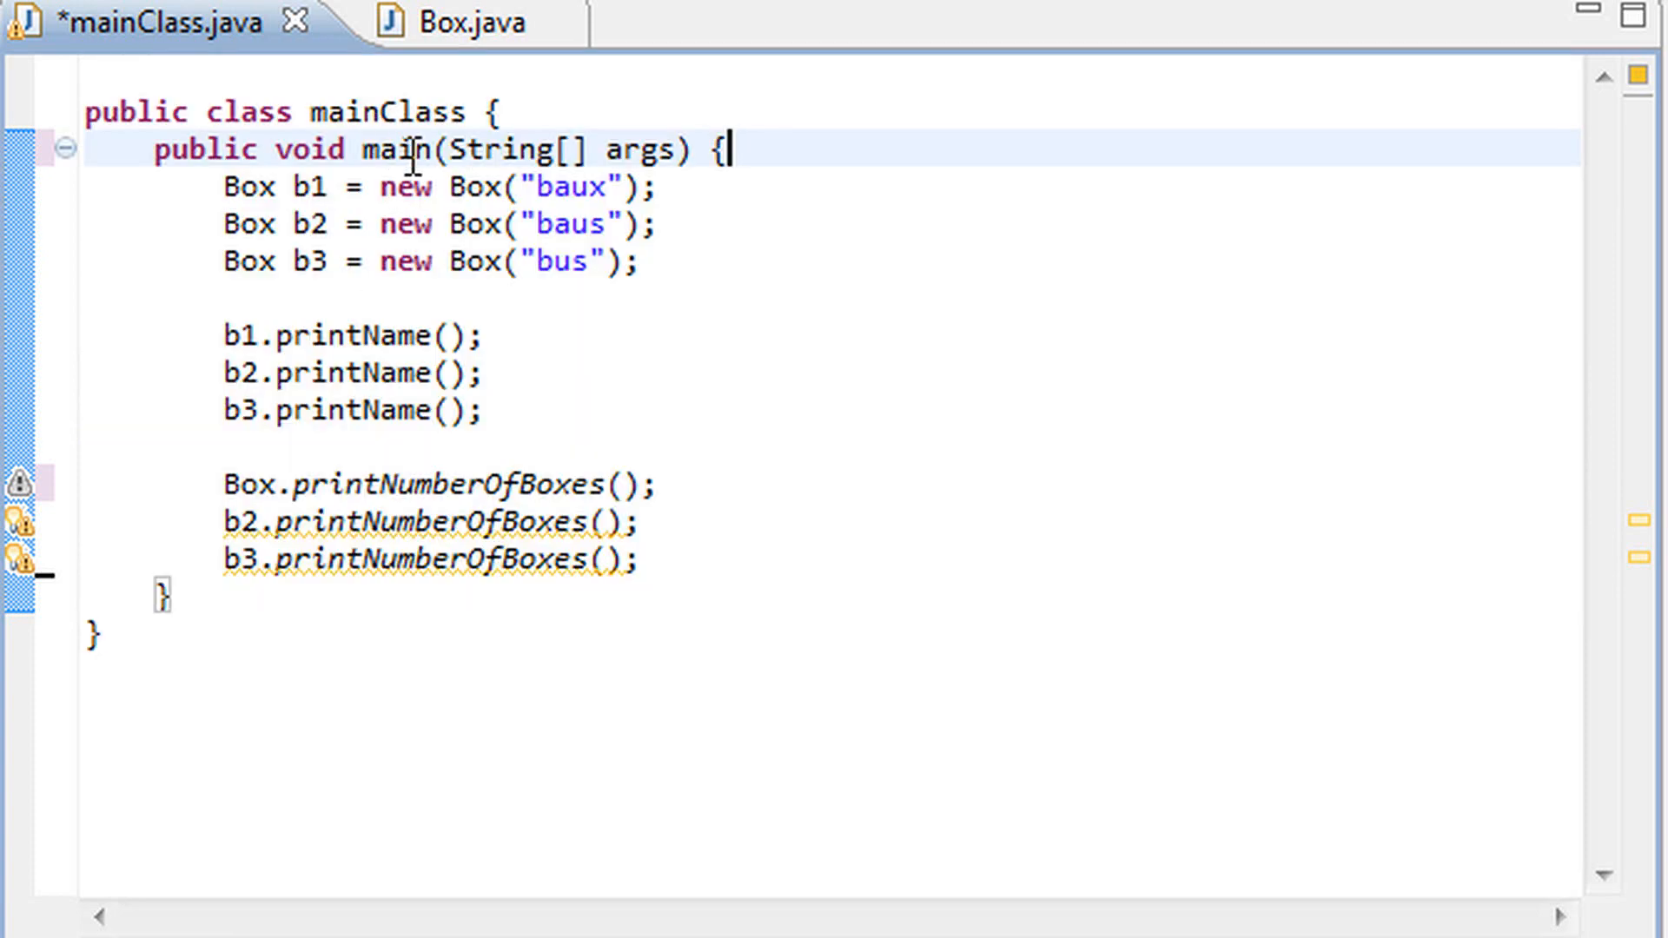
pyautogui.doubleClick(397, 148)
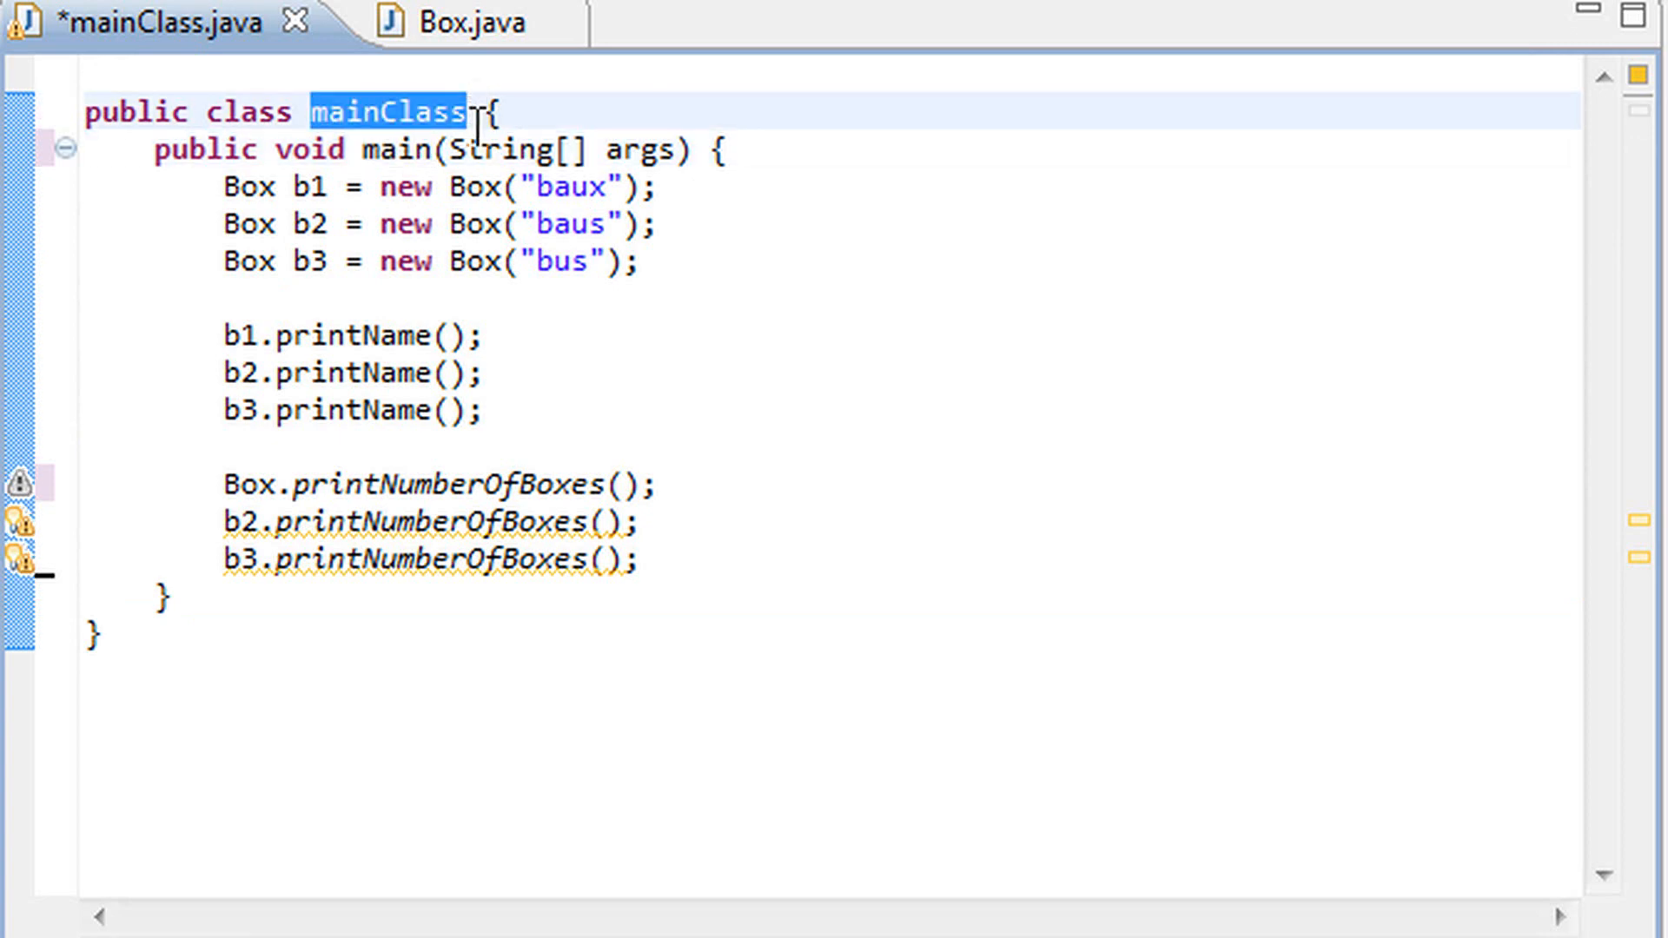
pyautogui.click(436, 148)
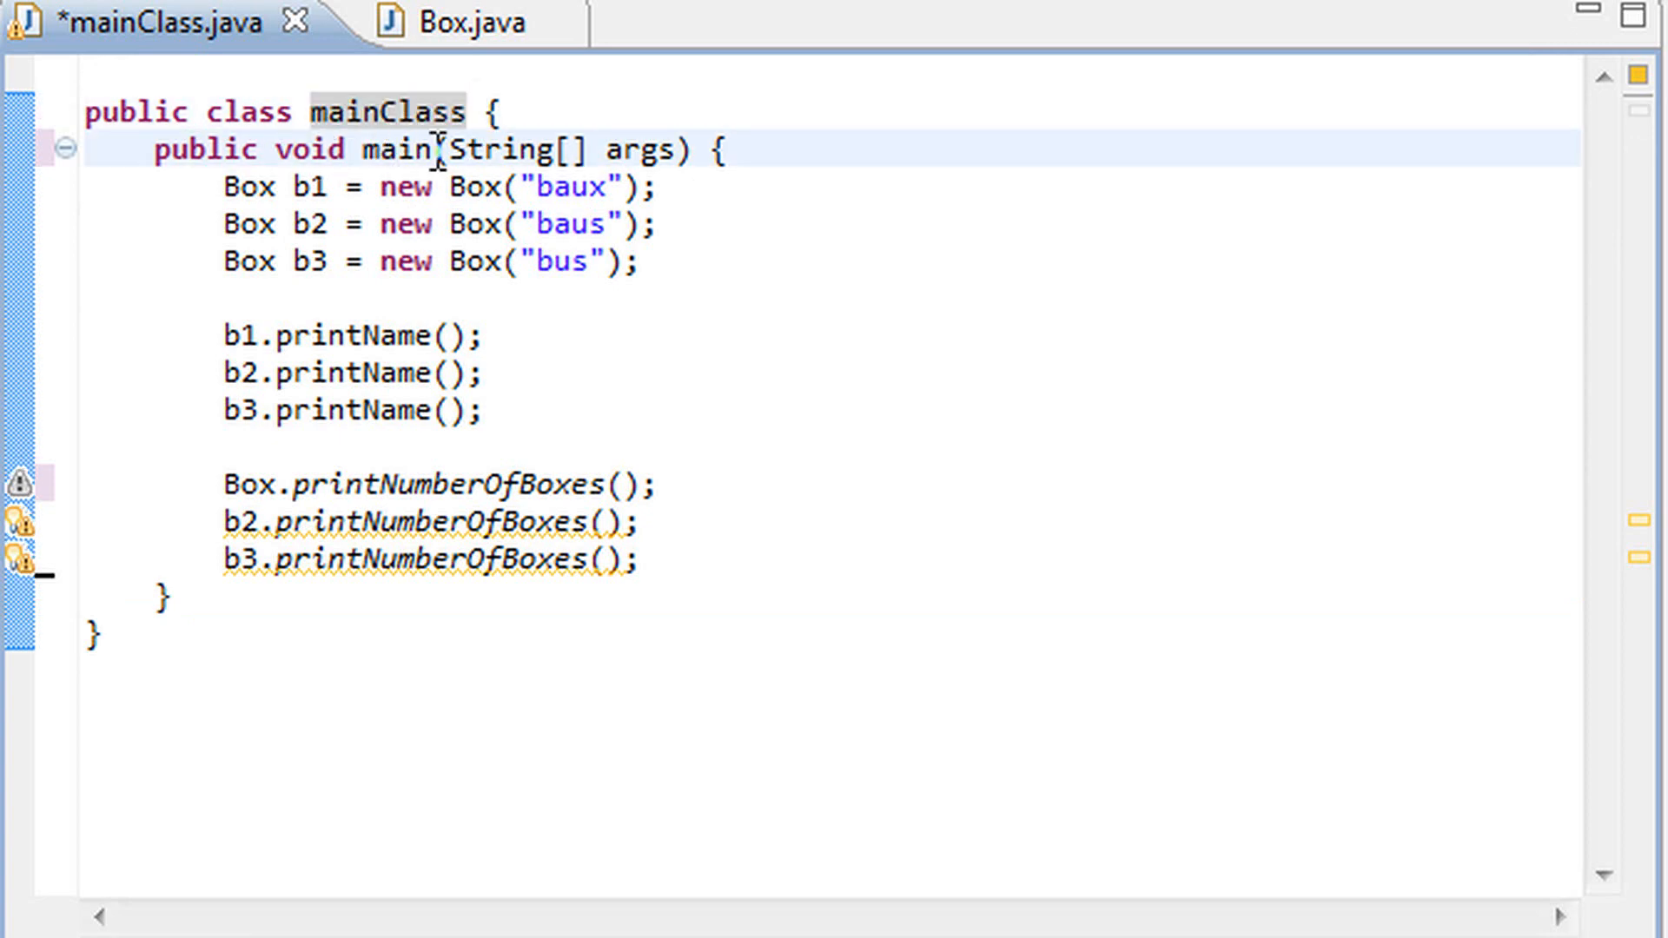
pyautogui.doubleClick(396, 149)
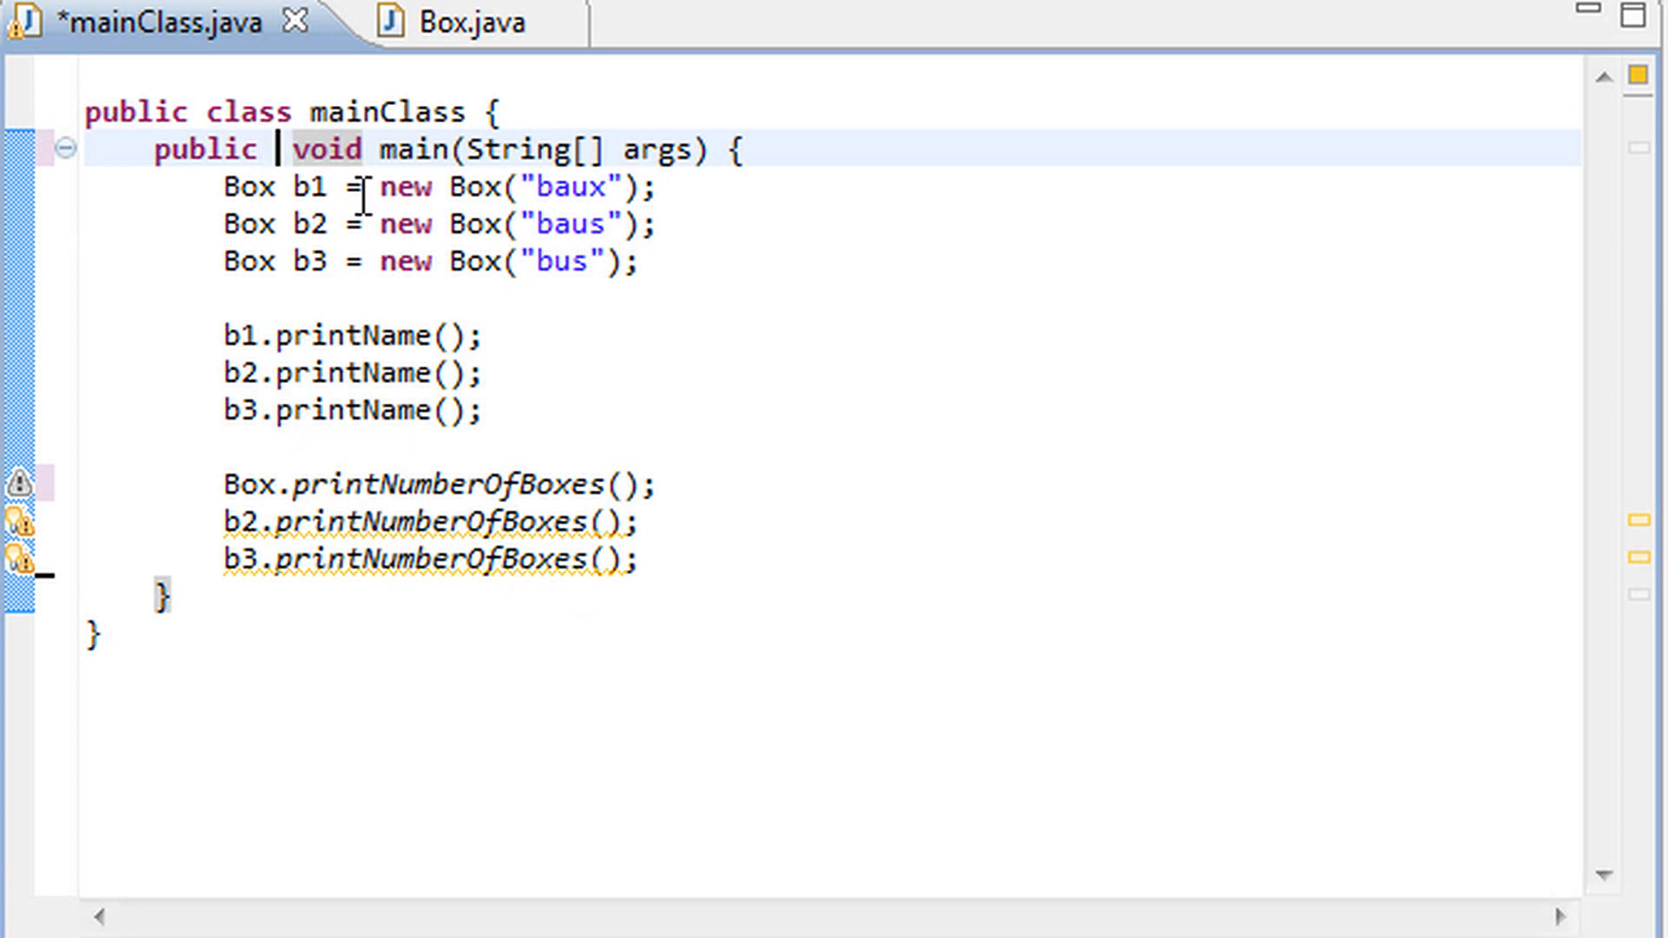
# Restore 'static' before void in main, then select Box in Box.printNumberOfBoxes()
pyautogui.write('stat')
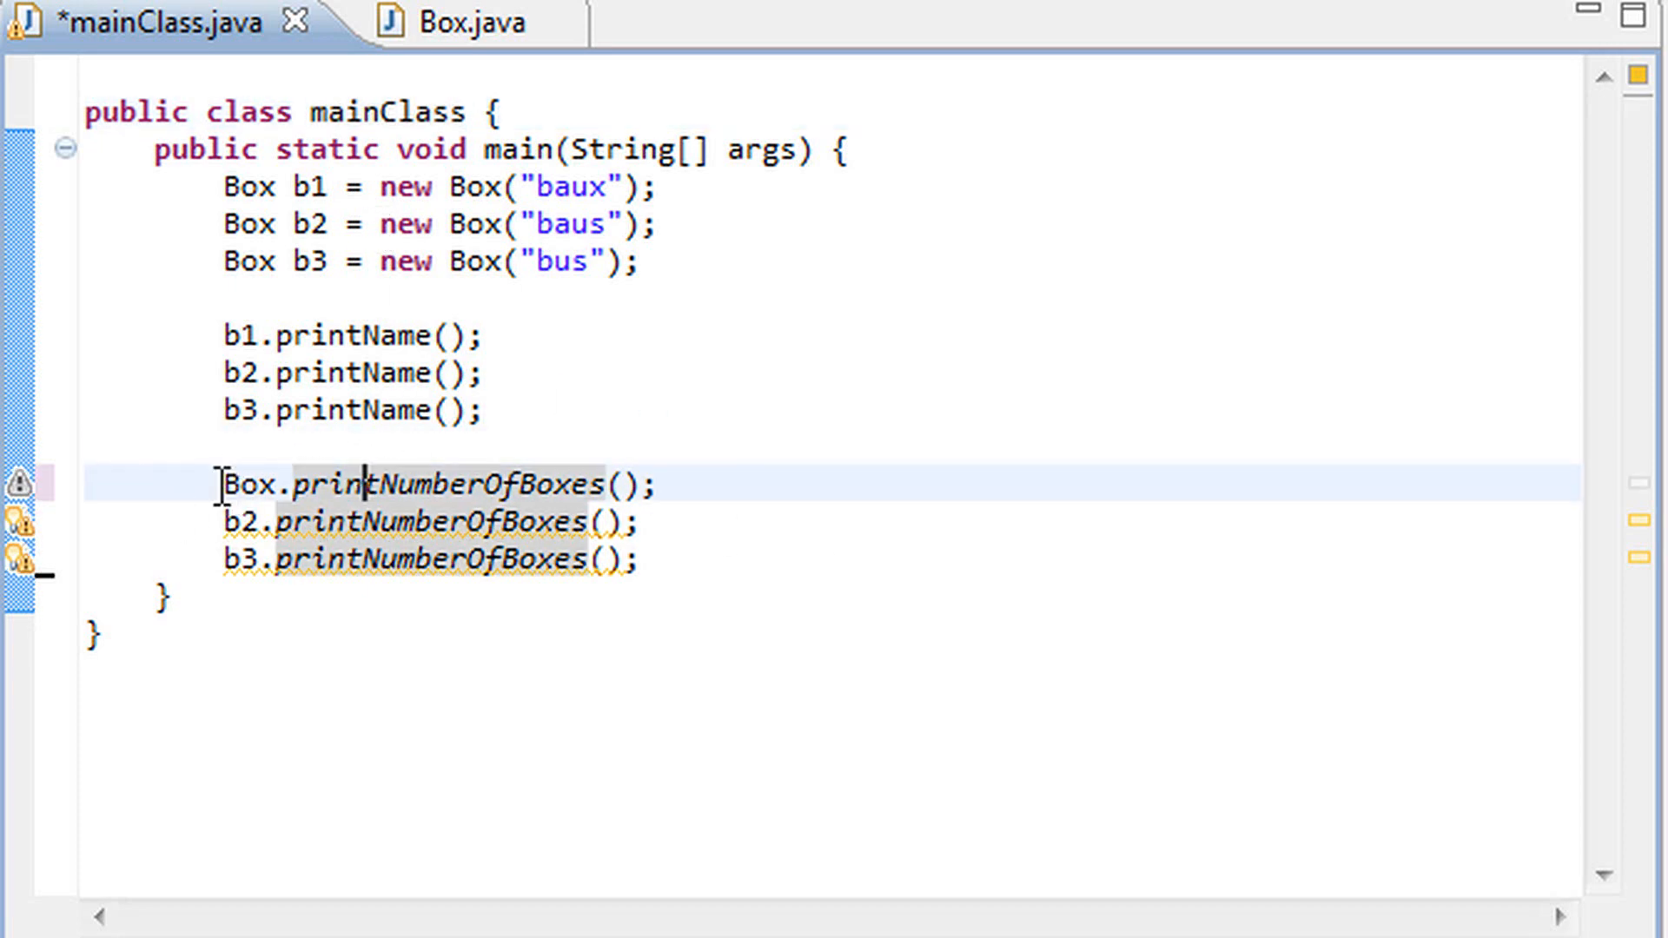
pyautogui.doubleClick(446, 485)
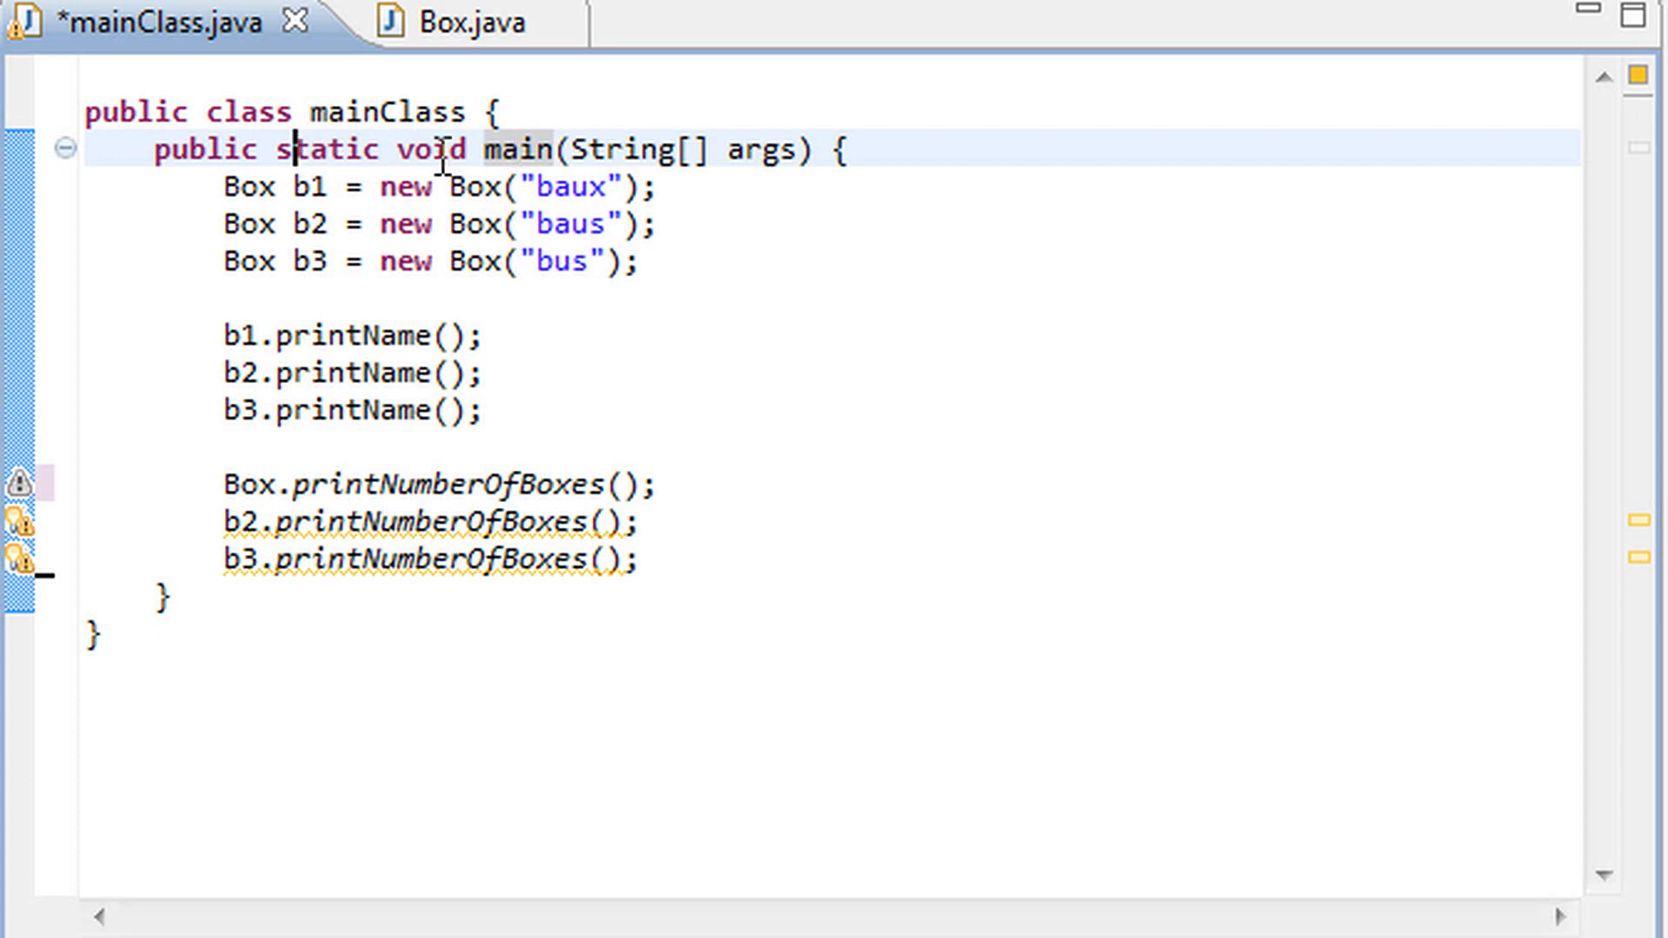
pyautogui.doubleClick(251, 485)
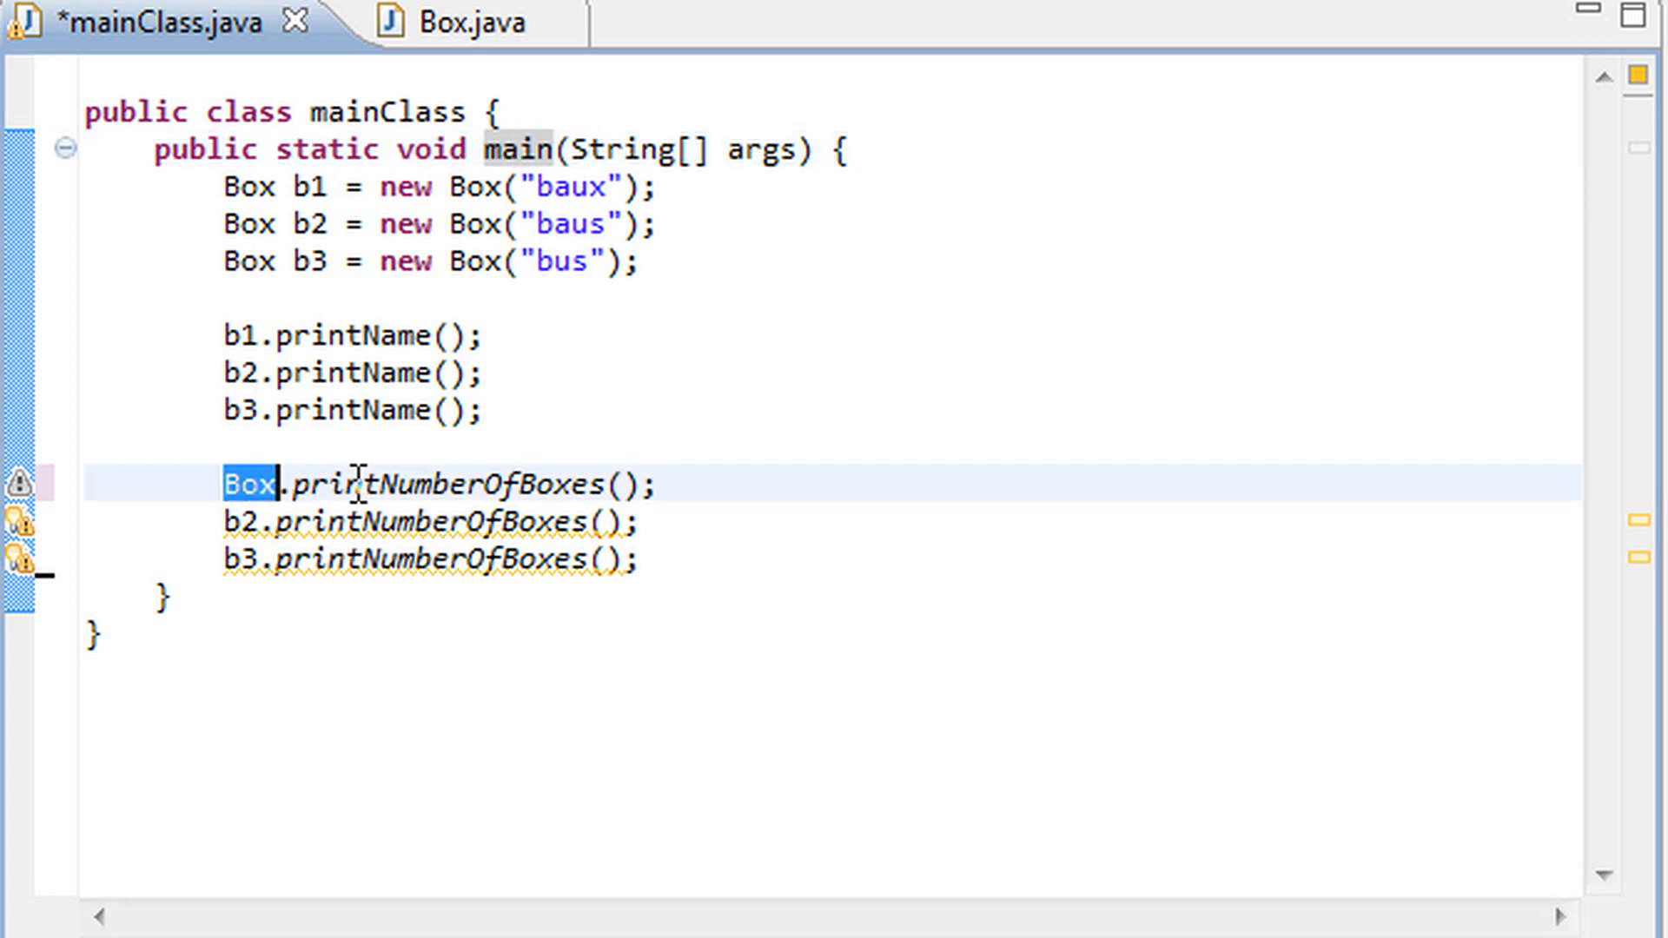